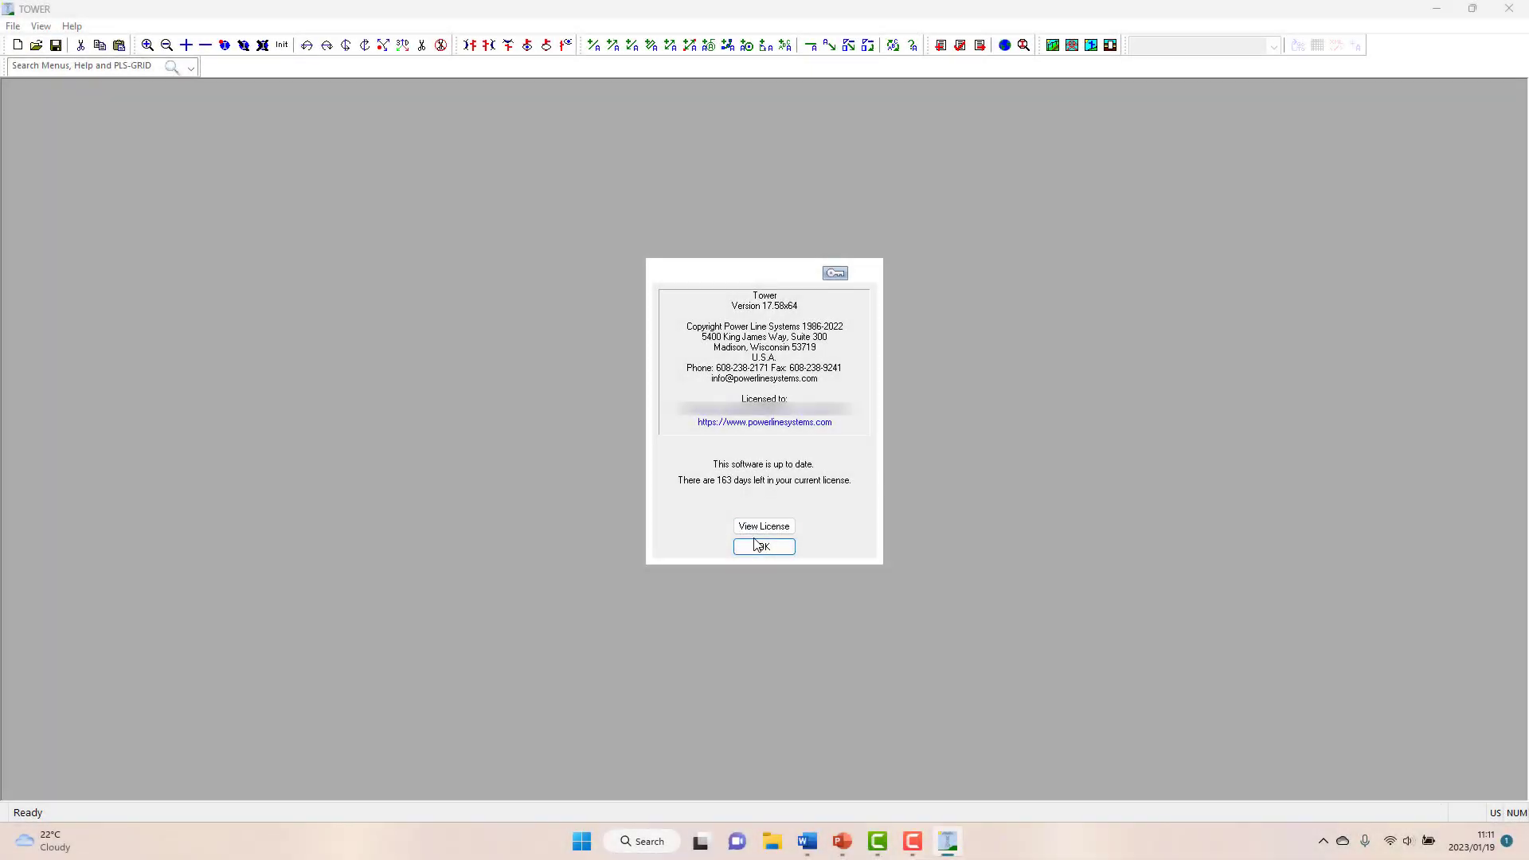
- Dismiss the About box and open the ex1codes.tow example tower model
click(764, 547)
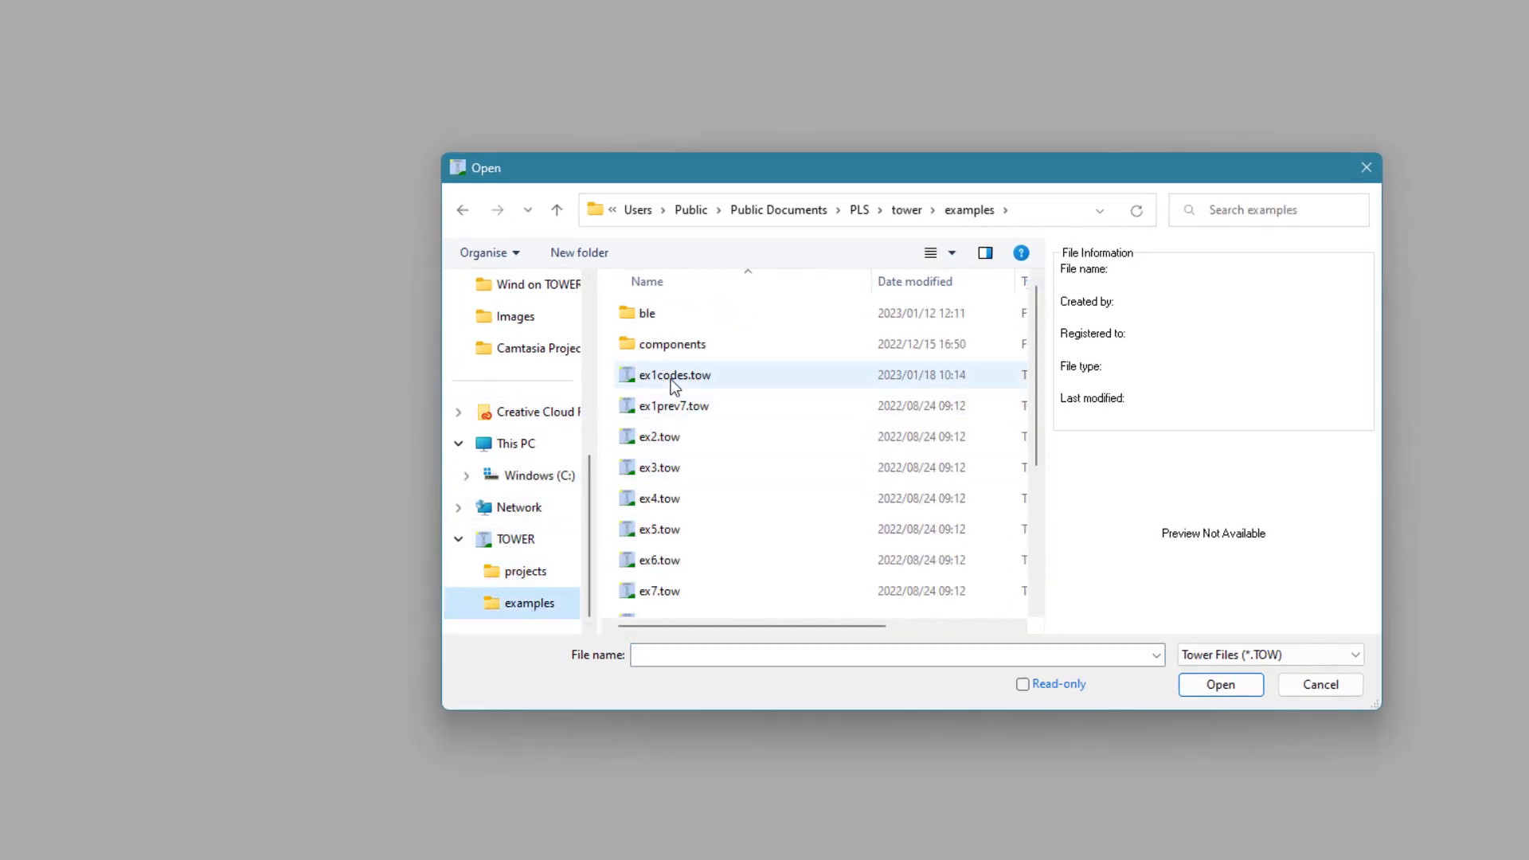
click(672, 374)
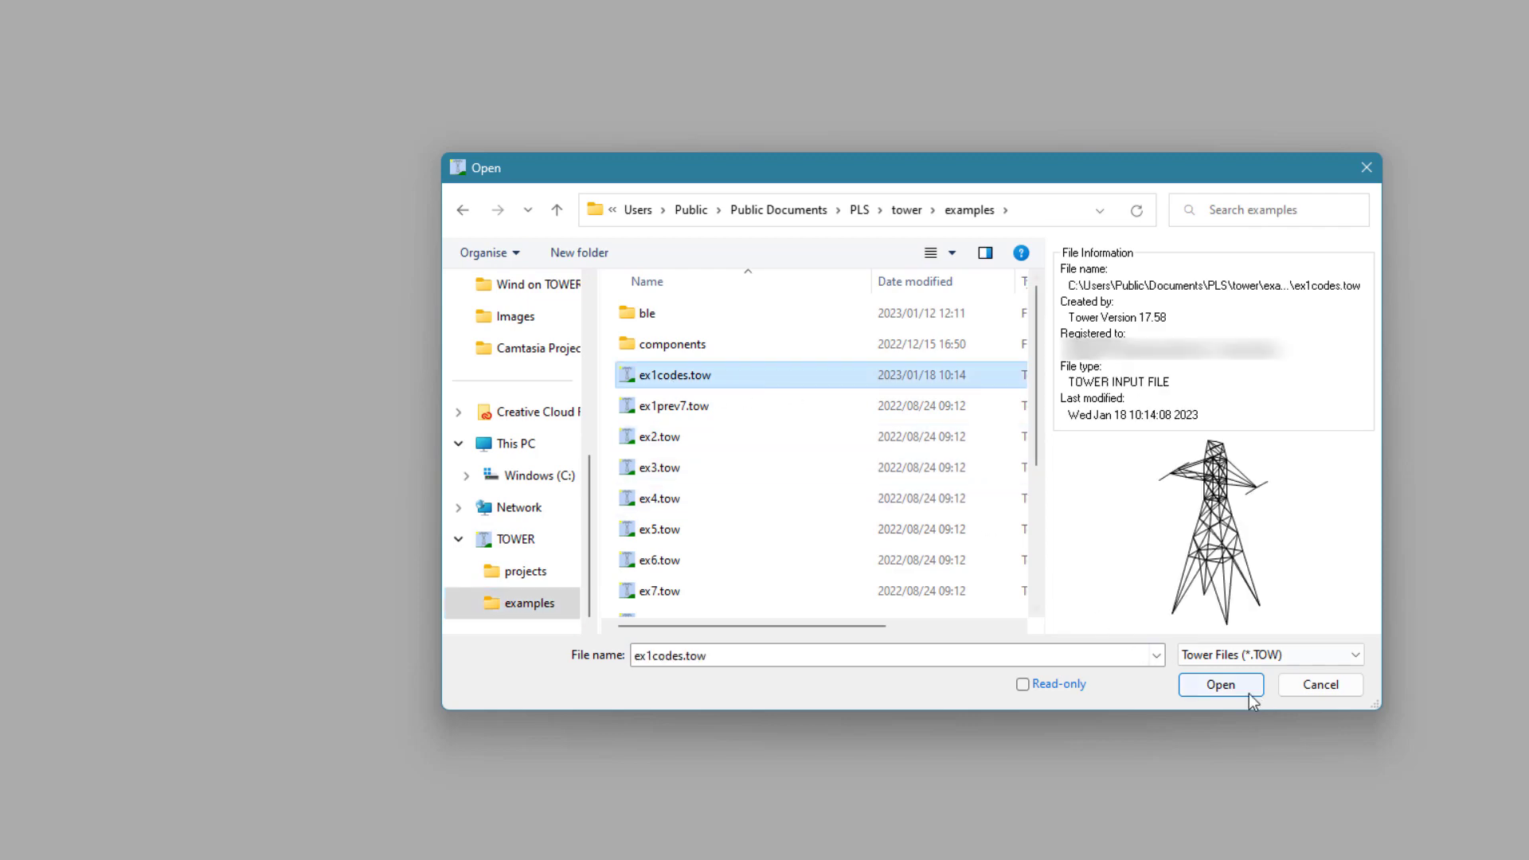
click(1221, 684)
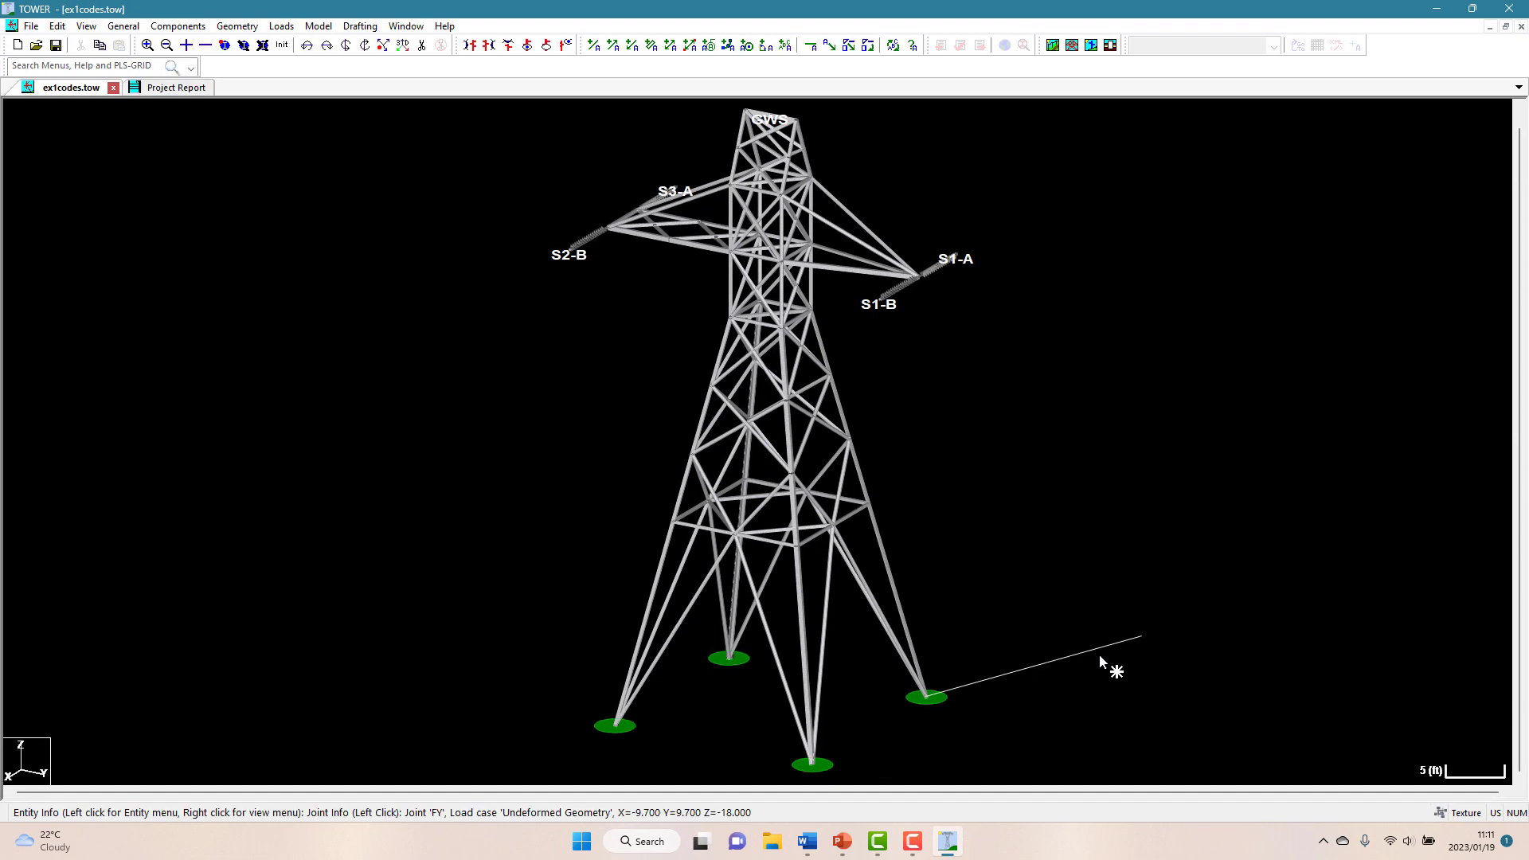
- Open ex1codes.lca through Loads > Vector Loads (LCA File)
click(281, 26)
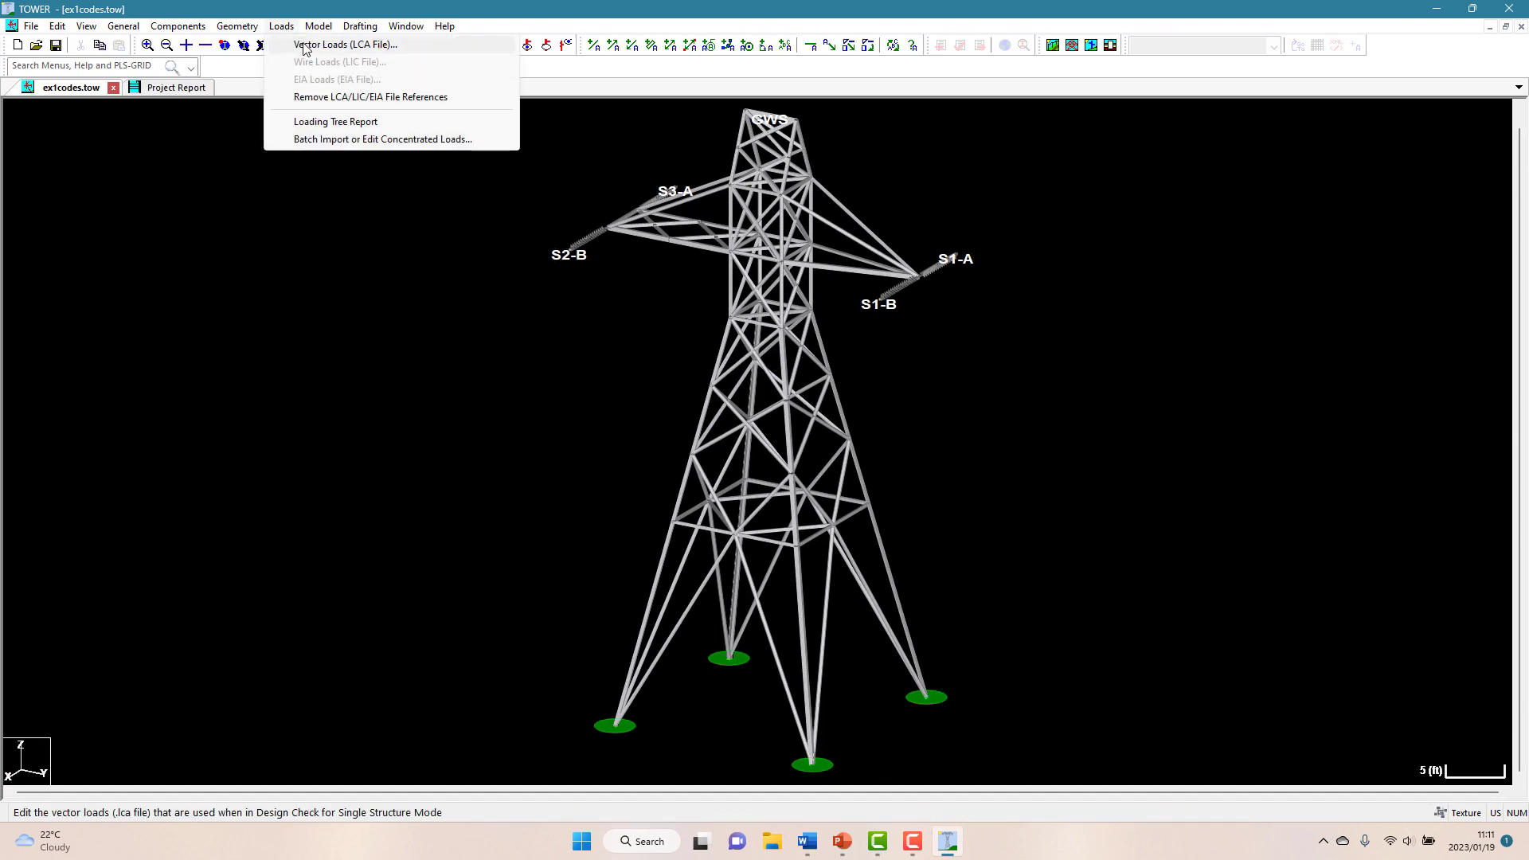
click(344, 44)
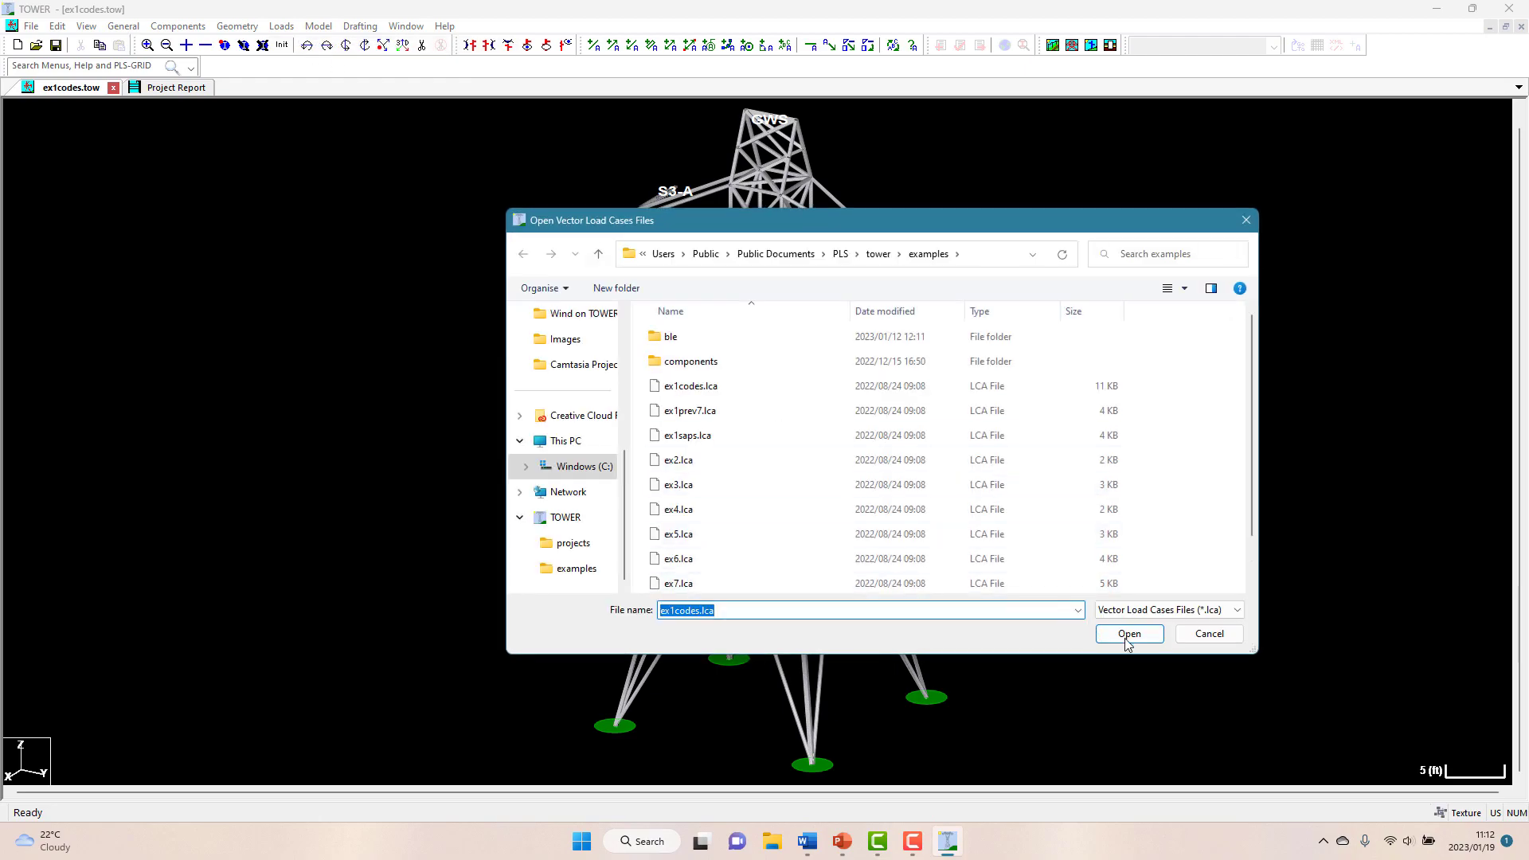
click(1129, 634)
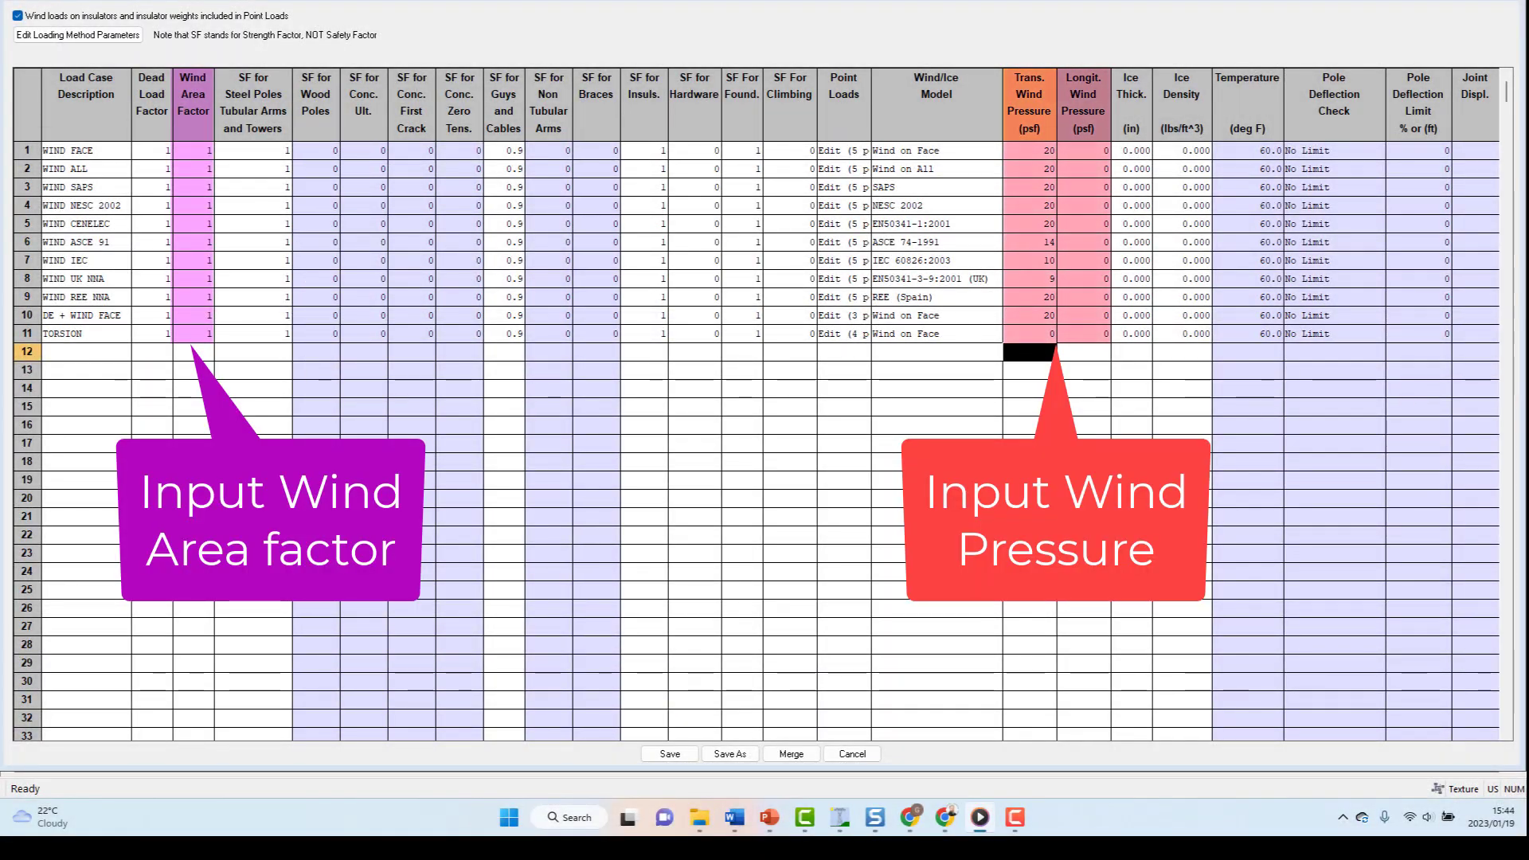
mouse_move(974, 153)
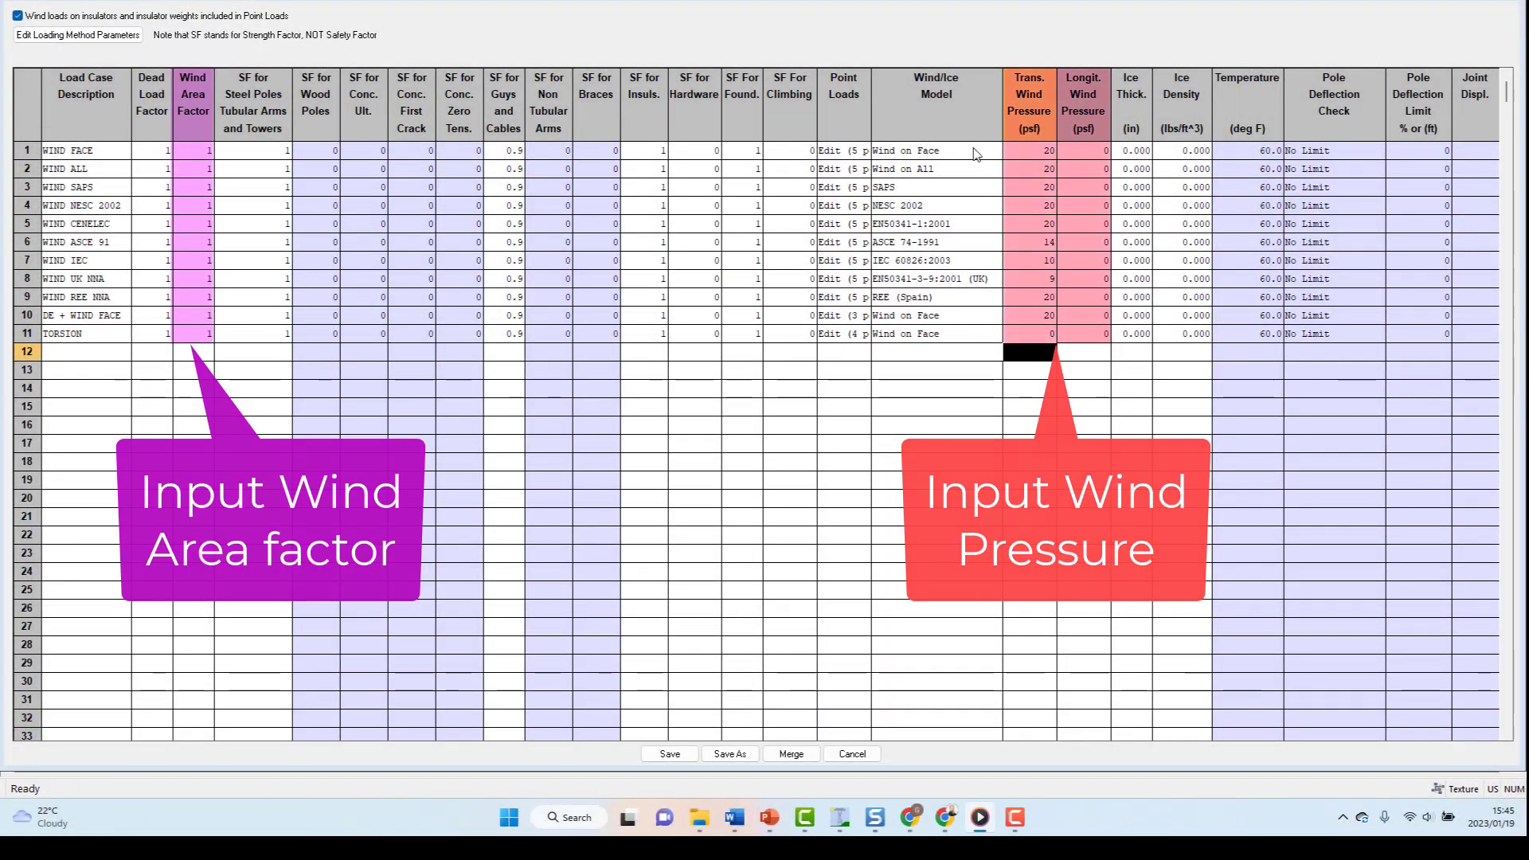
- Drop down the Wind/Ice Model list for load case 1
click(986, 150)
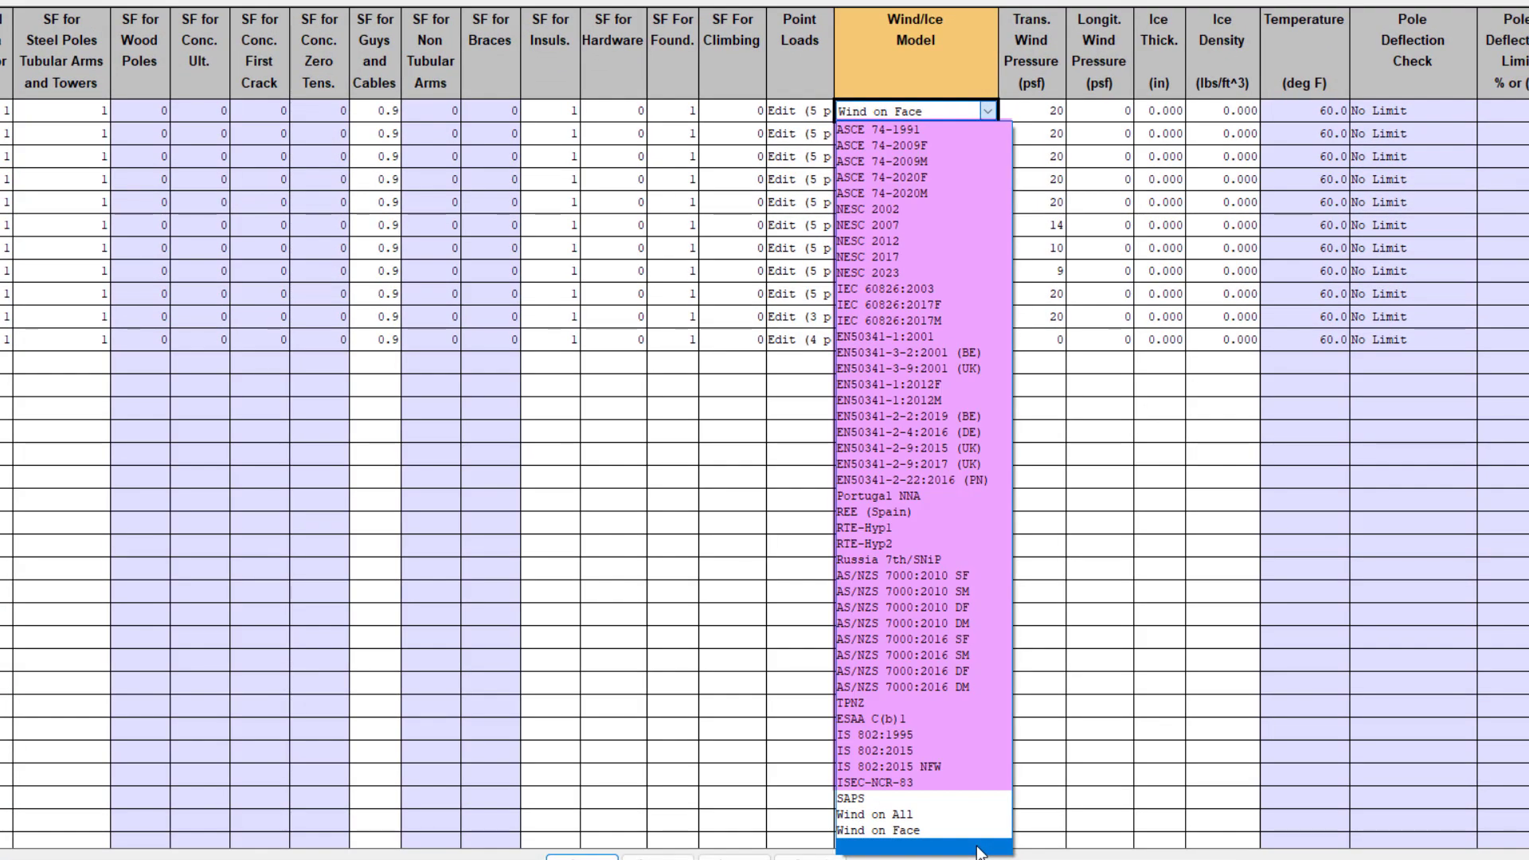
- Close the Wind/Ice Model list, keeping Wind on Face for load case 1
click(877, 830)
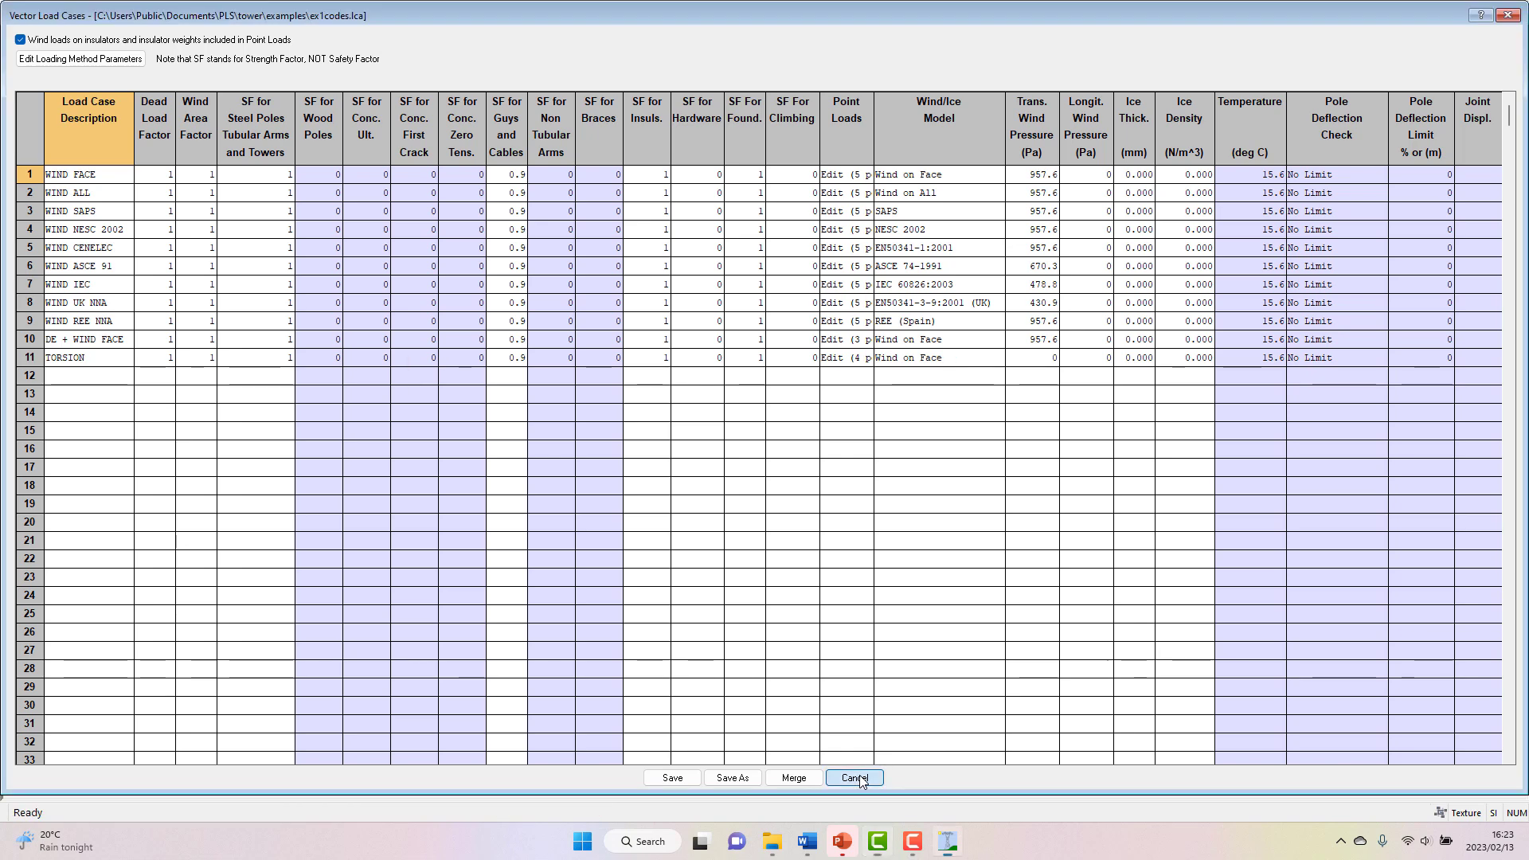
- Cancel the Vector Load Cases table and colour the tower members by Face
click(852, 777)
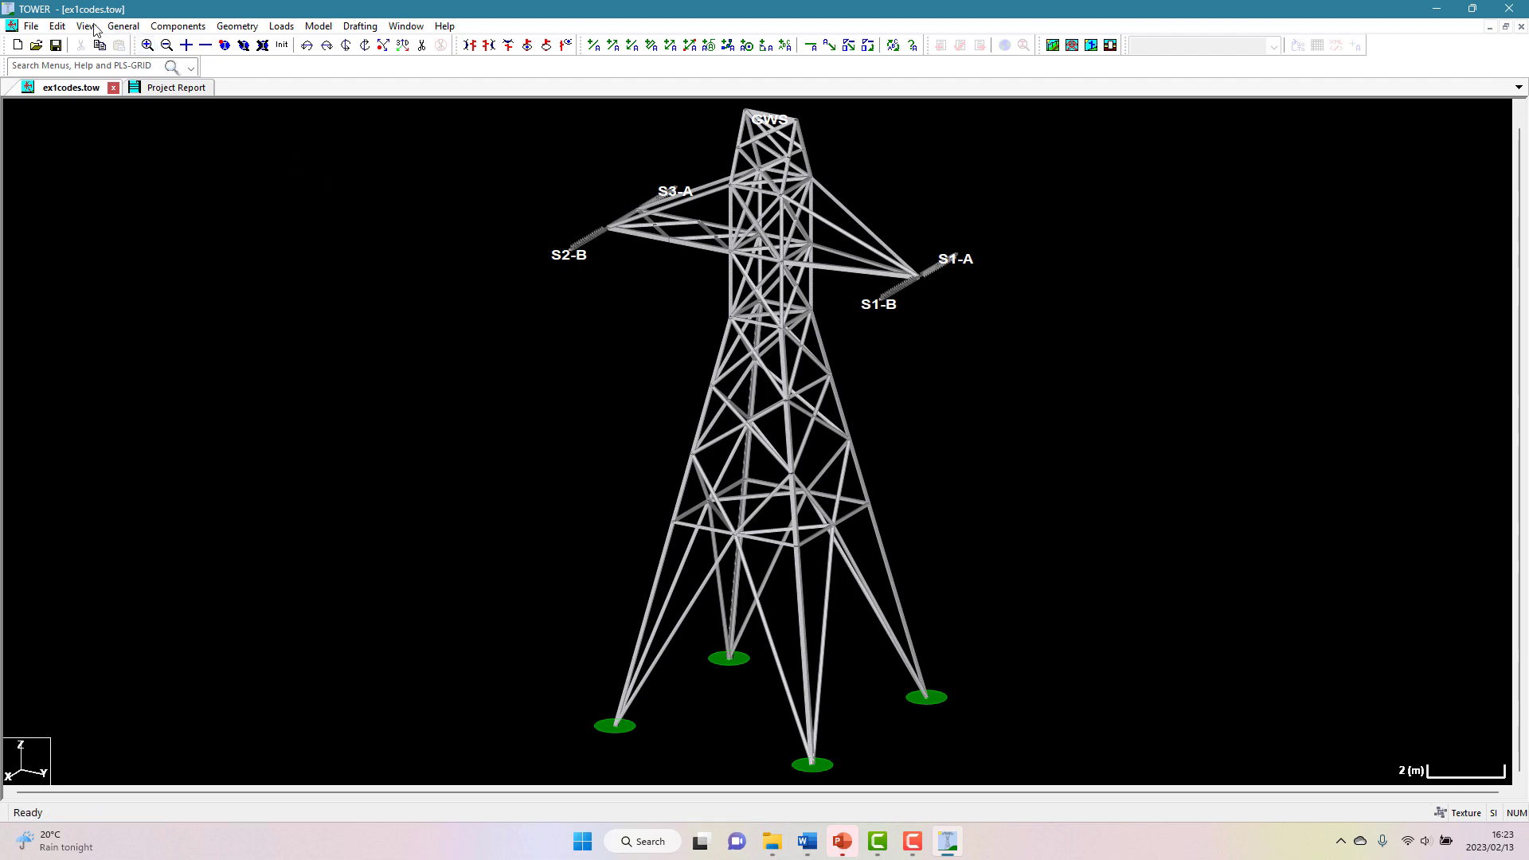
click(86, 25)
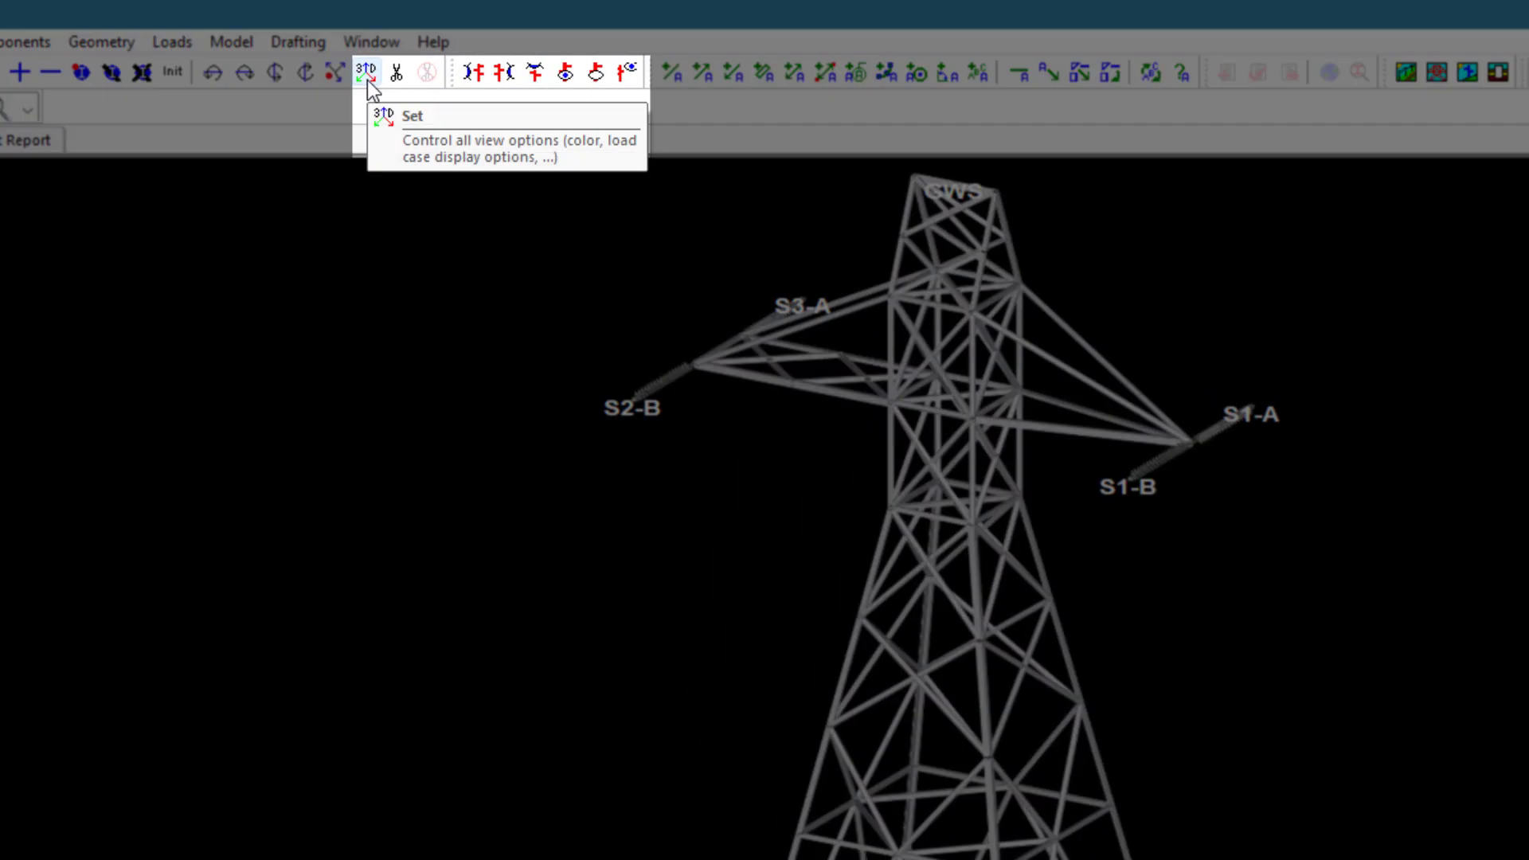
click(411, 115)
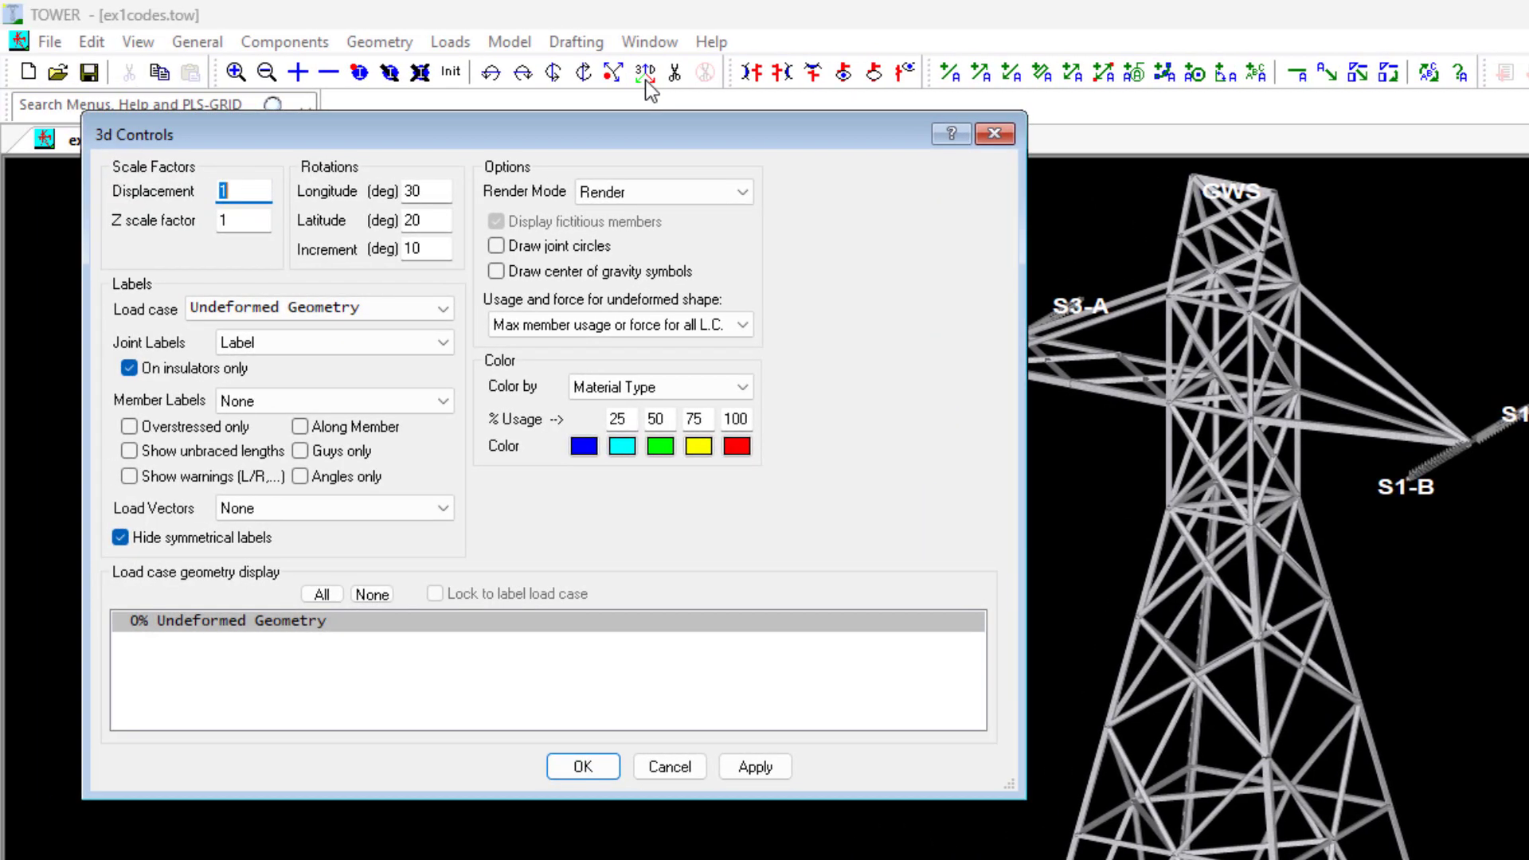
mouse_move(727, 404)
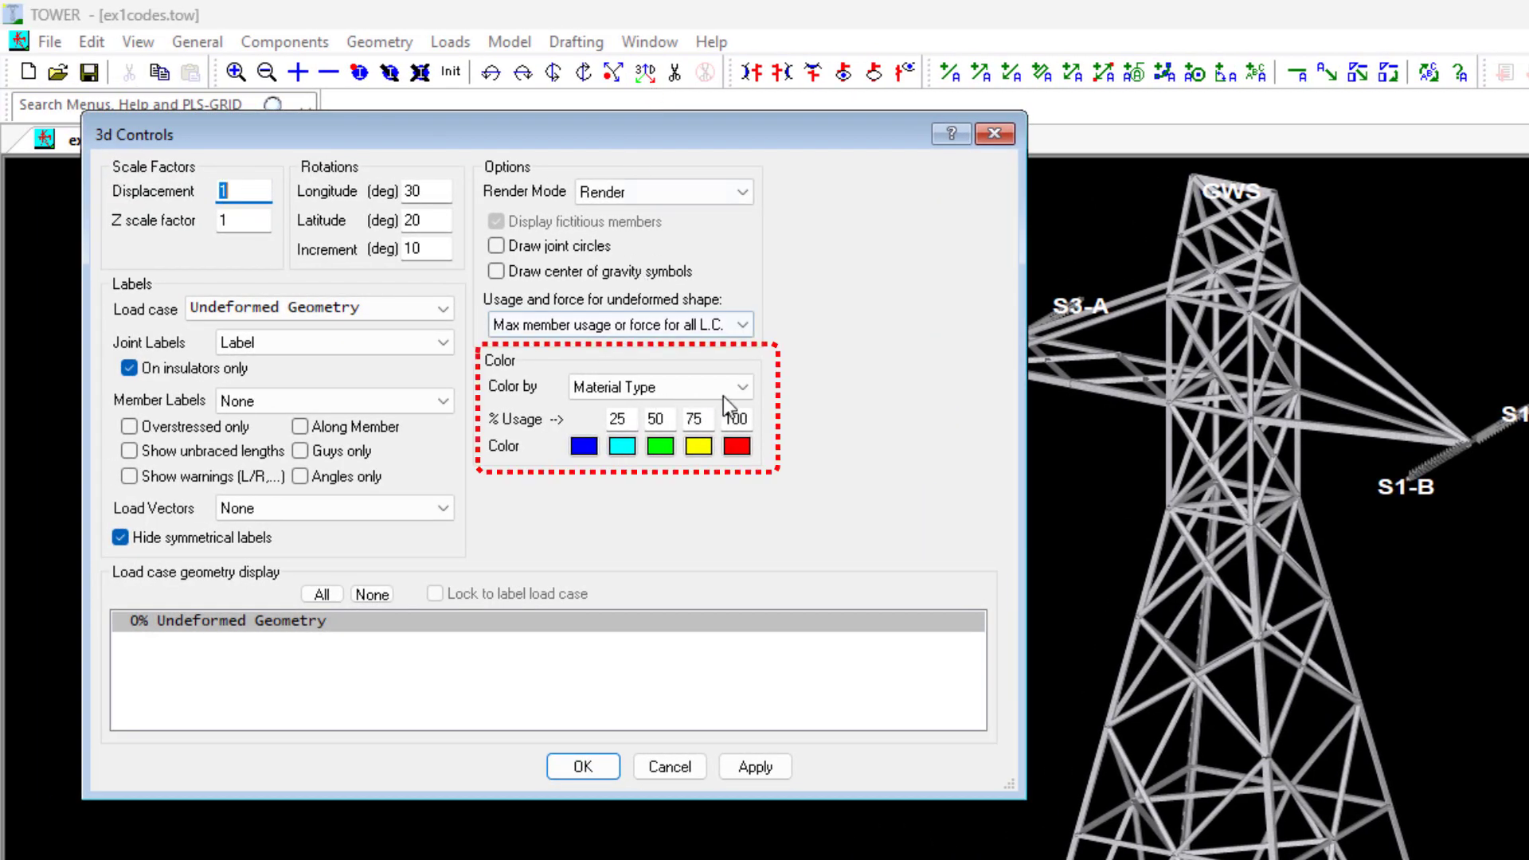
click(742, 386)
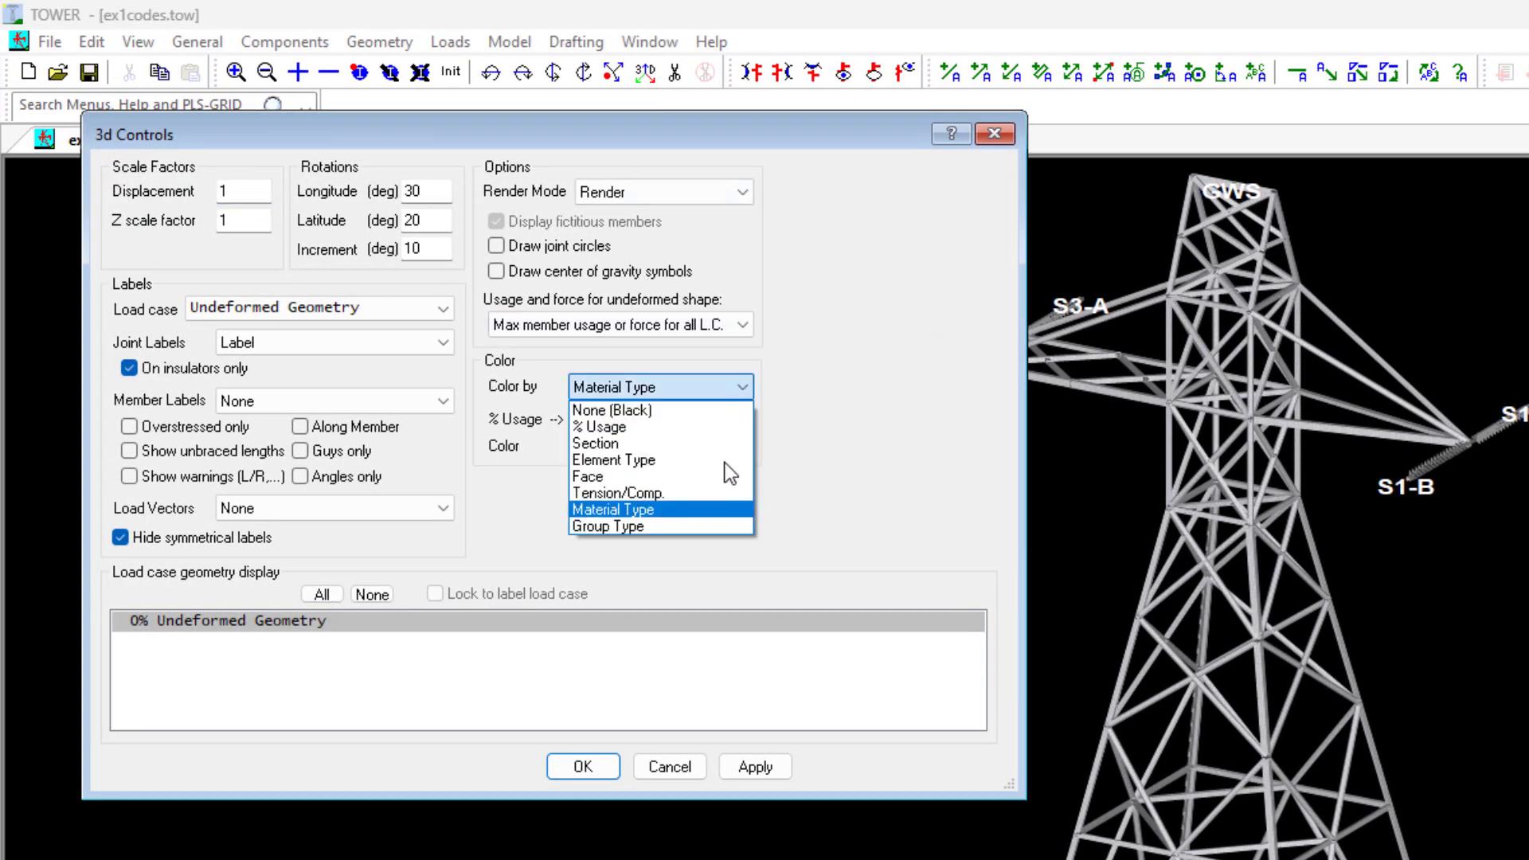
click(588, 476)
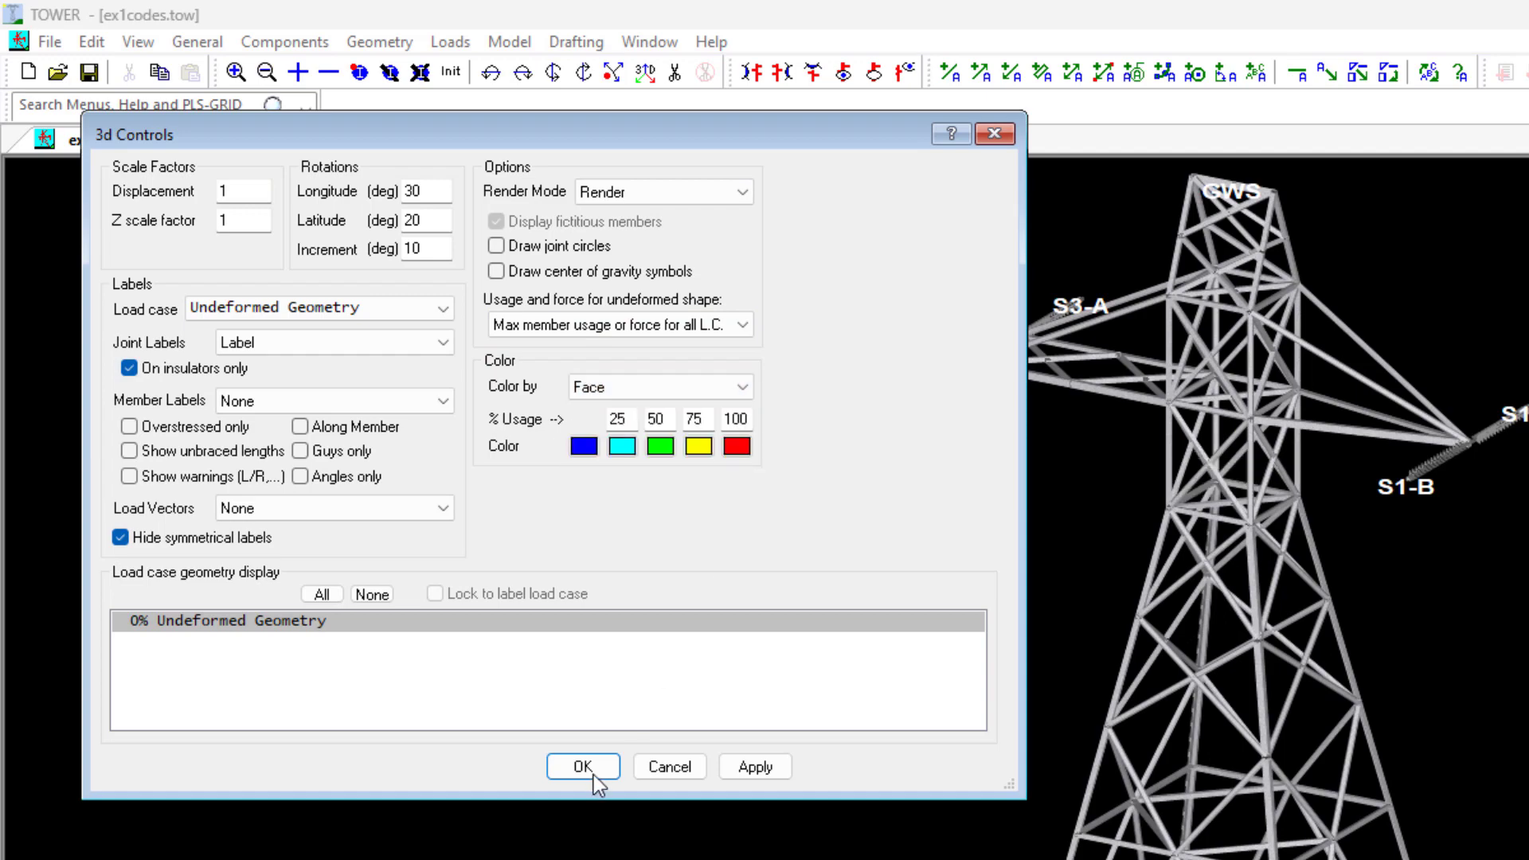
click(583, 766)
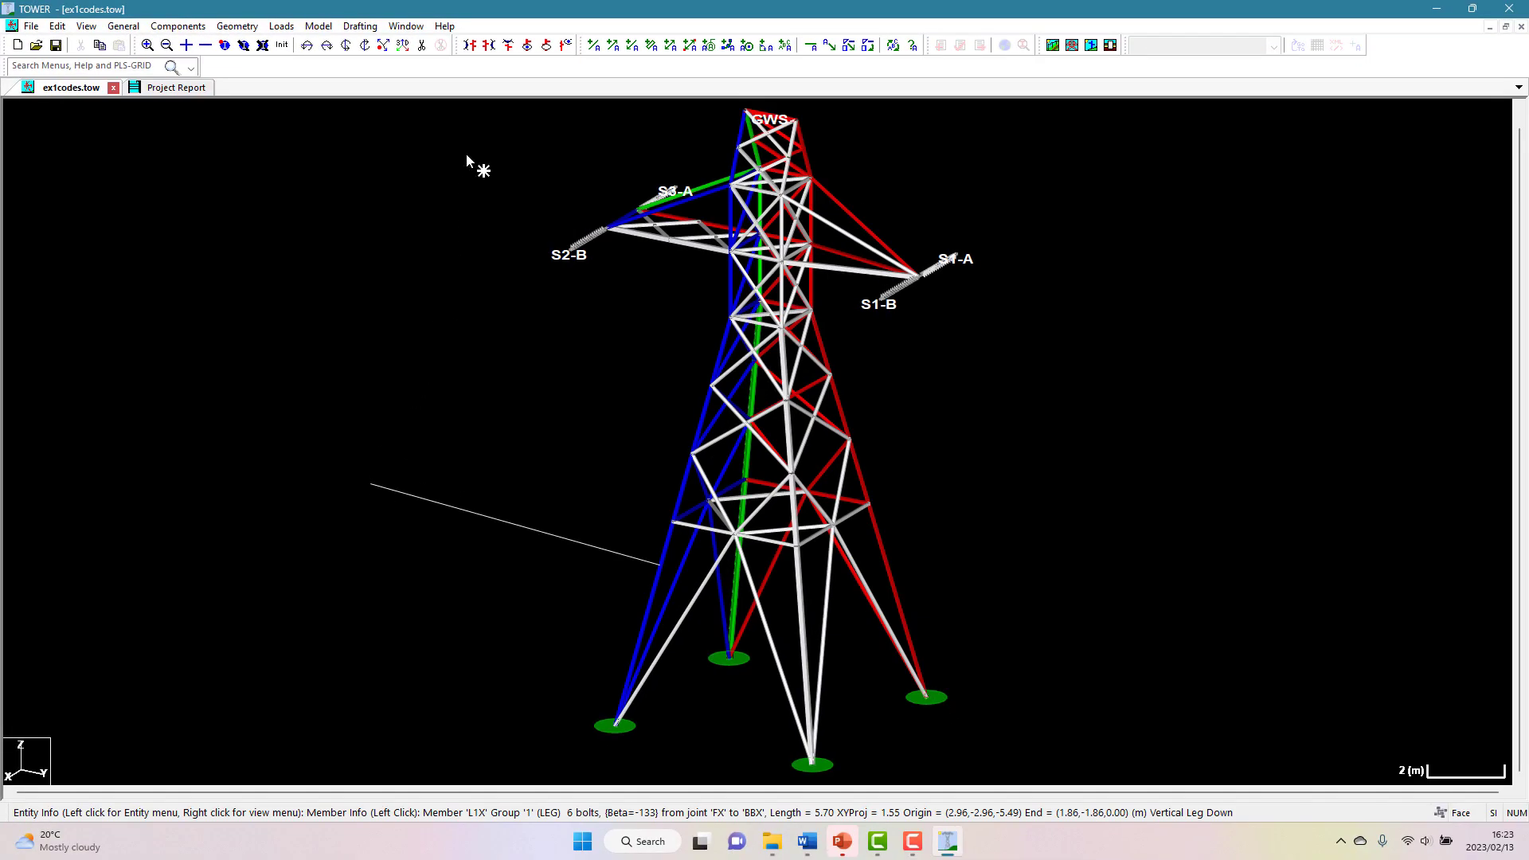
- View the tower from the right and from behind, return to 3D, and open Geometry
click(469, 44)
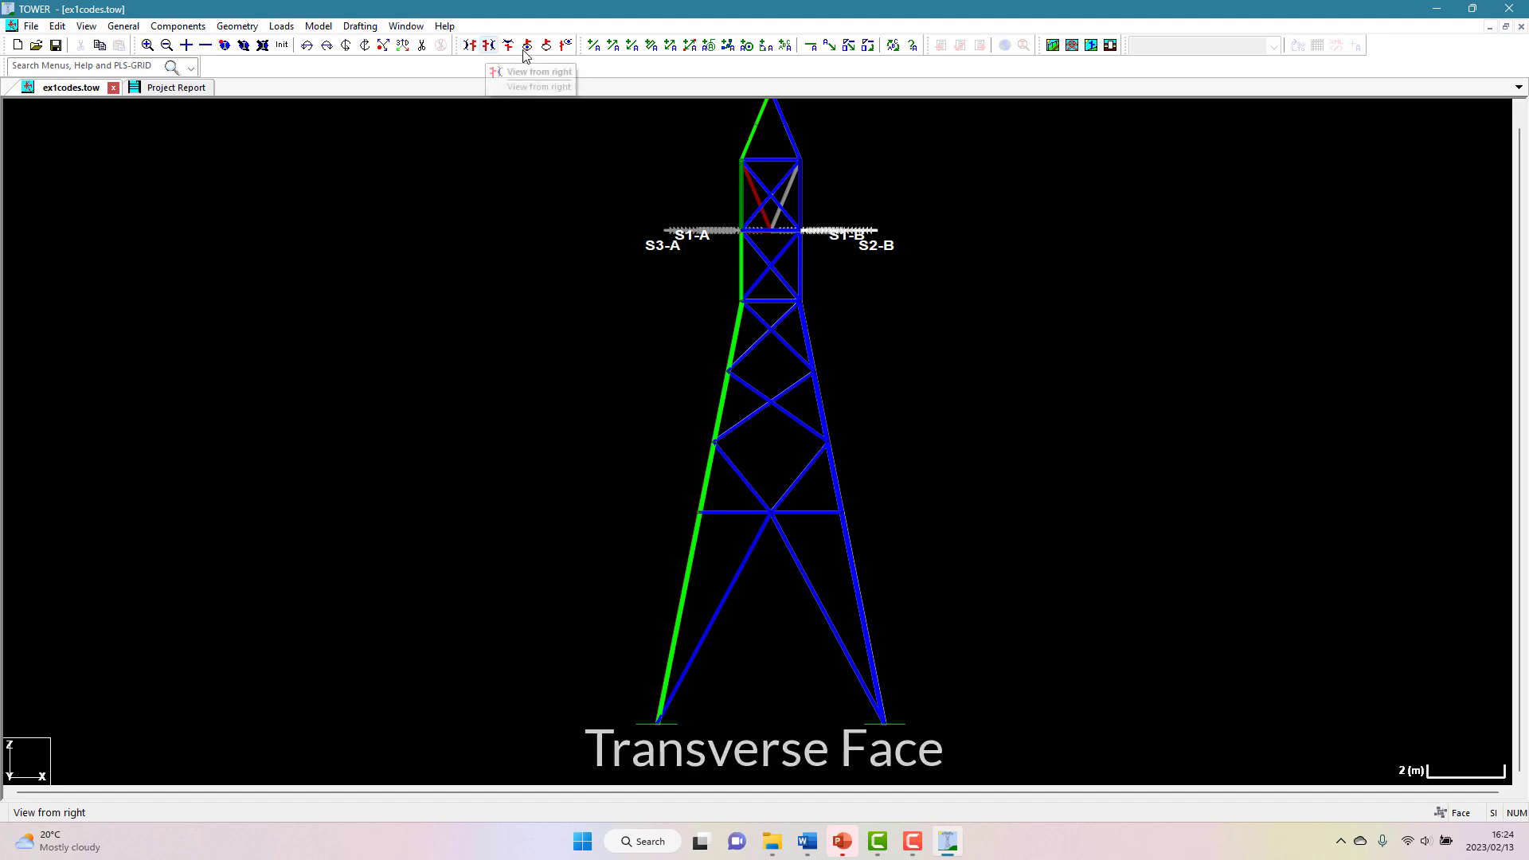
click(527, 45)
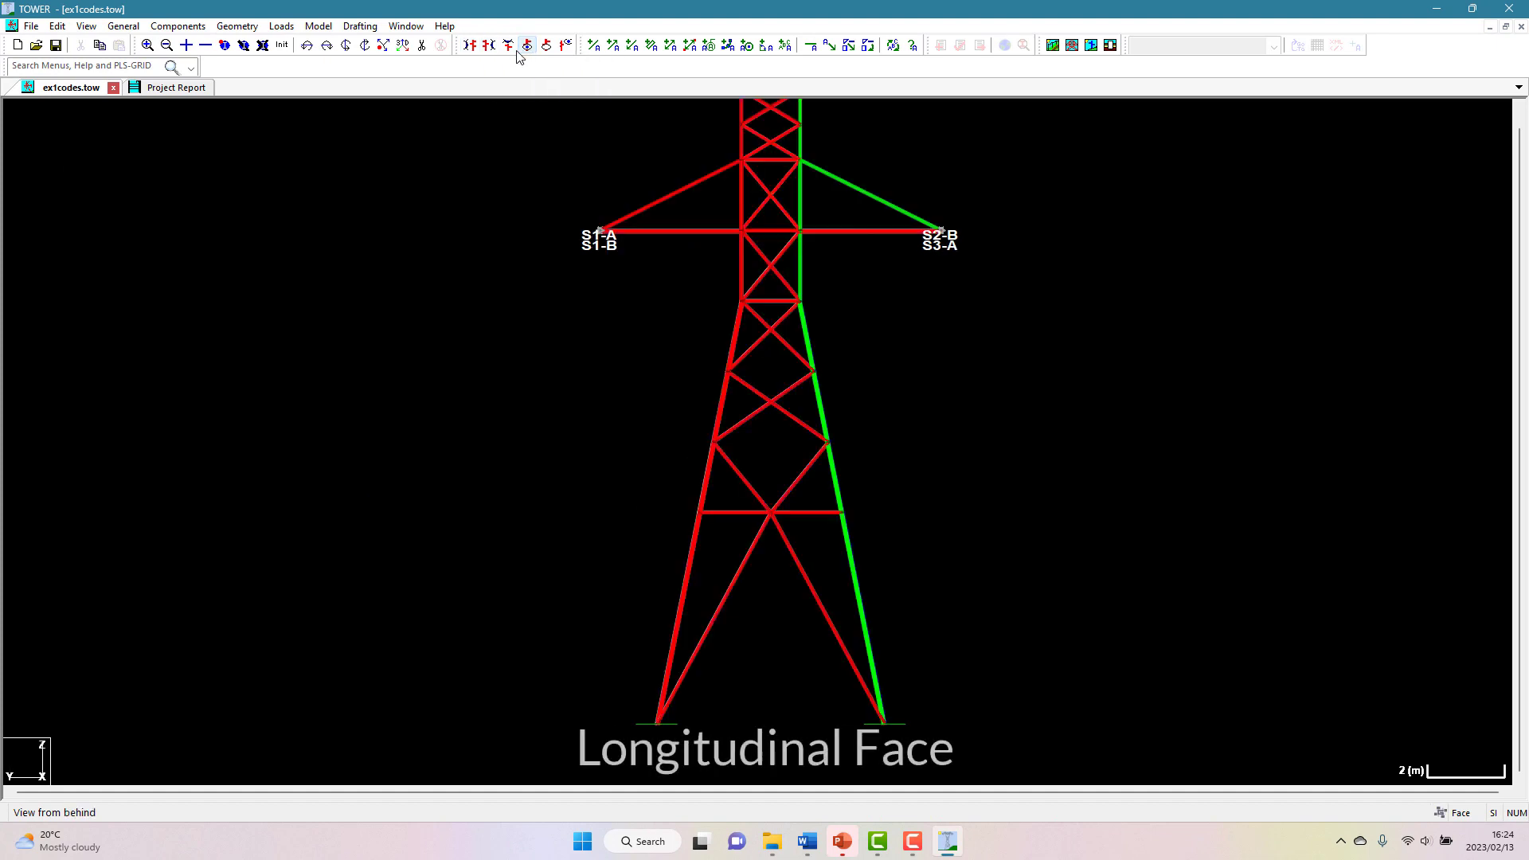
click(509, 44)
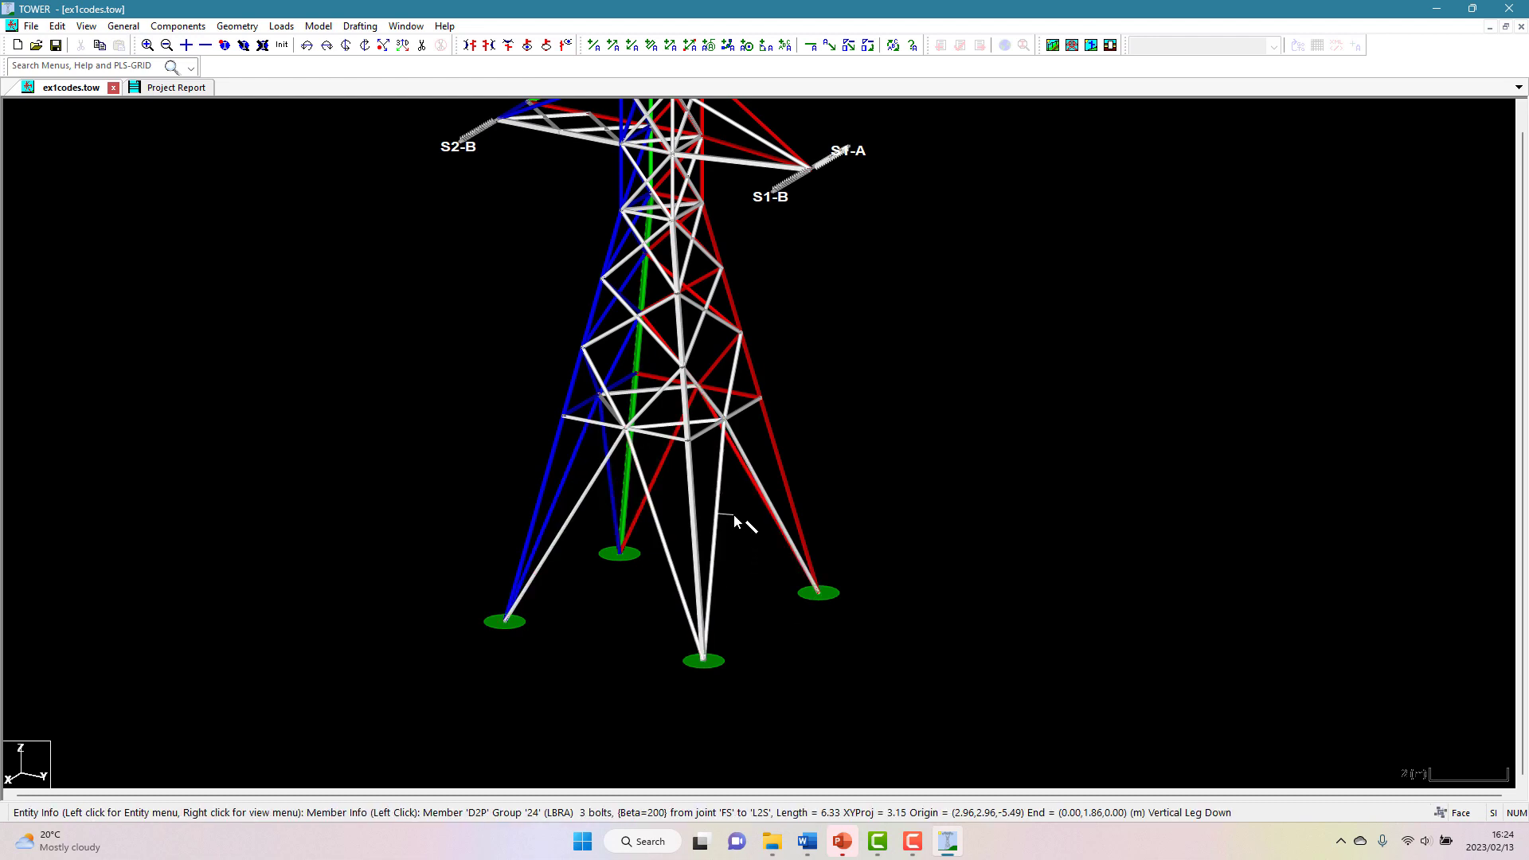
mouse_move(747, 536)
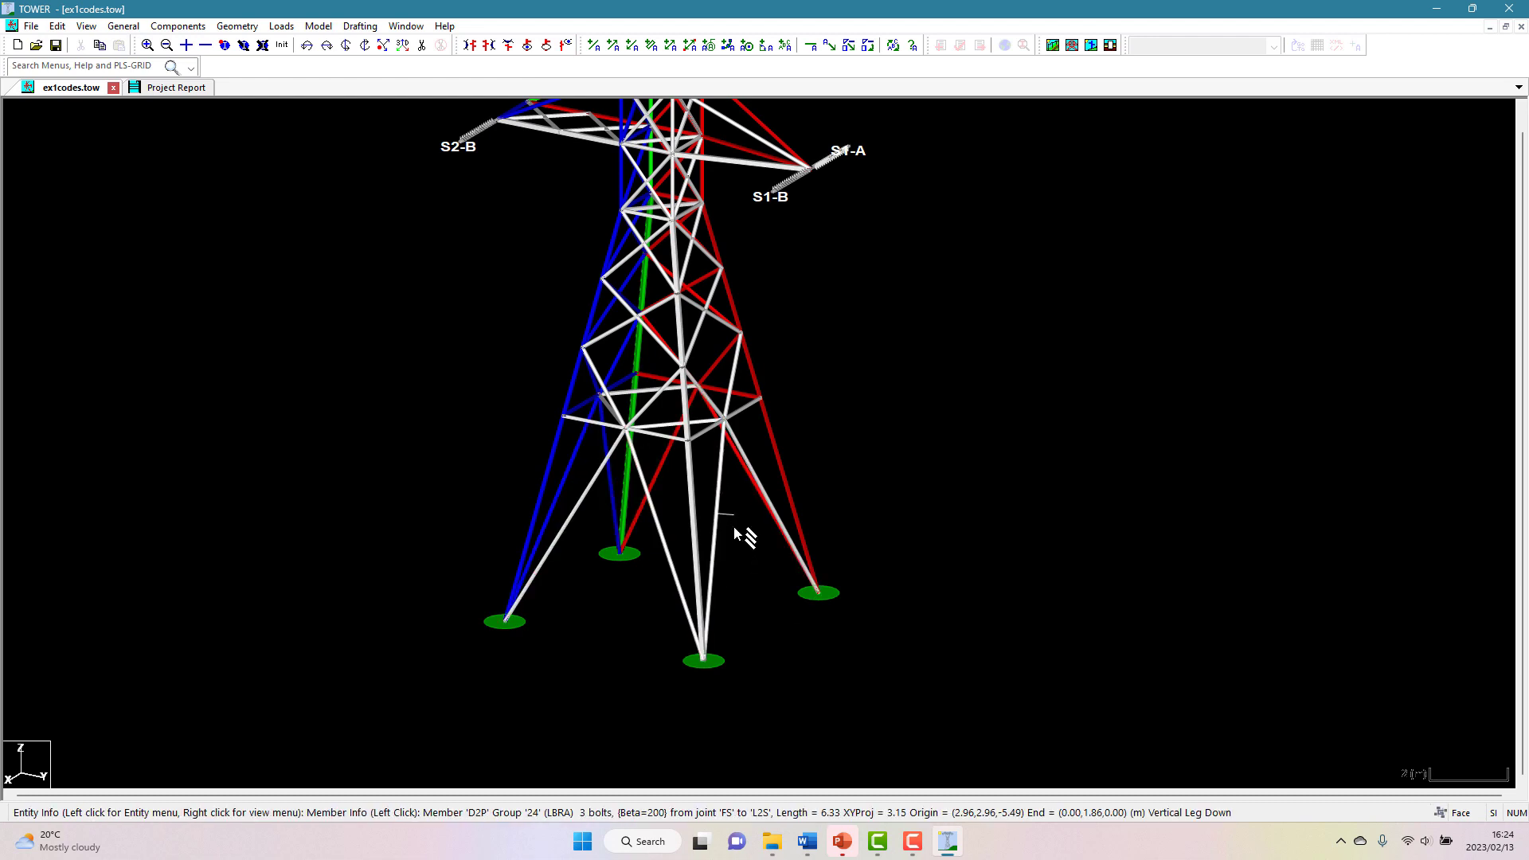
mouse_move(726, 580)
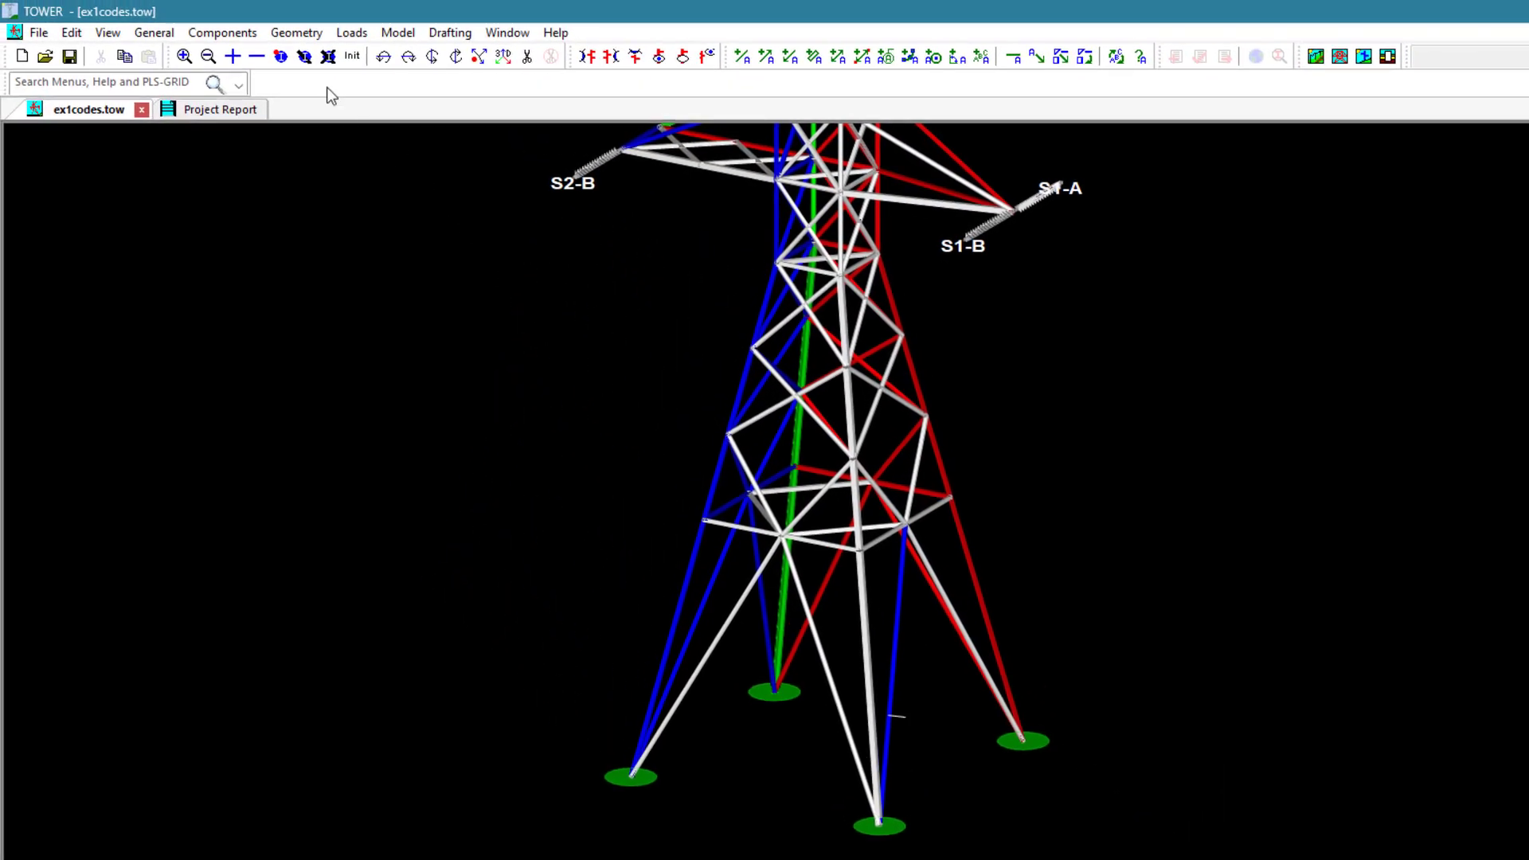
click(295, 32)
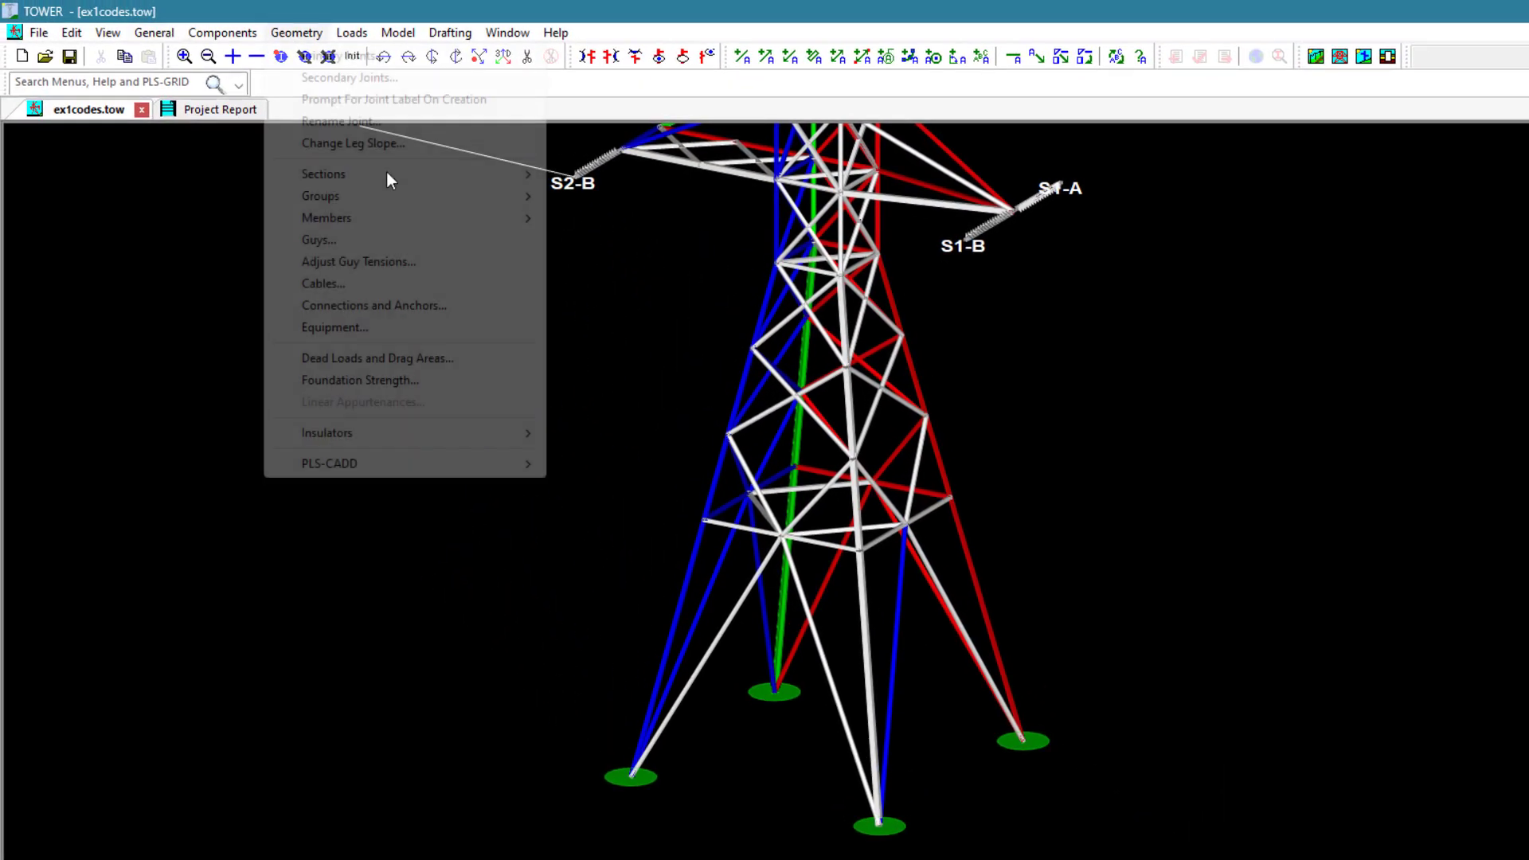
- Point to Members in the Geometry menu to reveal Capacities and Overrides
click(327, 217)
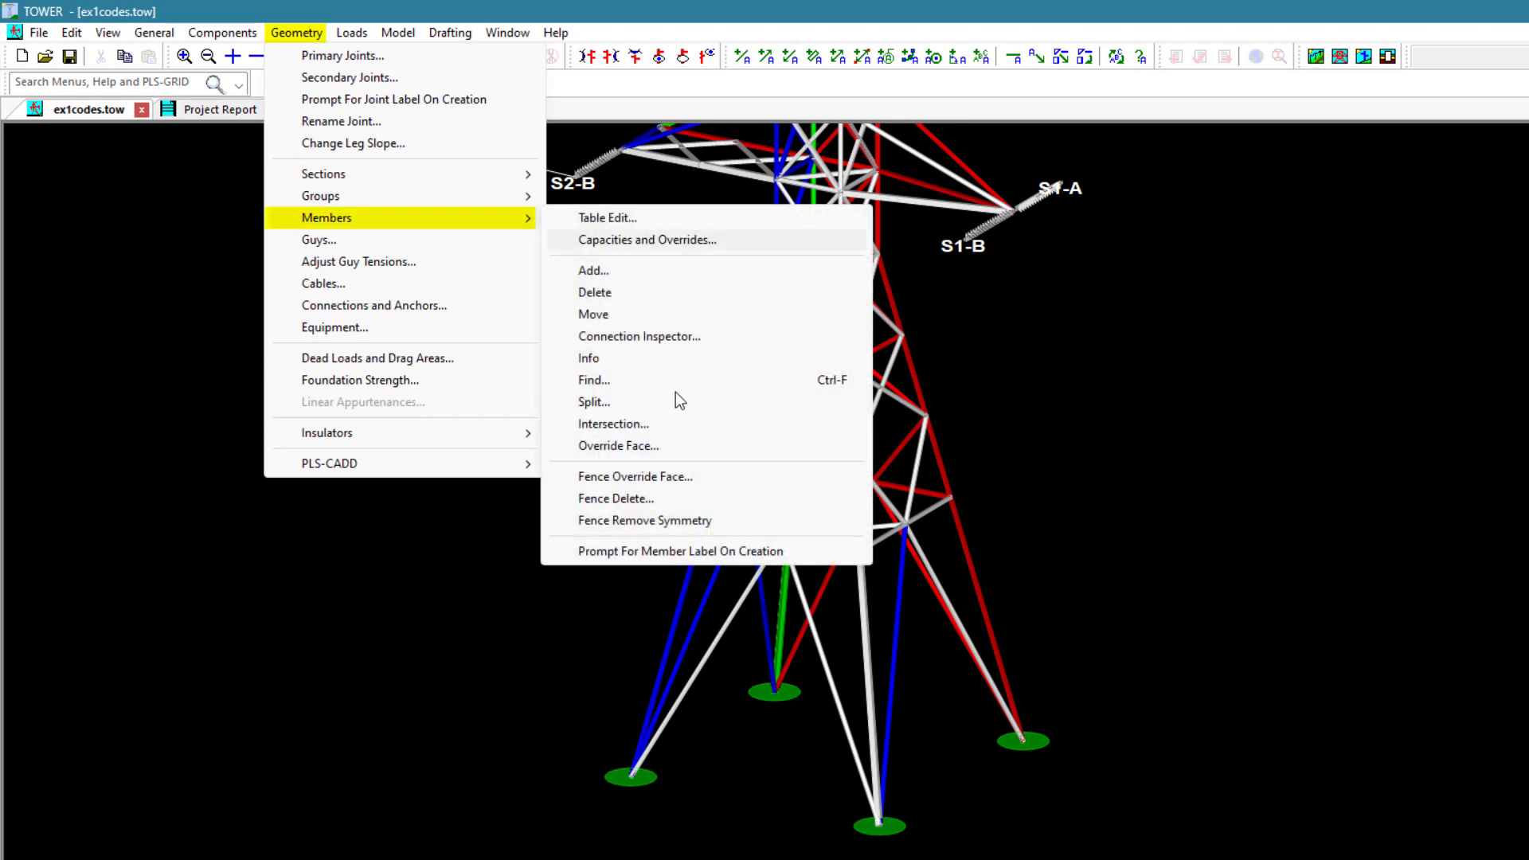
mouse_move(680, 434)
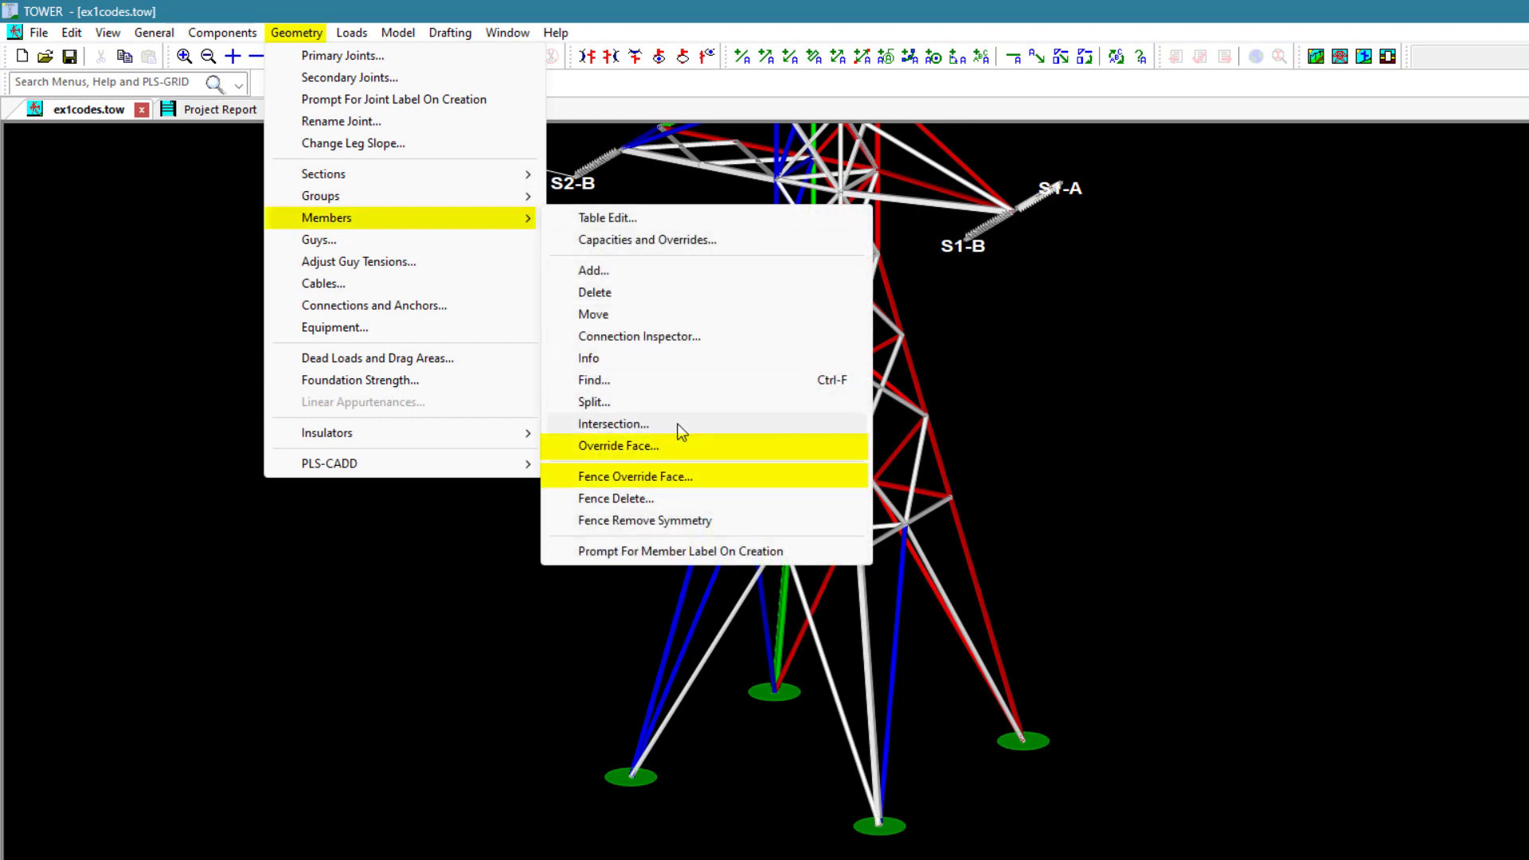
mouse_move(680, 423)
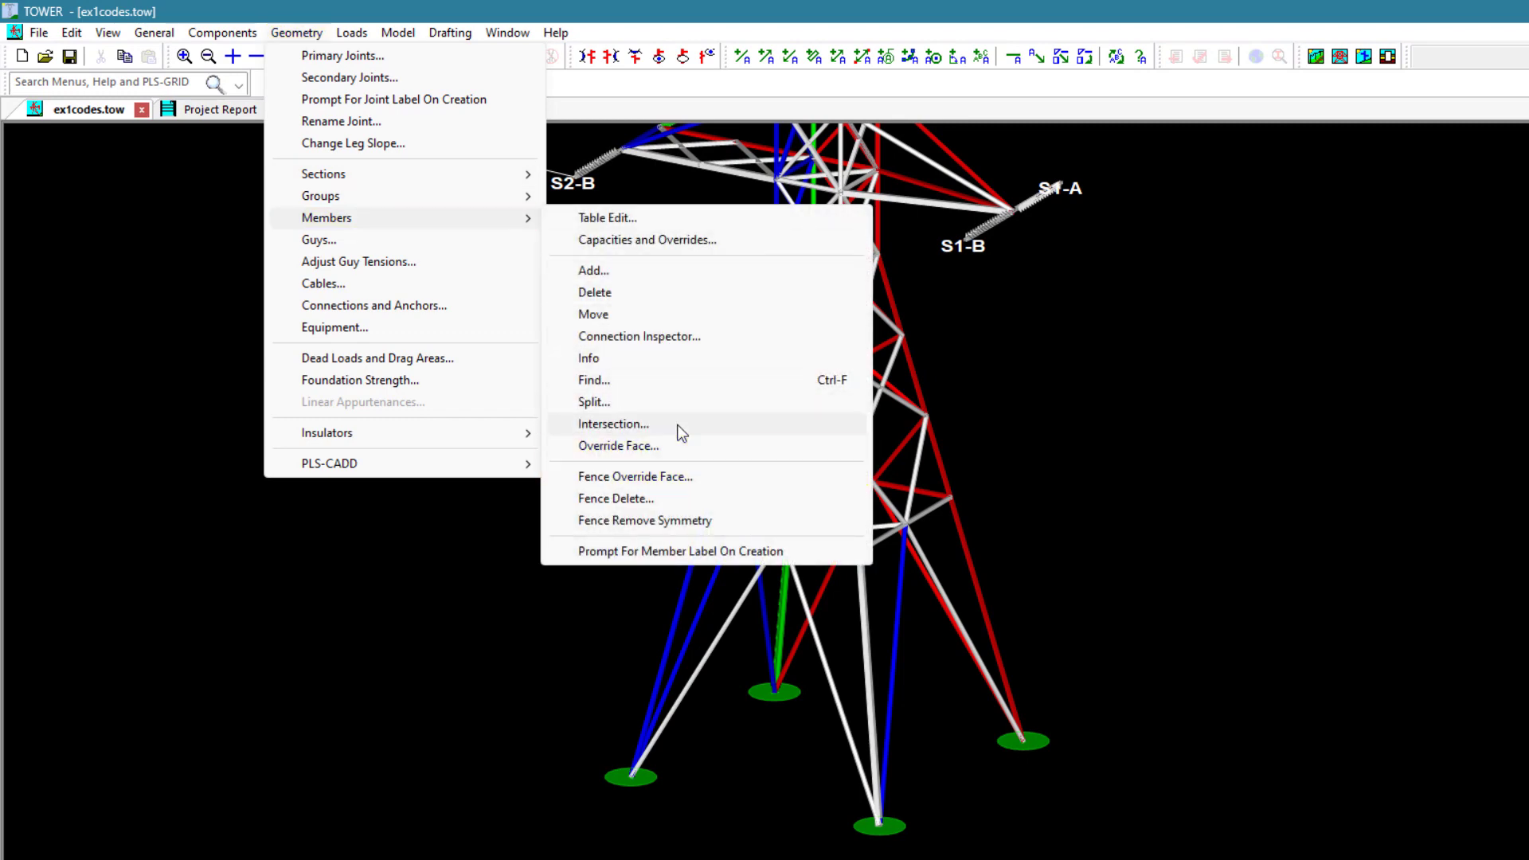
mouse_move(679, 447)
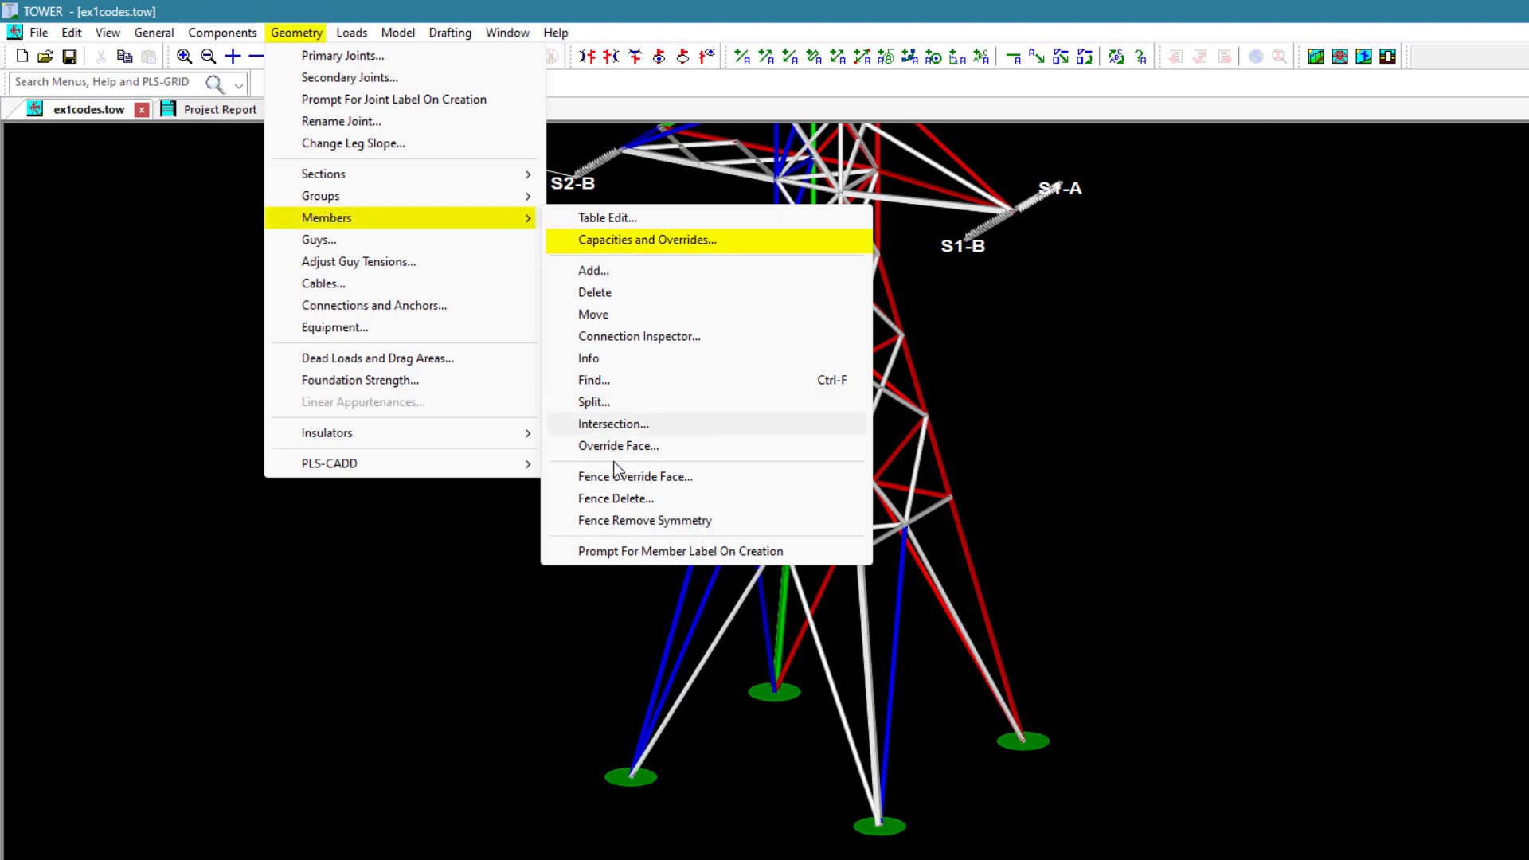
mouse_move(671, 255)
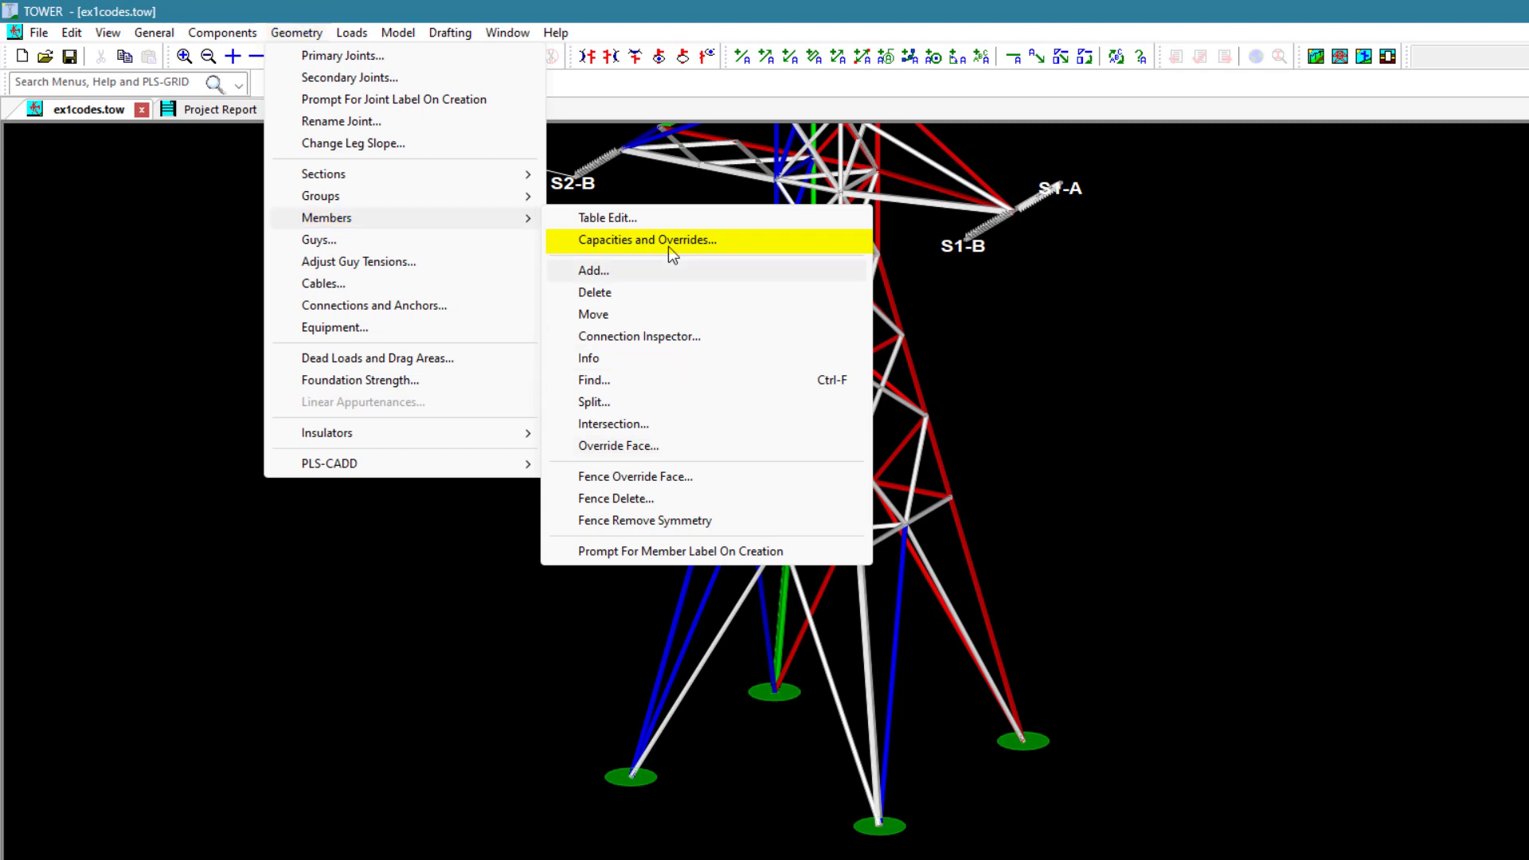
- Open Member Capacities and Overrides and scroll through its member rows
click(647, 240)
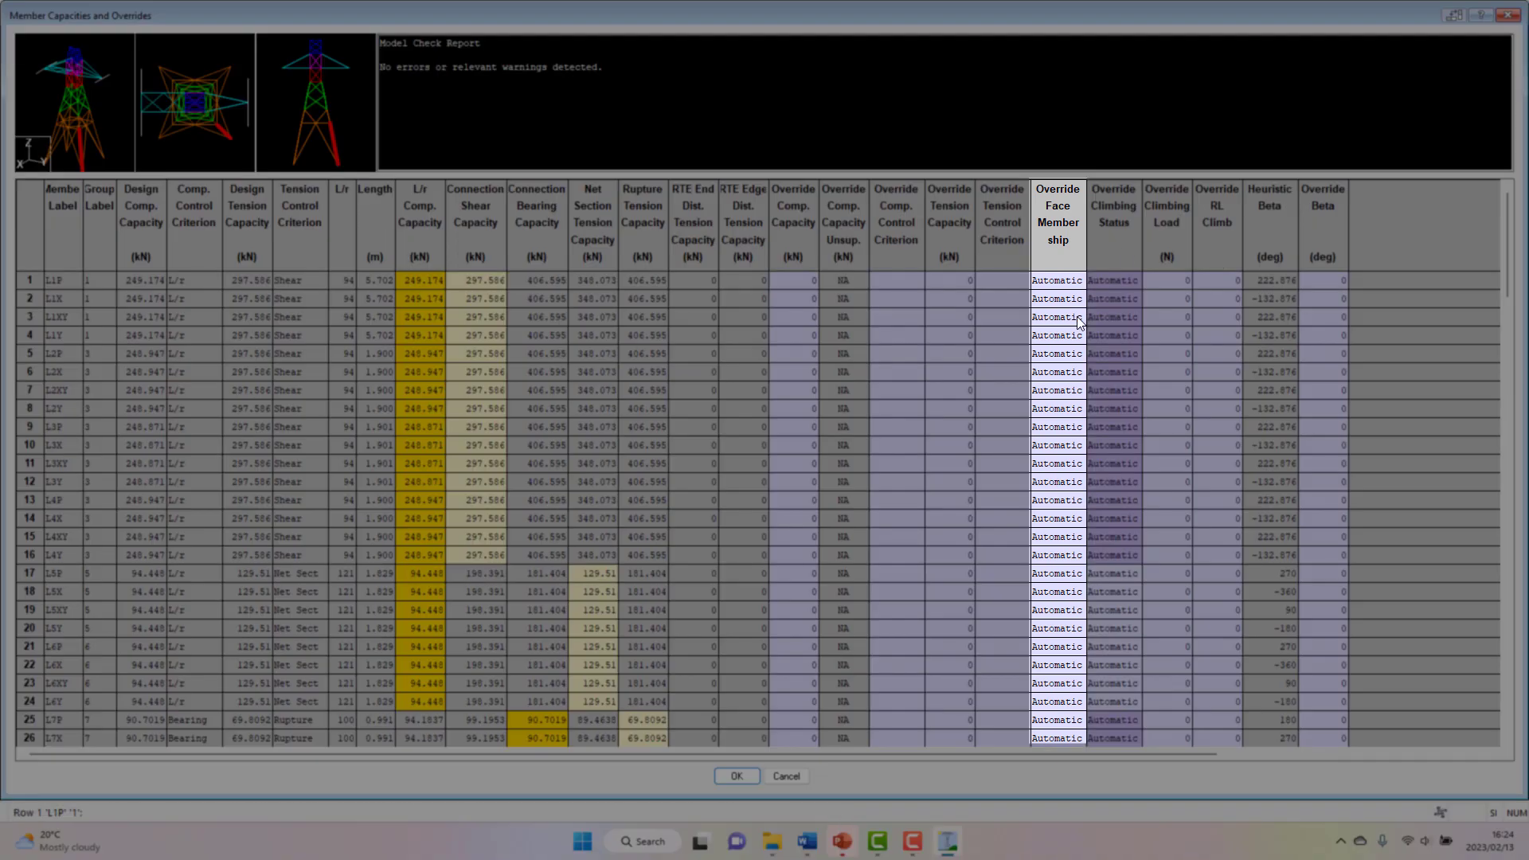
scroll(down, 3)
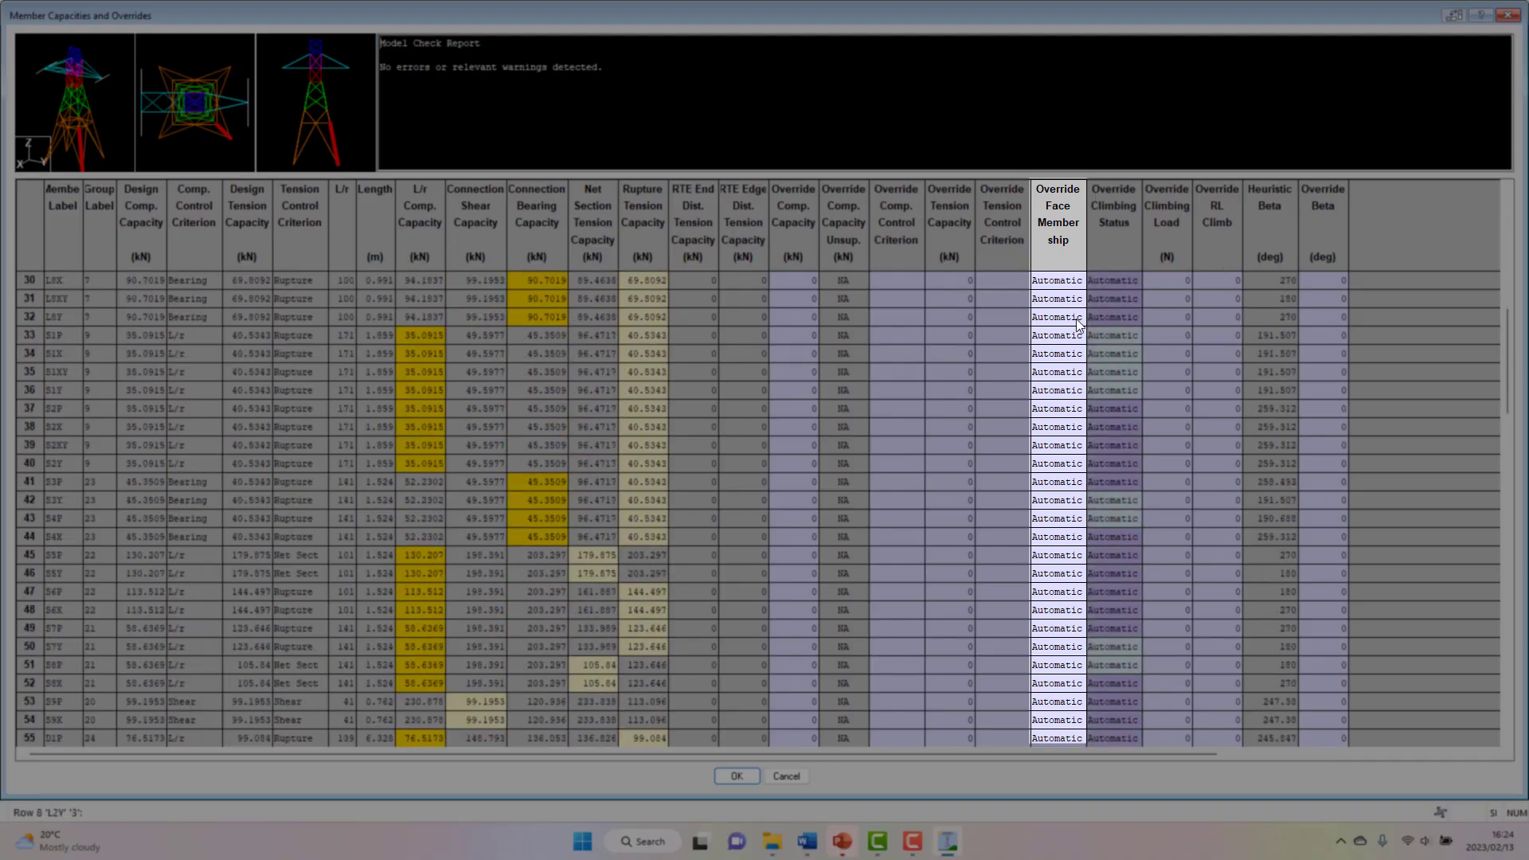
scroll(down, 3)
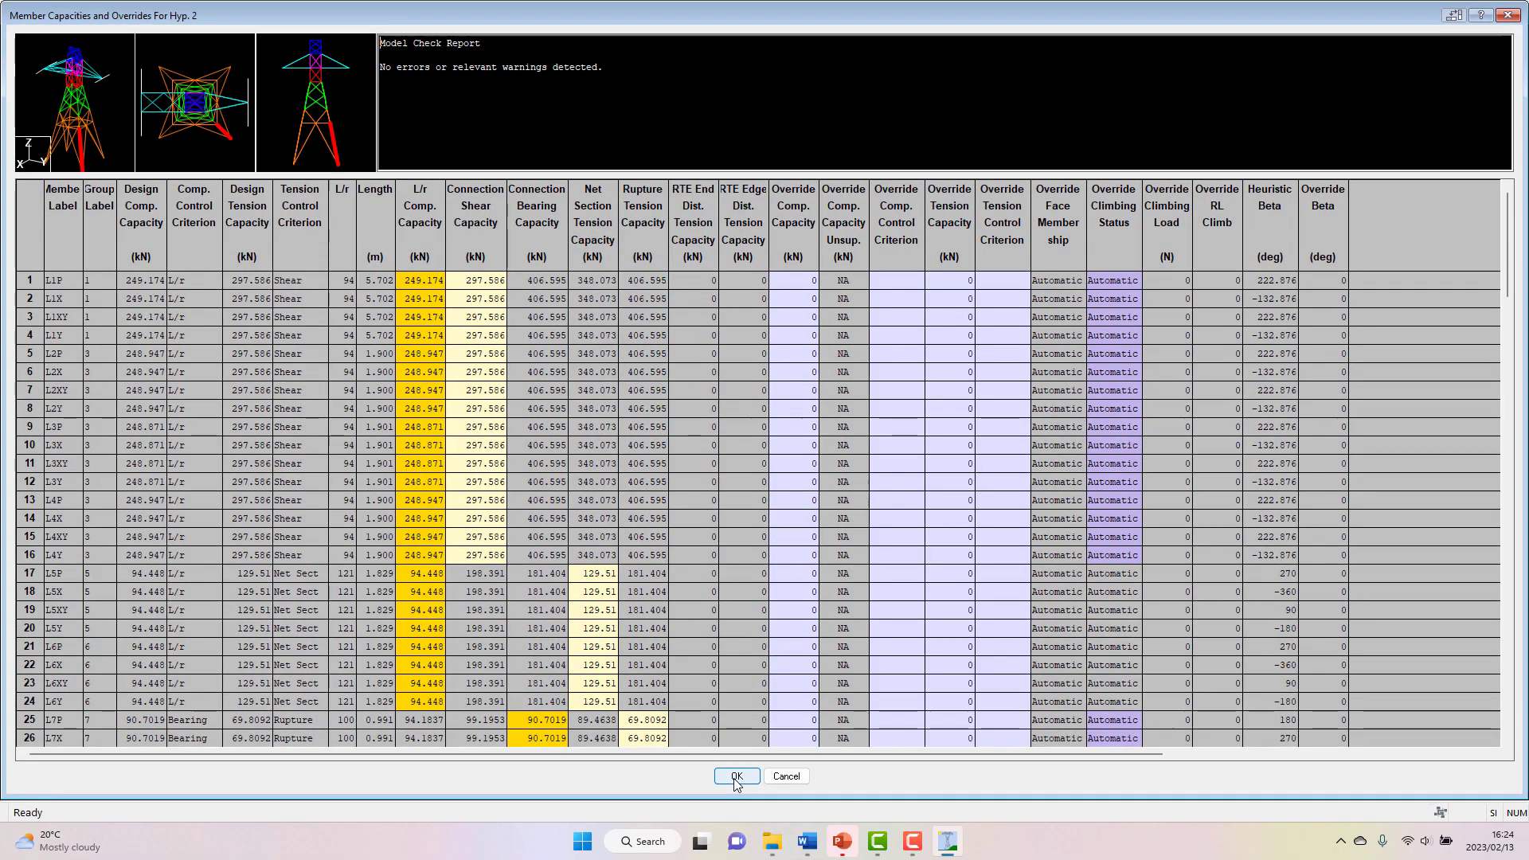
- Close the capacities table and colour the tower members by Section
click(735, 776)
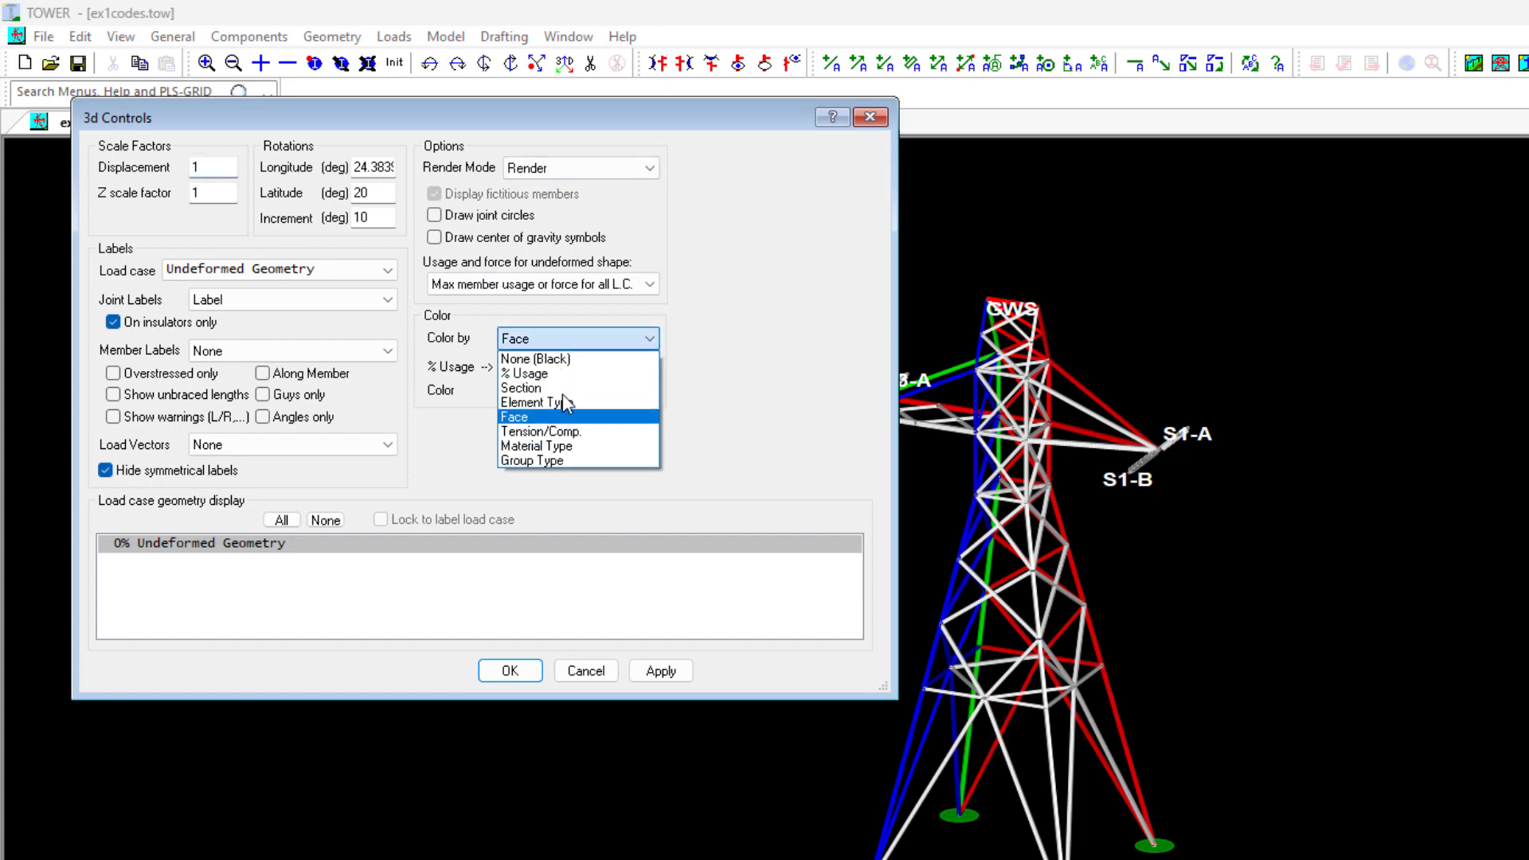
click(520, 388)
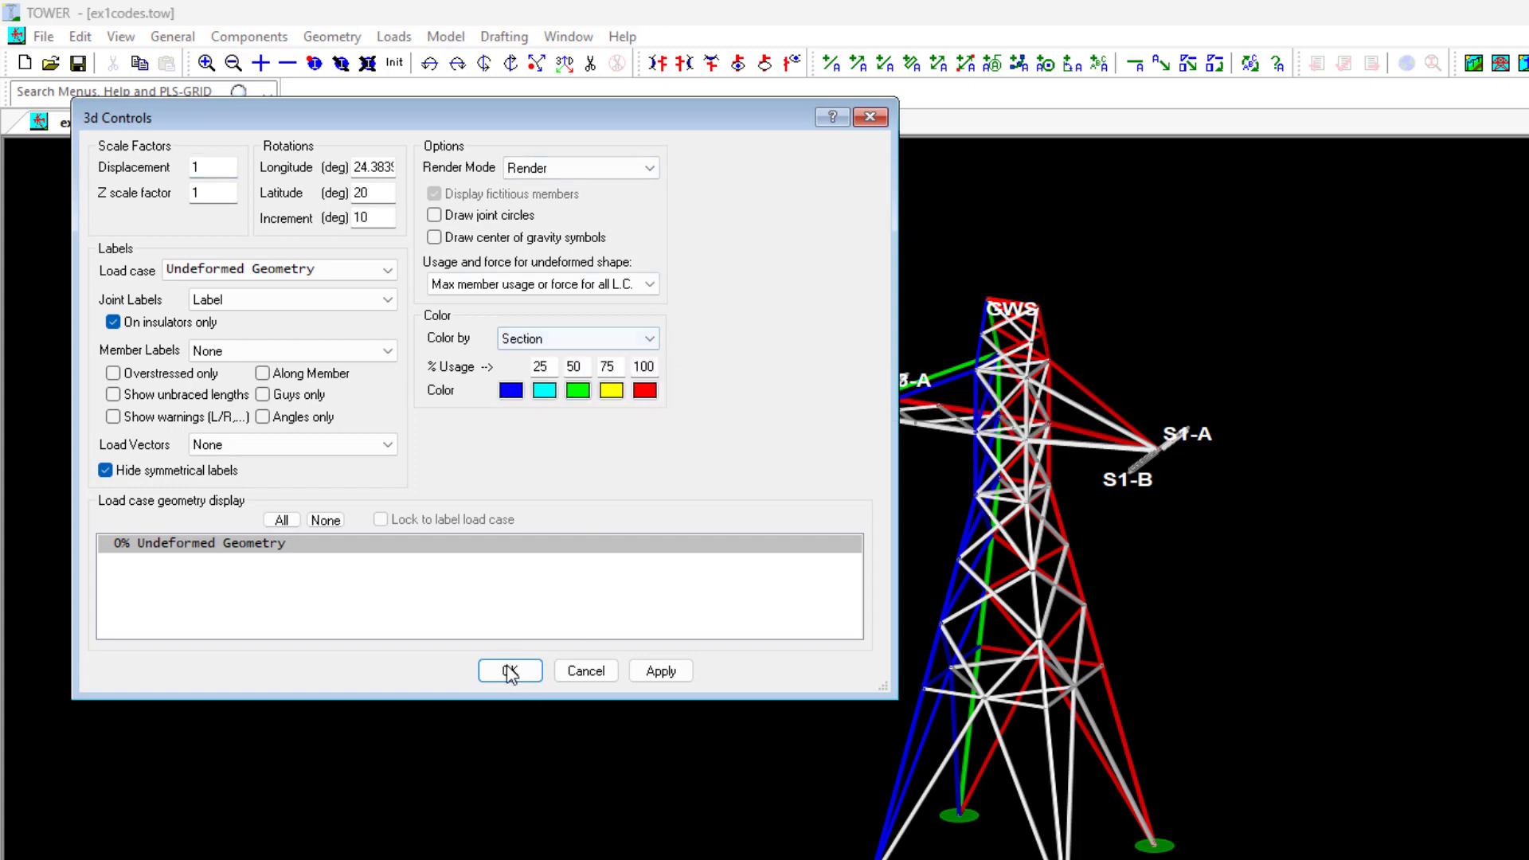
click(510, 670)
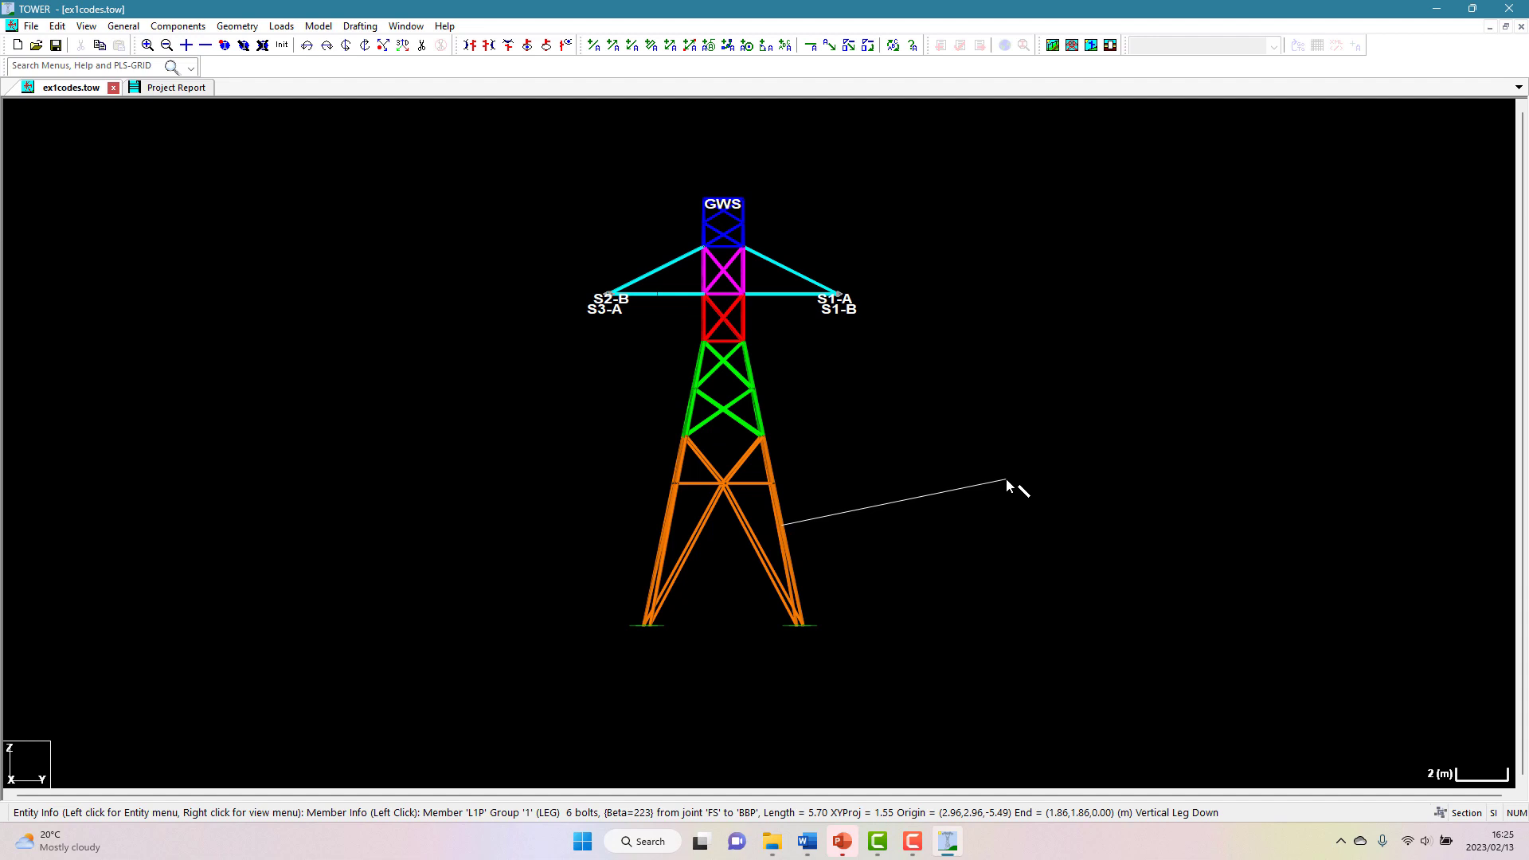
mouse_move(666, 138)
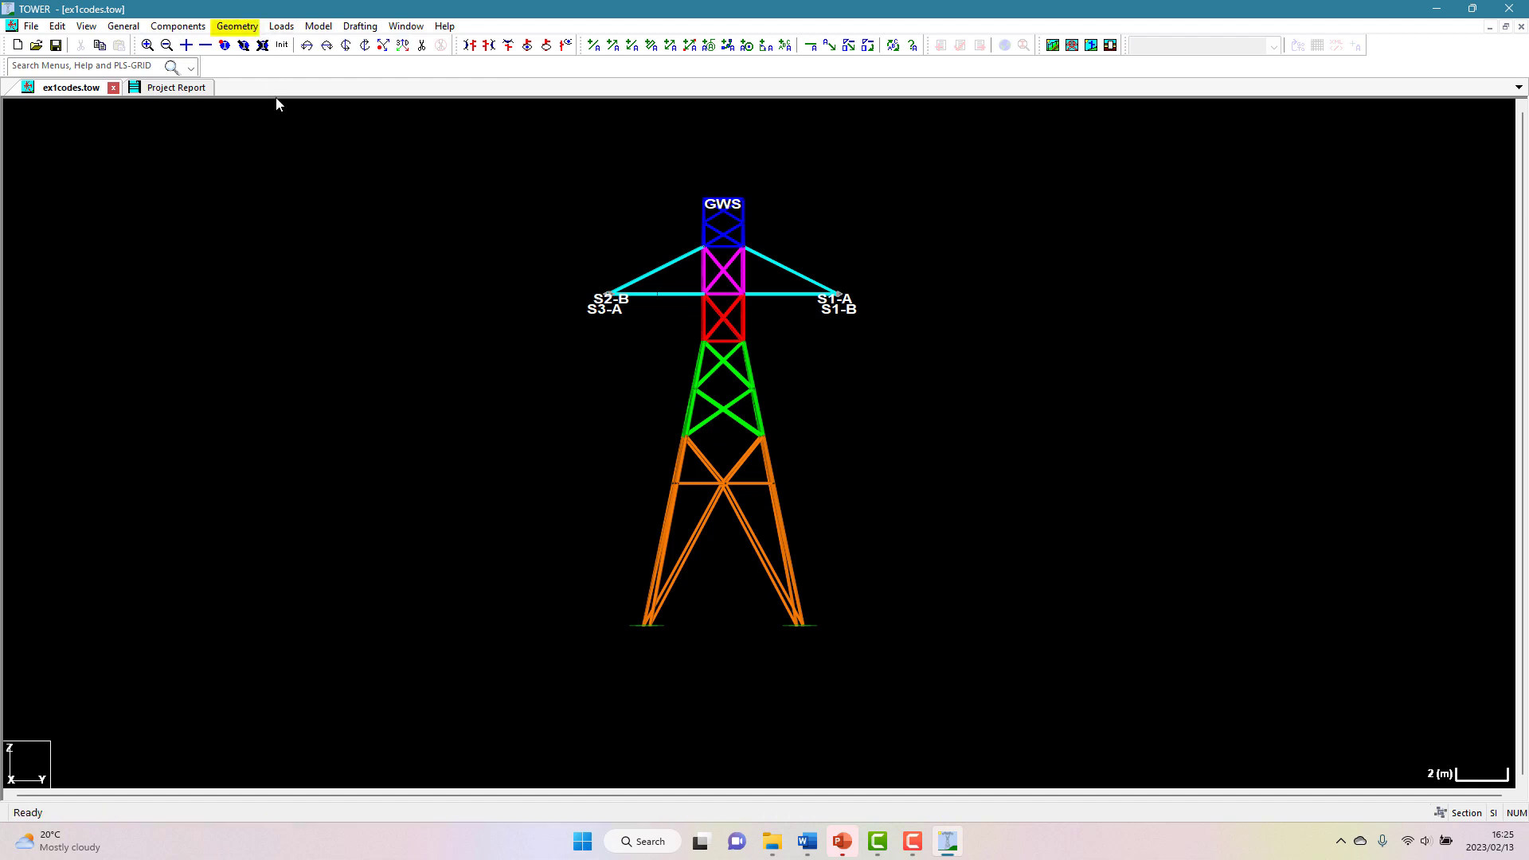
- Open the Sections table through Geometry > Sections > Table Edit
click(236, 26)
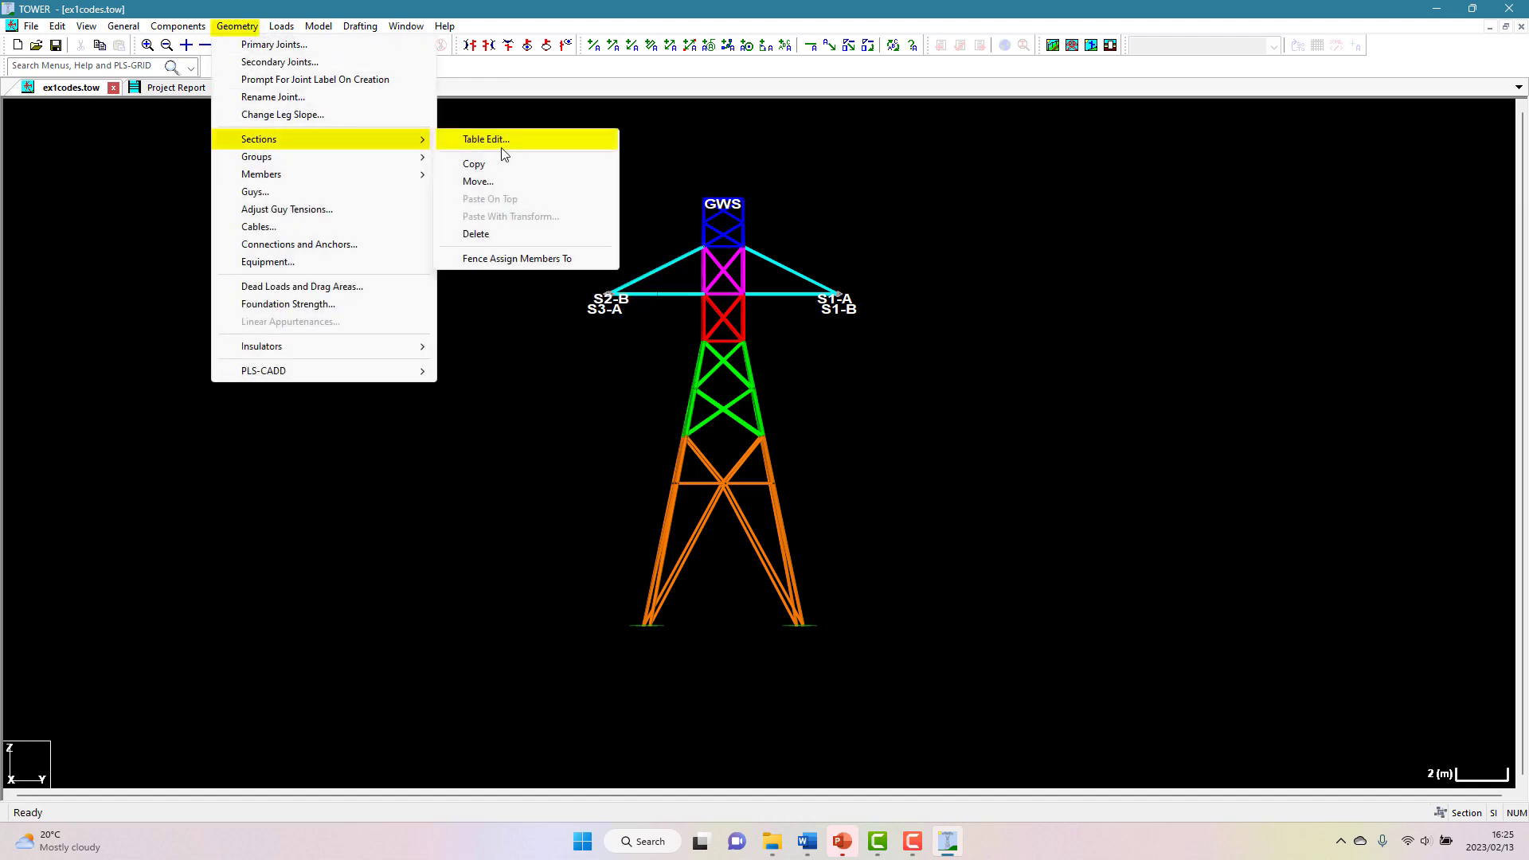
click(485, 139)
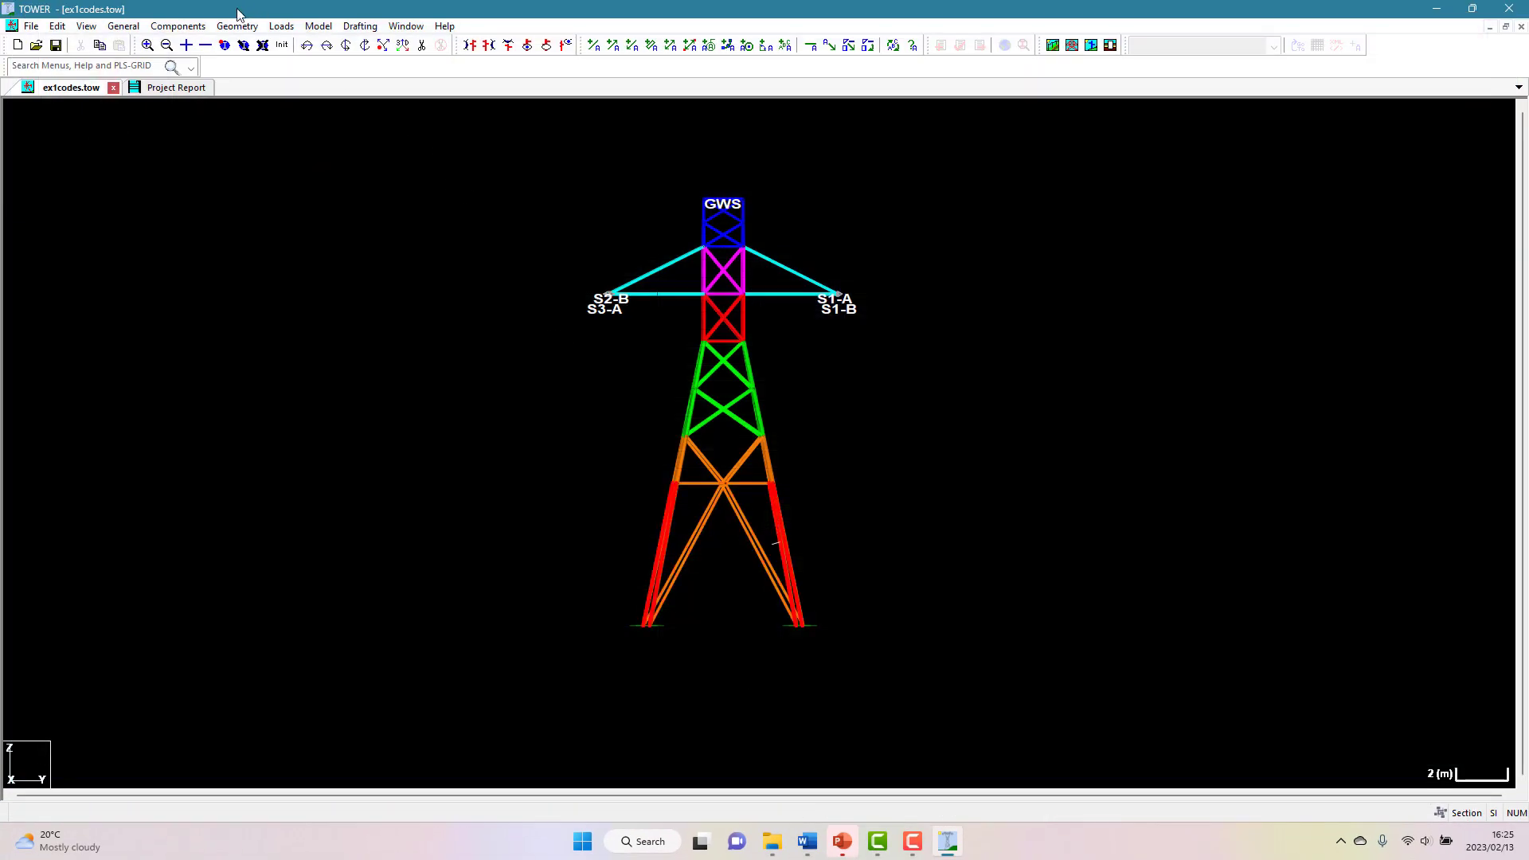
click(749, 555)
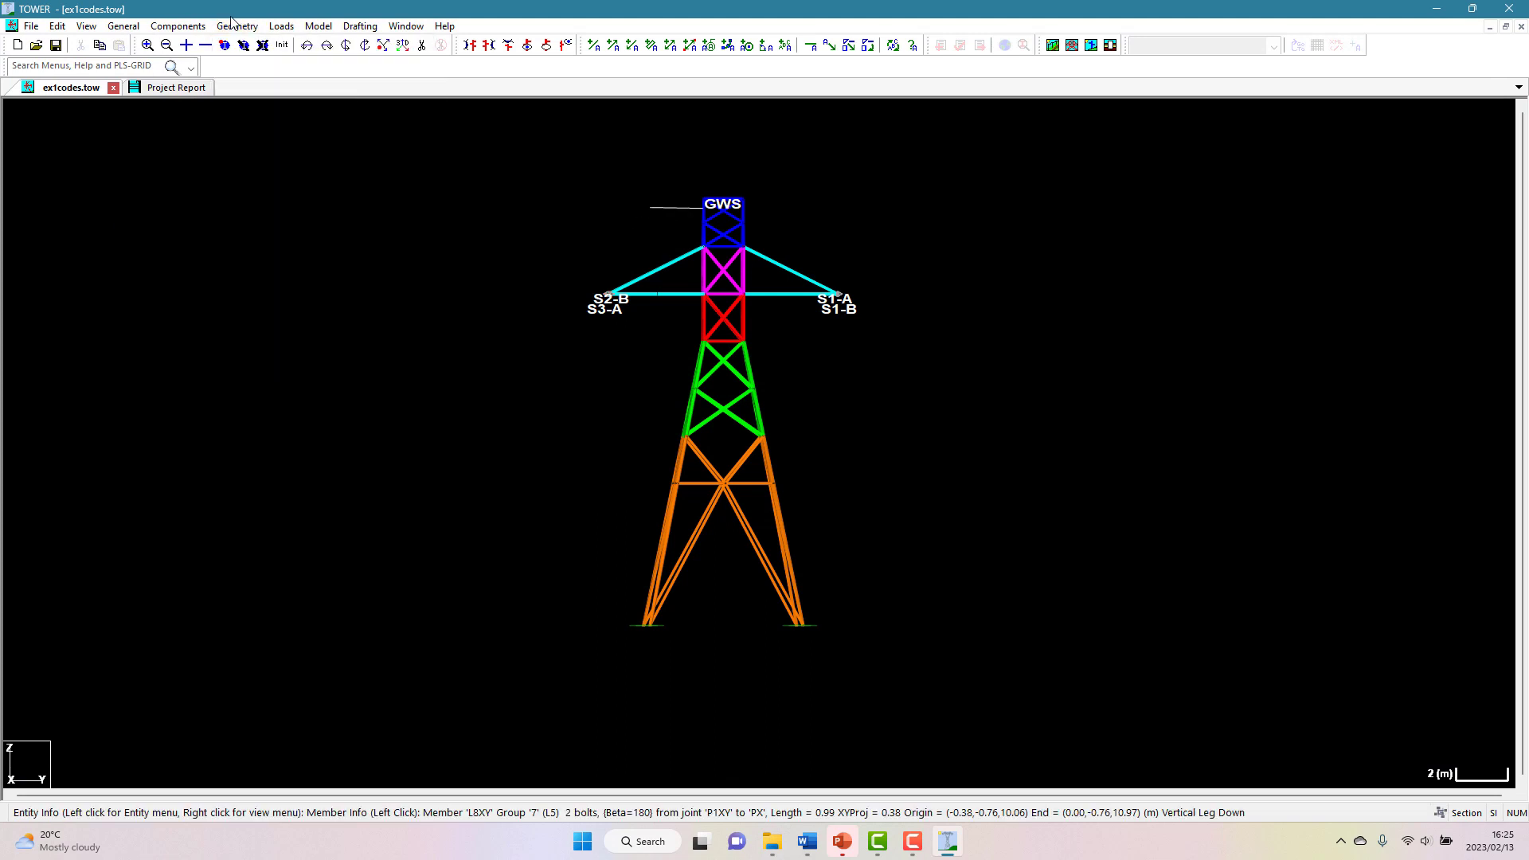
click(236, 26)
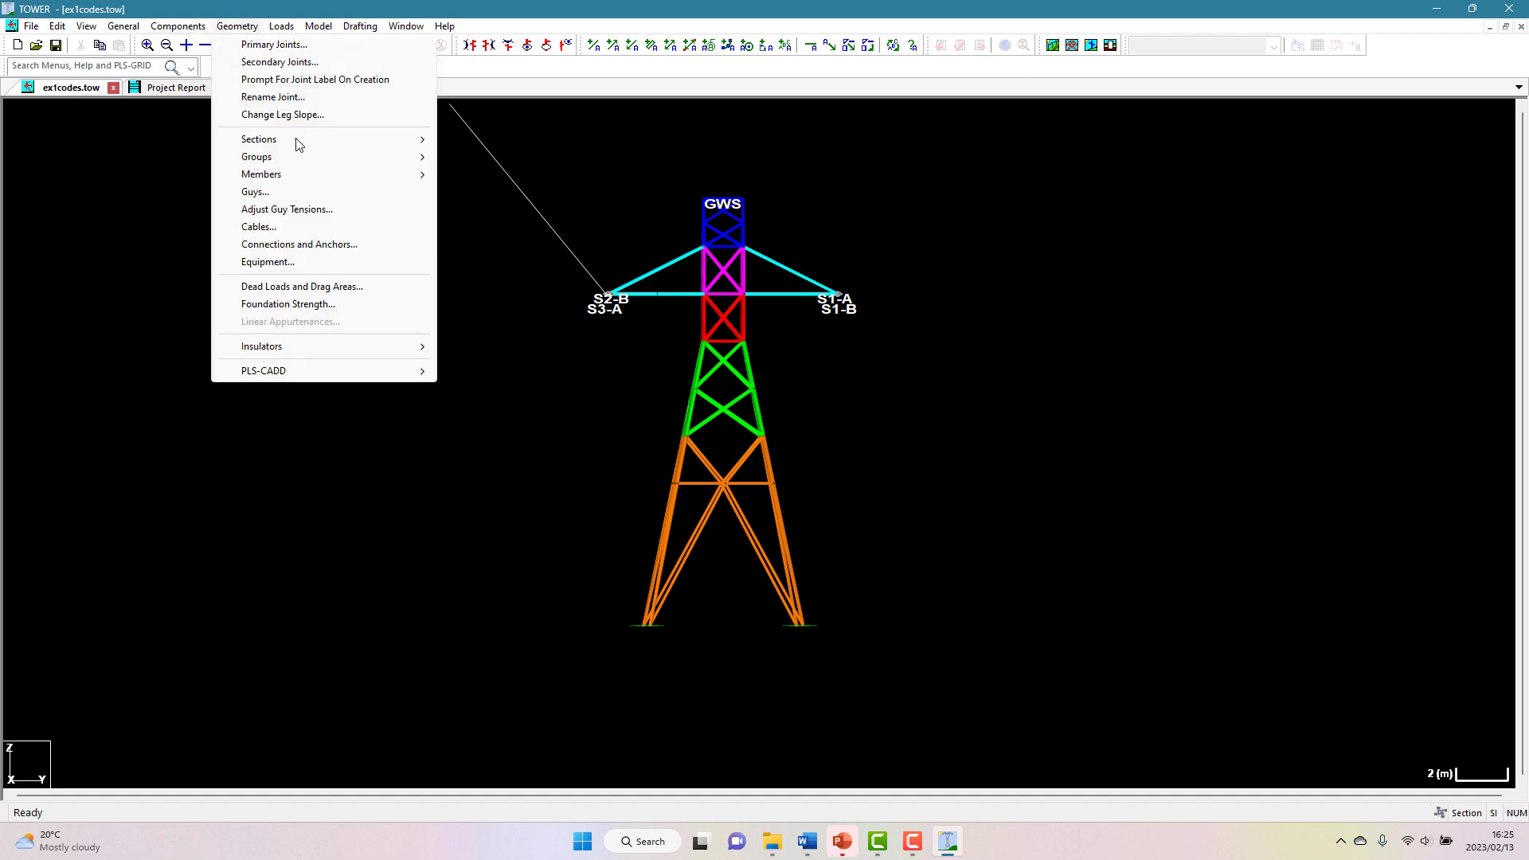
click(258, 138)
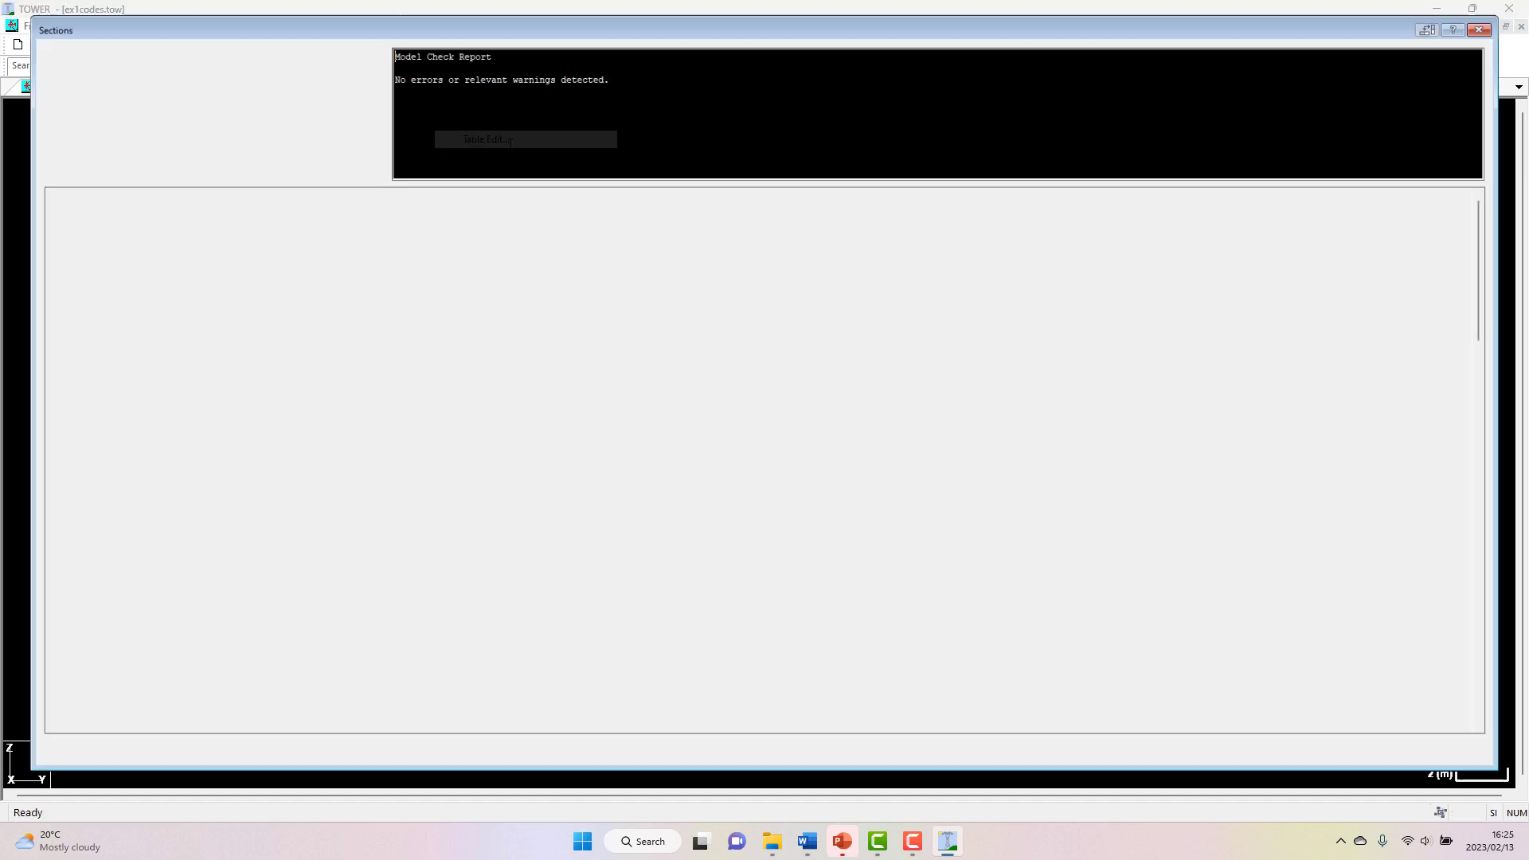
click(525, 139)
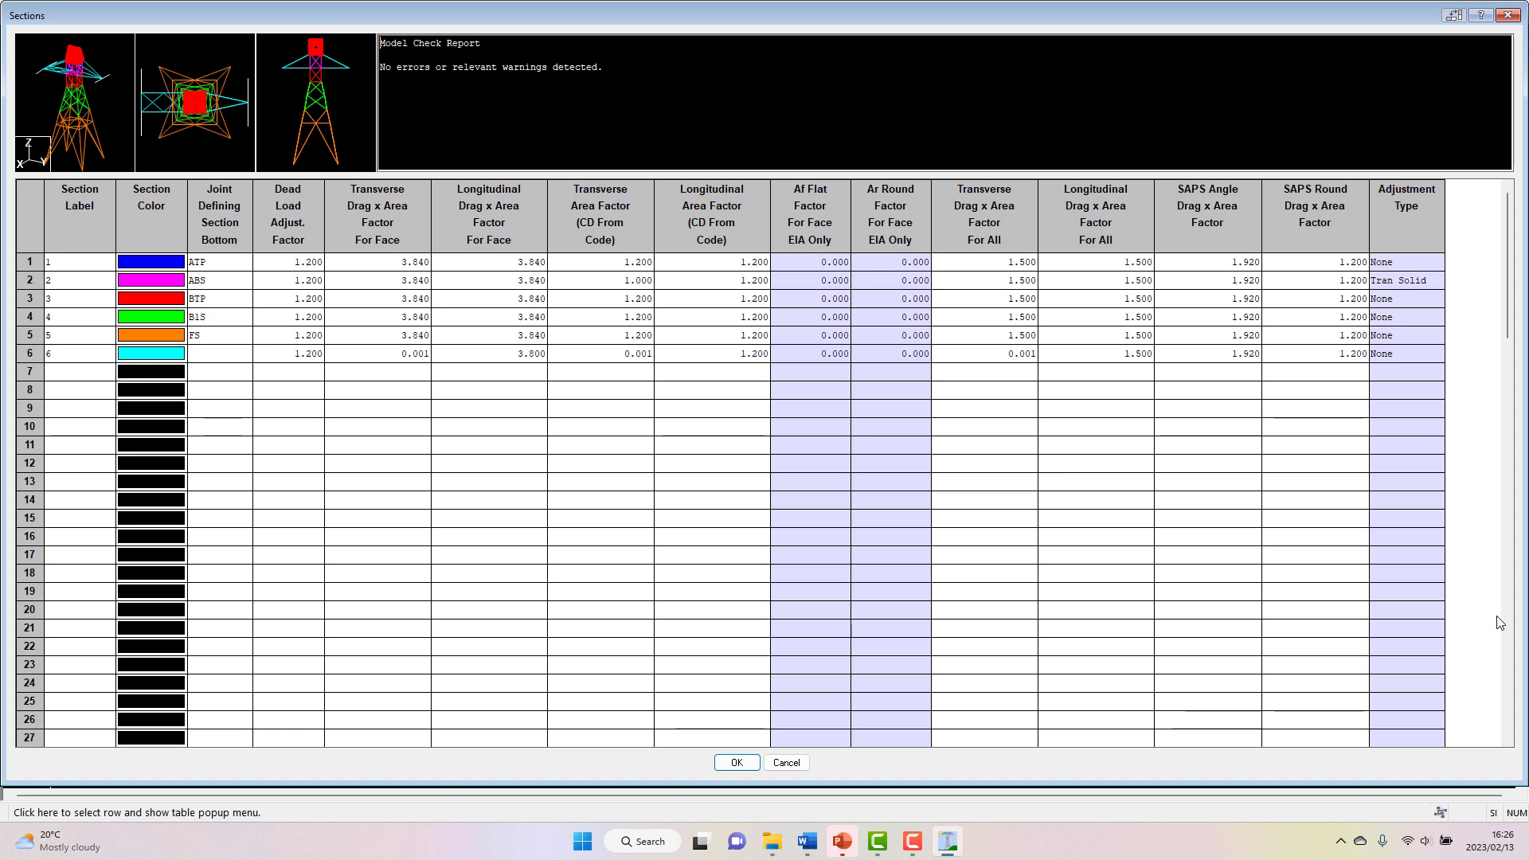
mouse_move(347, 142)
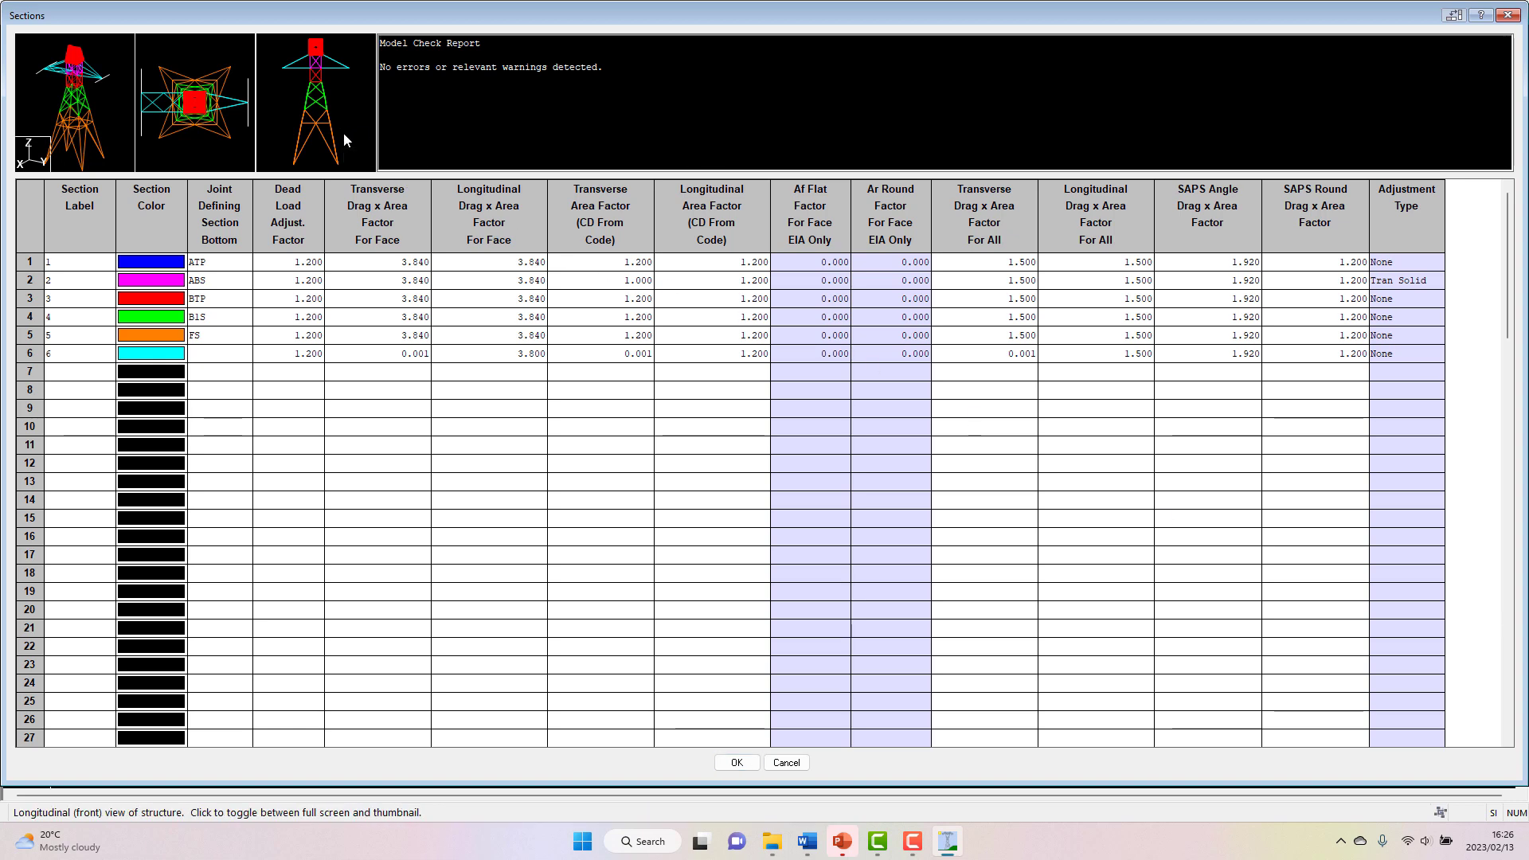
click(317, 103)
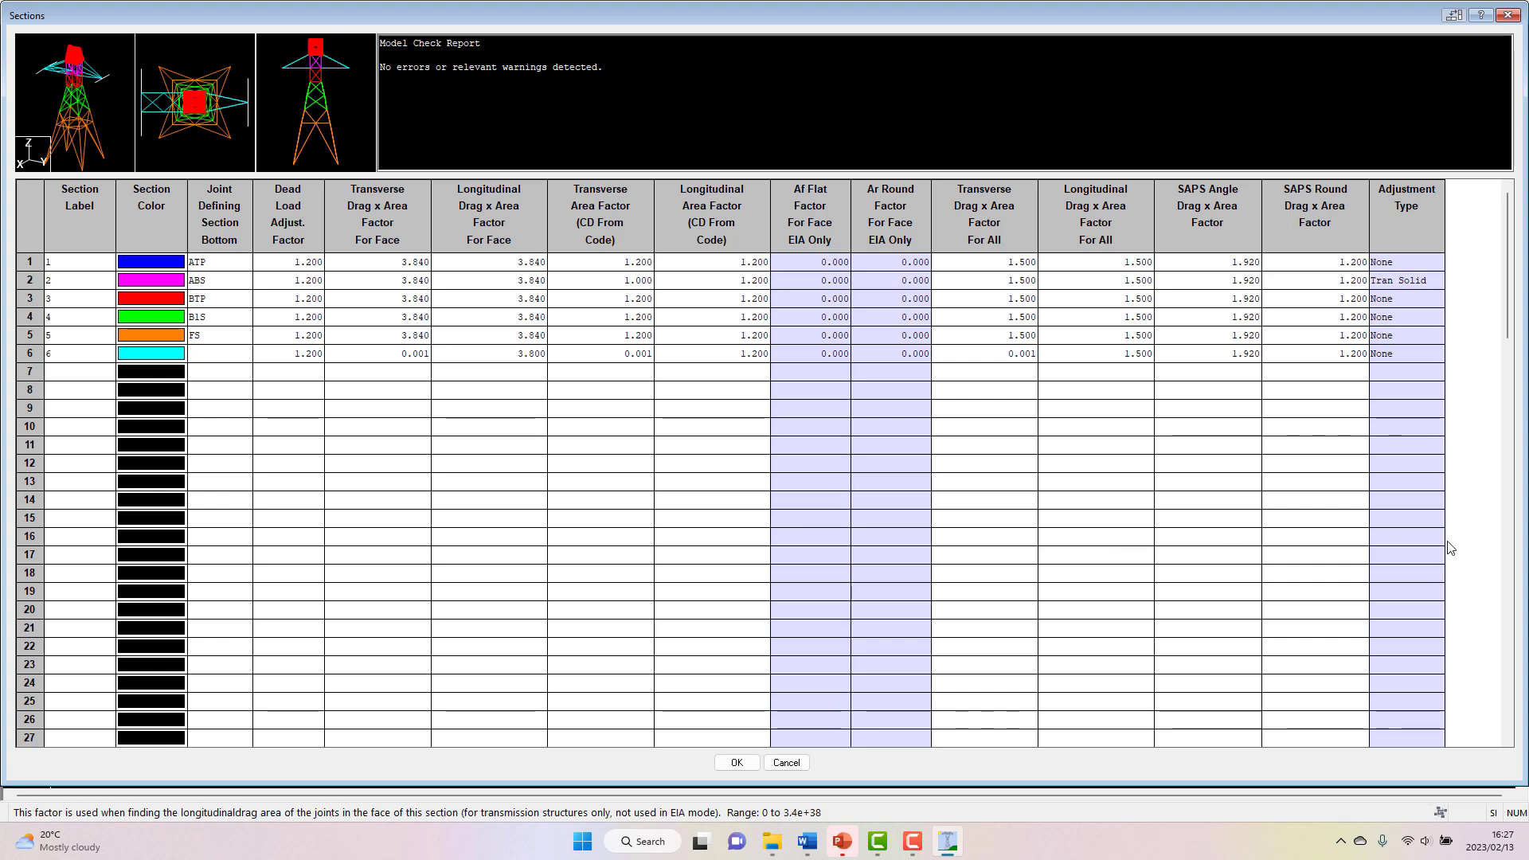
mouse_move(1472, 548)
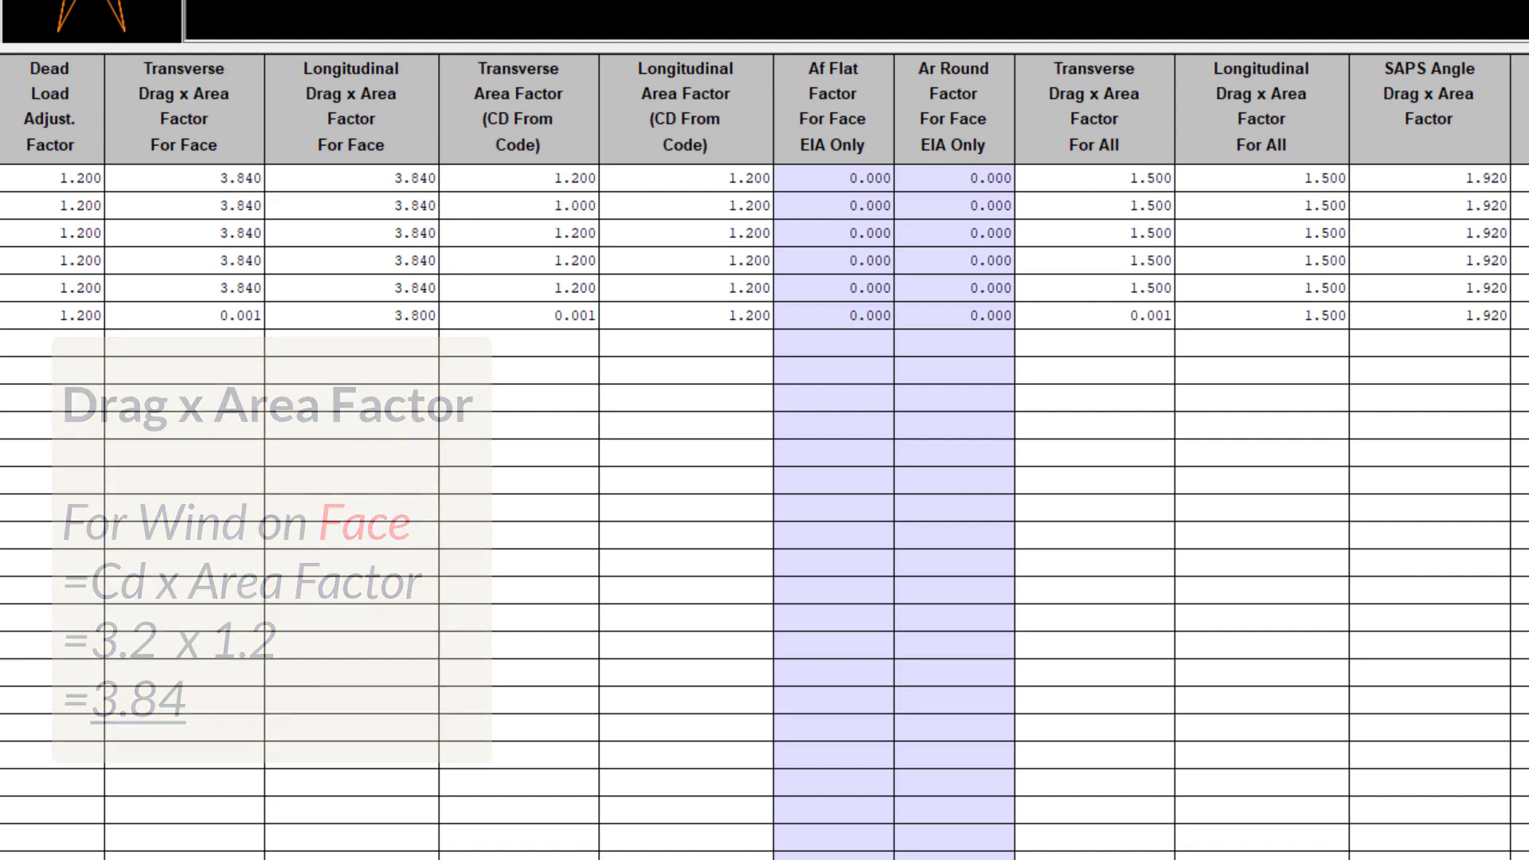
scroll(right, 3)
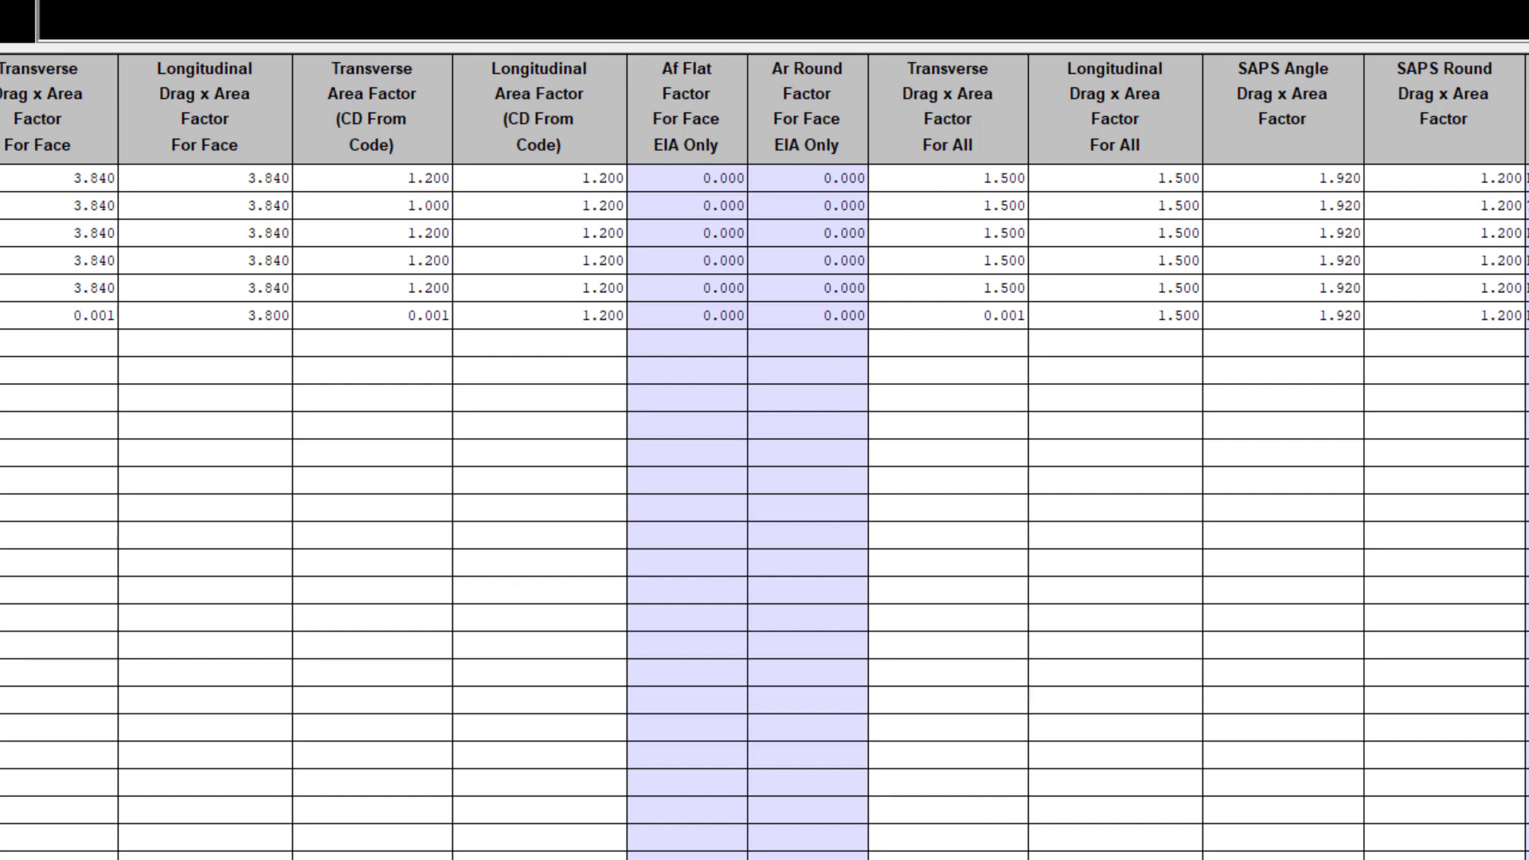
scroll(right, 3)
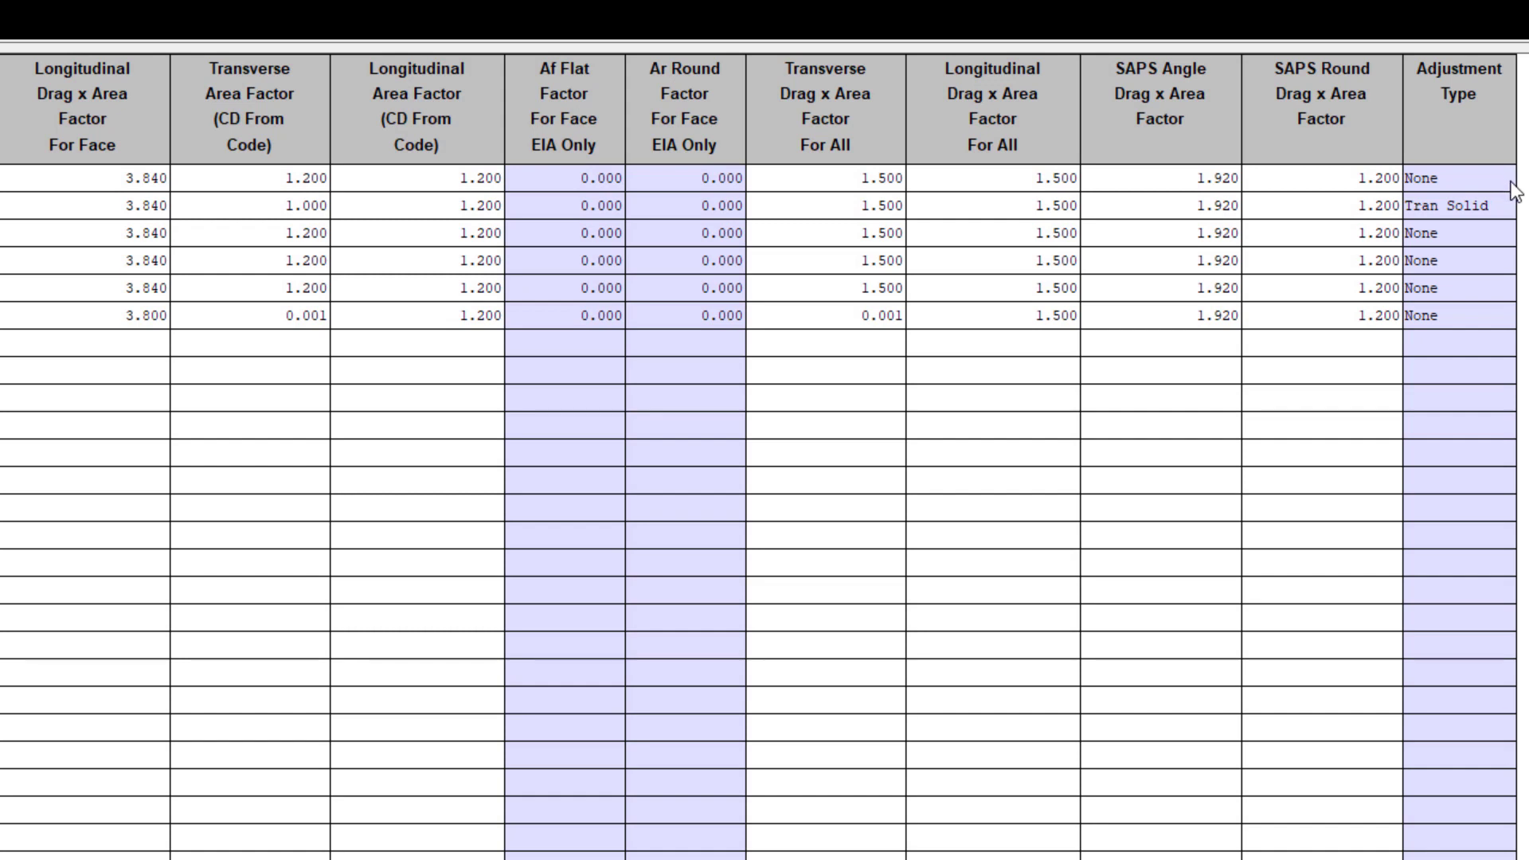
- Check section 1's adjustment type, then list section 2's options to choose Tran Solid
click(1453, 177)
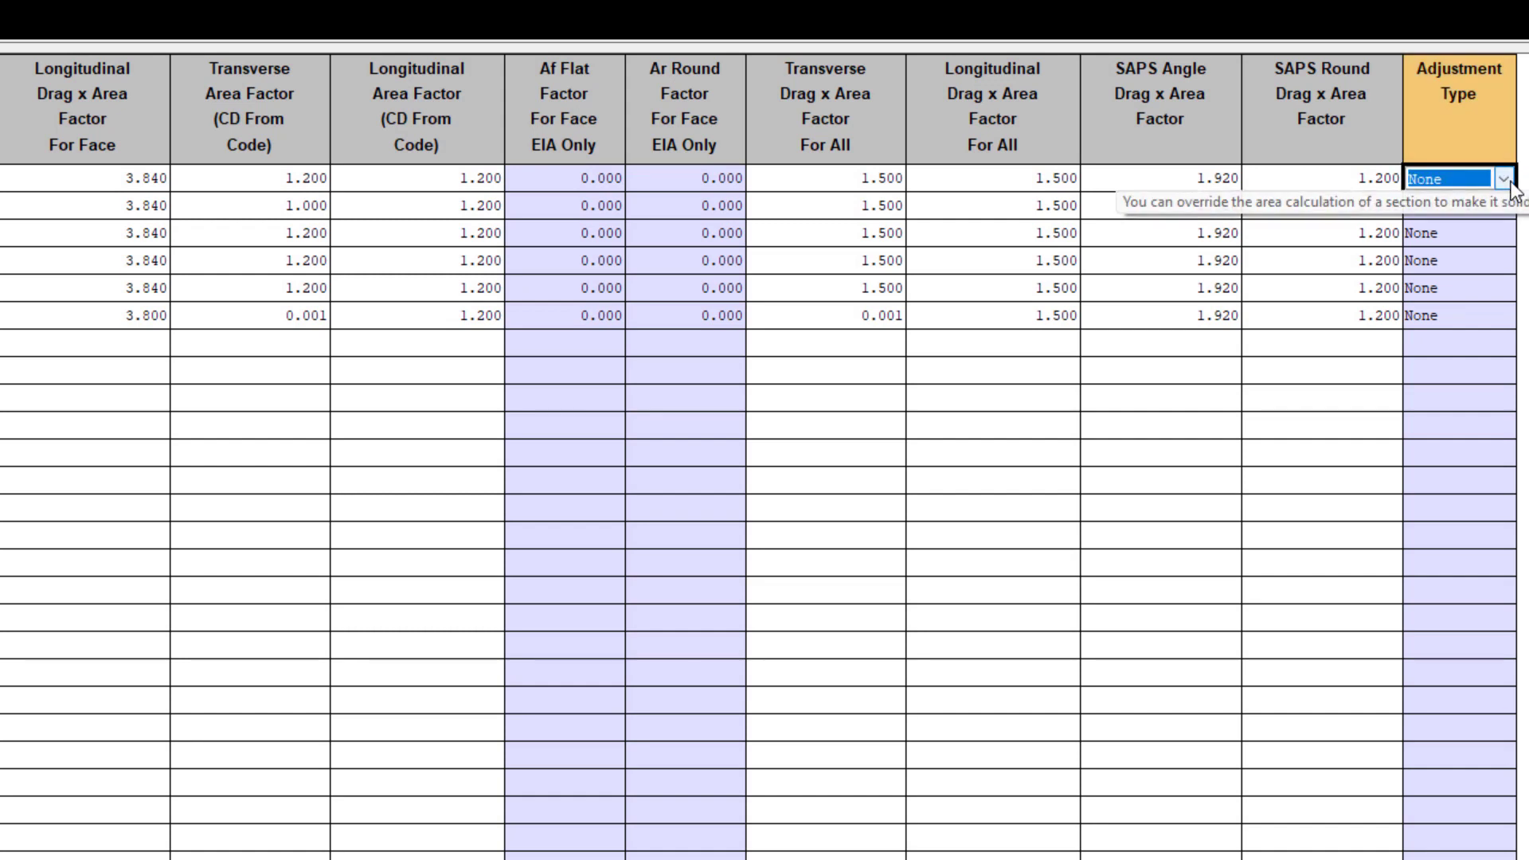
click(1509, 178)
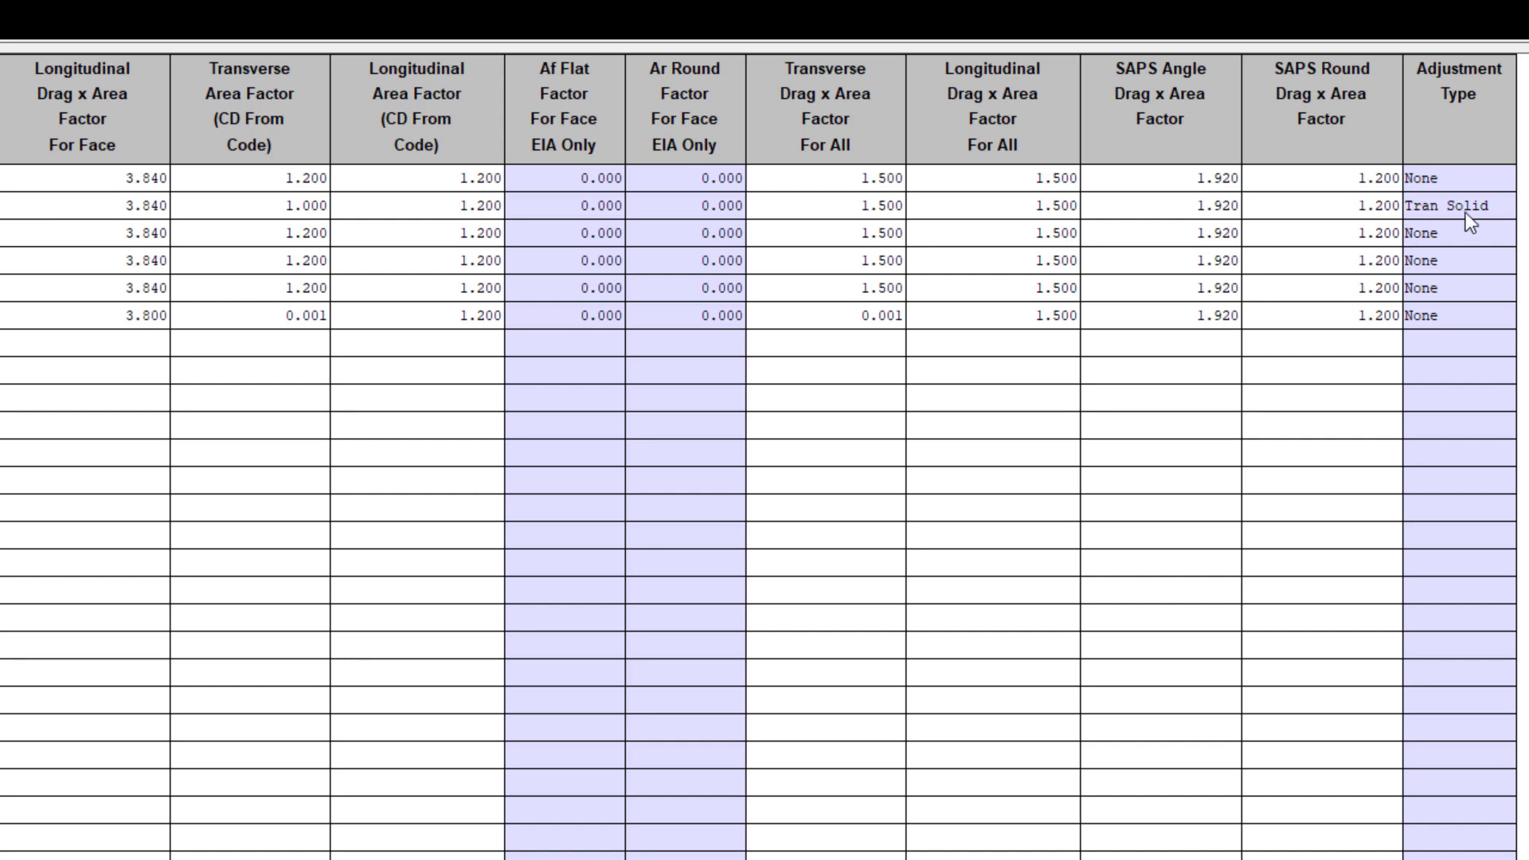
click(1453, 205)
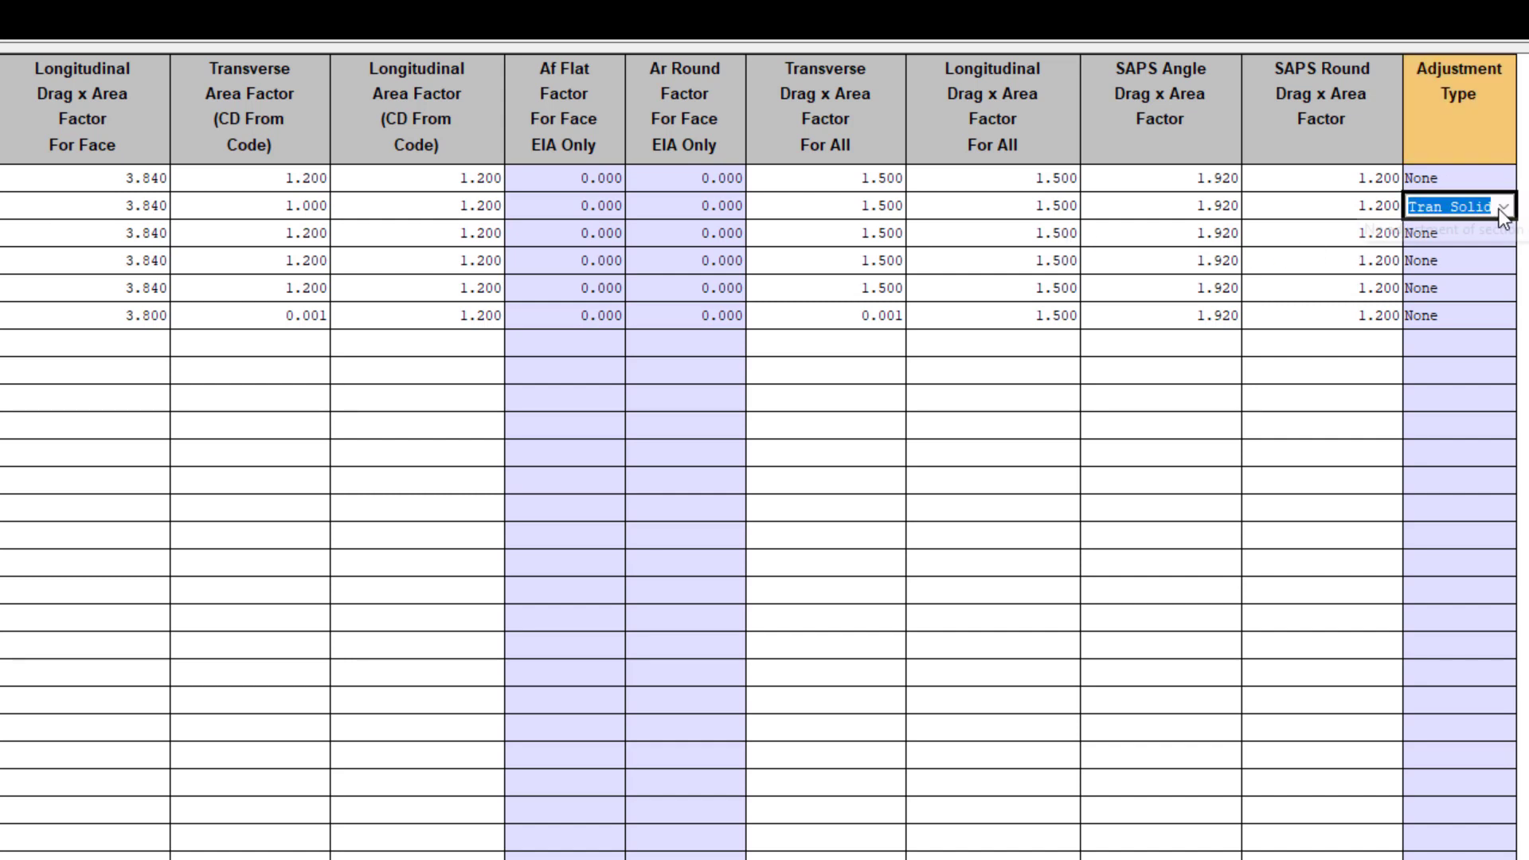
click(1503, 206)
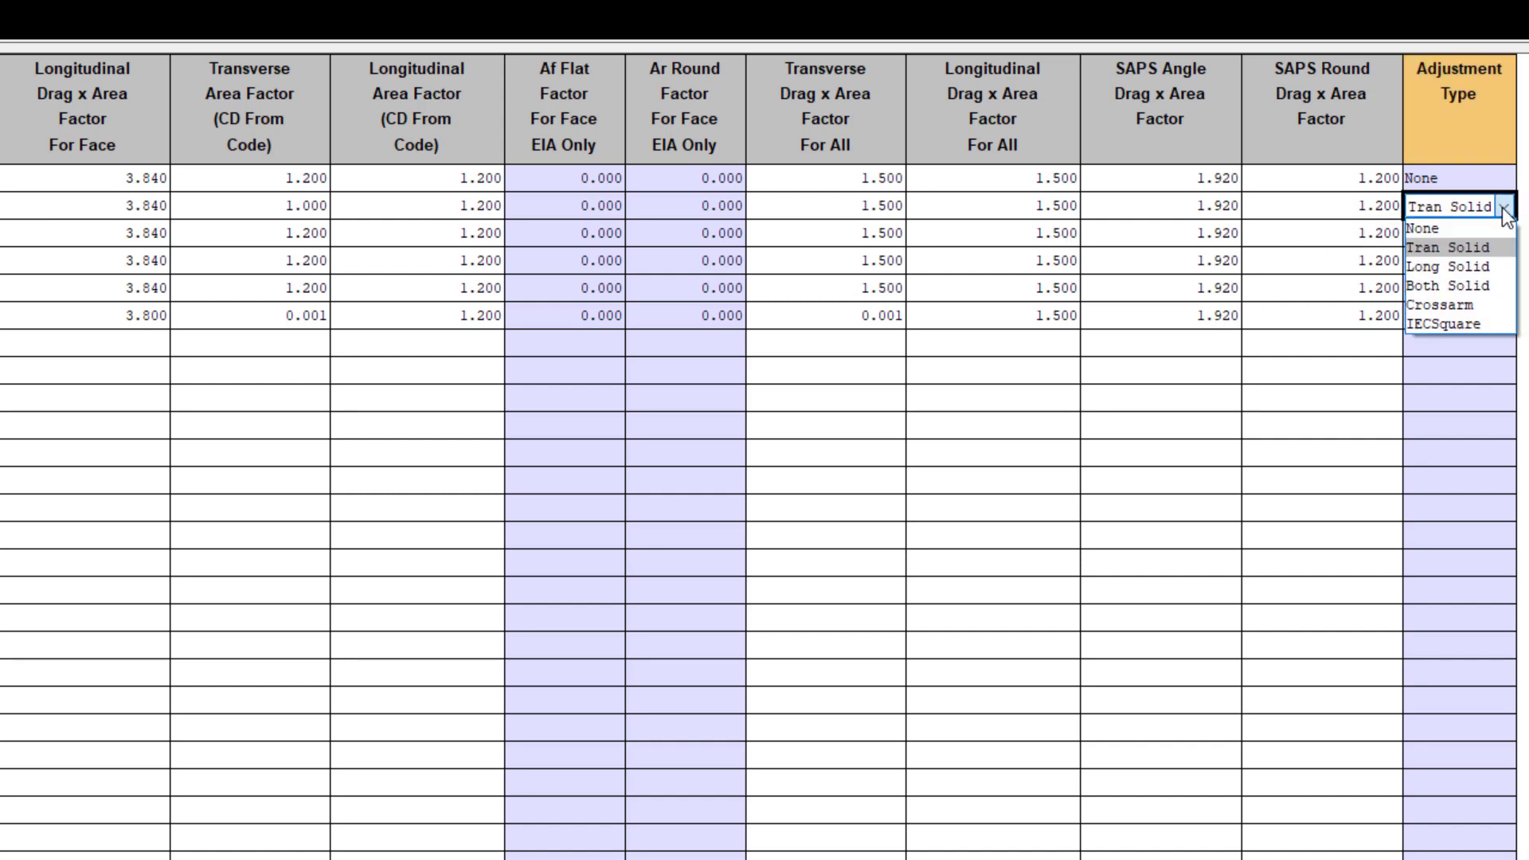
mouse_move(1501, 297)
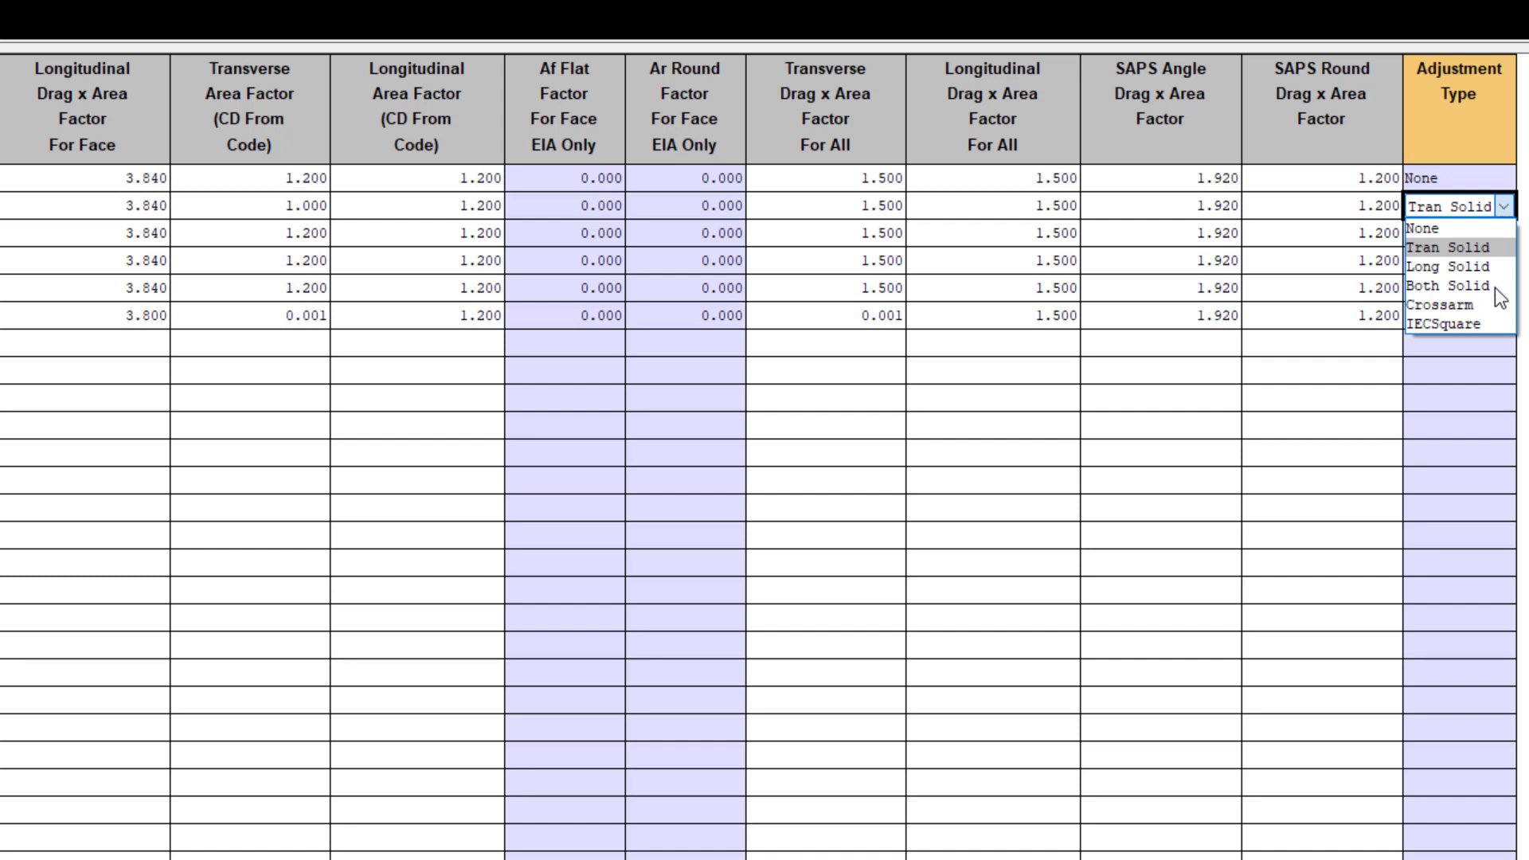
mouse_move(1415, 304)
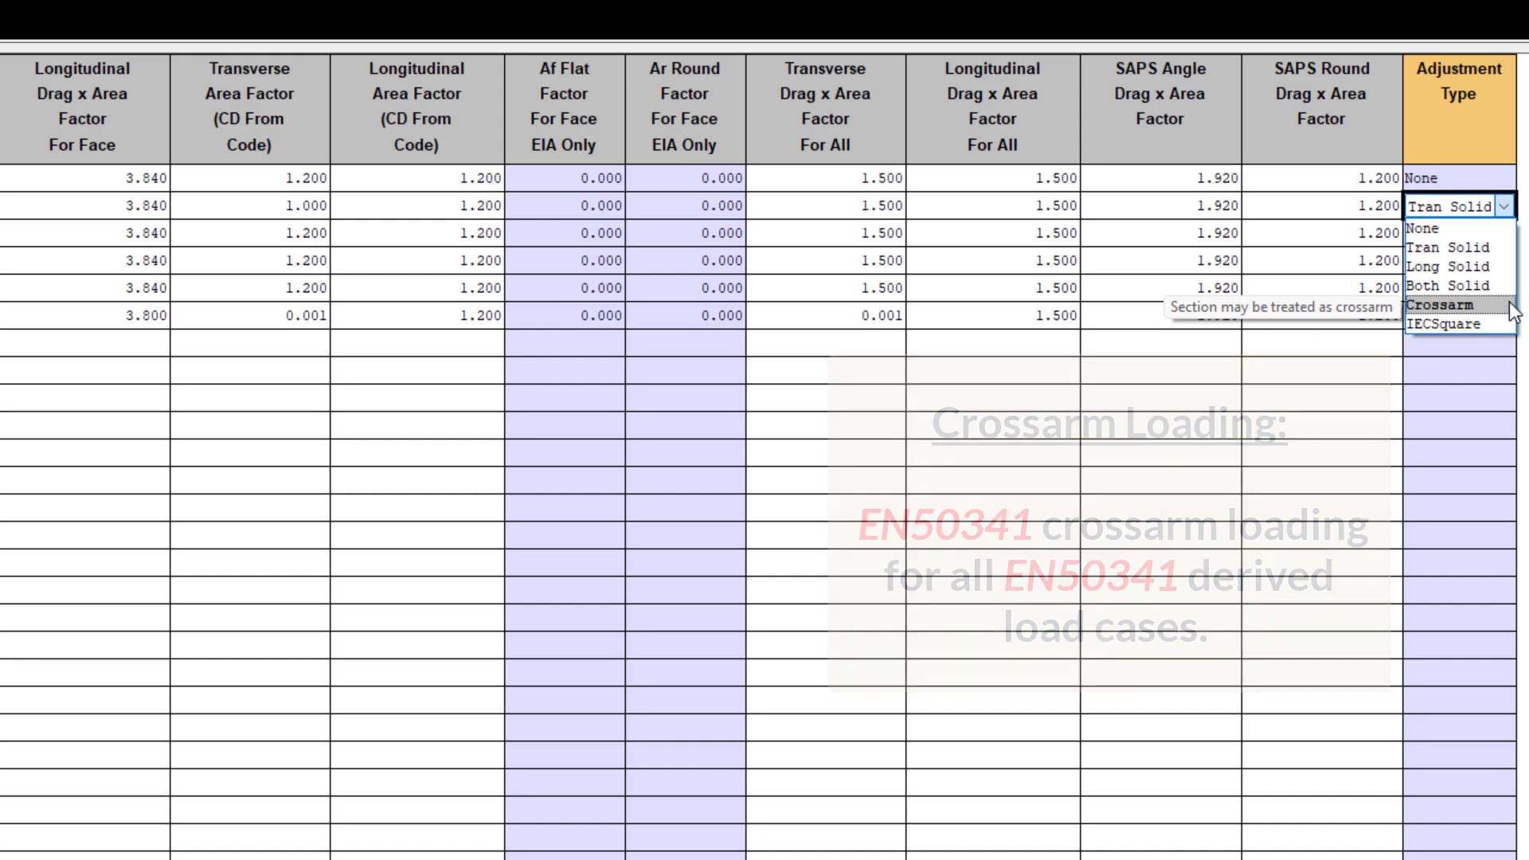
mouse_move(1508, 322)
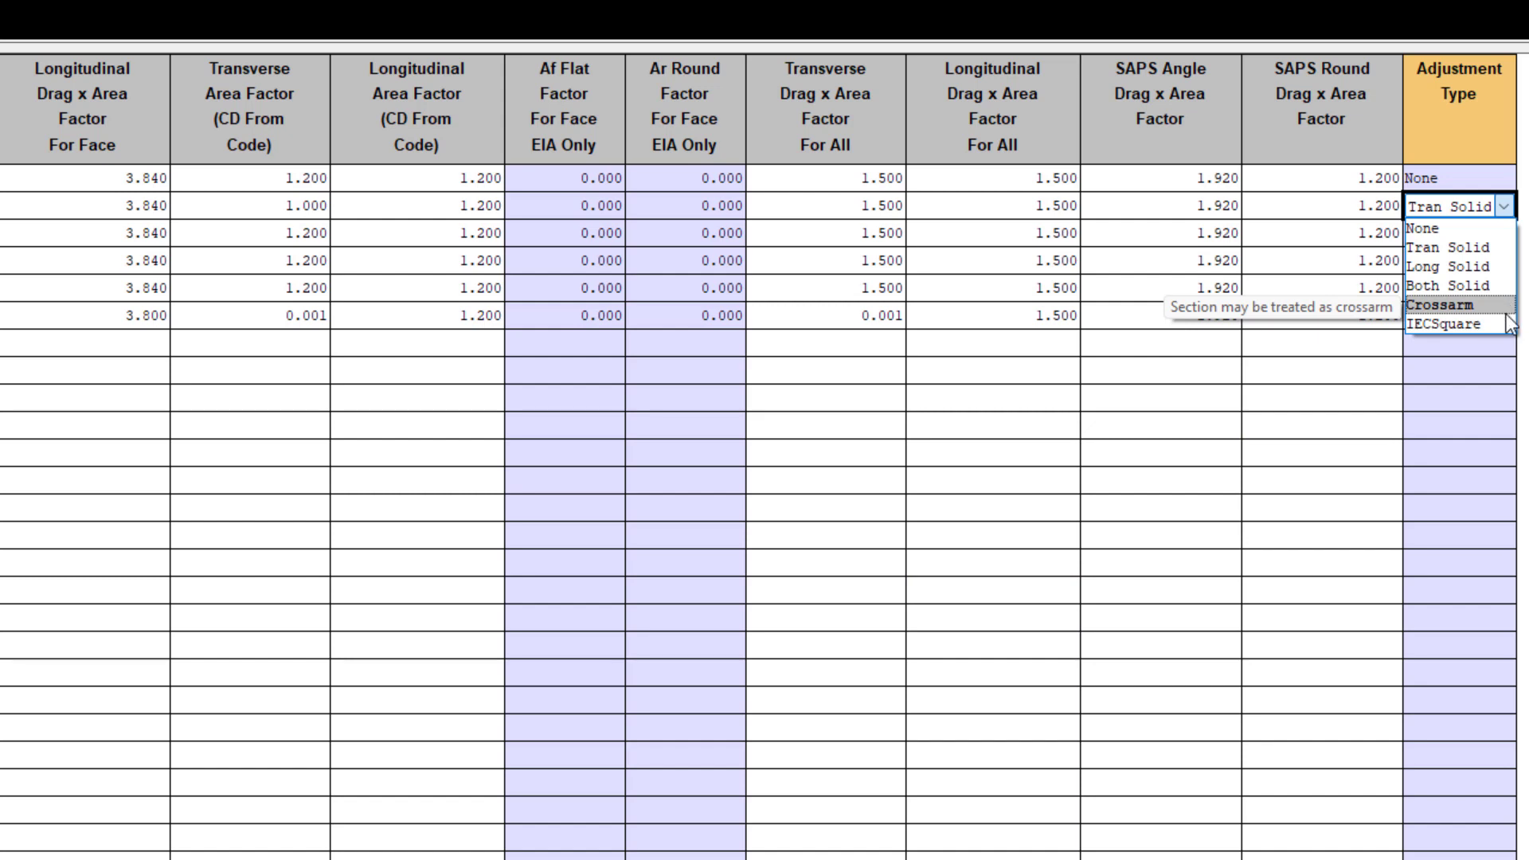
mouse_move(1453, 323)
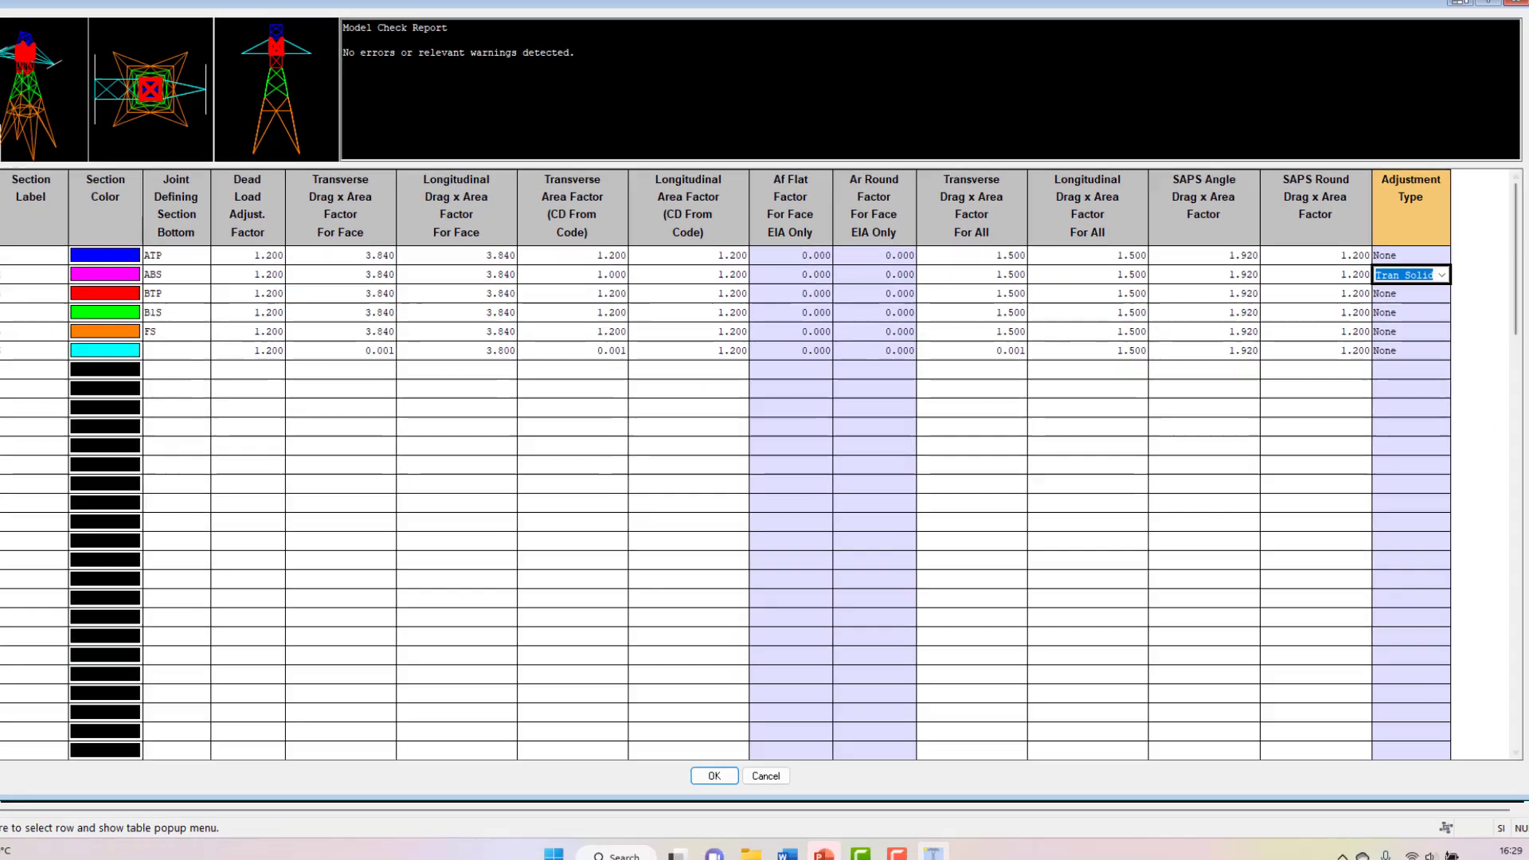
- Apply the section table changes and bring up the vector load case file chooser
click(713, 775)
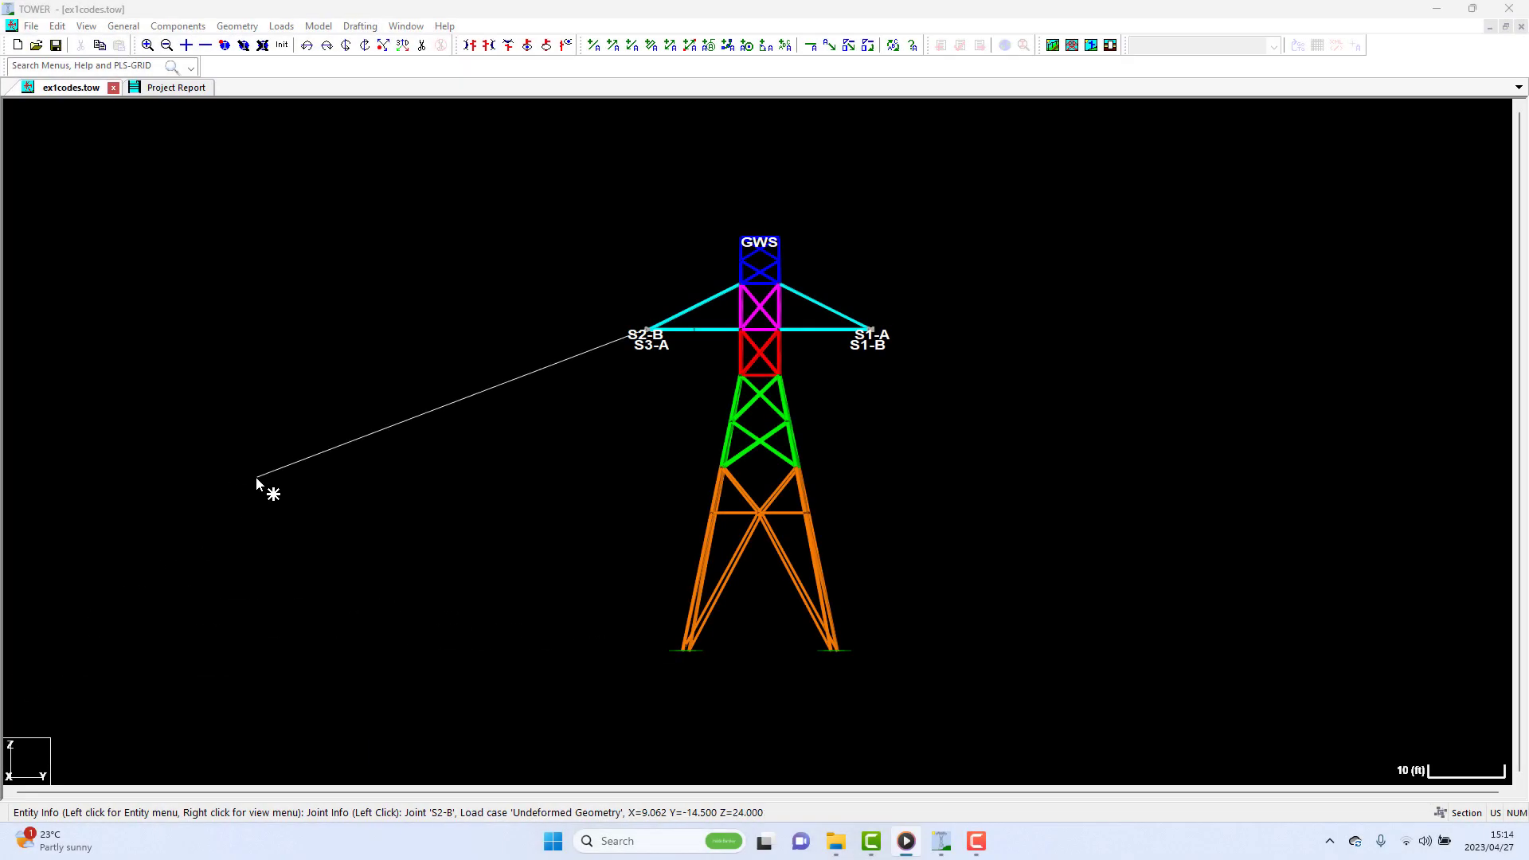
click(282, 26)
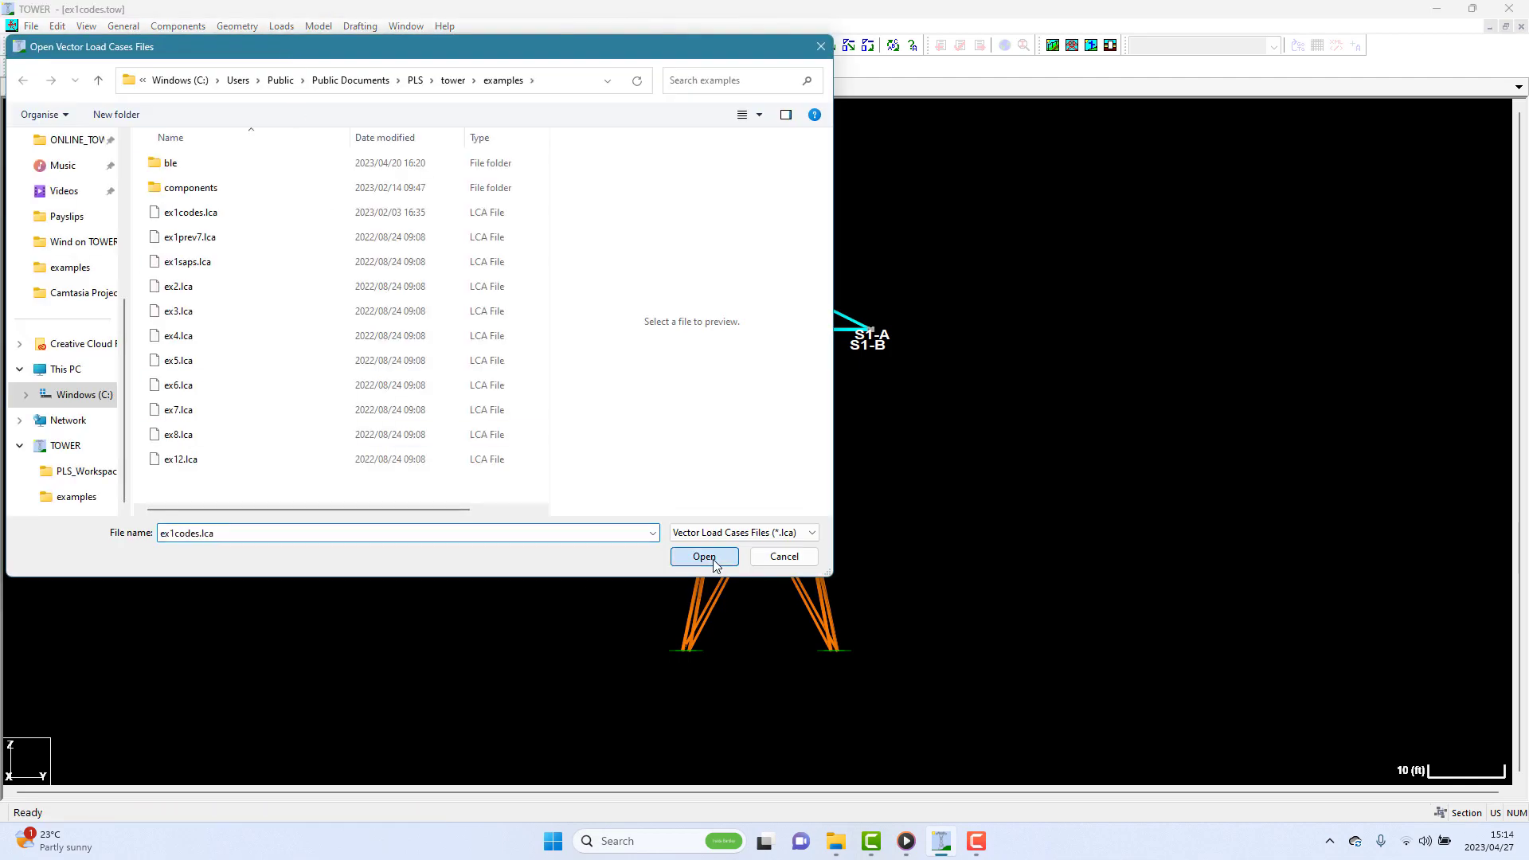
- Open ex1codes.lca, showing its eleven wind and torsion load cases
click(704, 556)
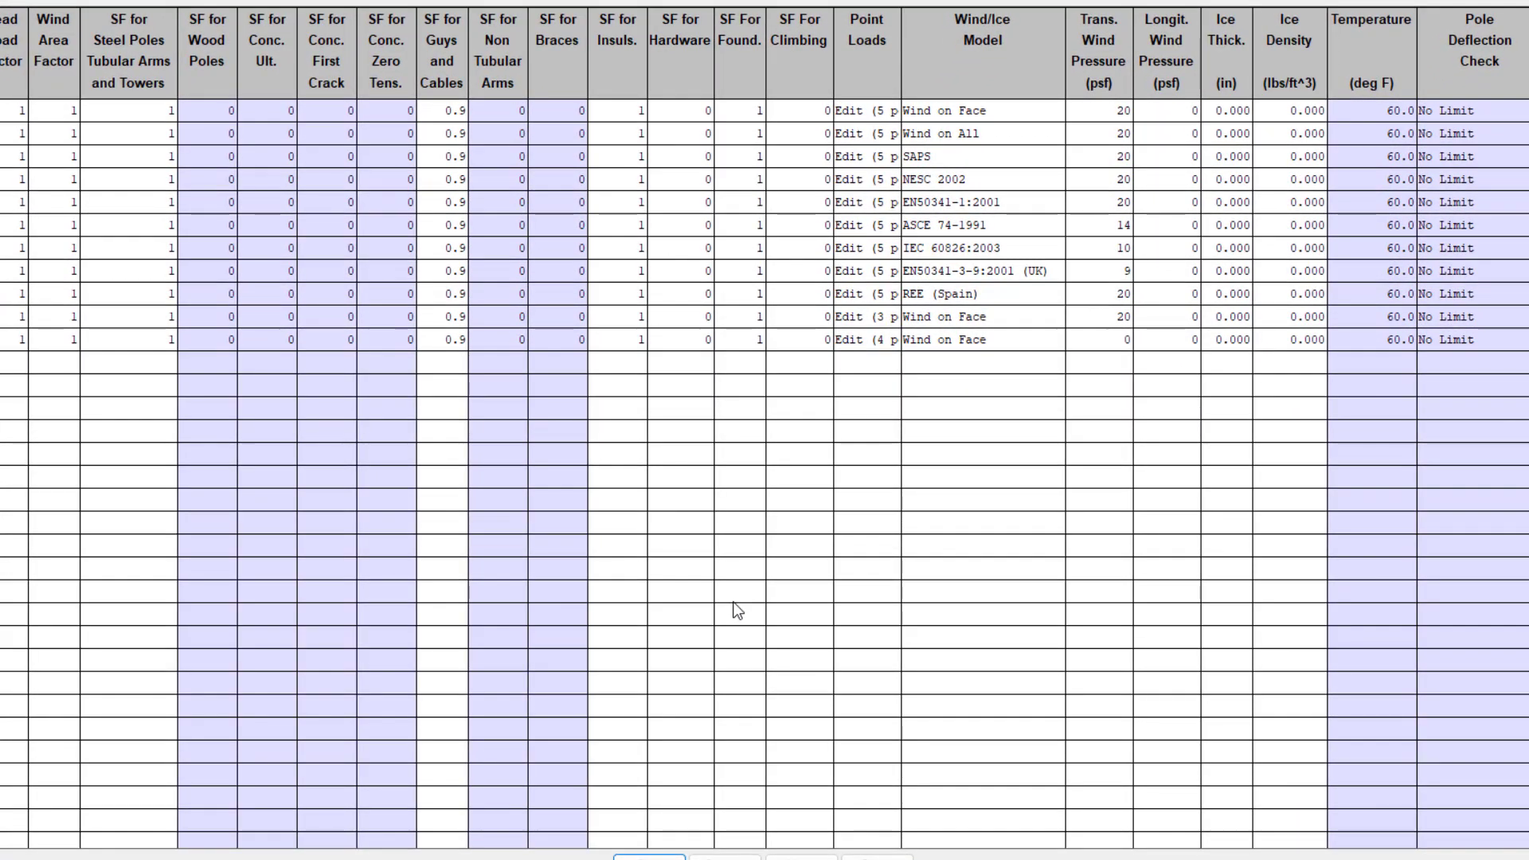
click(1099, 53)
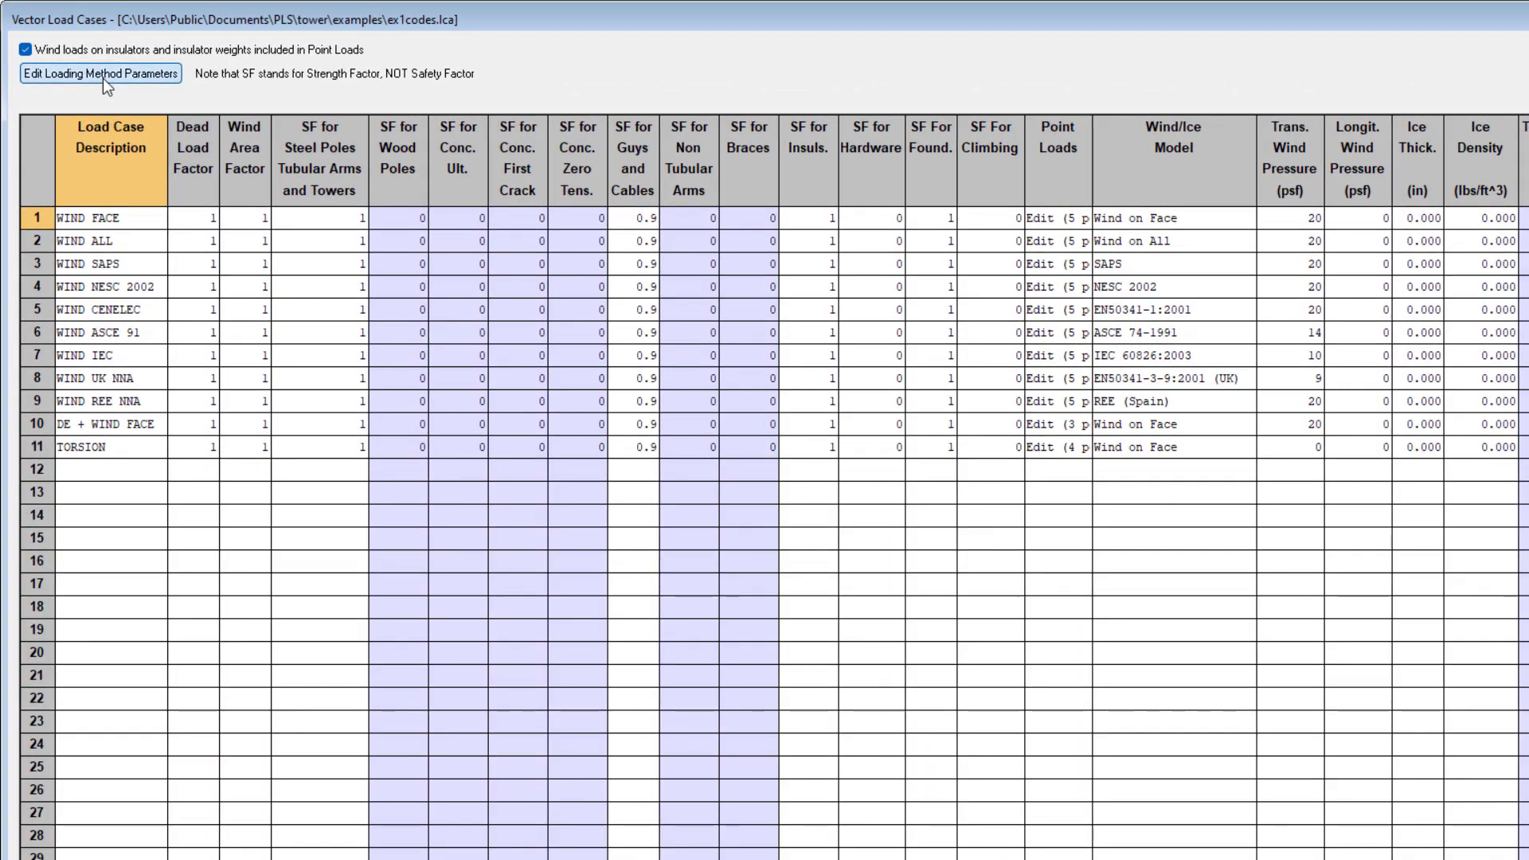
click(100, 72)
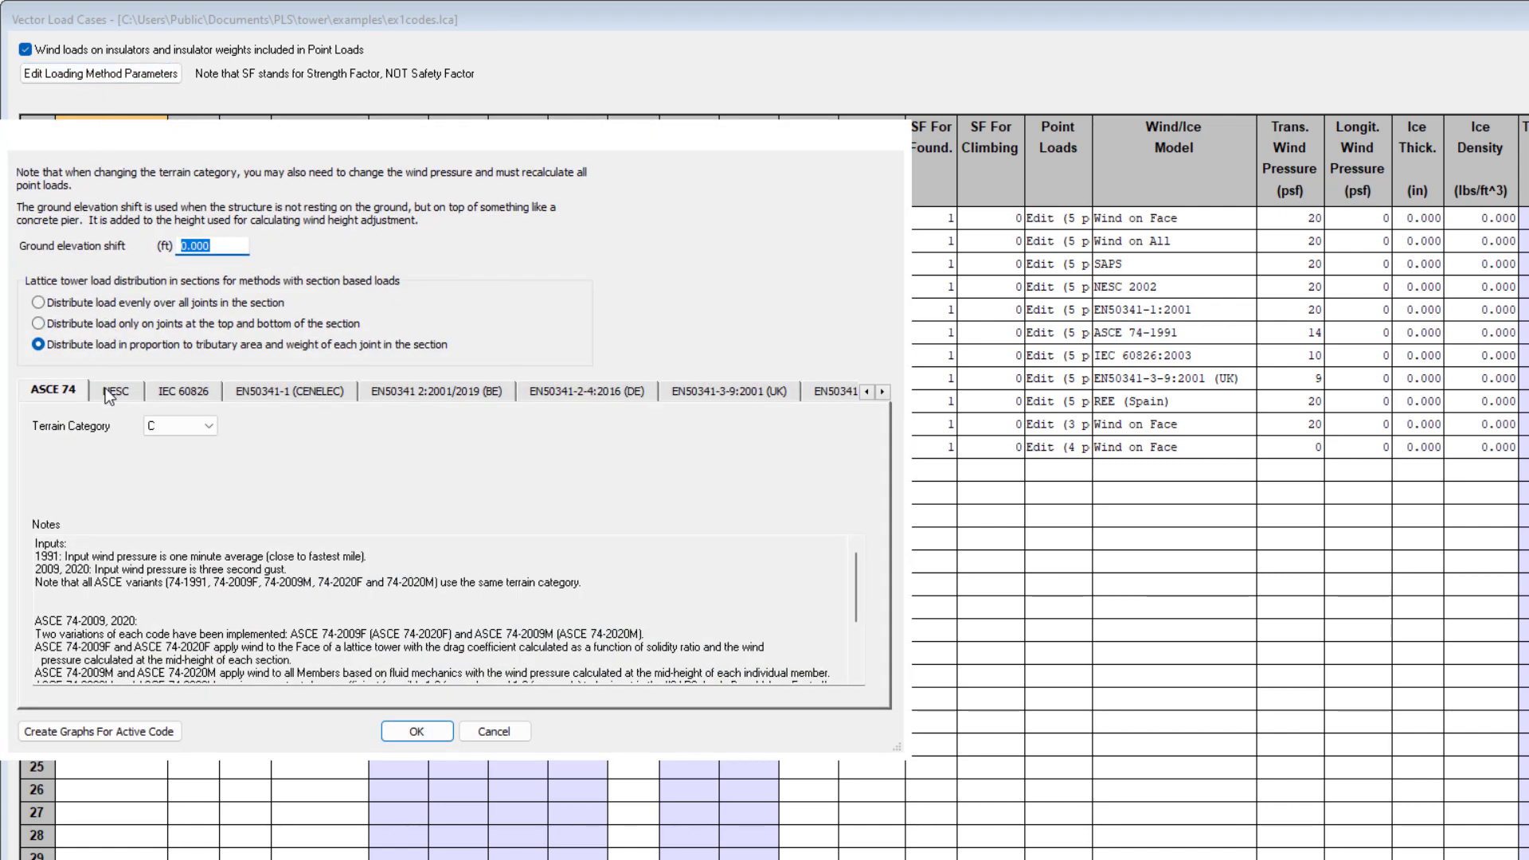
click(183, 390)
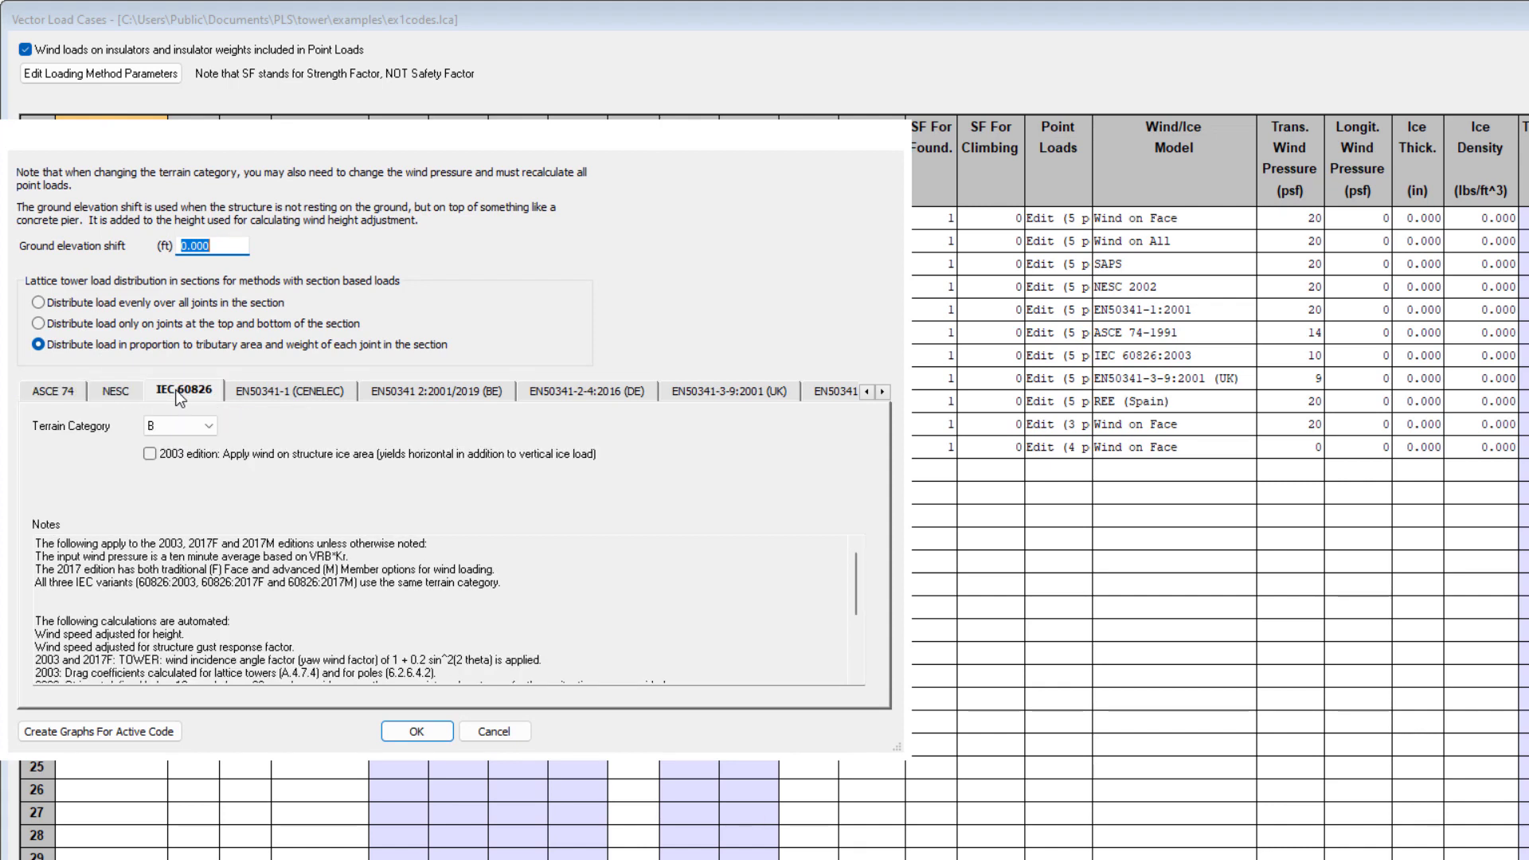
mouse_move(286, 390)
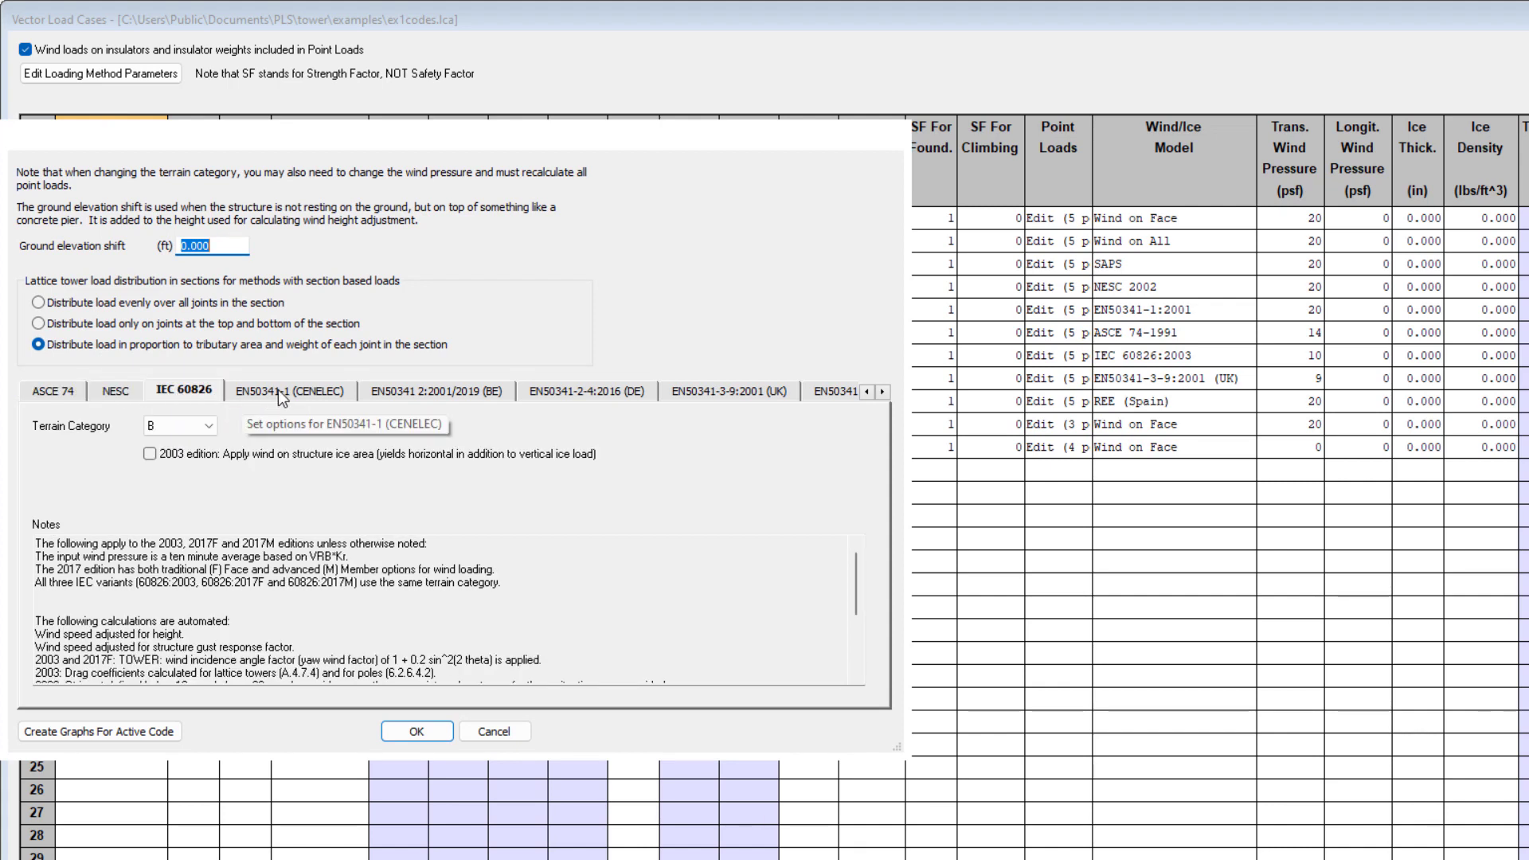
click(287, 390)
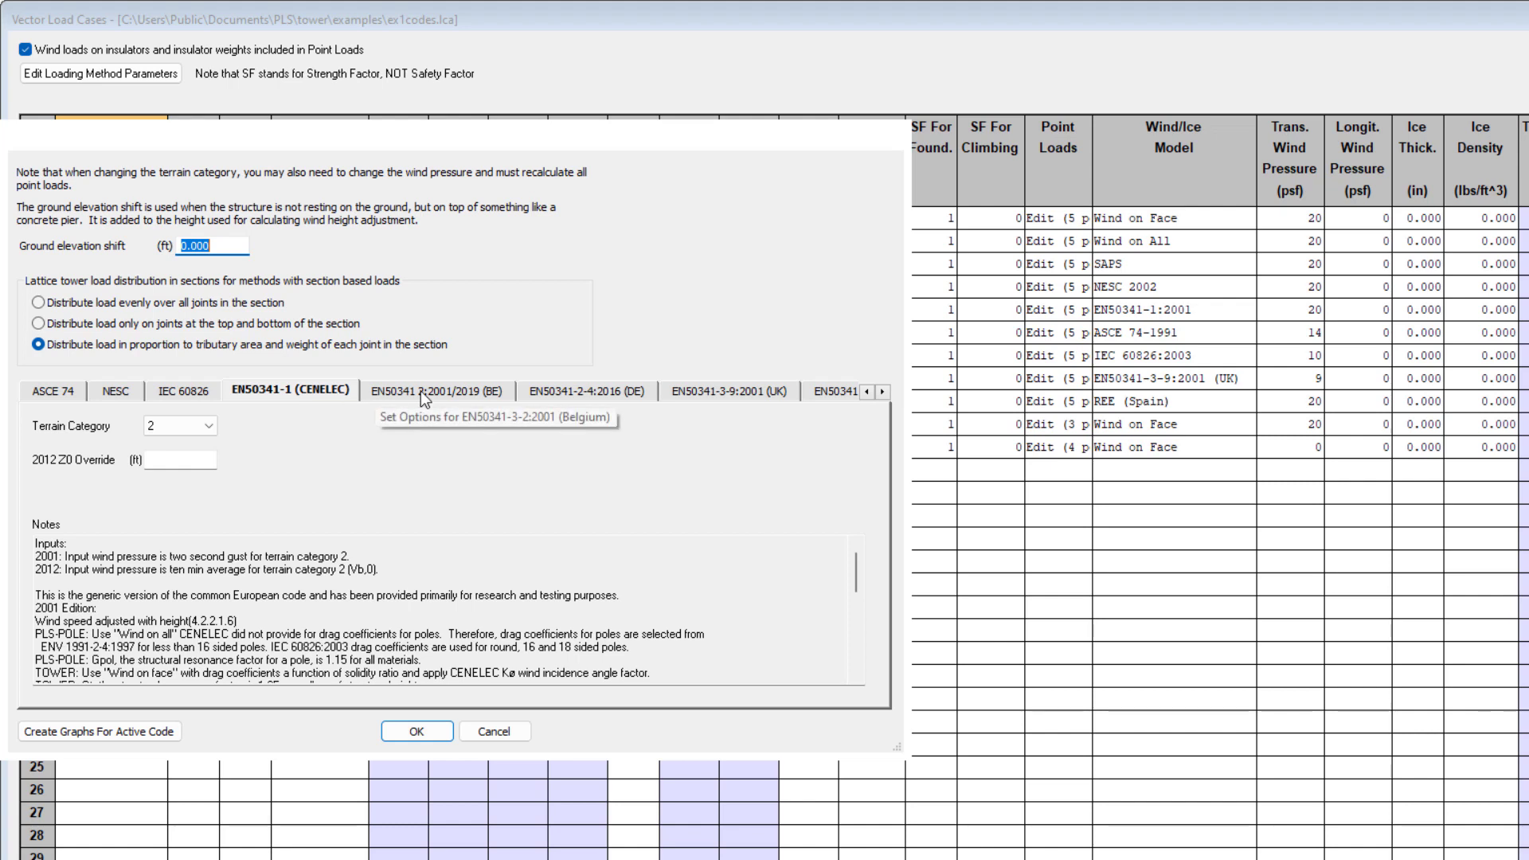
click(439, 391)
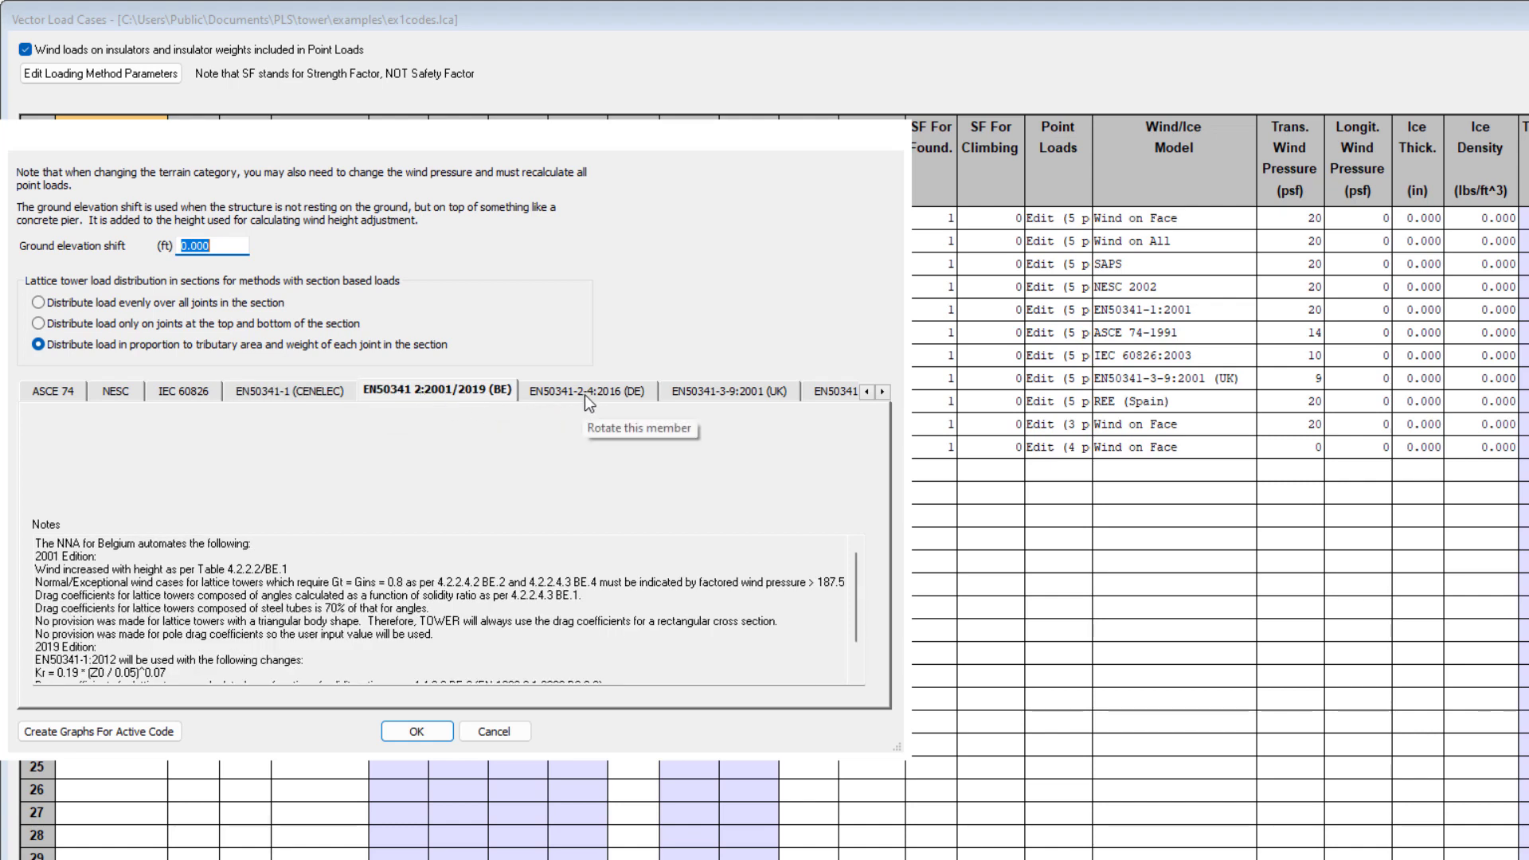
click(885, 399)
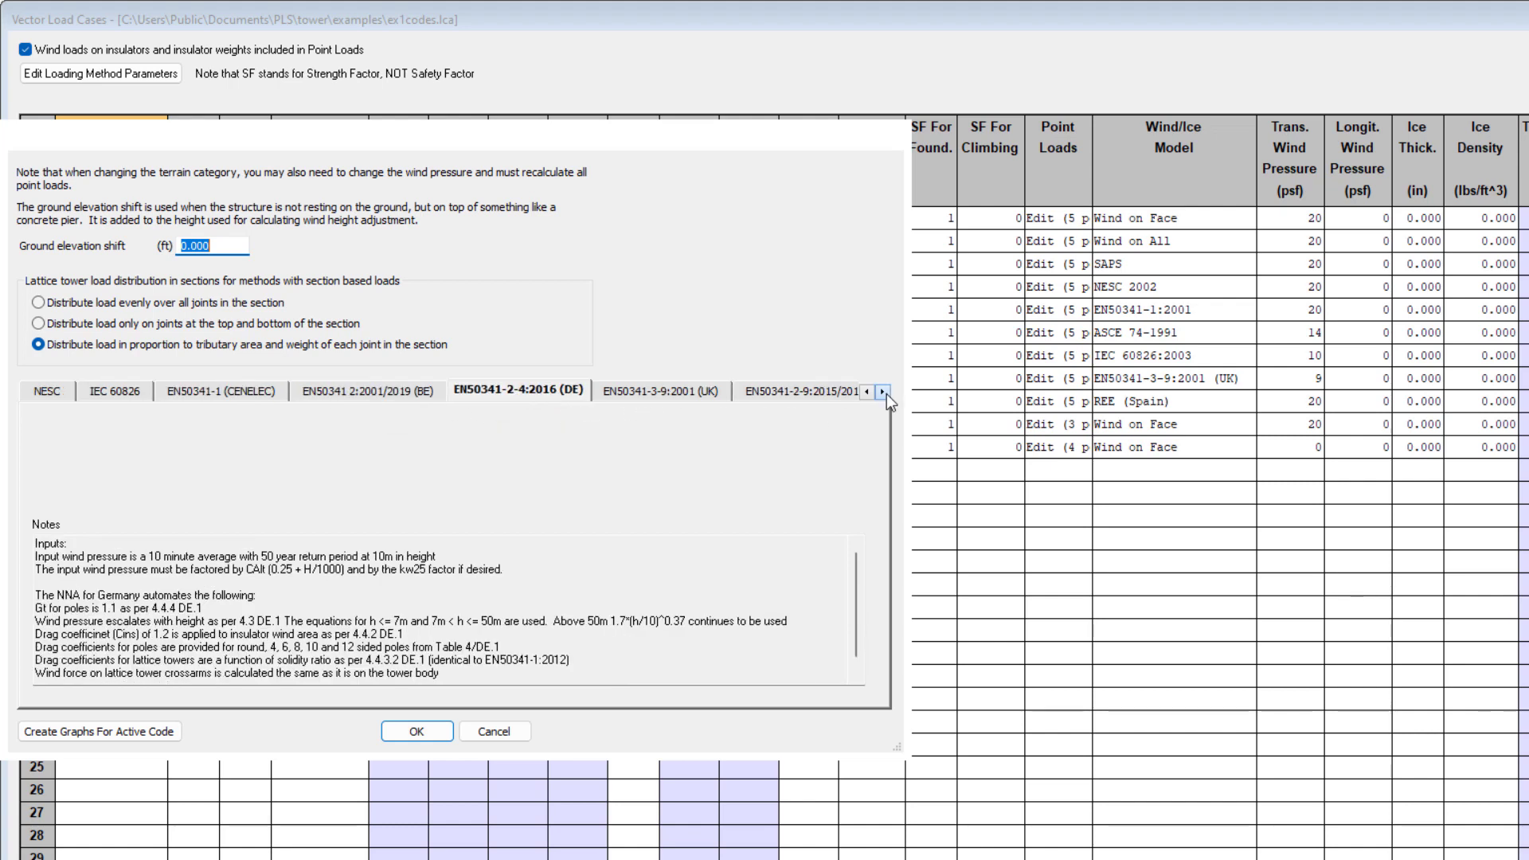
click(883, 395)
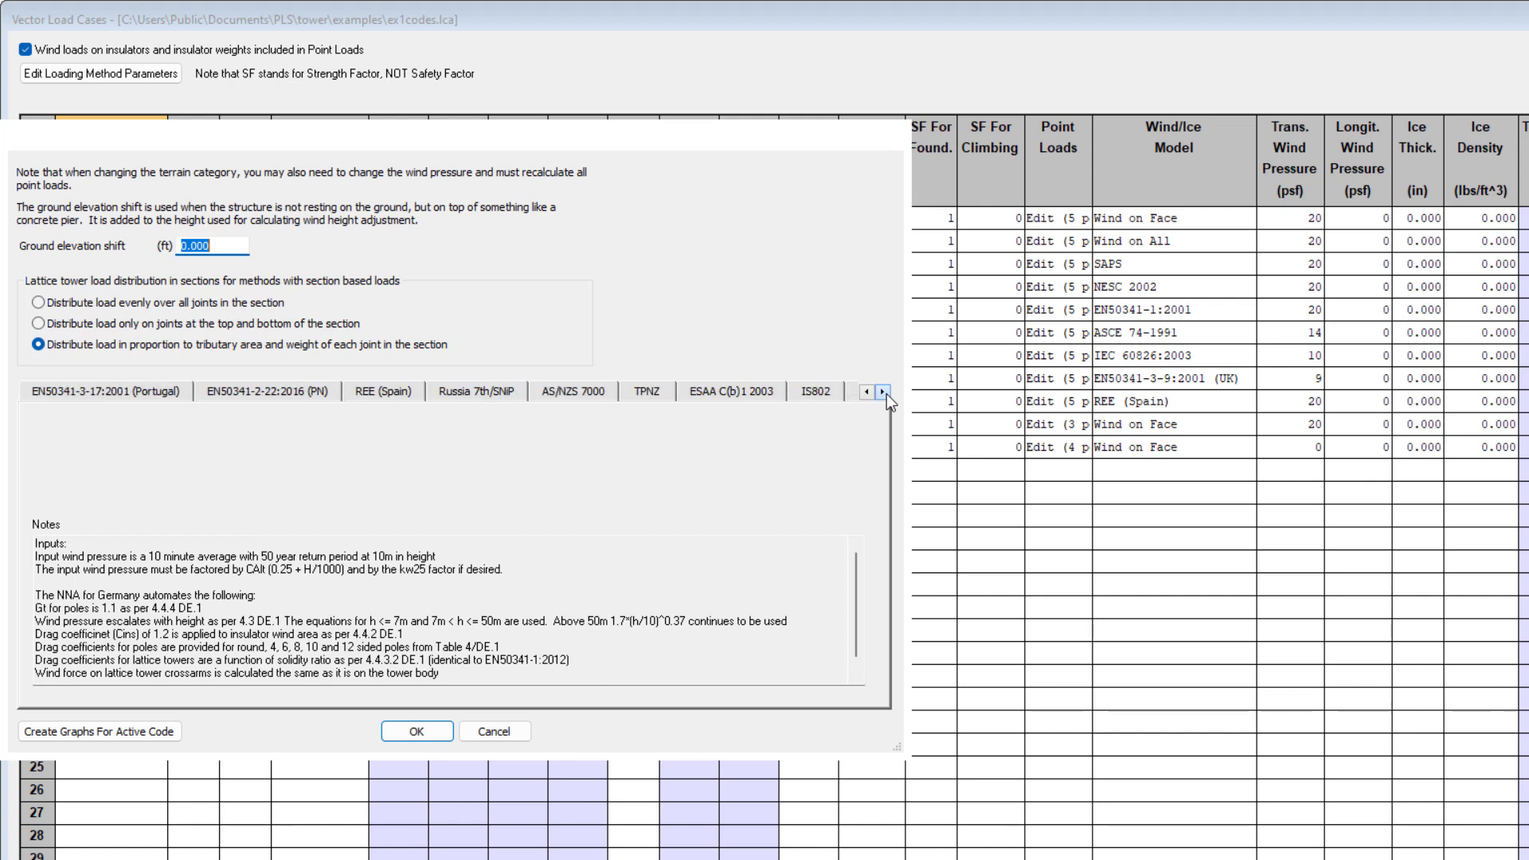
click(876, 392)
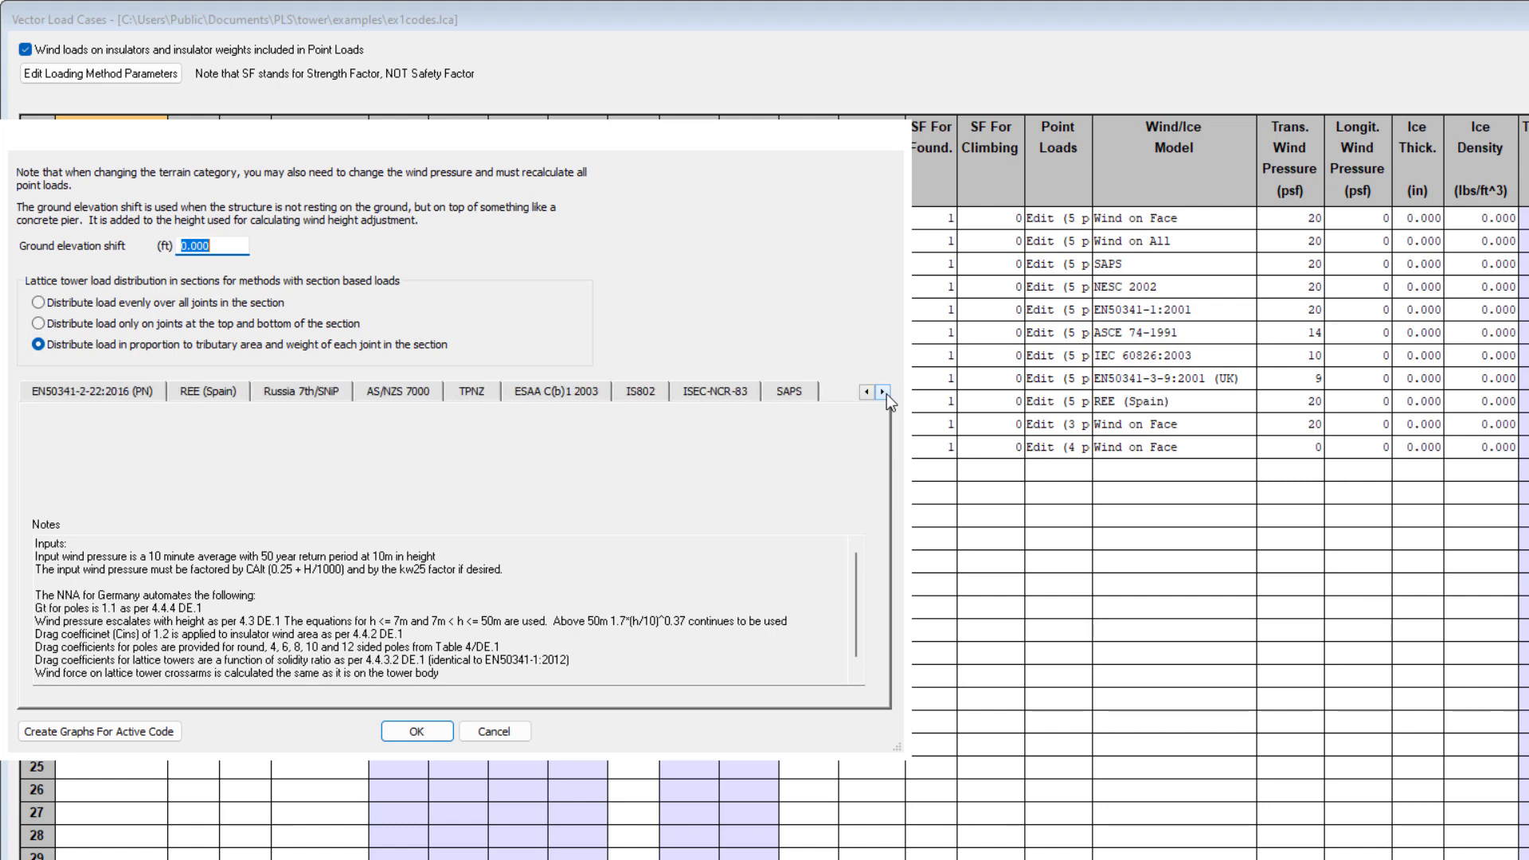
click(788, 391)
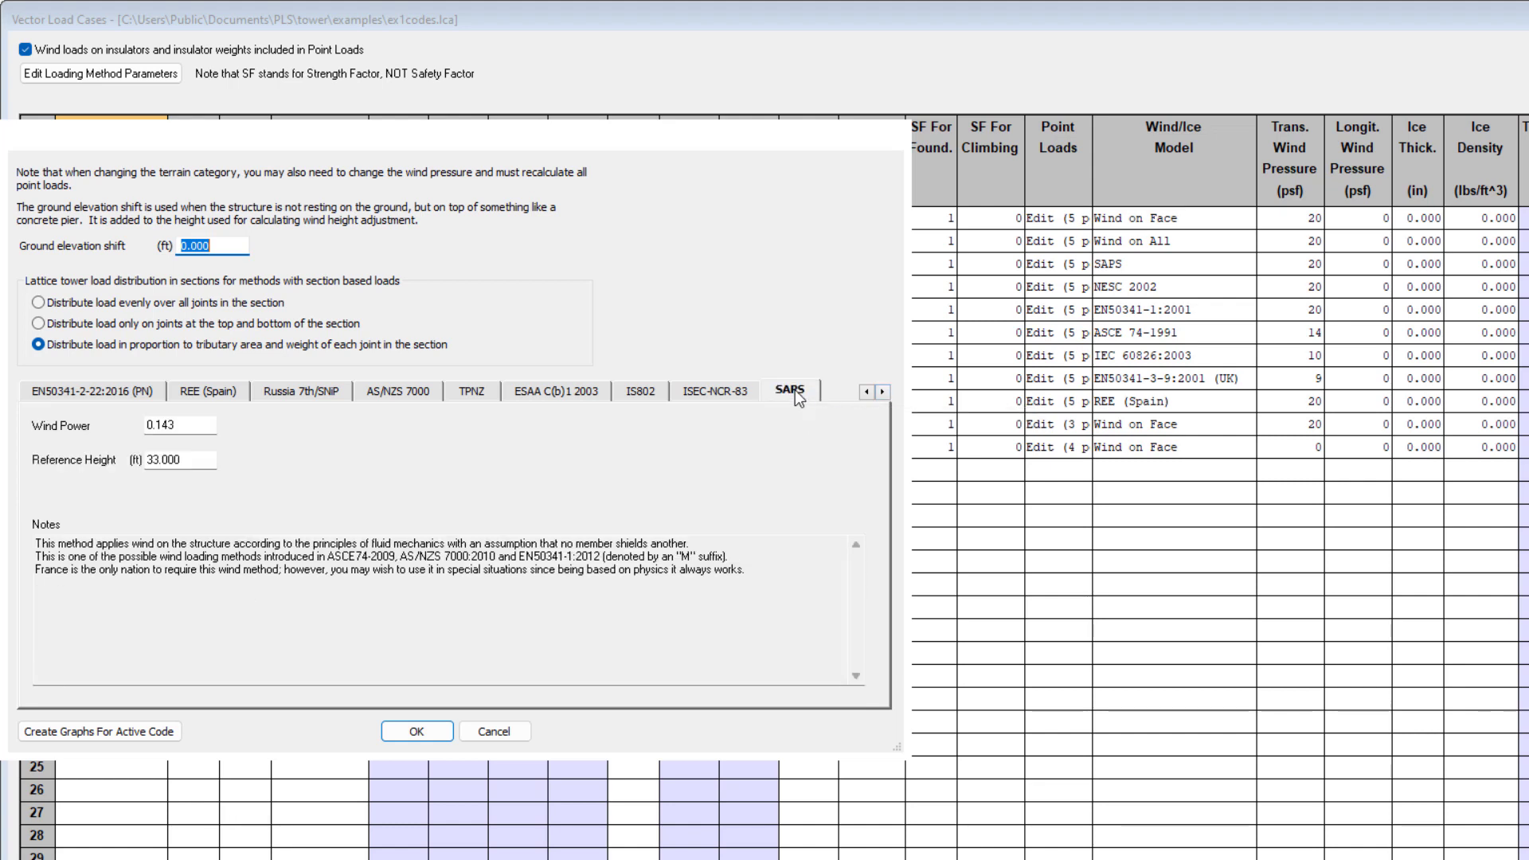
mouse_move(768, 427)
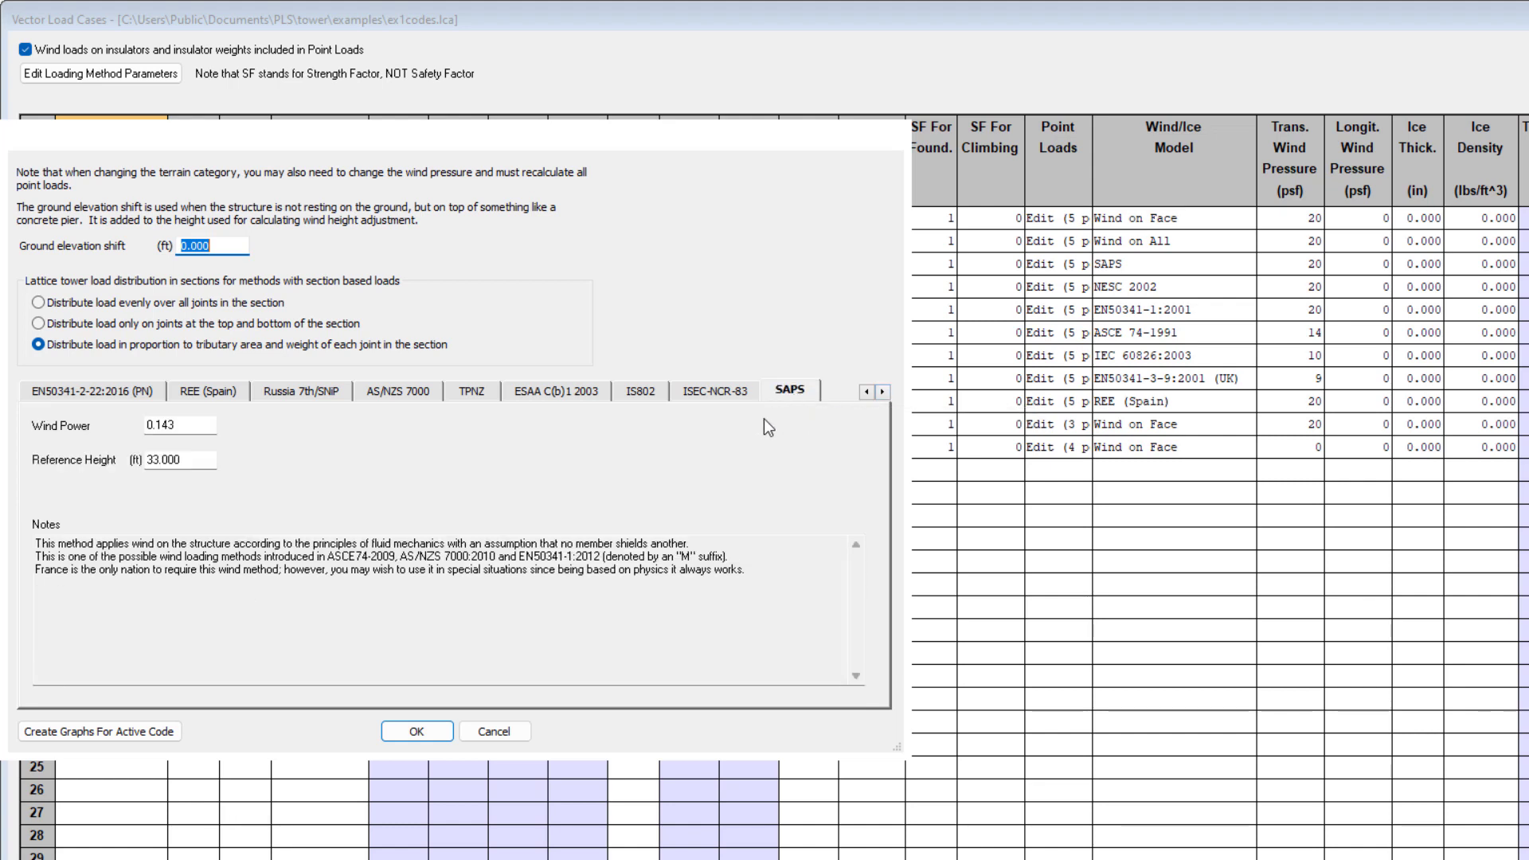
mouse_move(228, 431)
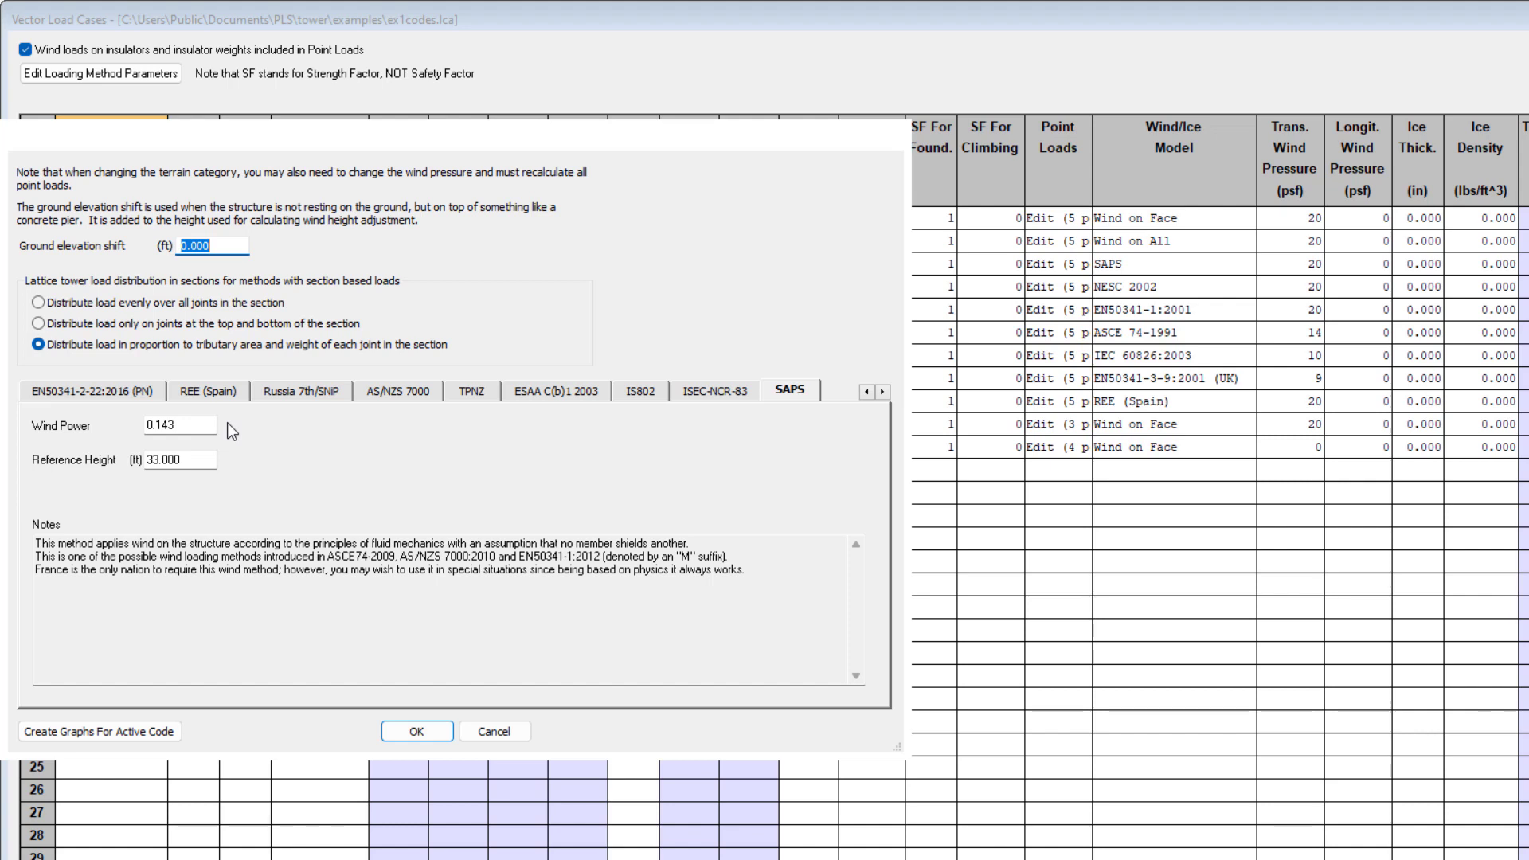
mouse_move(287, 542)
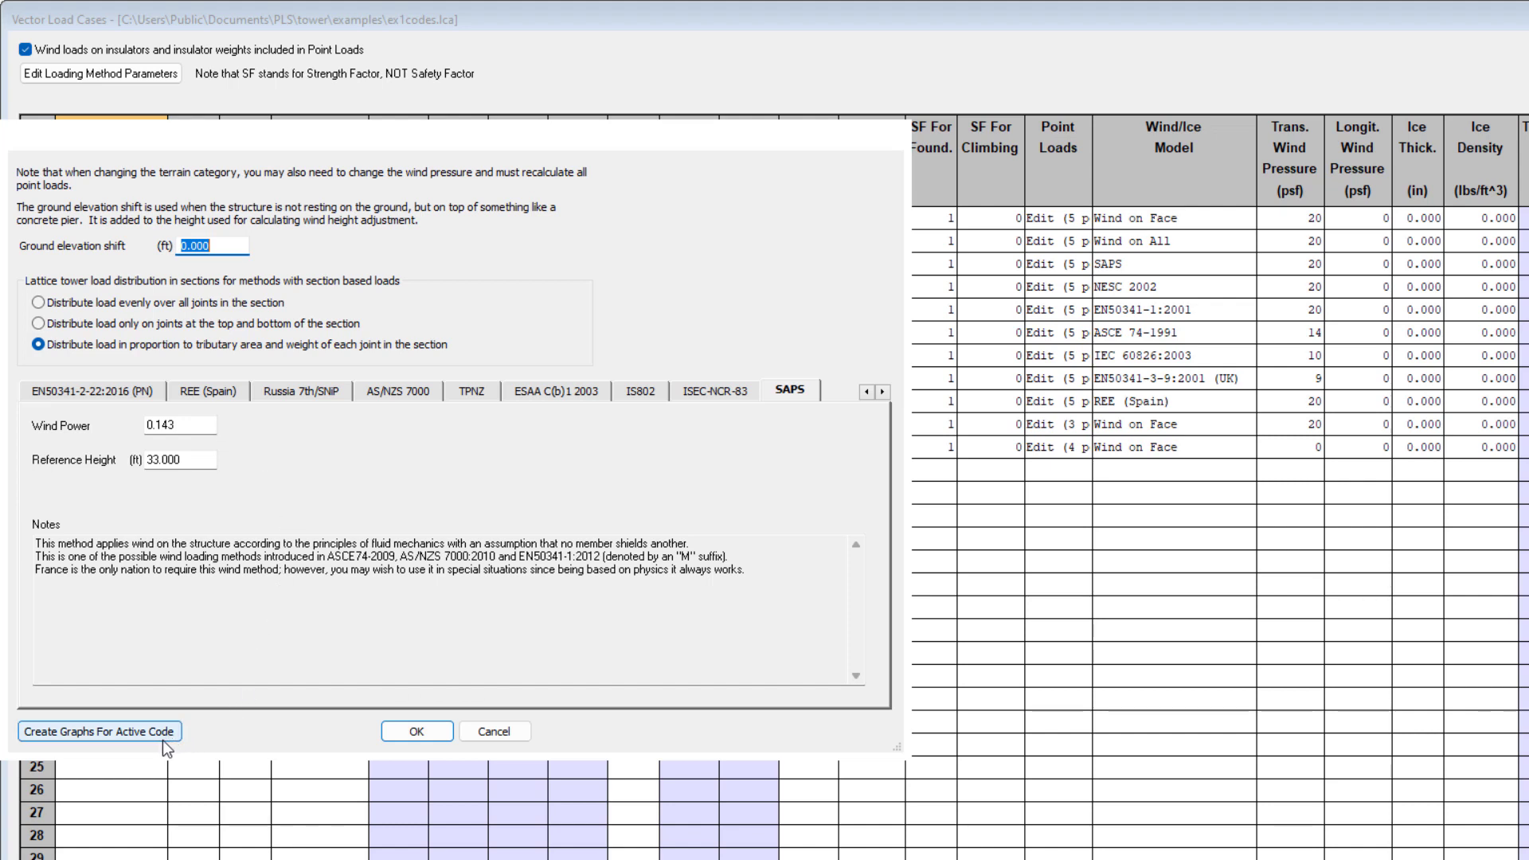
mouse_move(147, 747)
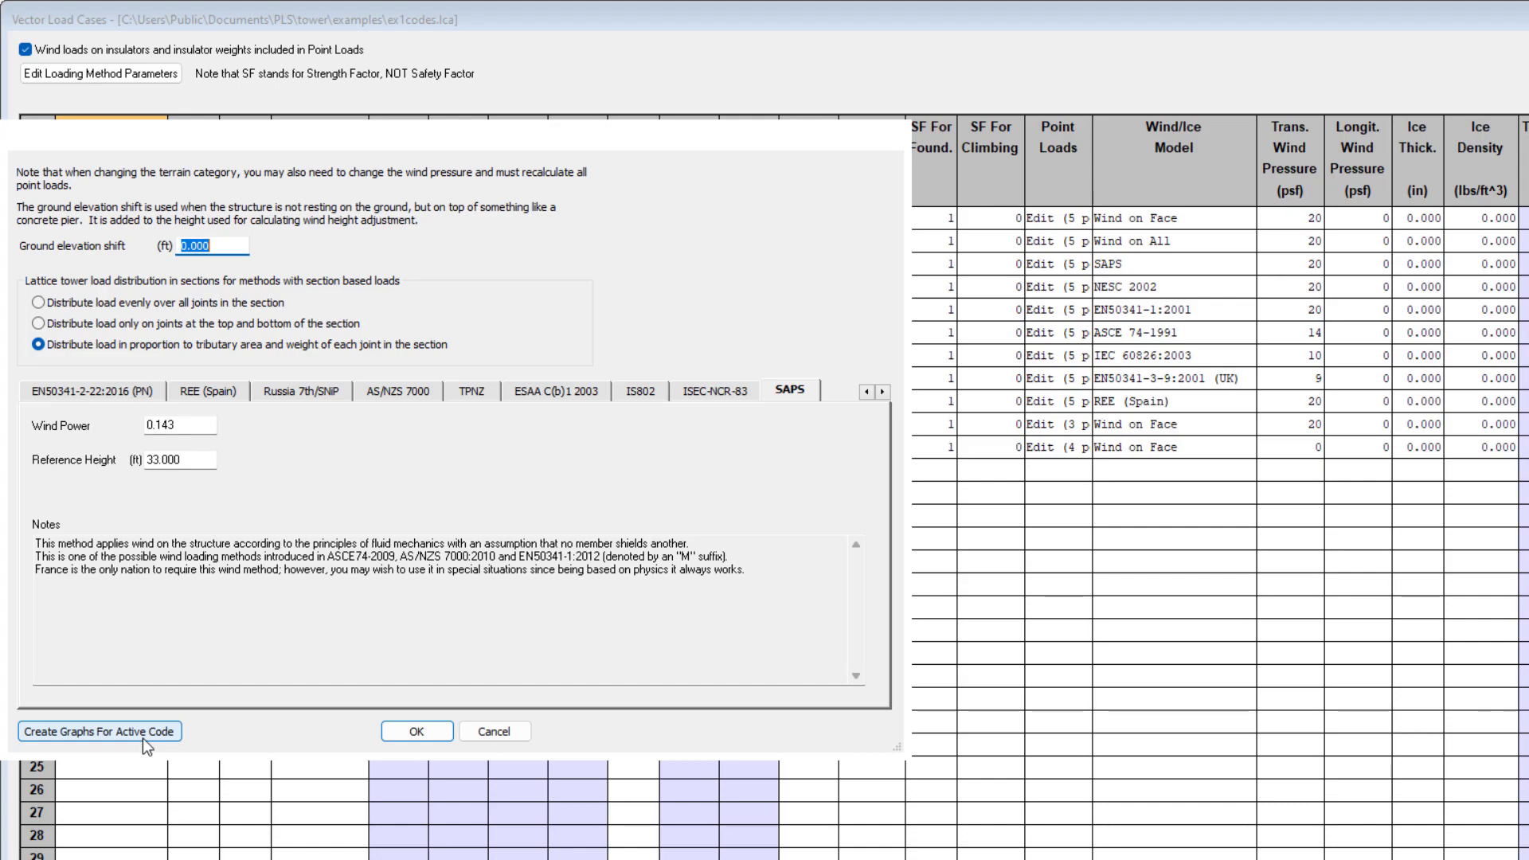
click(416, 731)
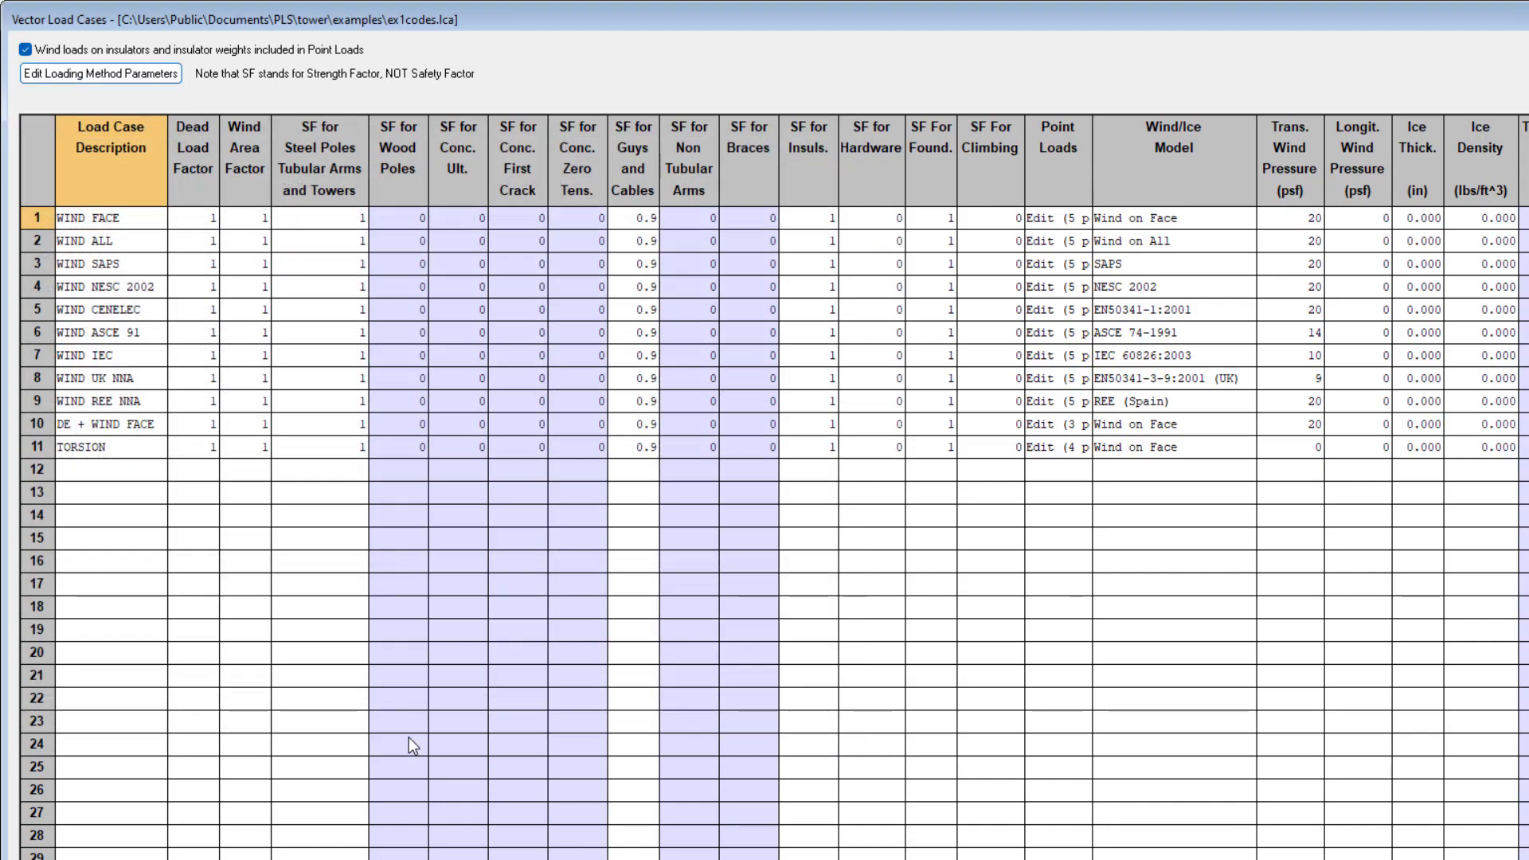
- Save the load cases, run analysis, and show the deformed tower for load case 1 WIND FACE
click(1500, 14)
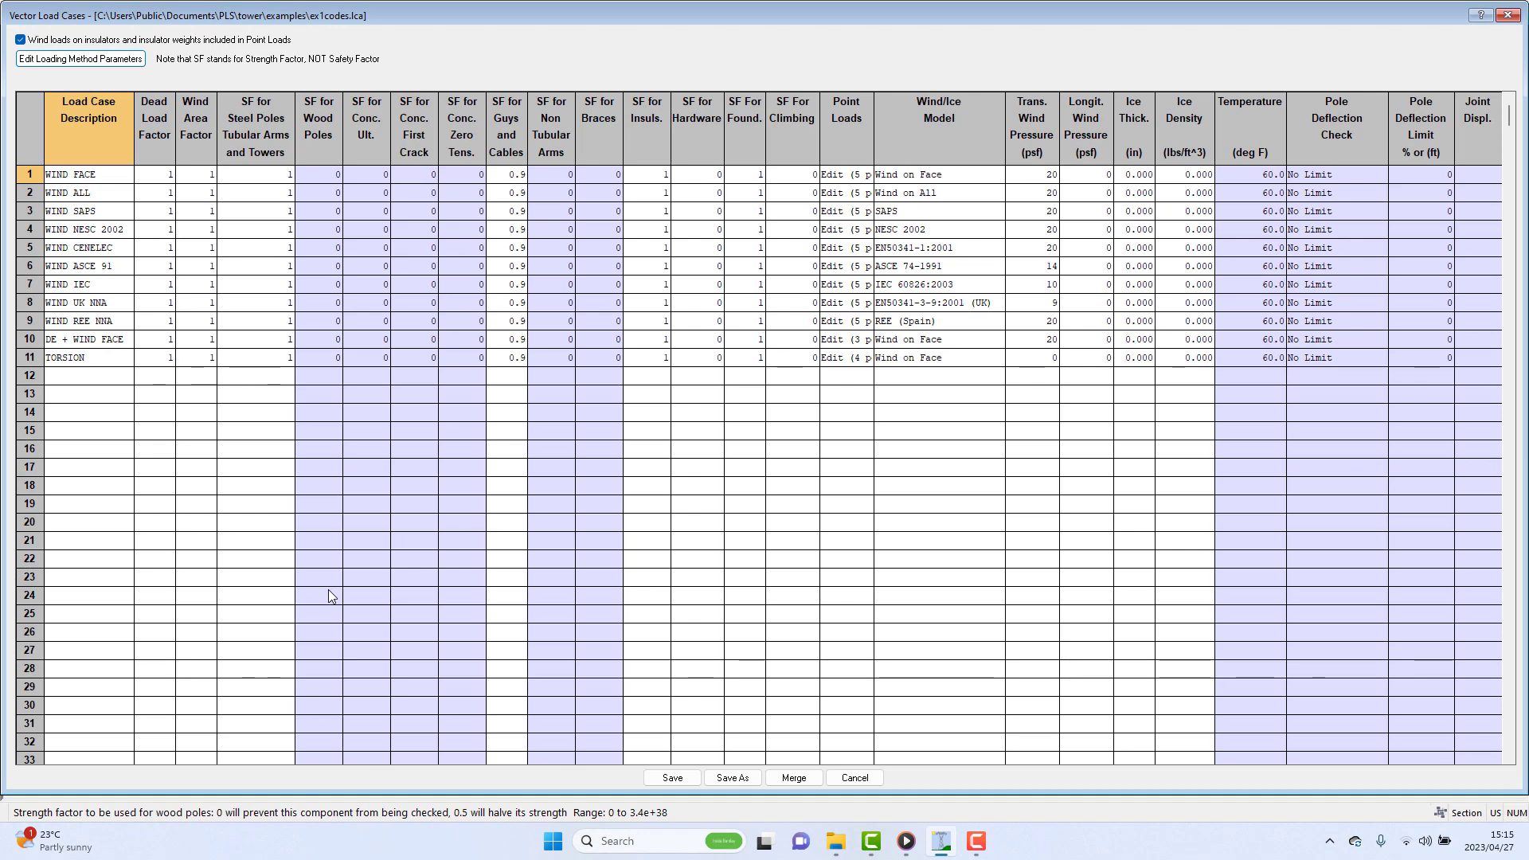
click(853, 777)
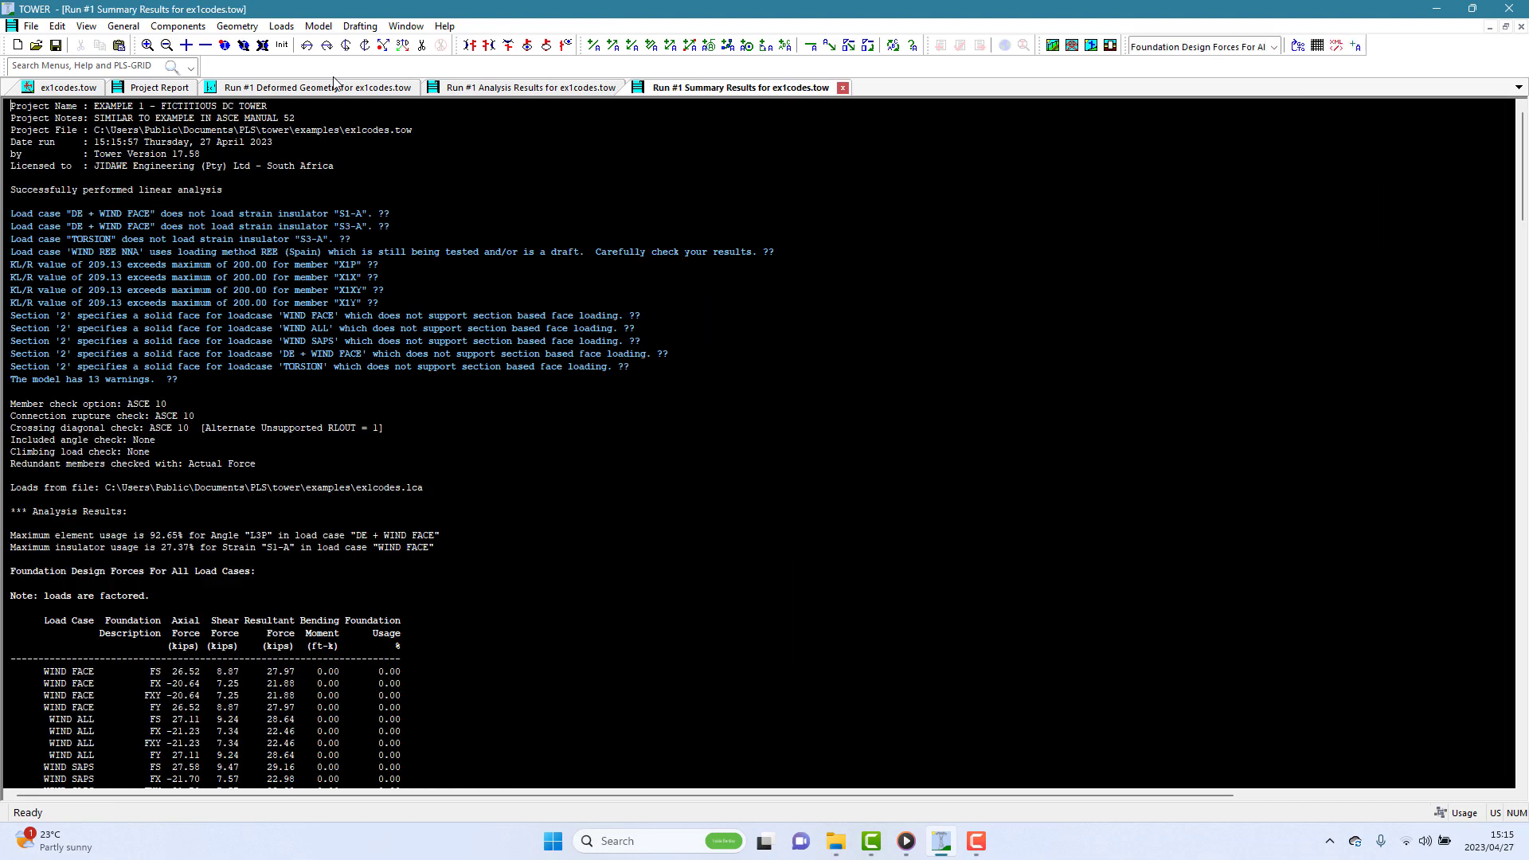
click(313, 88)
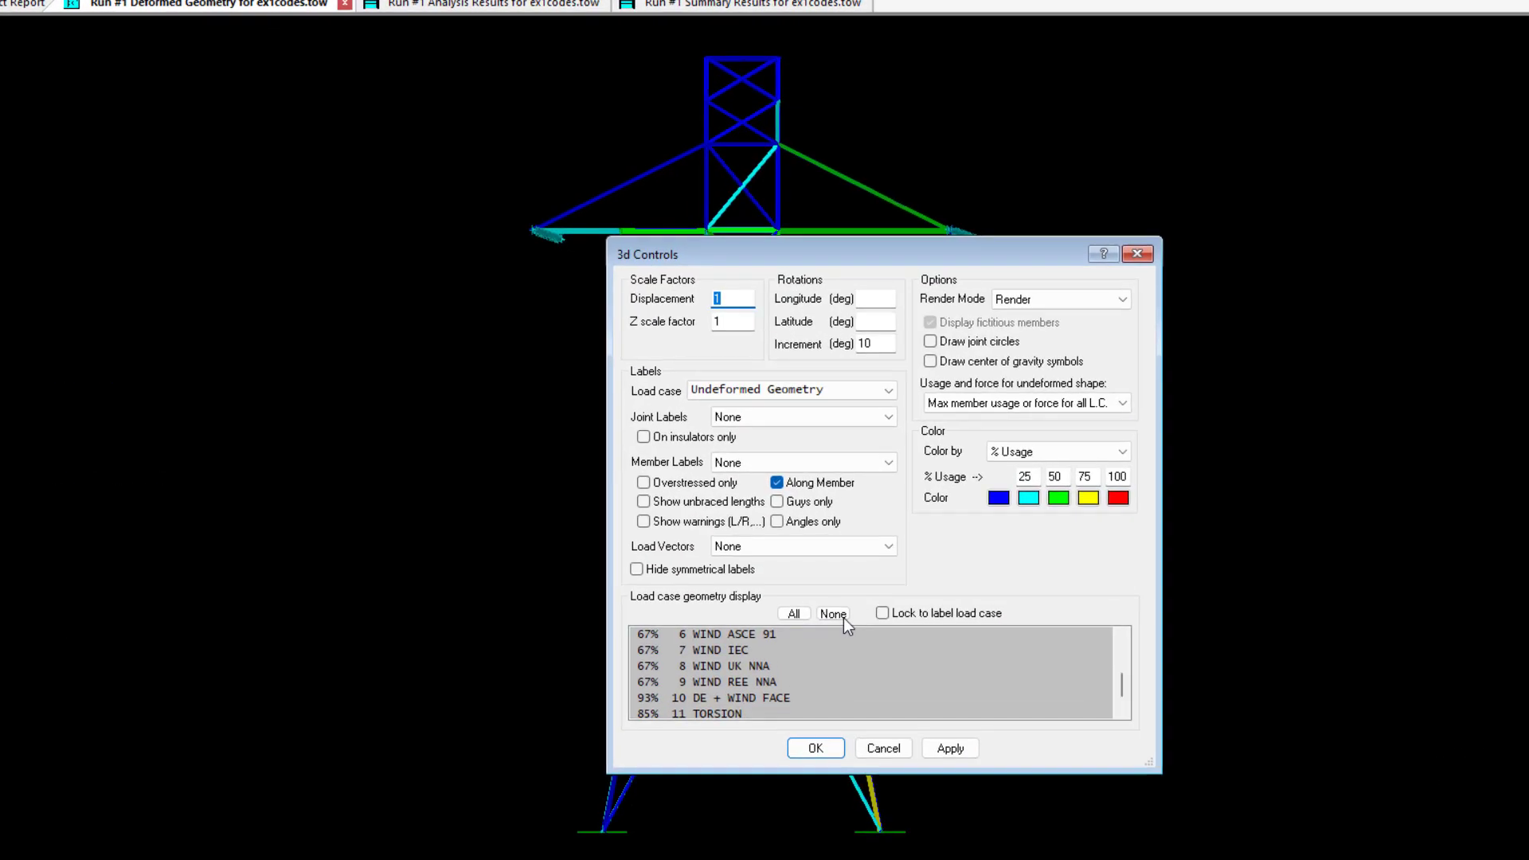
click(885, 389)
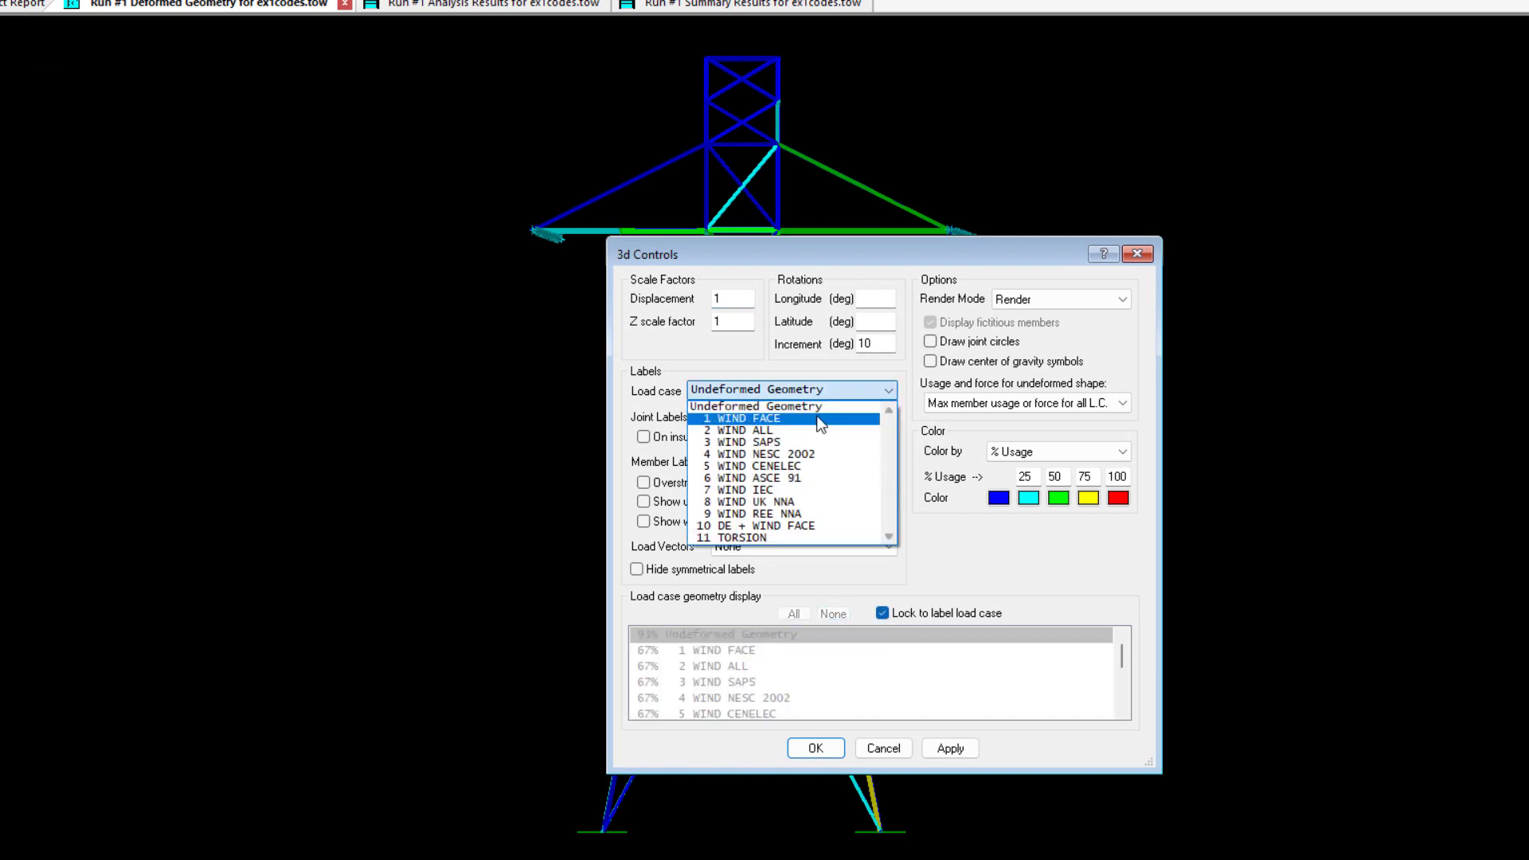
click(746, 417)
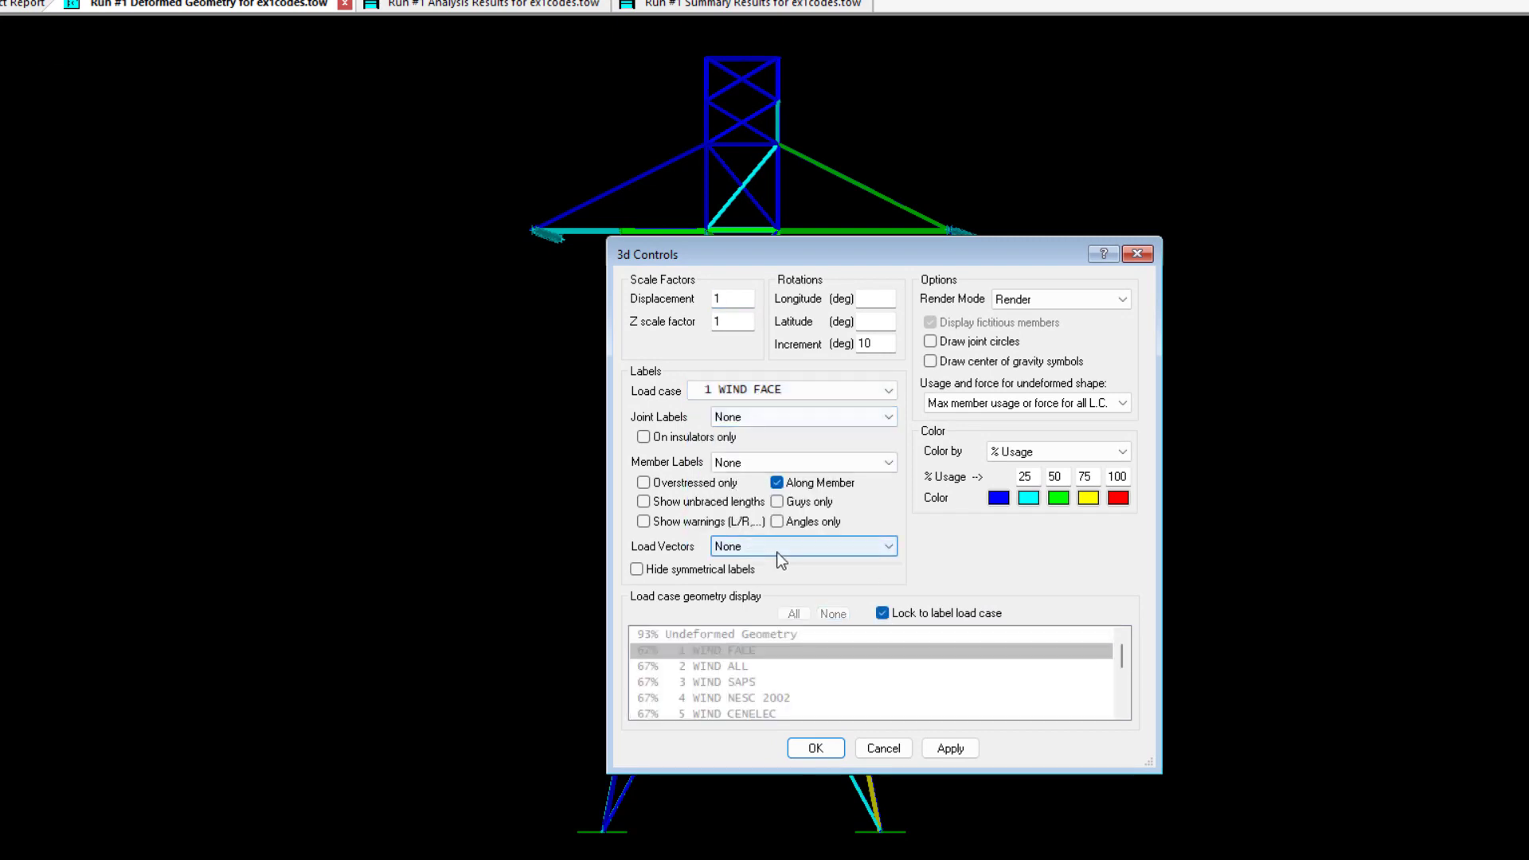
click(816, 748)
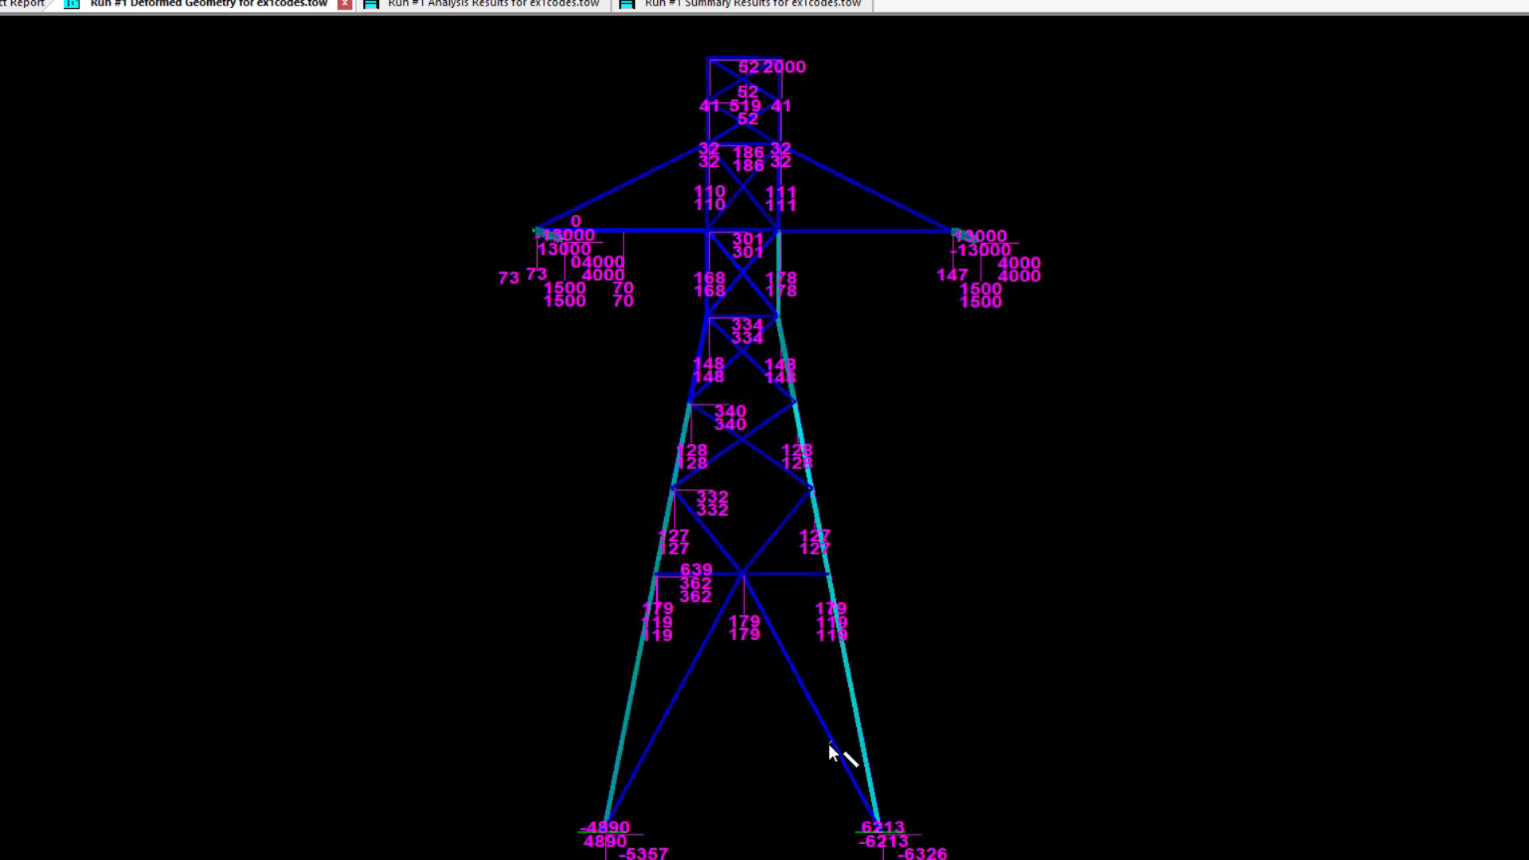
- Cycle the deformed tower's member labels through the load cases with F6, then view Run #1 Summary Results
click(564, 44)
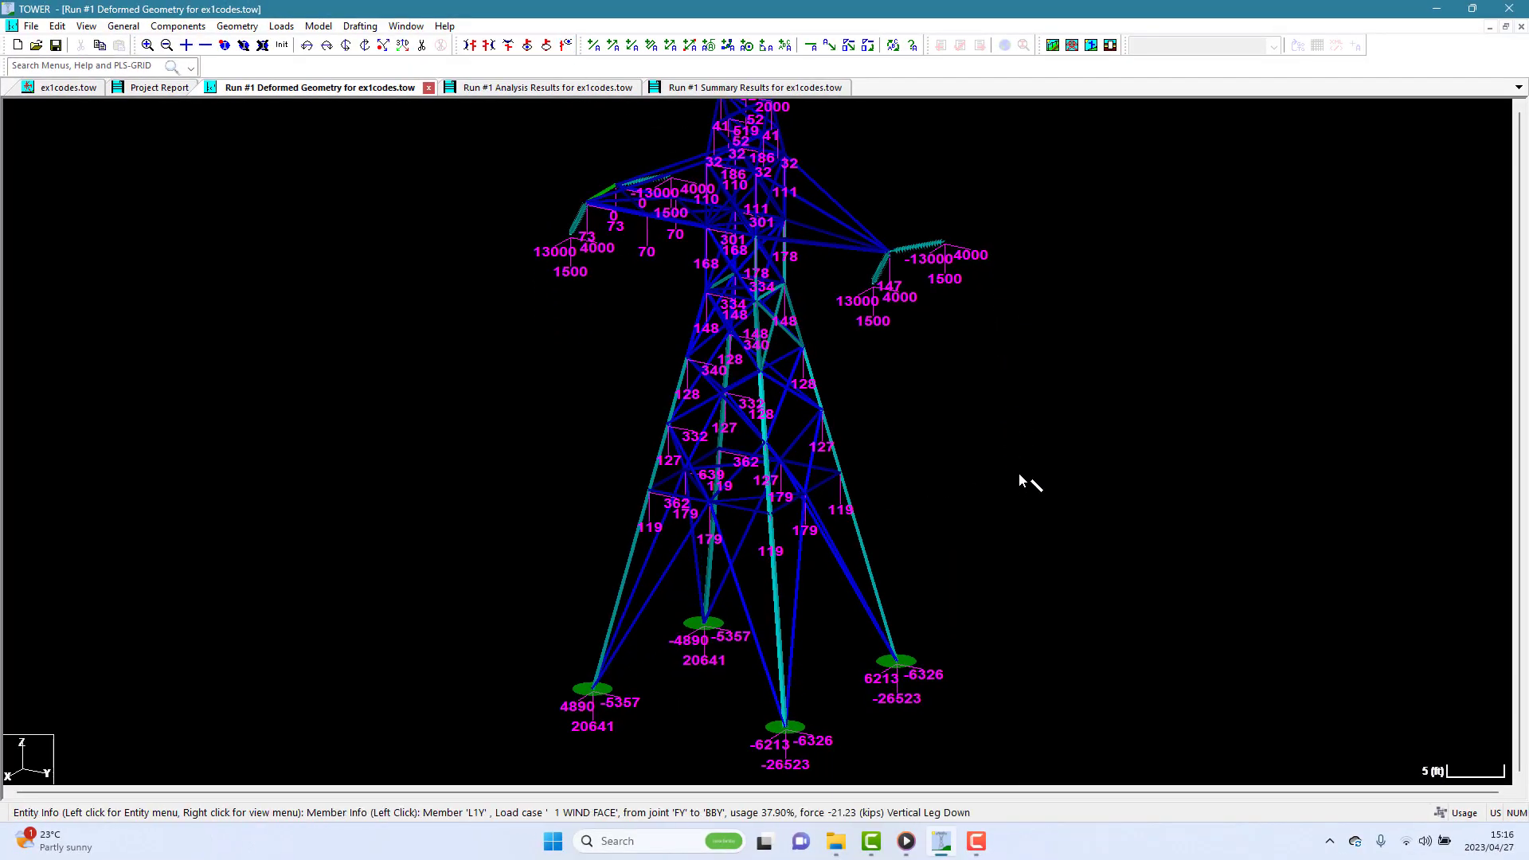
key(F6)
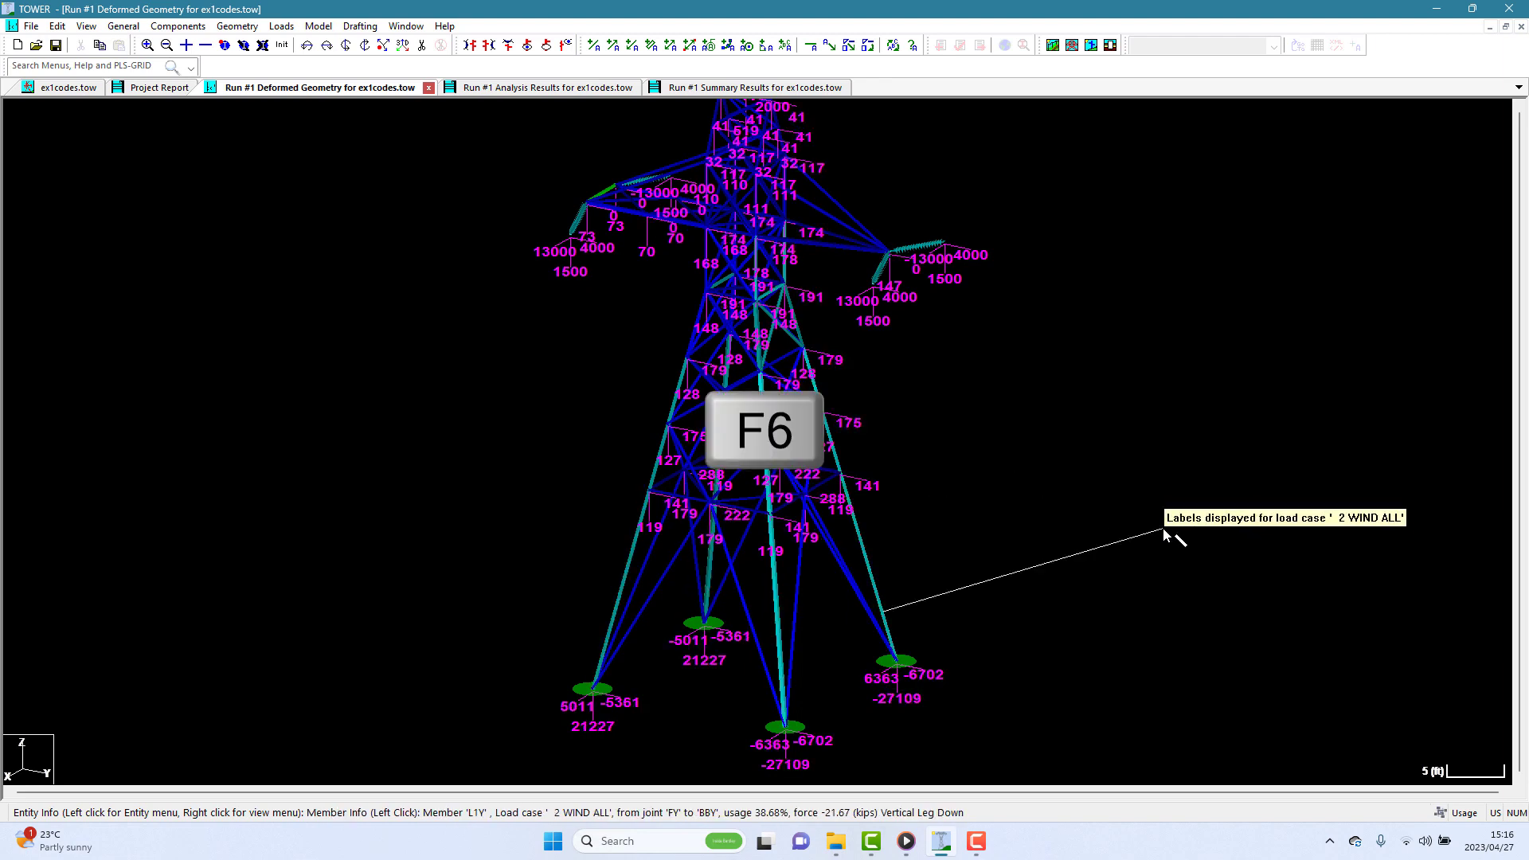
key(F6)
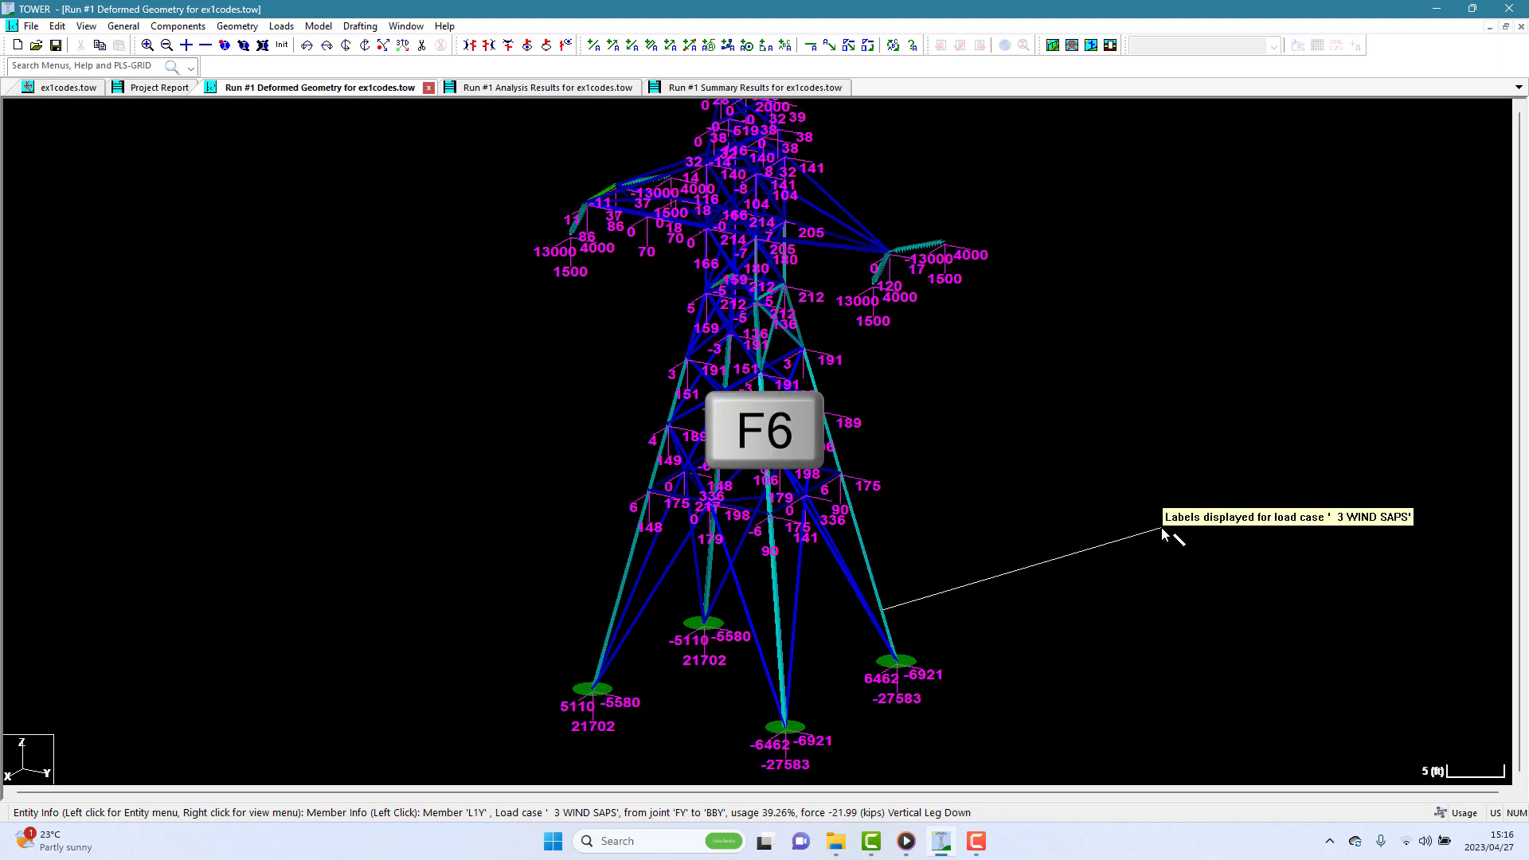
mouse_move(931, 527)
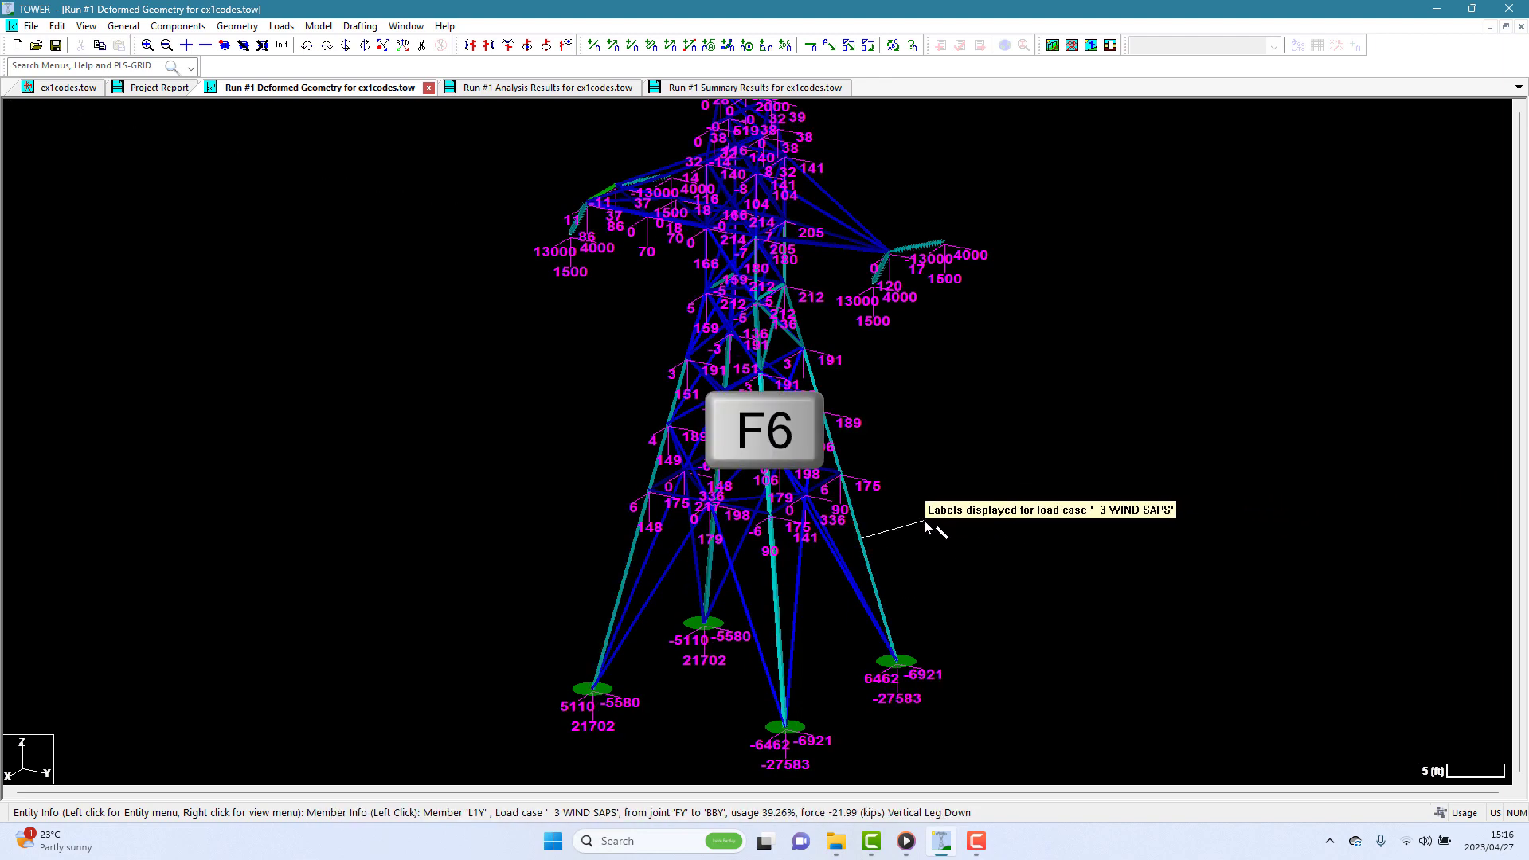
key(F6)
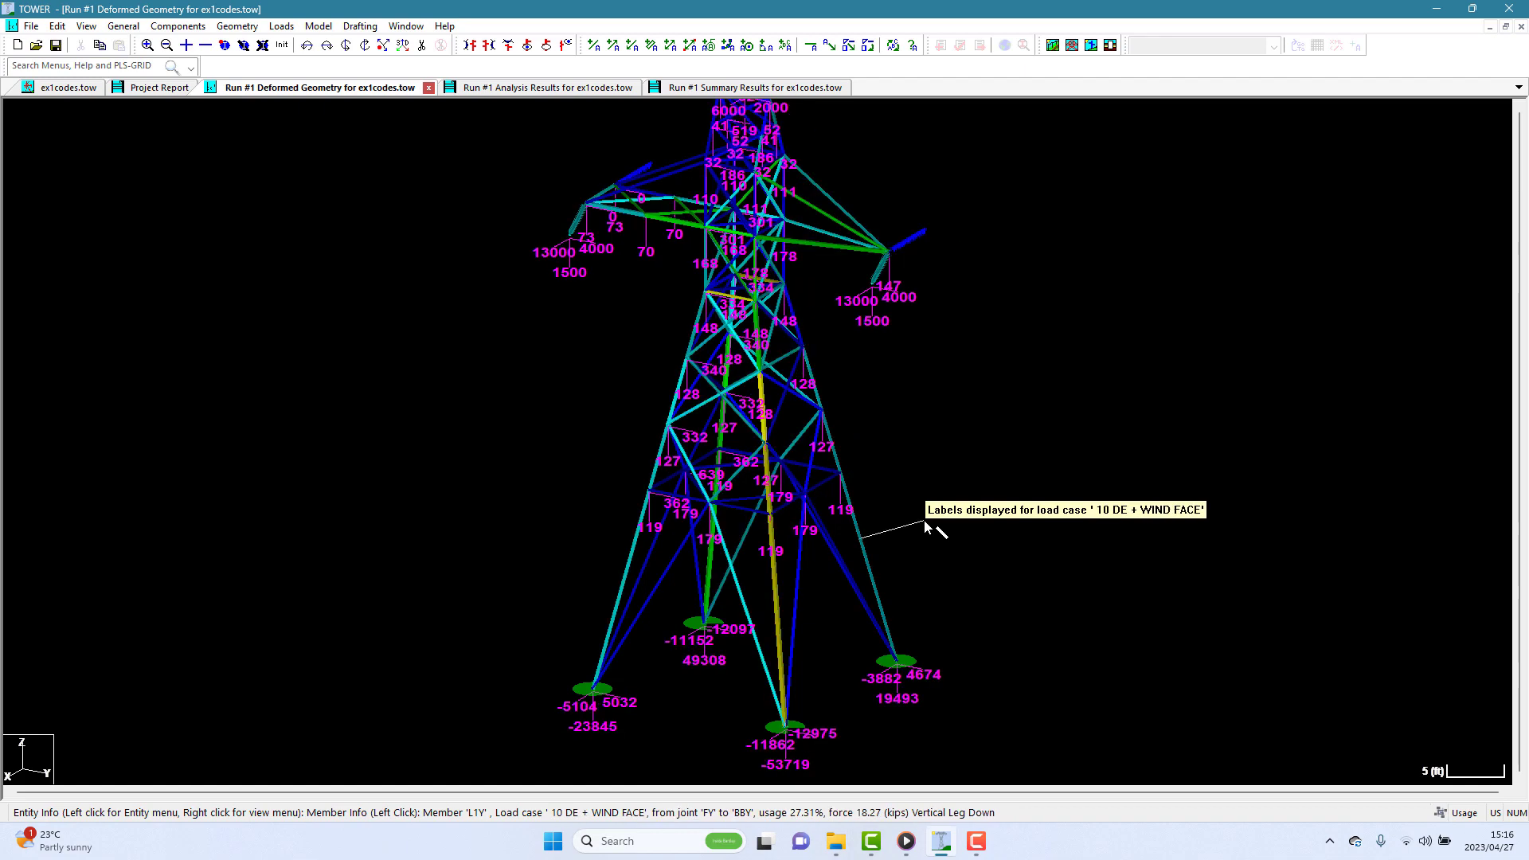
mouse_move(927, 527)
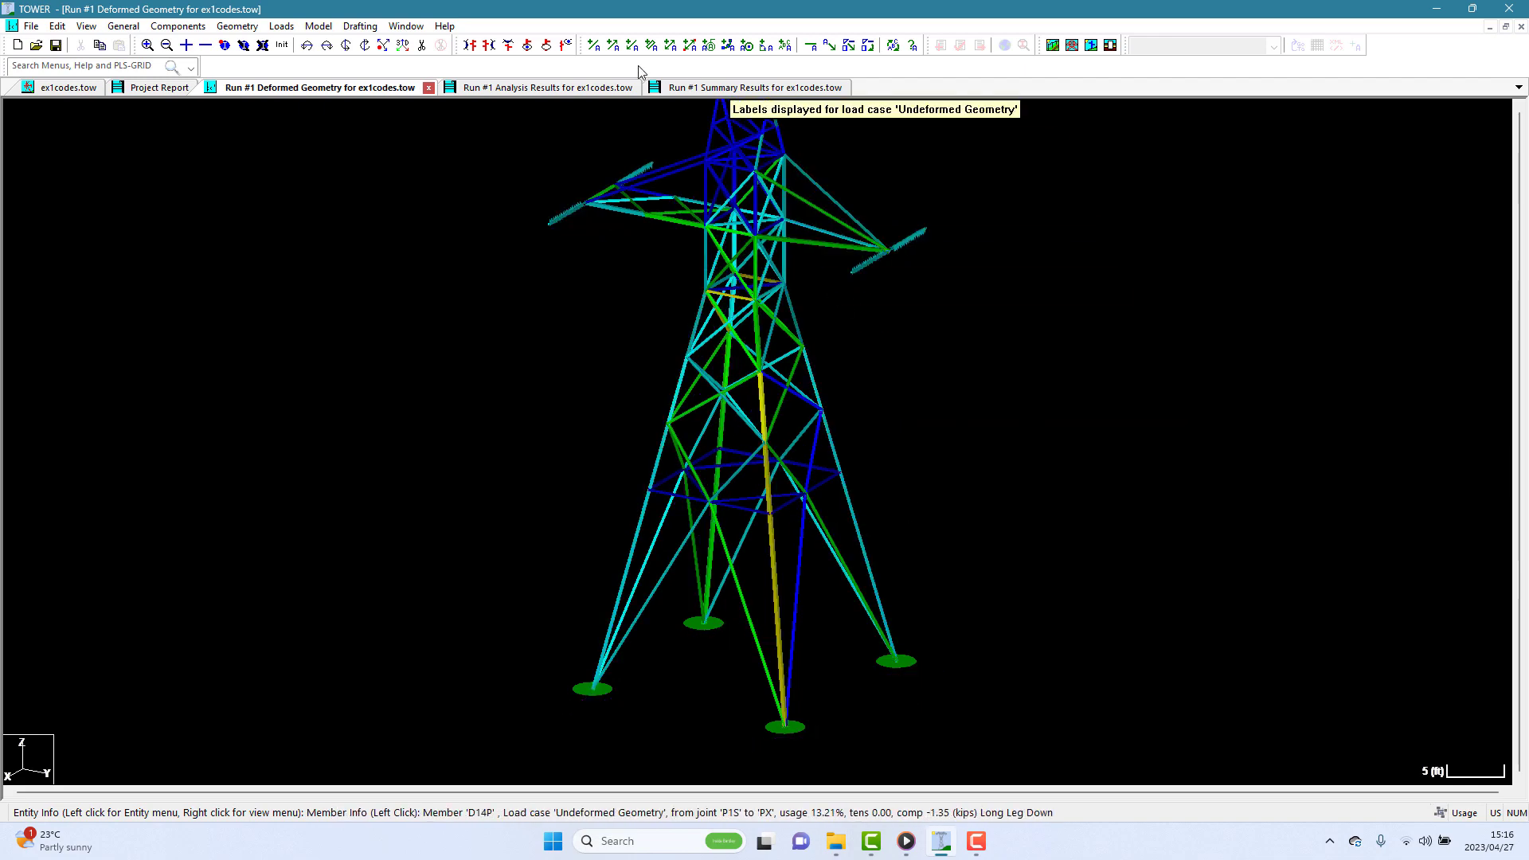
click(754, 86)
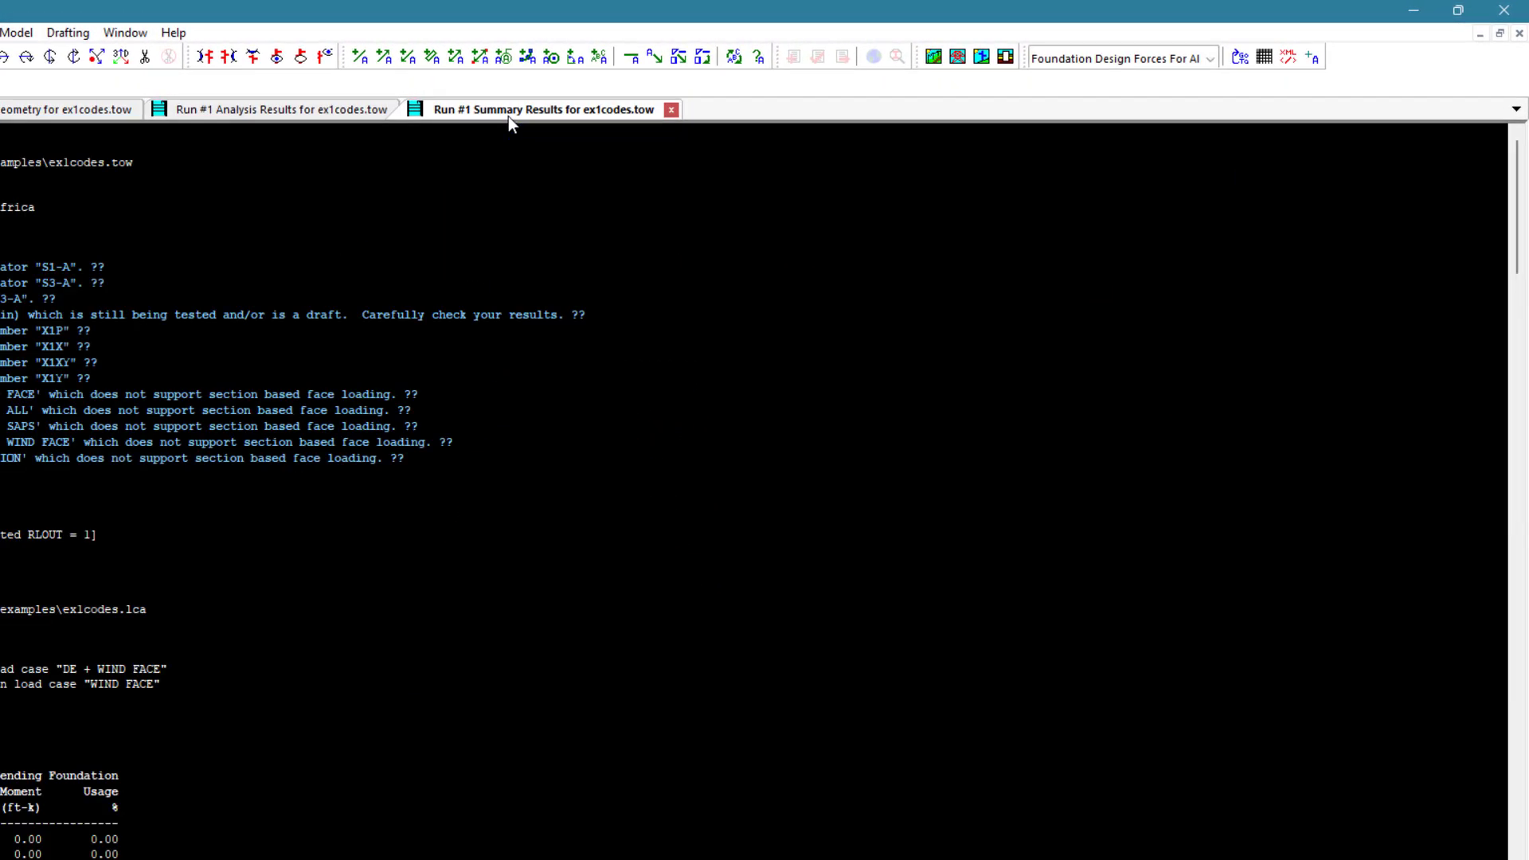
- Review Overturning Moment Summary For All Load Cases, then switch to Run #1 Analysis Results
click(1213, 57)
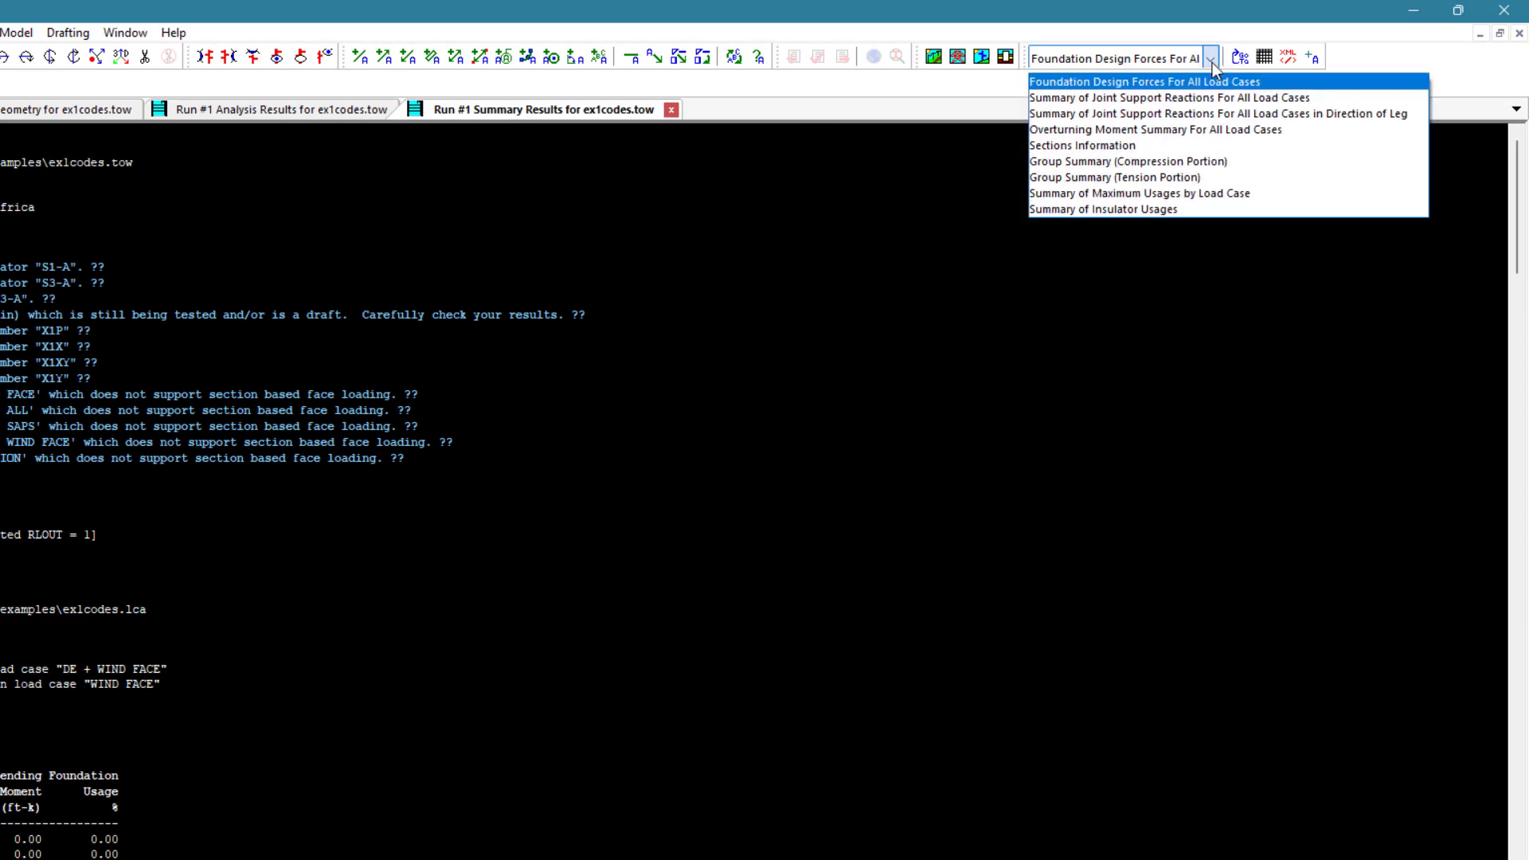
click(1155, 130)
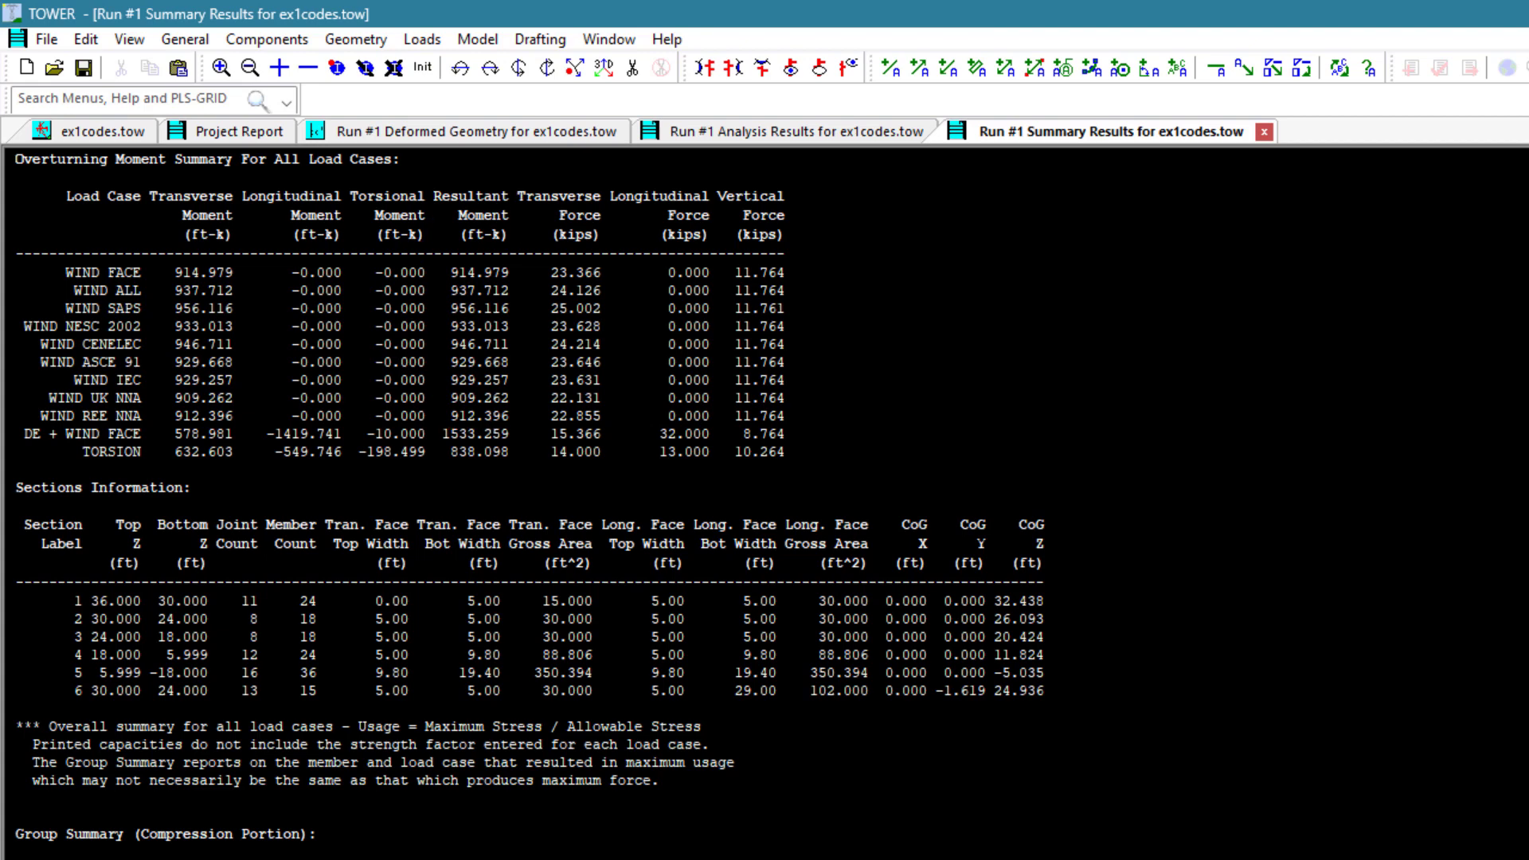
mouse_move(850, 147)
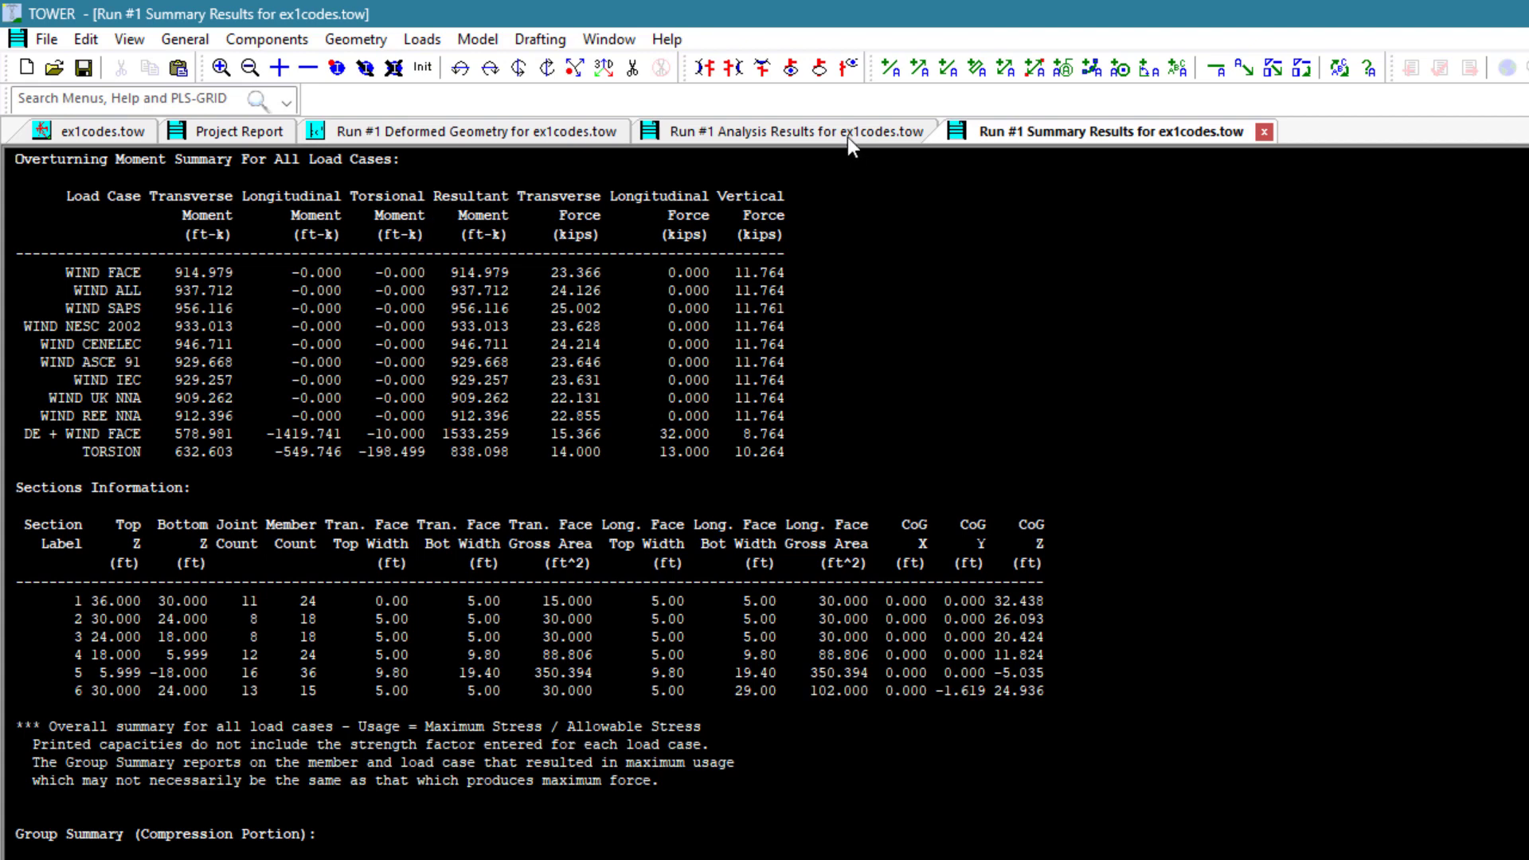
click(790, 131)
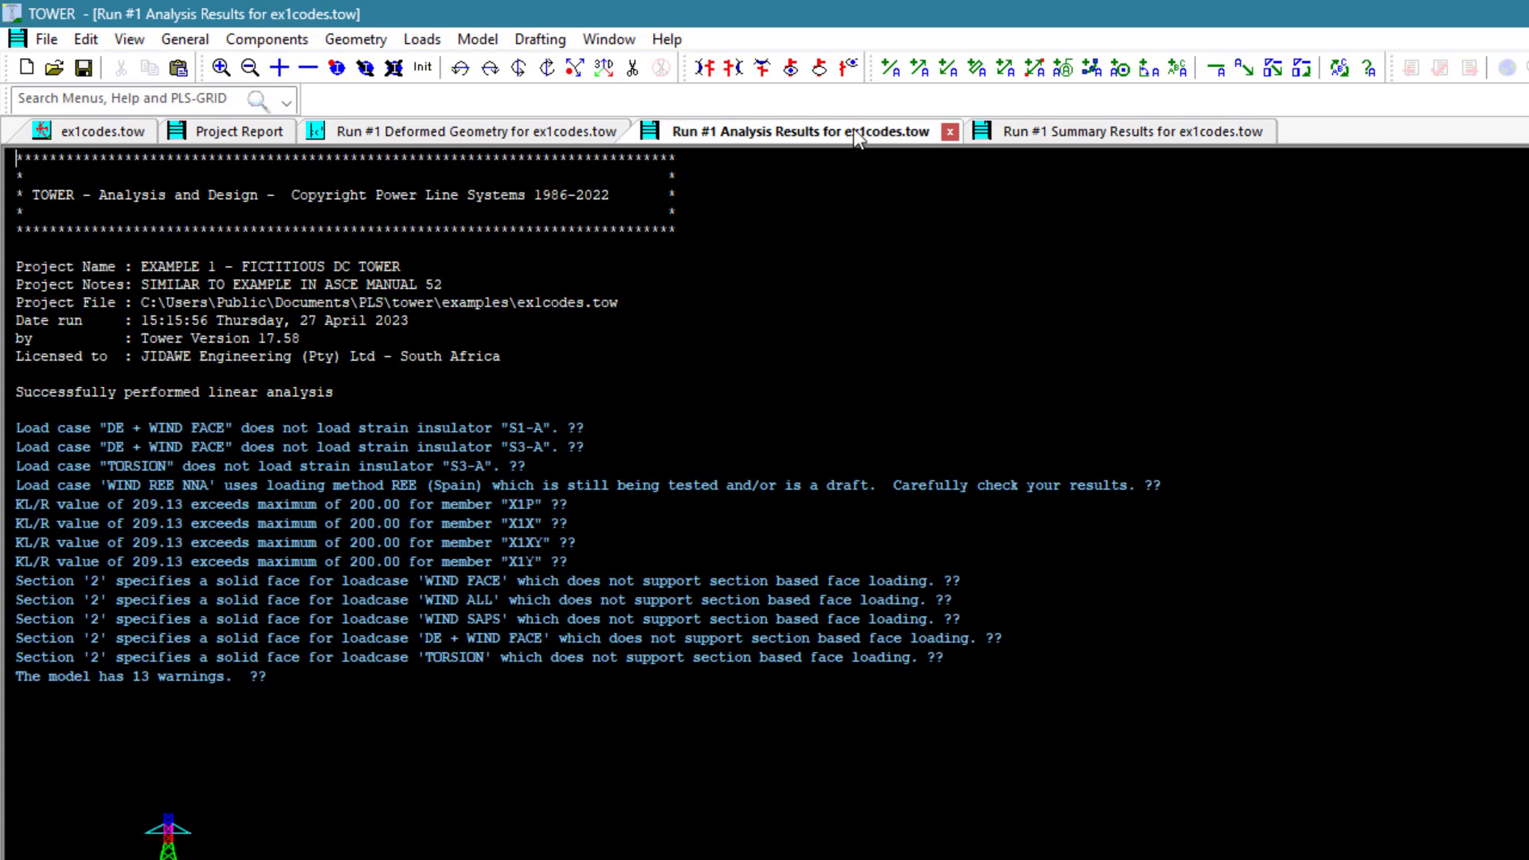
- Jump the Run #1 report to Section Load Case Information for WIND IEC and WIND UK NNA
click(1147, 68)
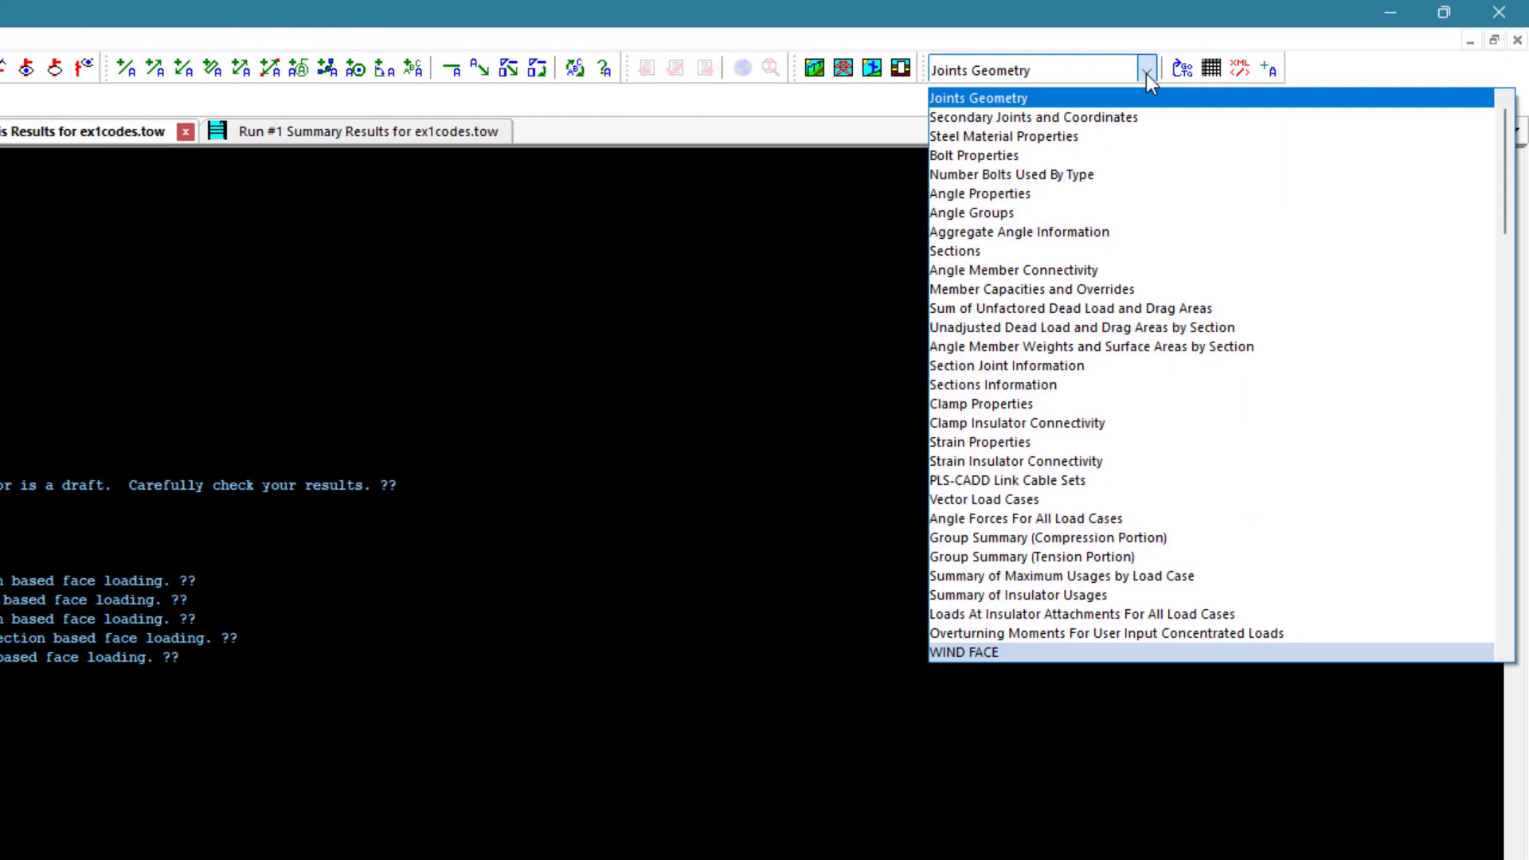
scroll(down, 3)
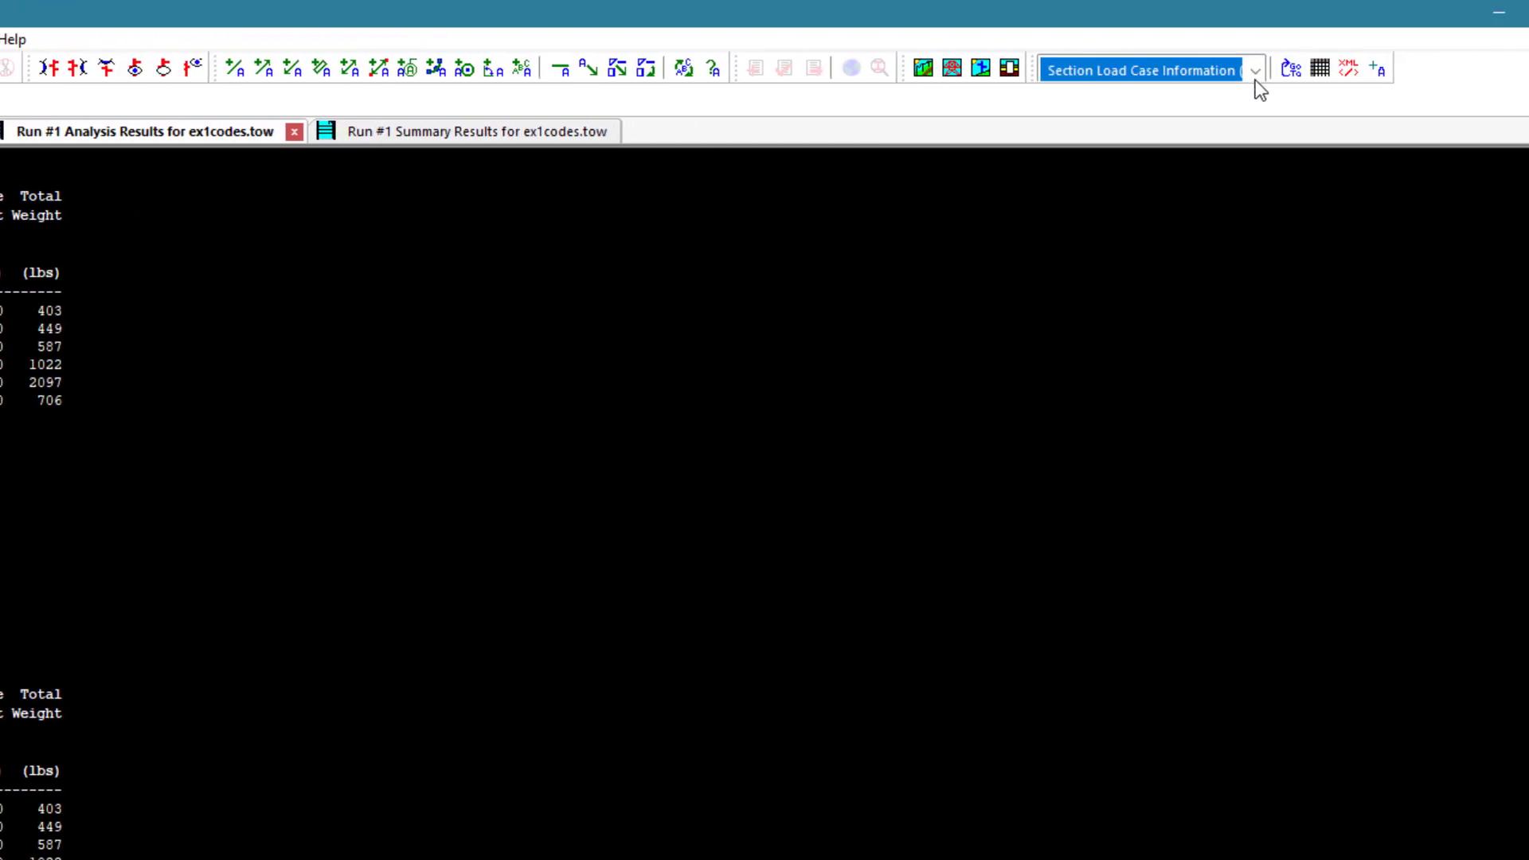
click(1255, 69)
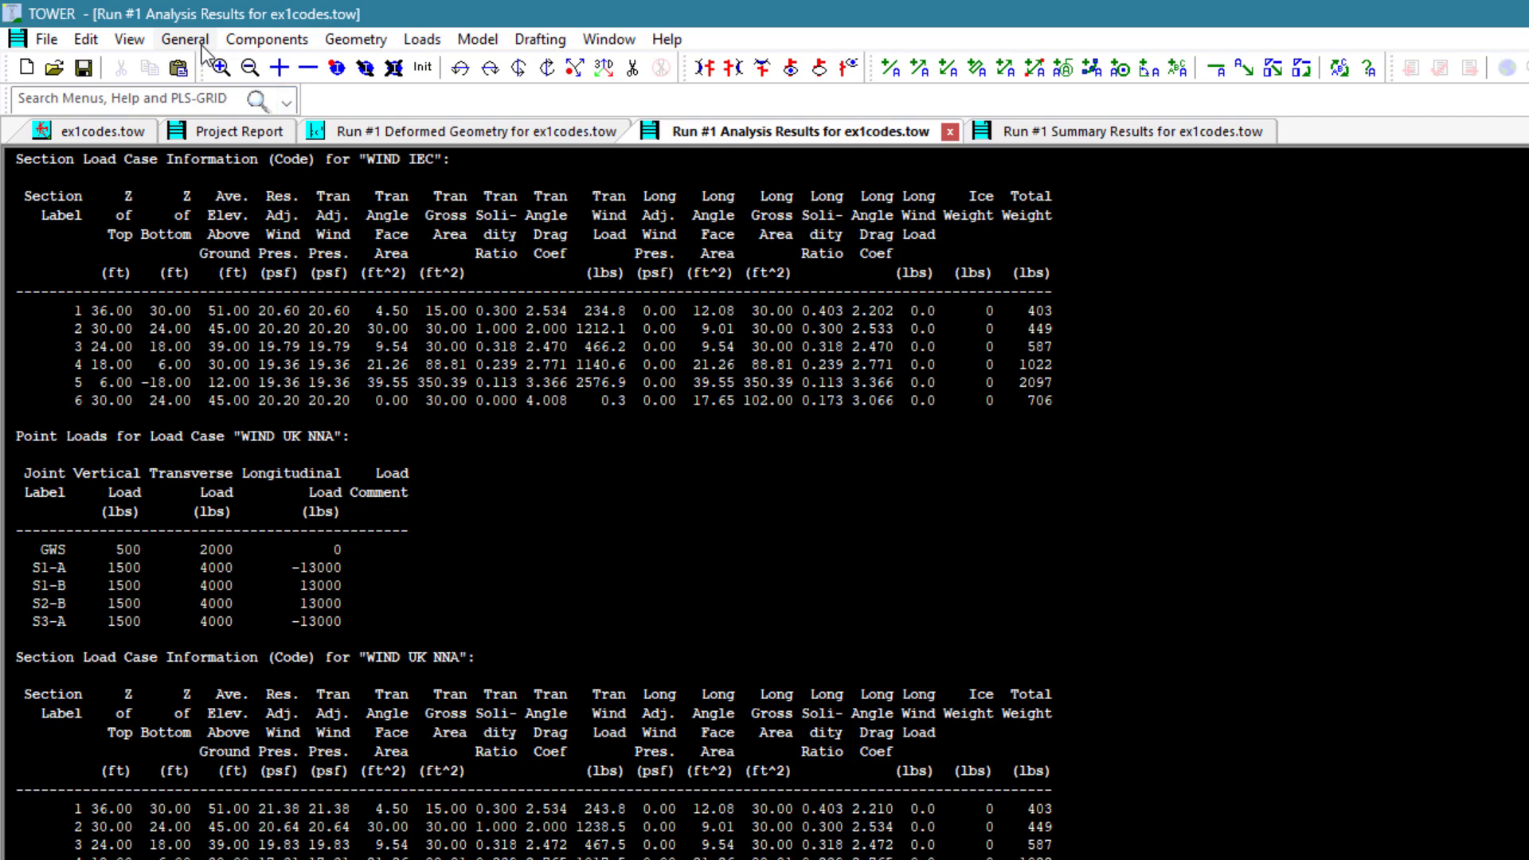
- Enable Print extended diagnostic output in General > Output Options
click(184, 39)
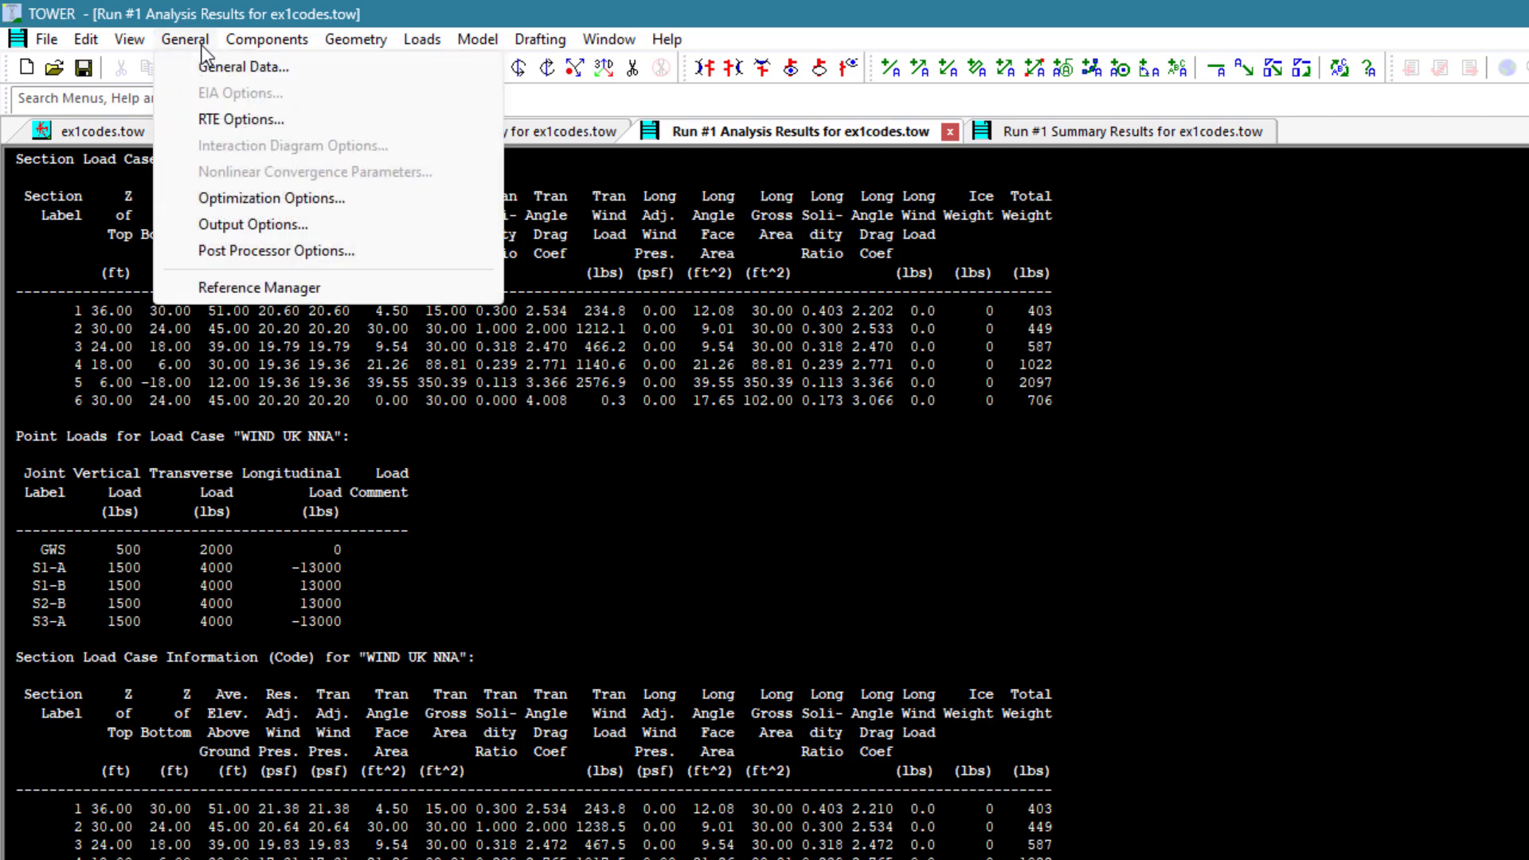
mouse_move(252, 224)
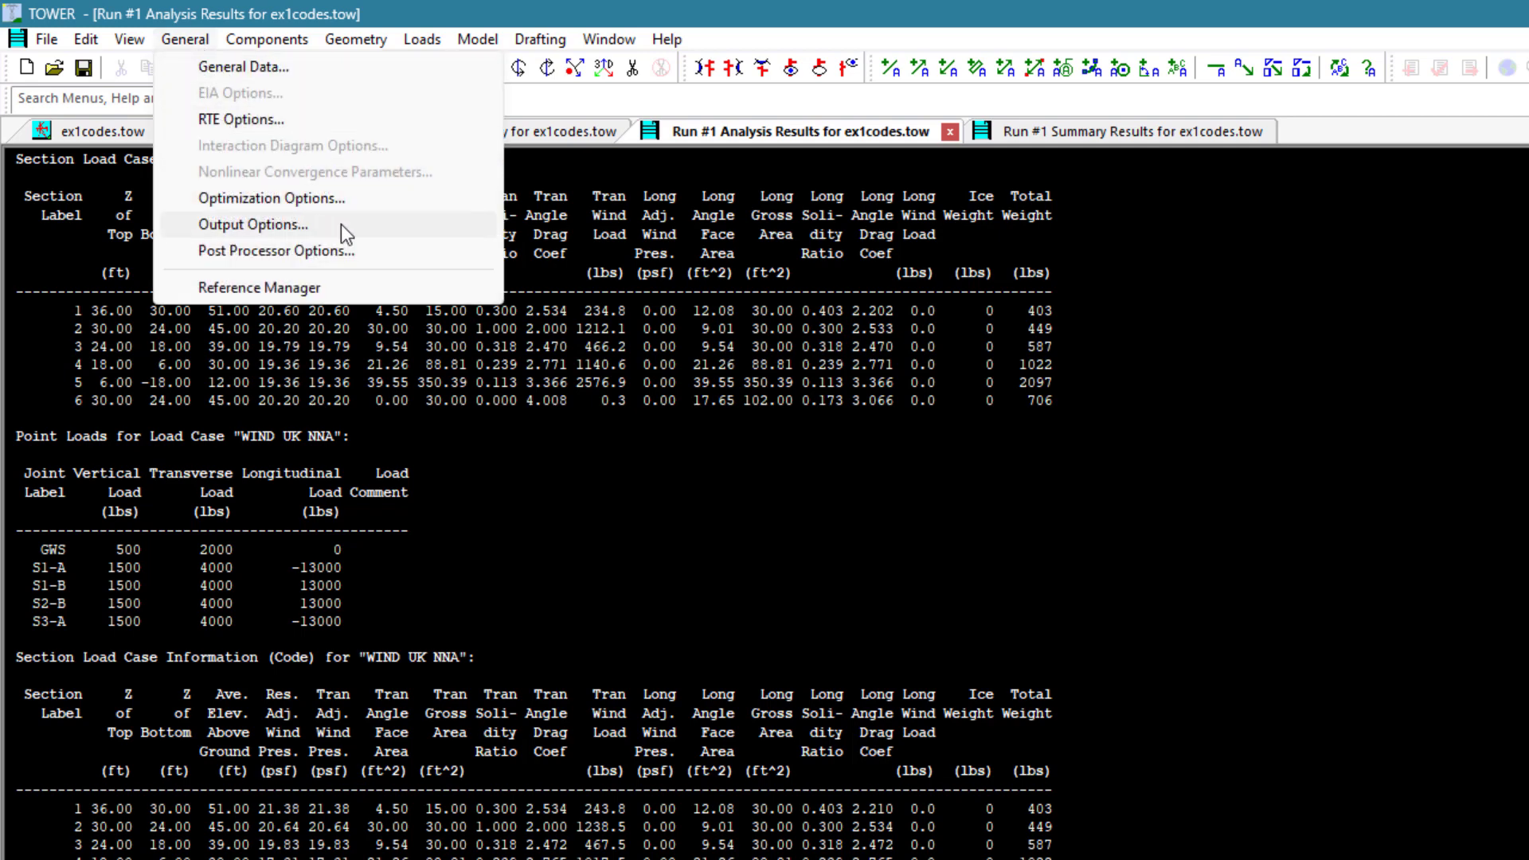
click(253, 223)
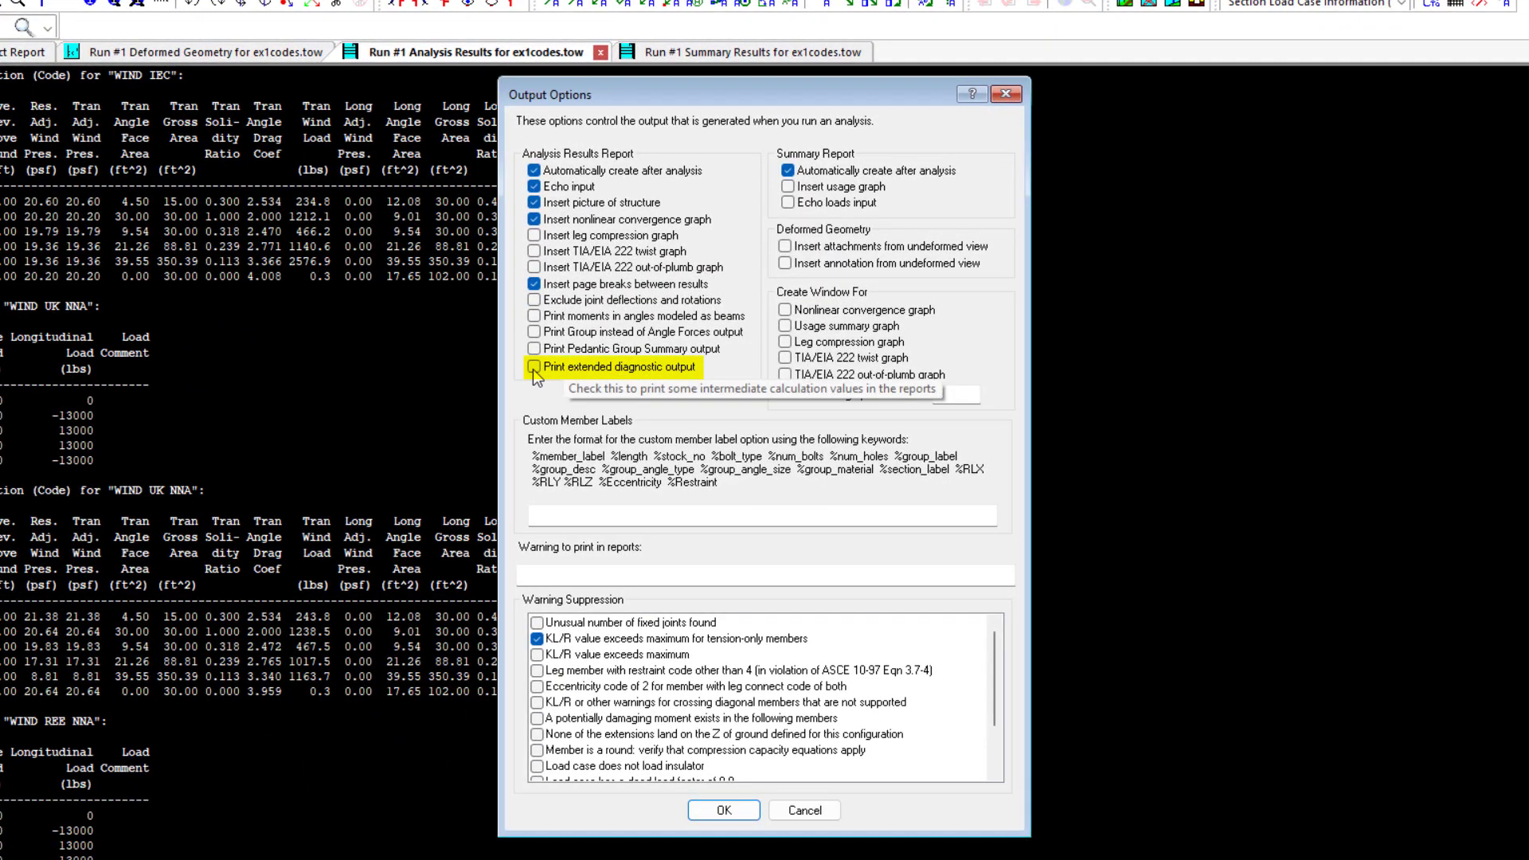
click(535, 366)
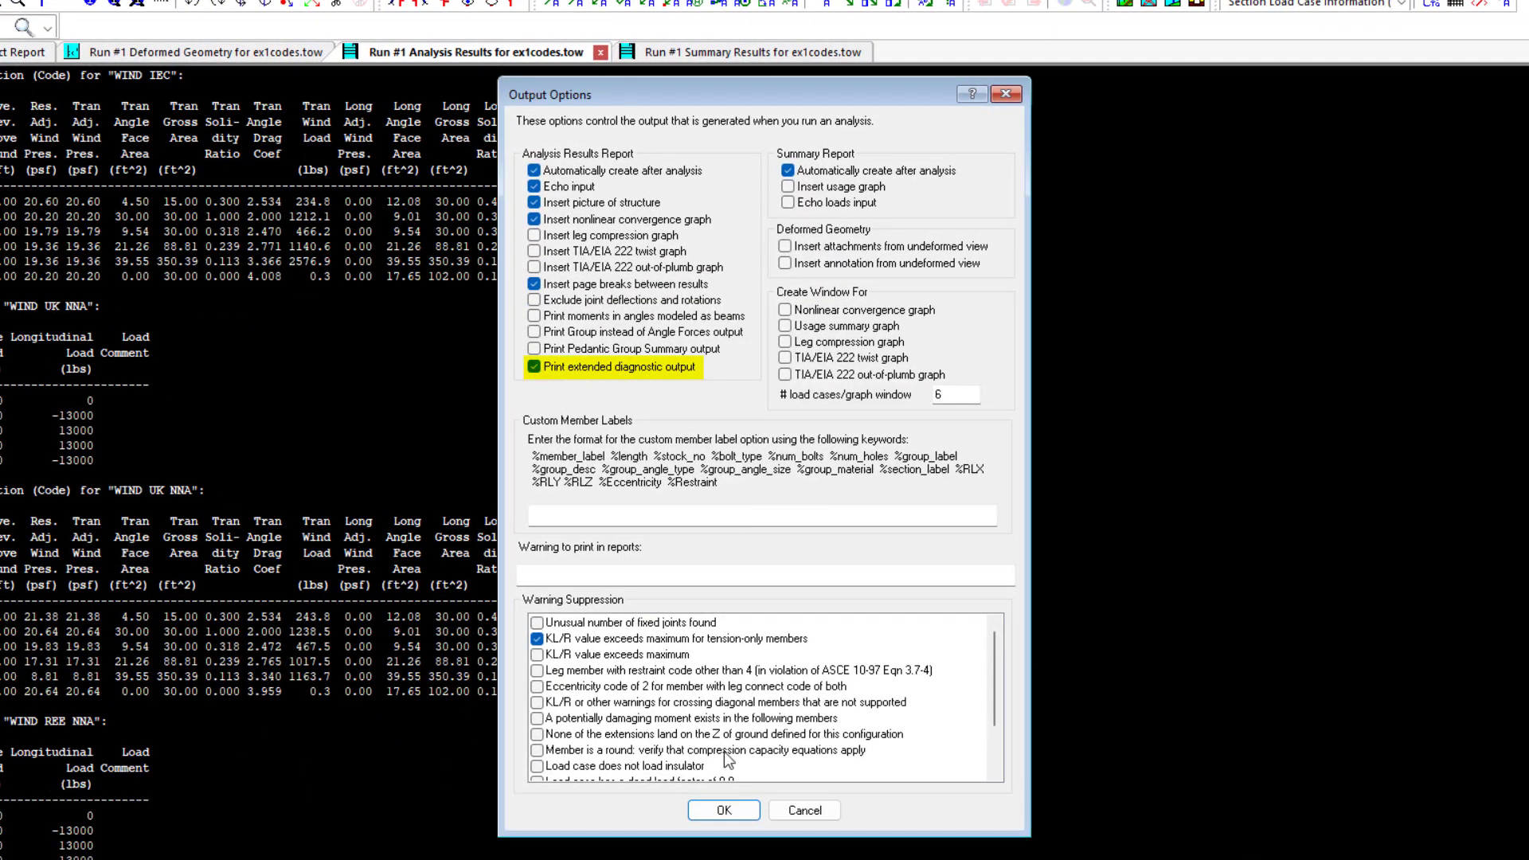
click(723, 809)
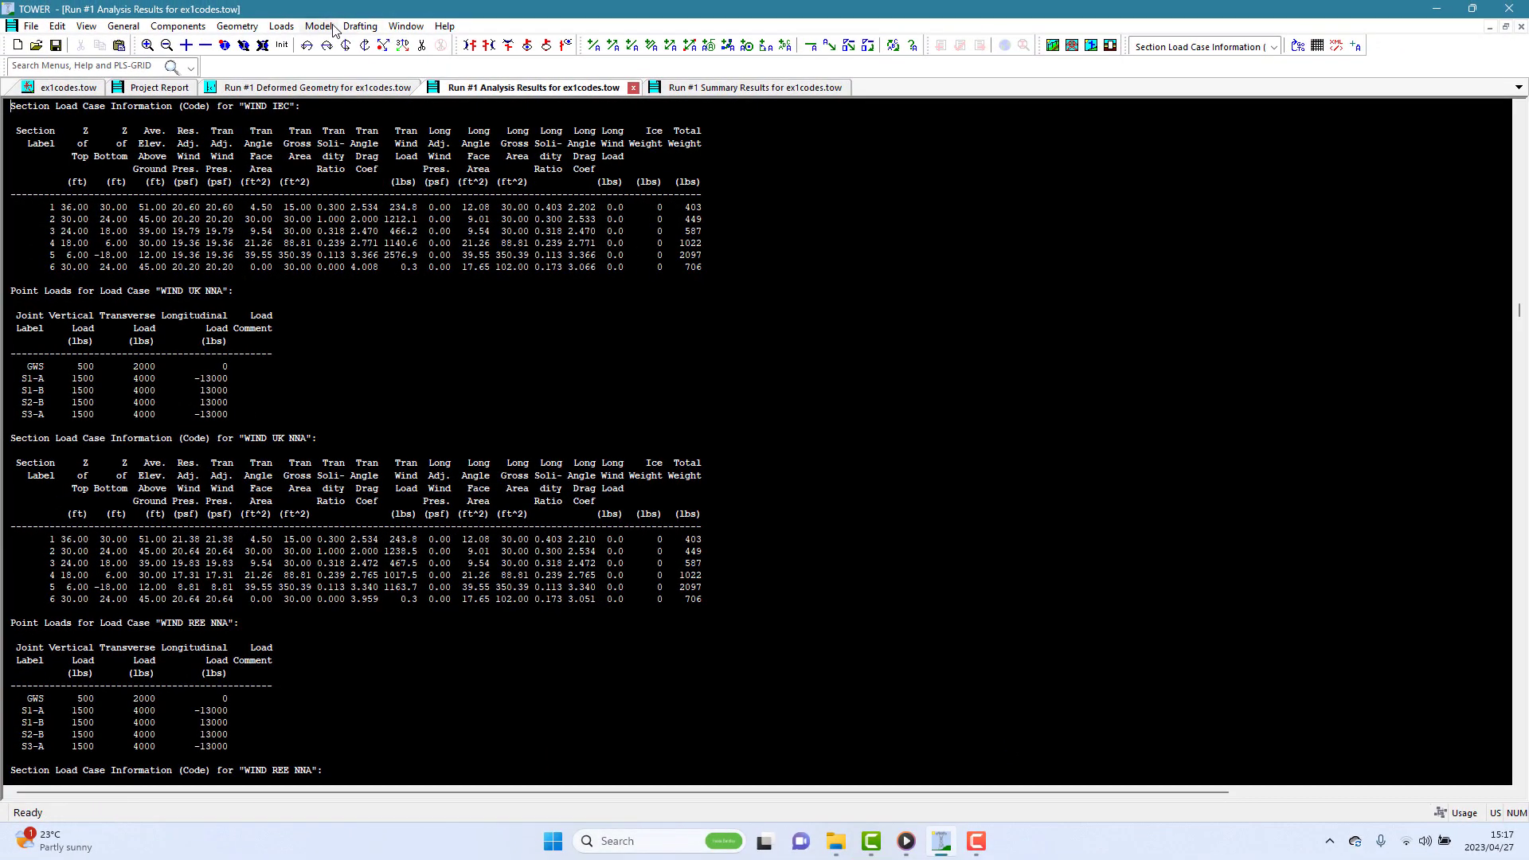
- Rerun the analysis and jump to the WIND FACE load case in Run #2 Analysis Results
click(318, 26)
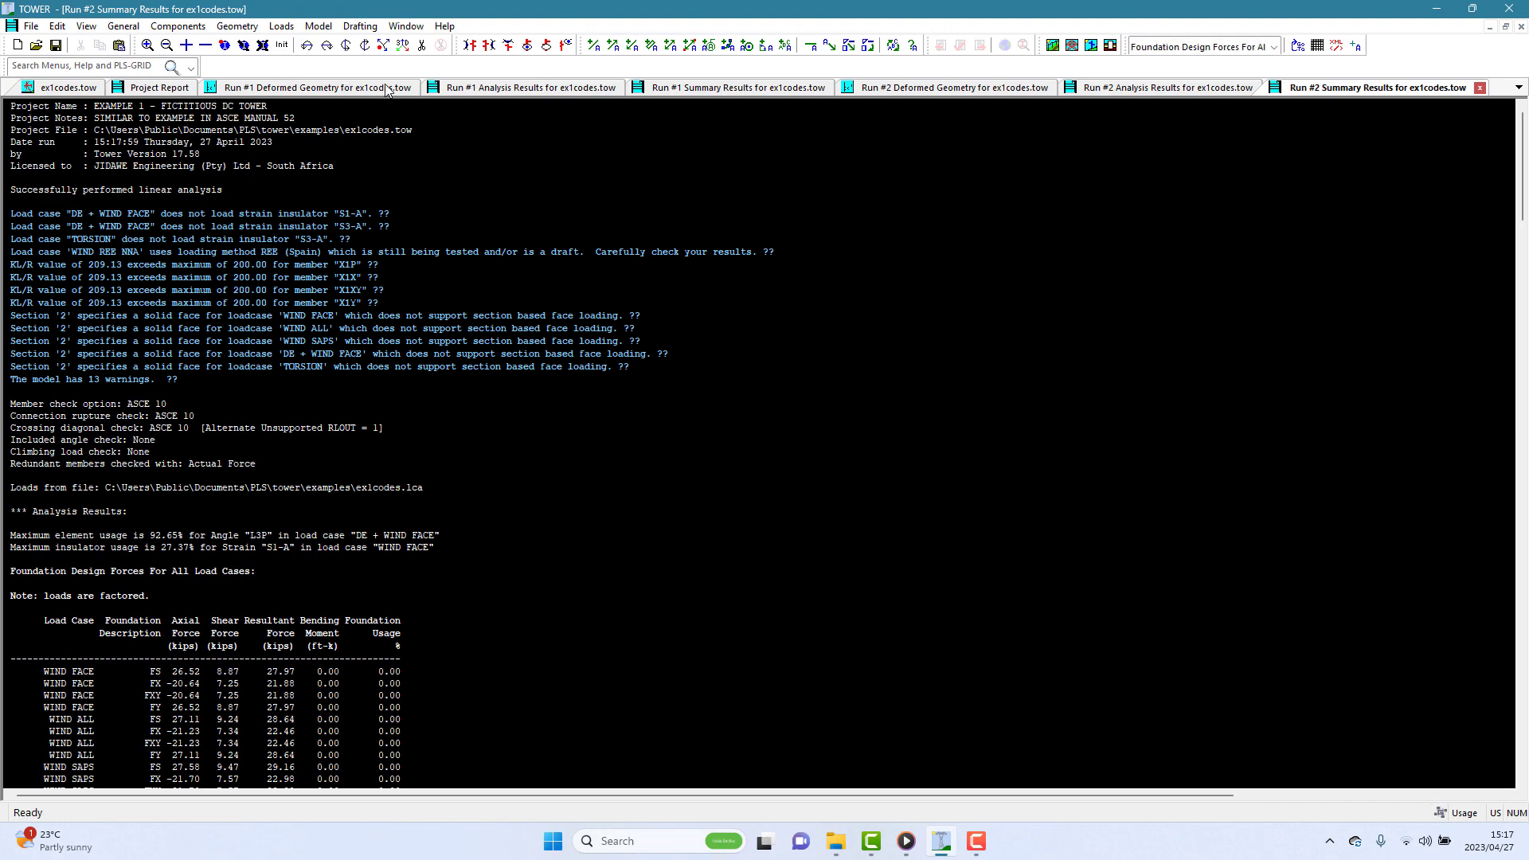
mouse_move(1171, 99)
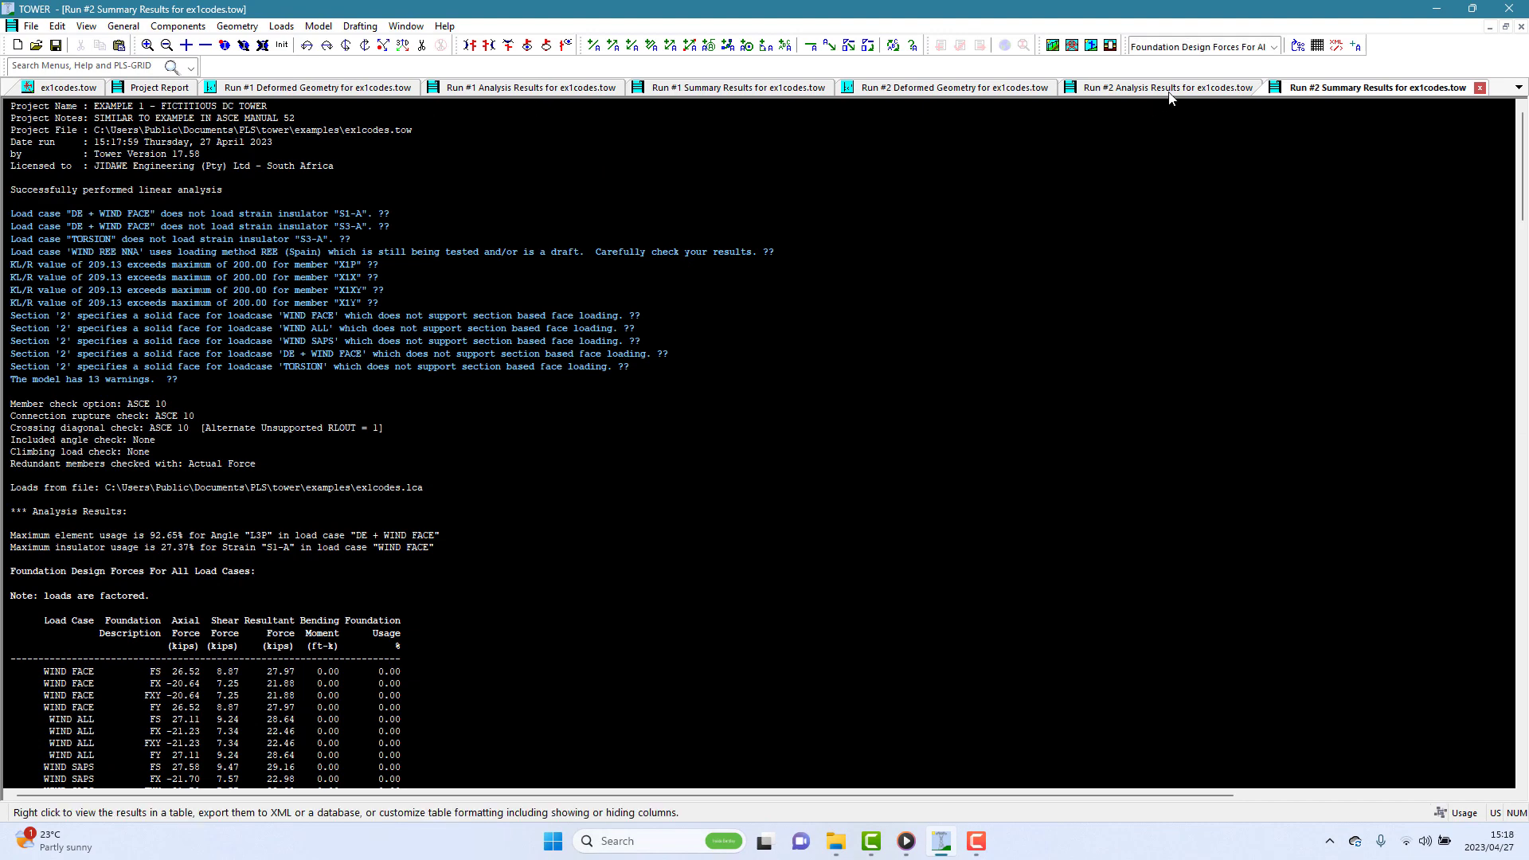
click(1161, 87)
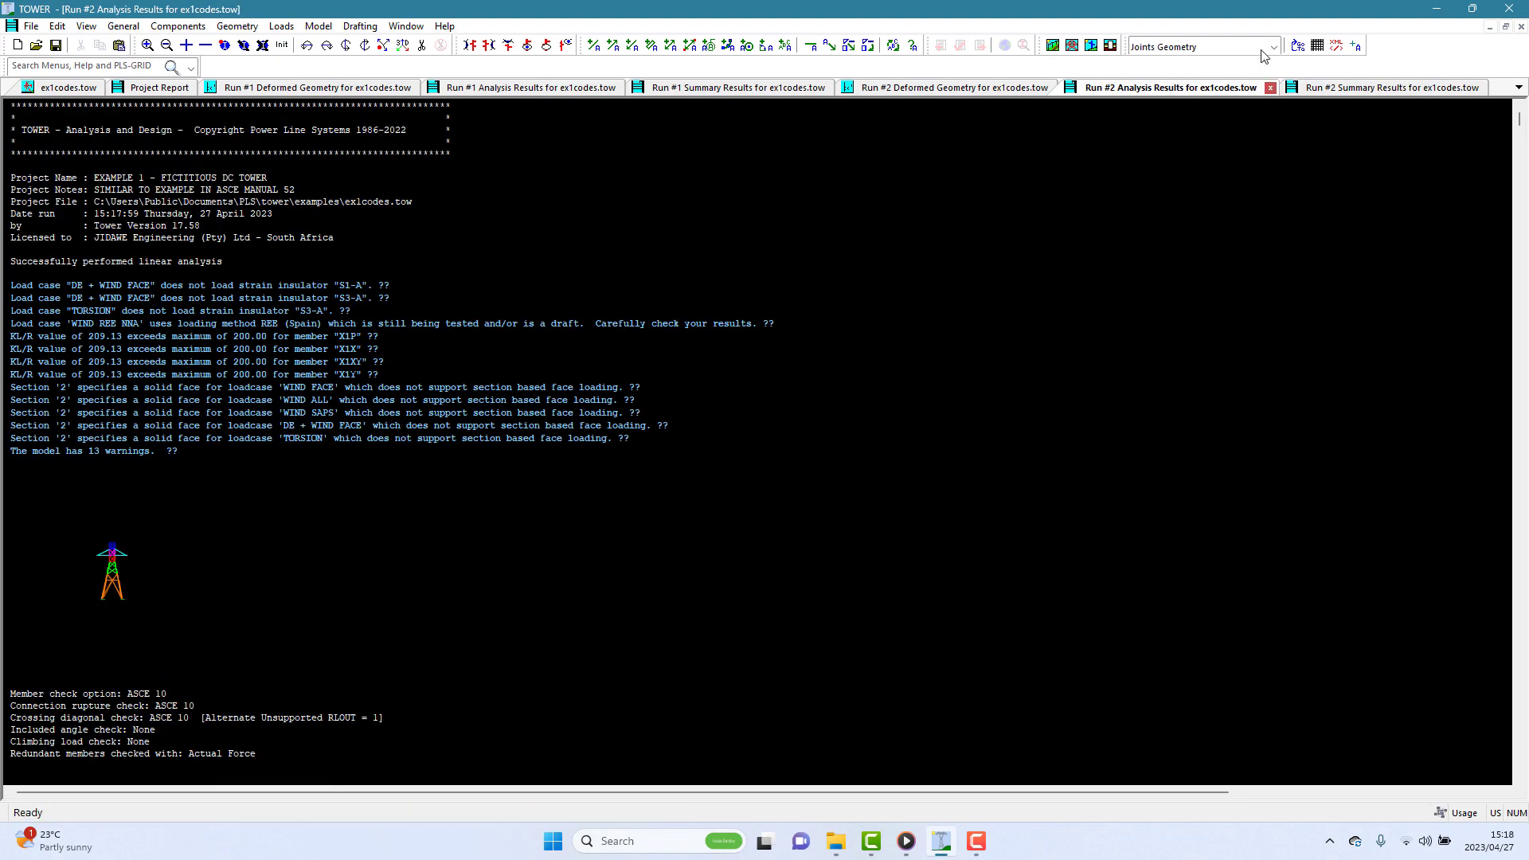
click(1273, 46)
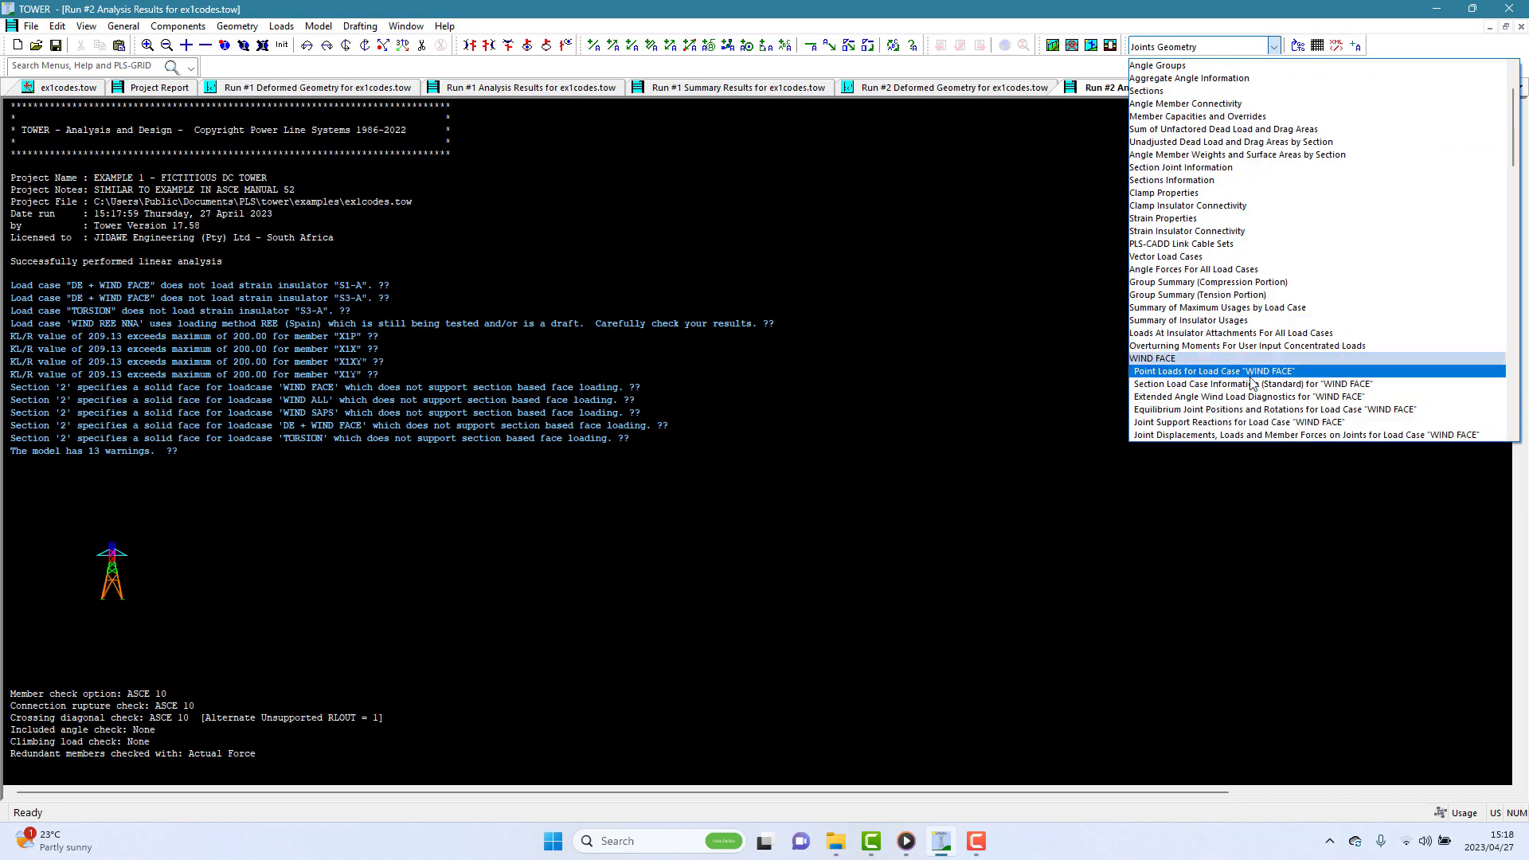
click(1226, 383)
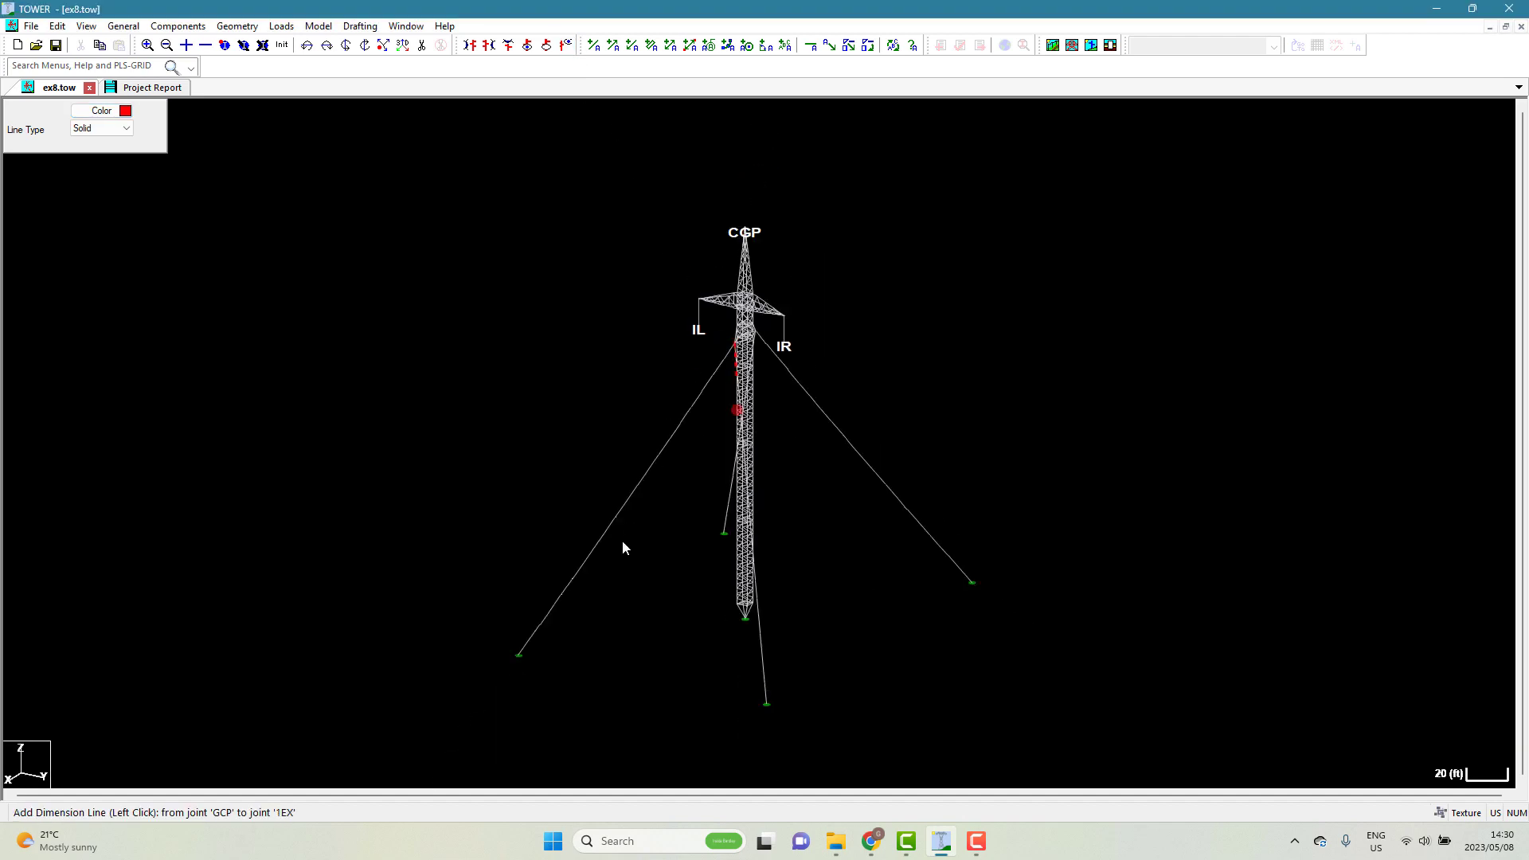
- Review the 1 EHS cable properties table, then cancel out of it
click(518, 651)
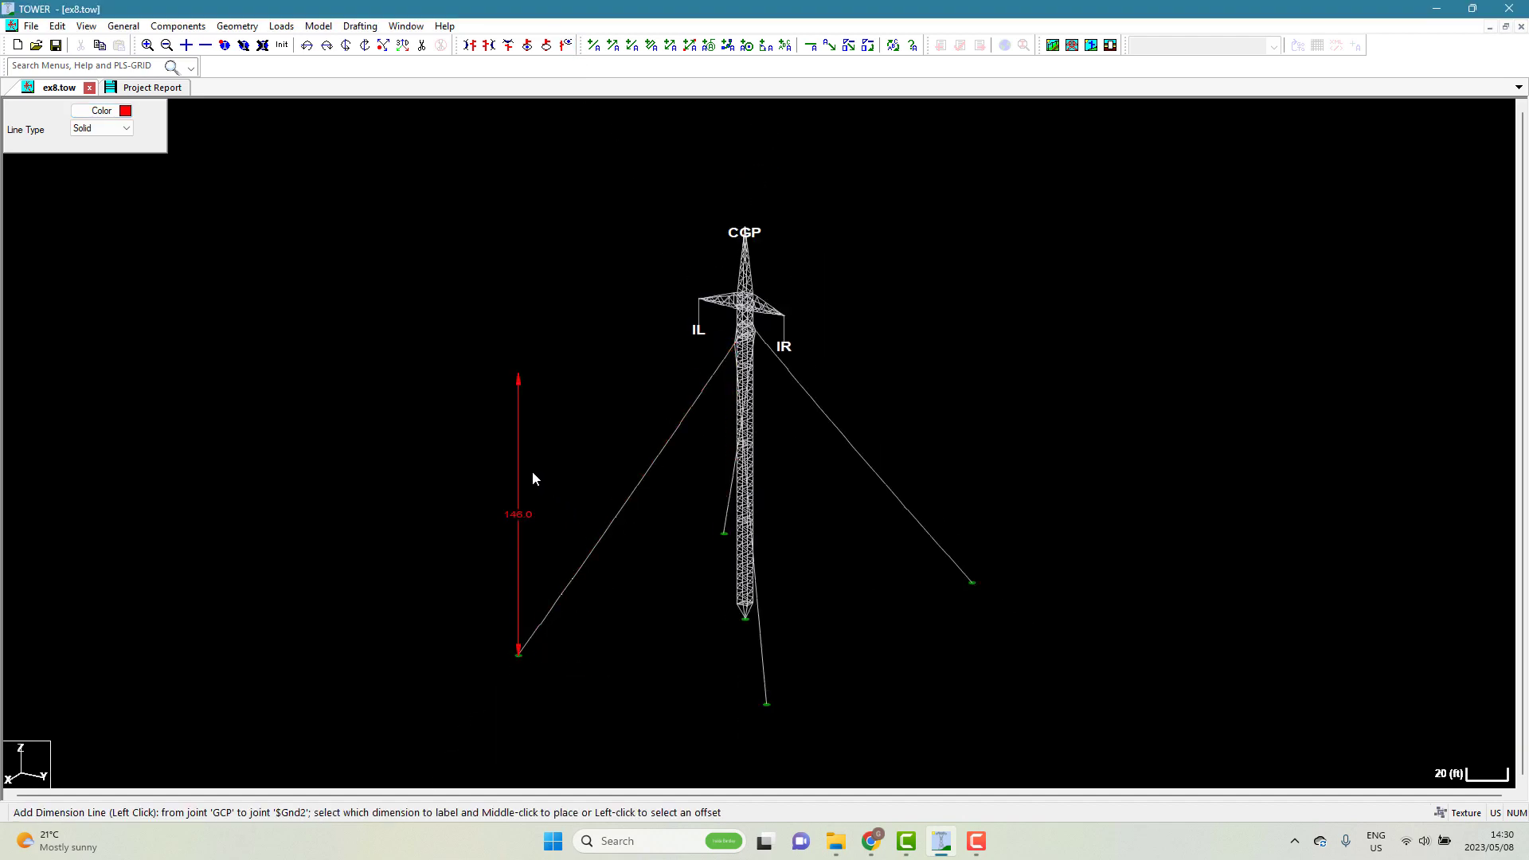
mouse_move(437, 447)
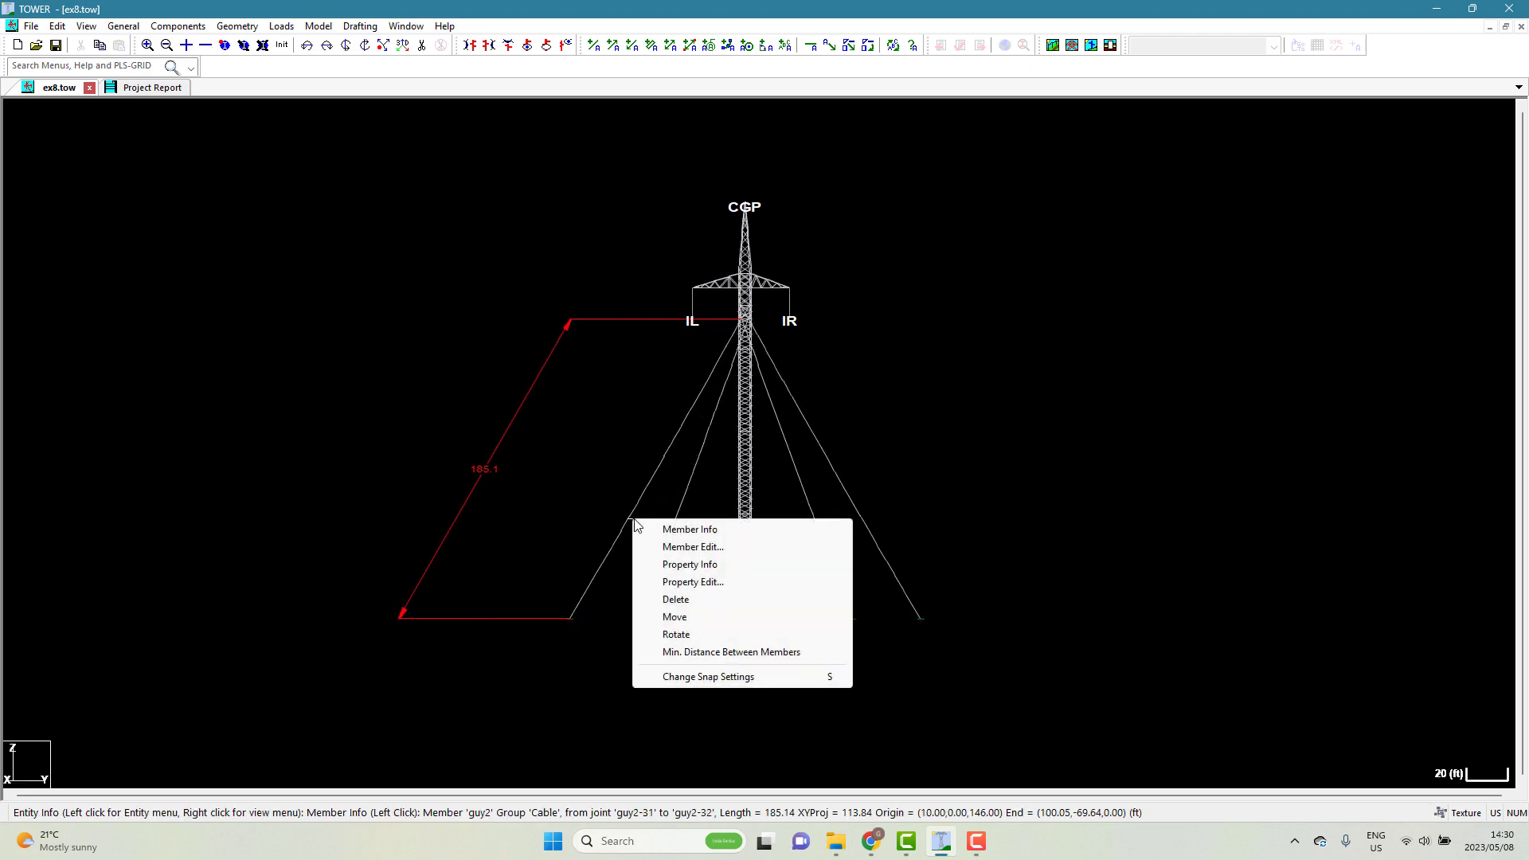
click(688, 564)
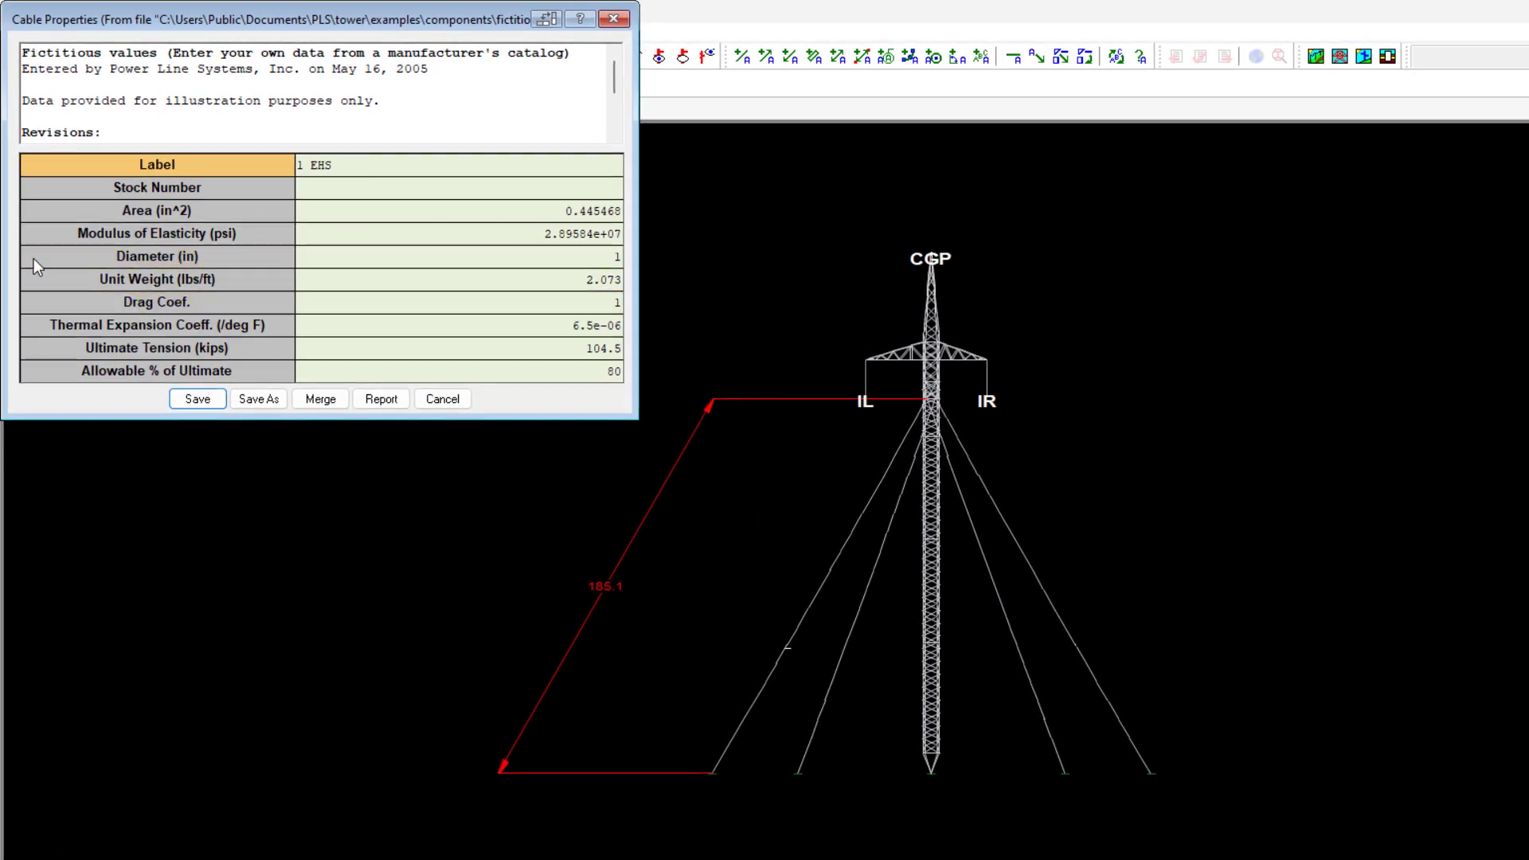
click(441, 398)
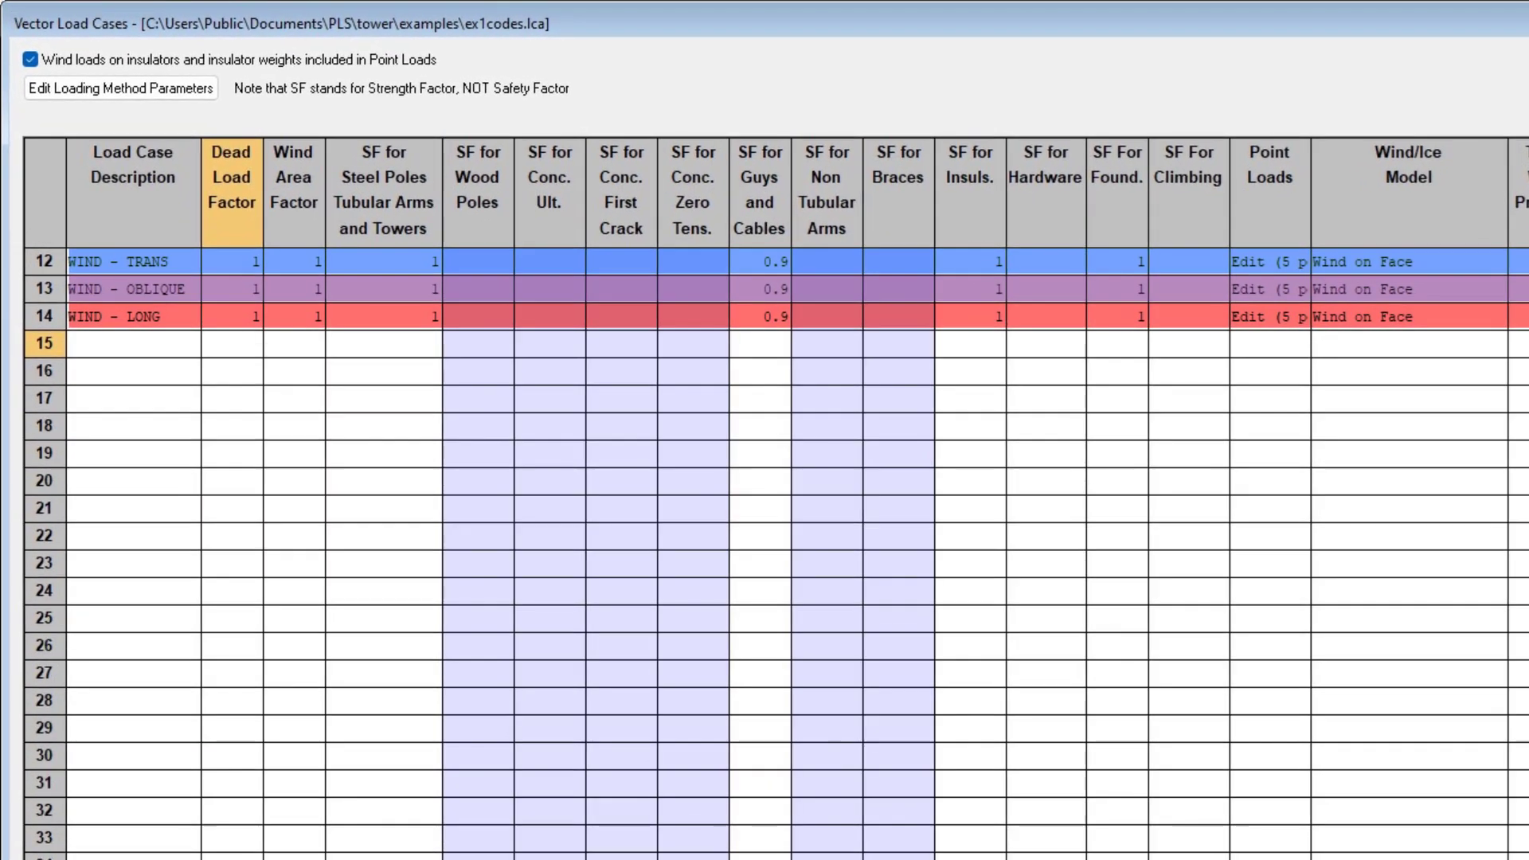
- Review the IEC 60826 wind loading method parameters and accept them
scroll(right, 3)
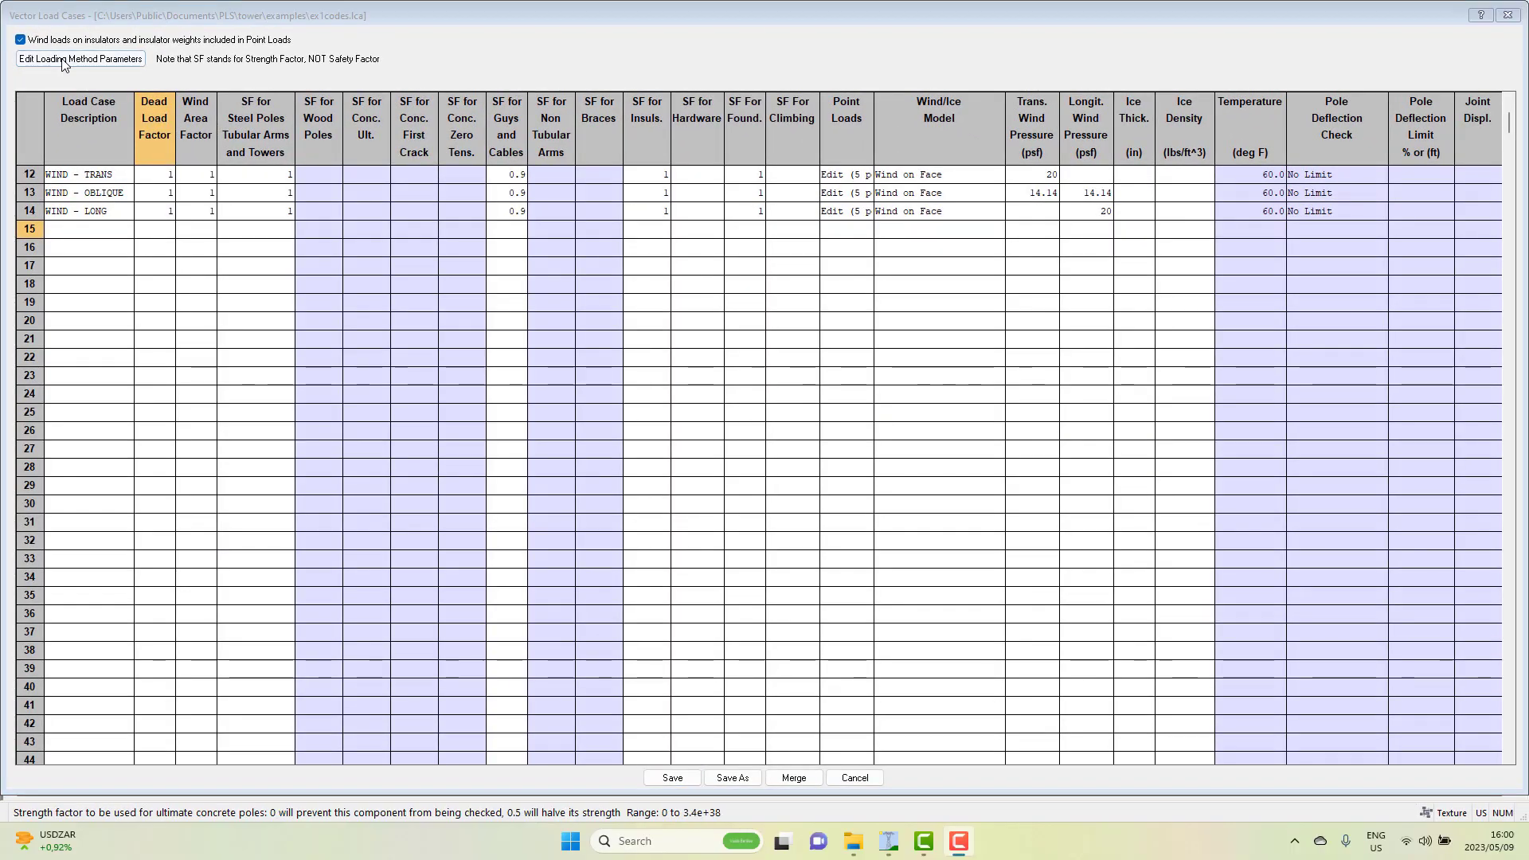
click(79, 58)
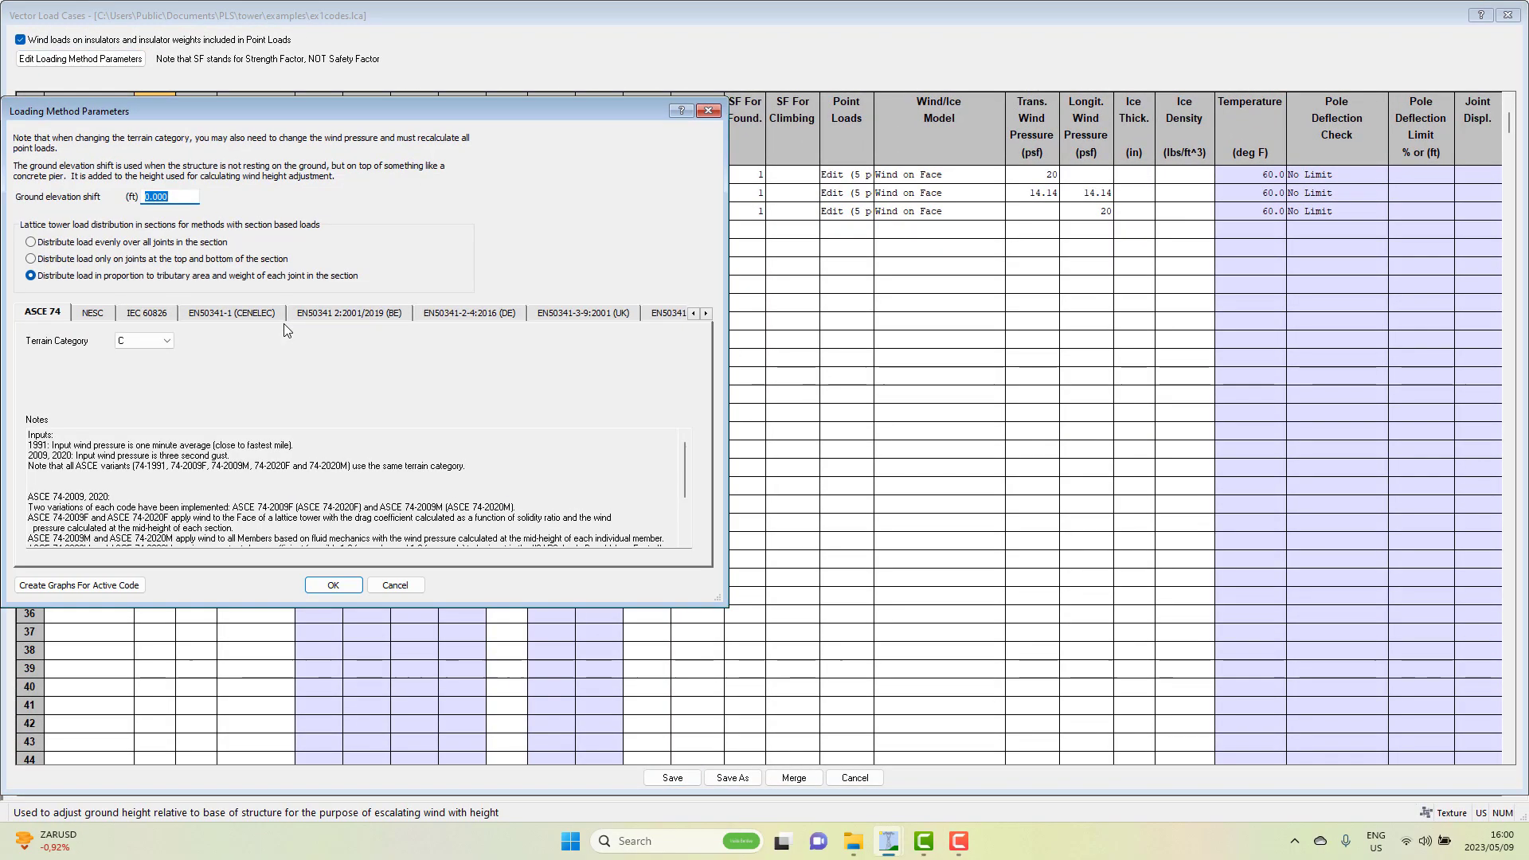
click(146, 312)
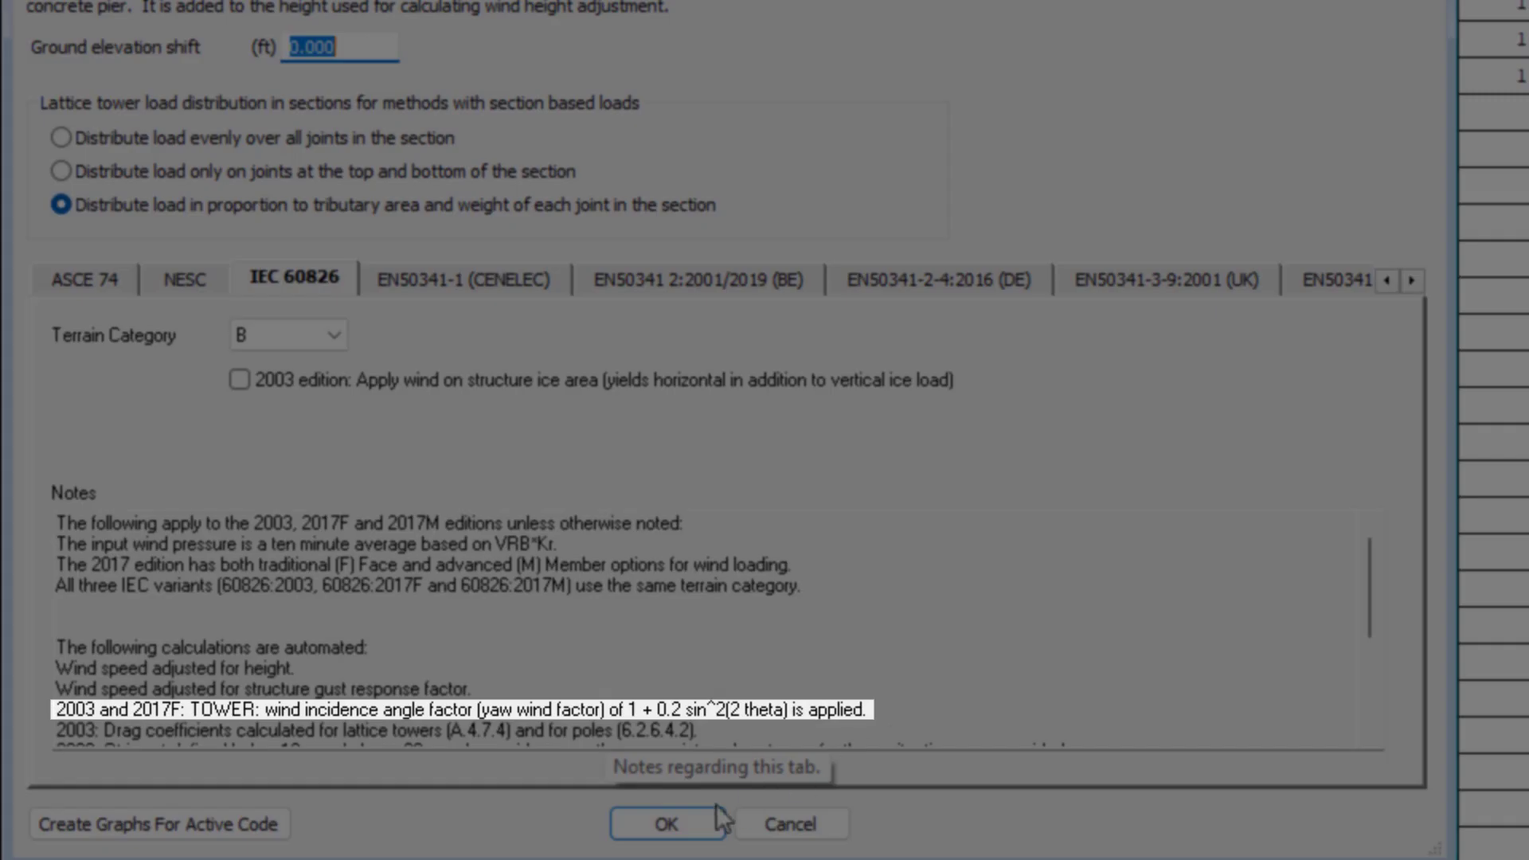
mouse_move(778, 669)
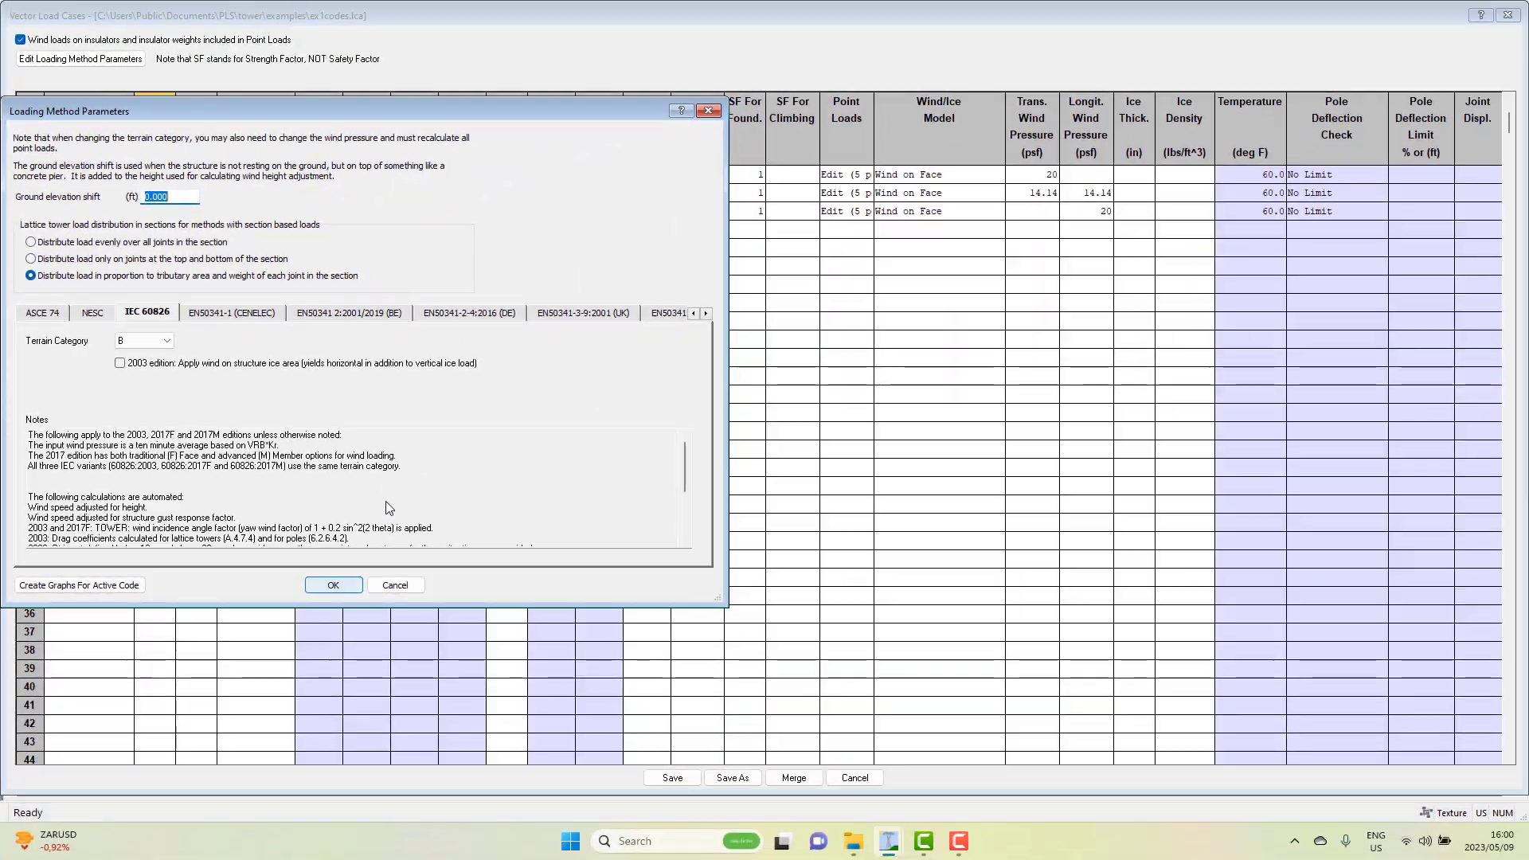
click(333, 584)
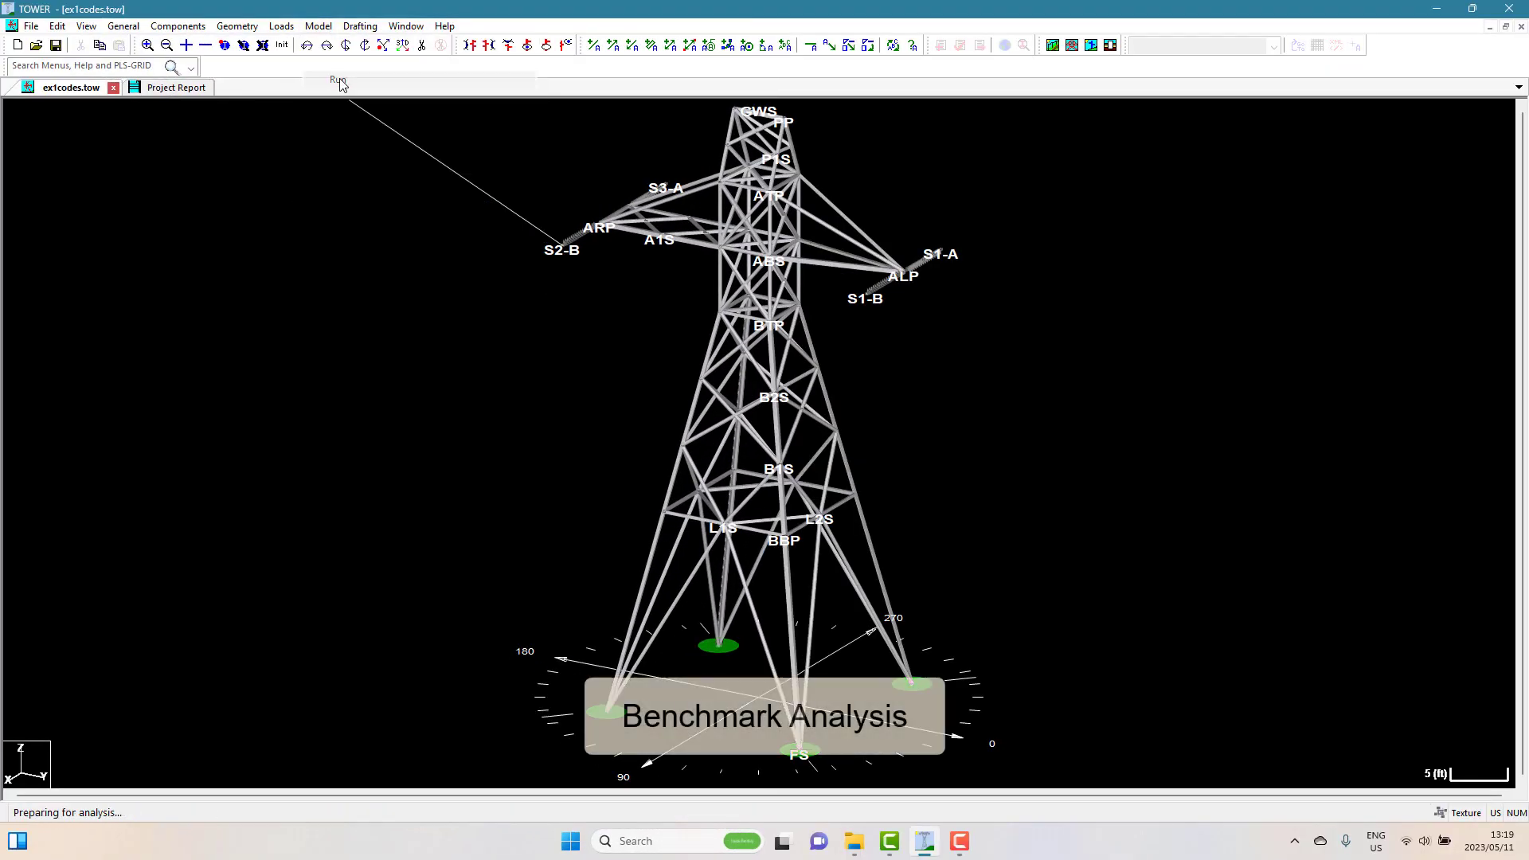
- Add drag area Drag 01 with 100 kips at joint BBP, rerun as Run #2, then delete it
click(336, 79)
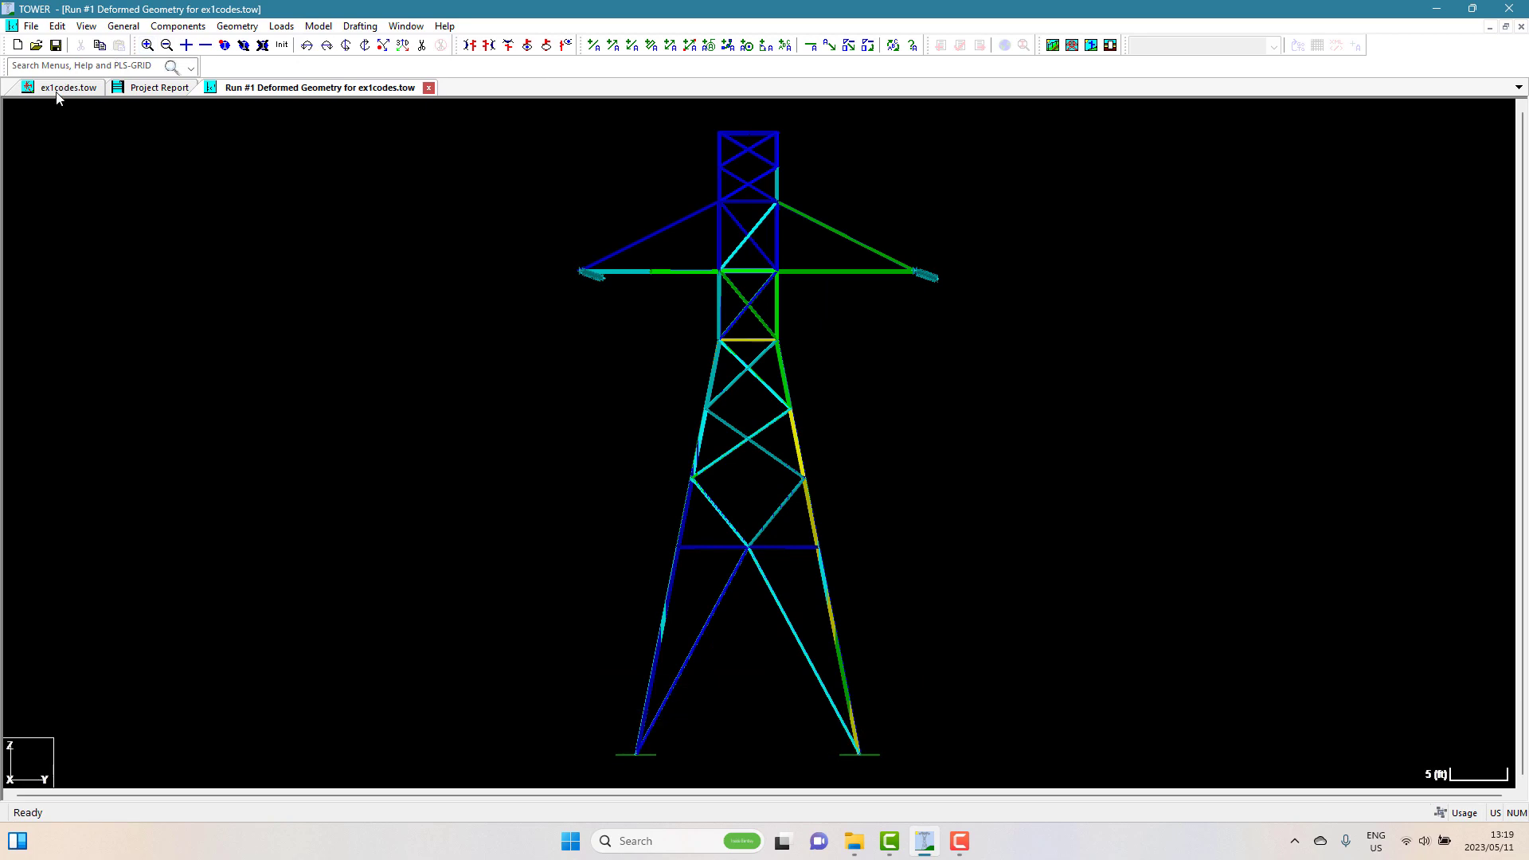
click(236, 26)
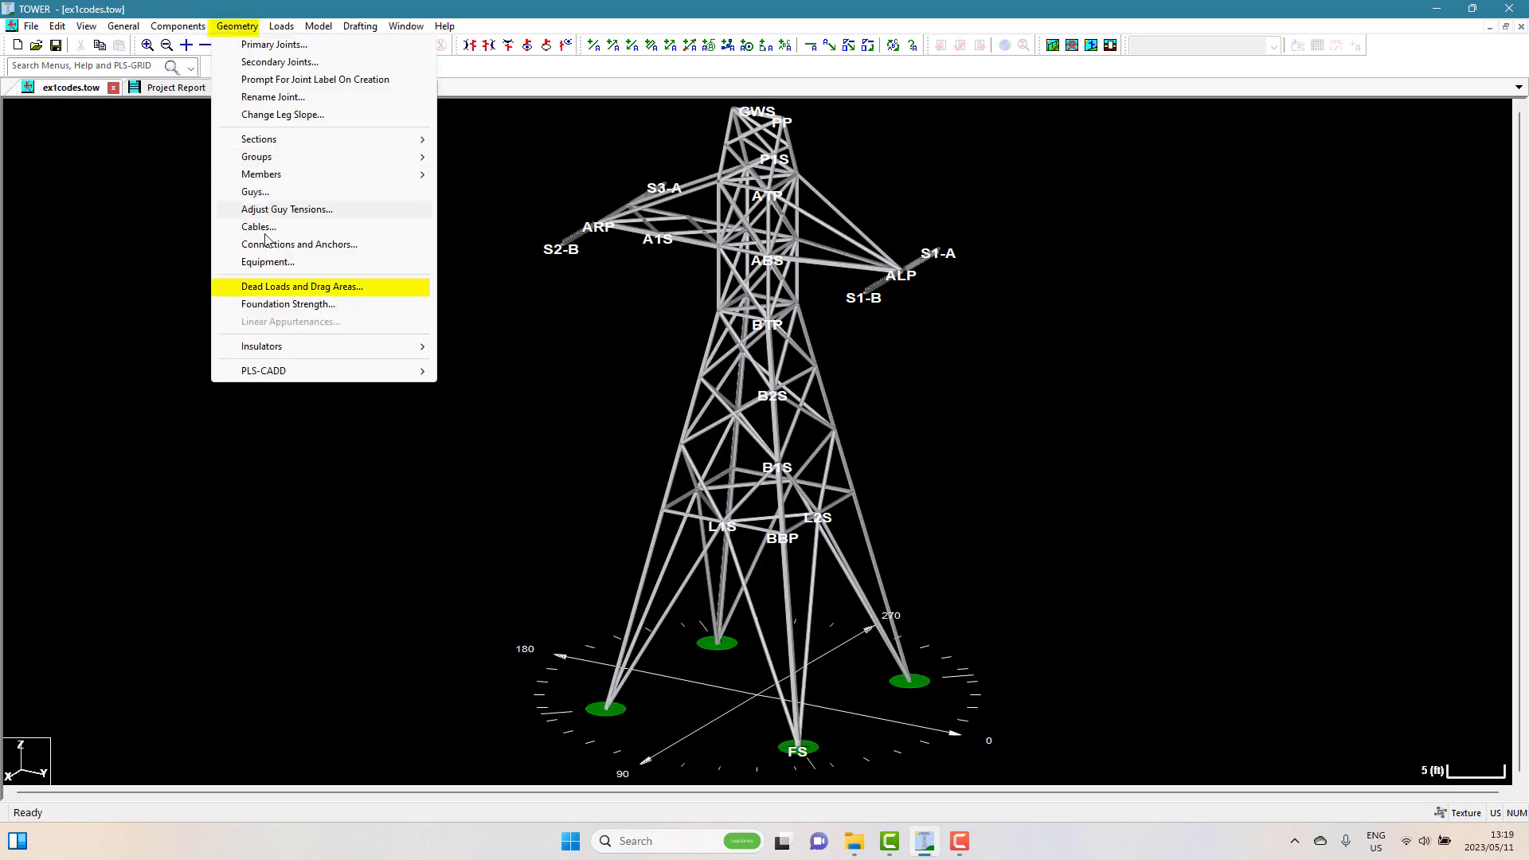
click(301, 286)
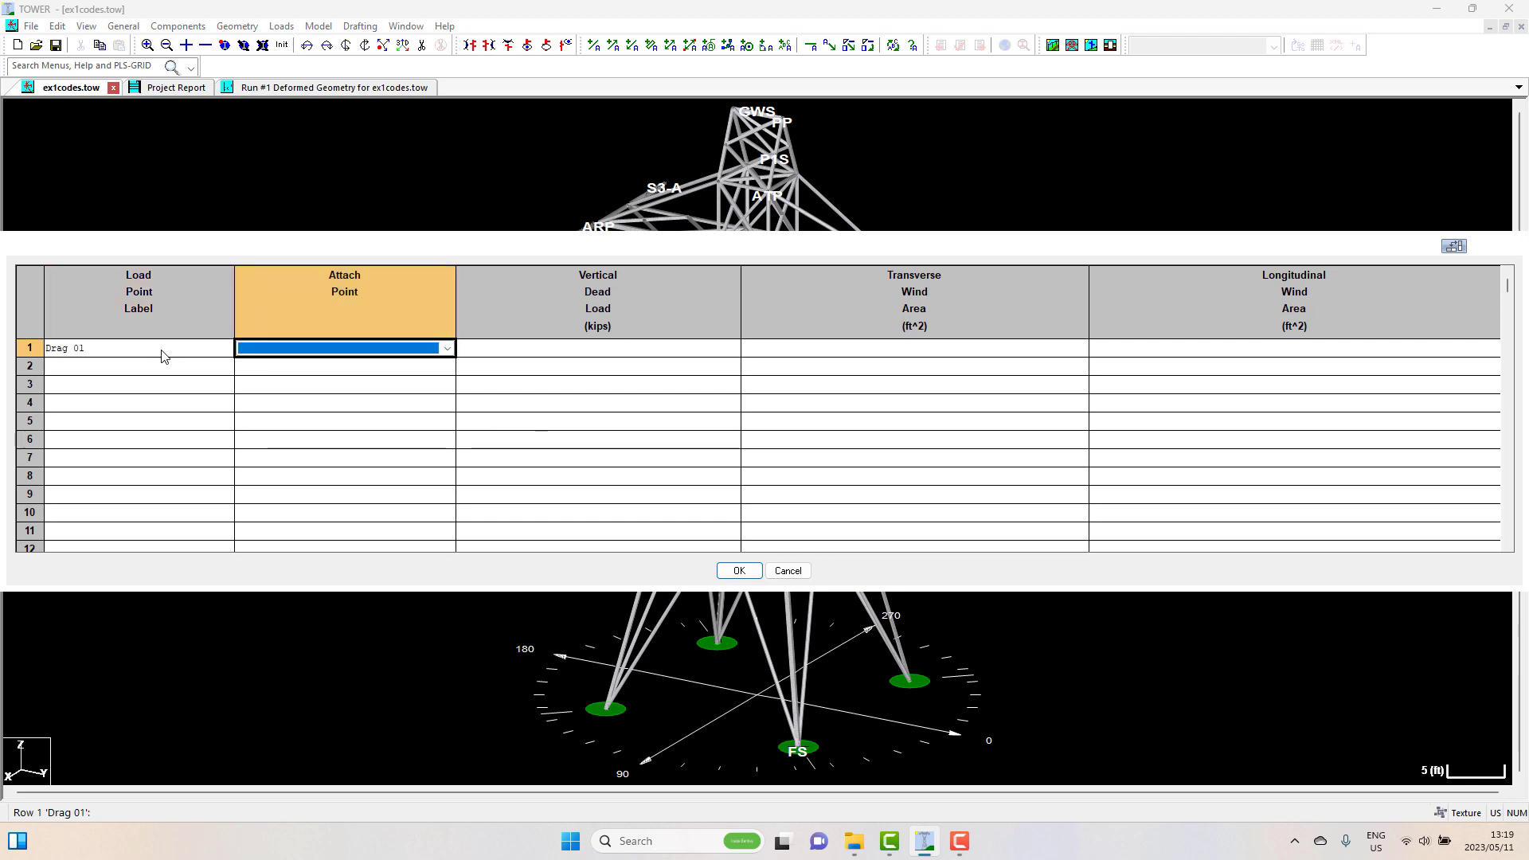
click(597, 348)
text(100)
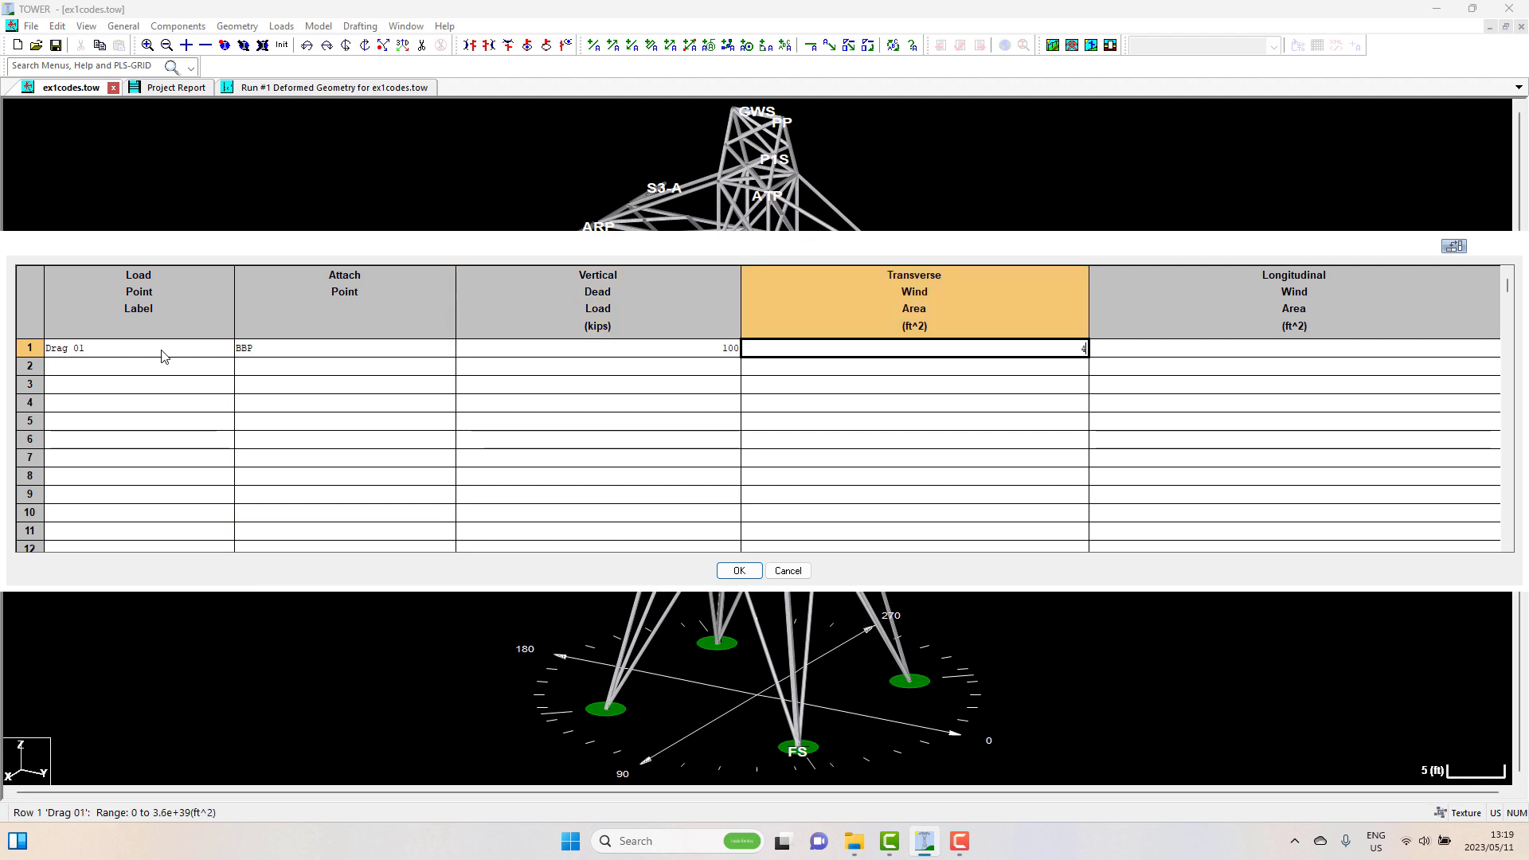
click(1294, 347)
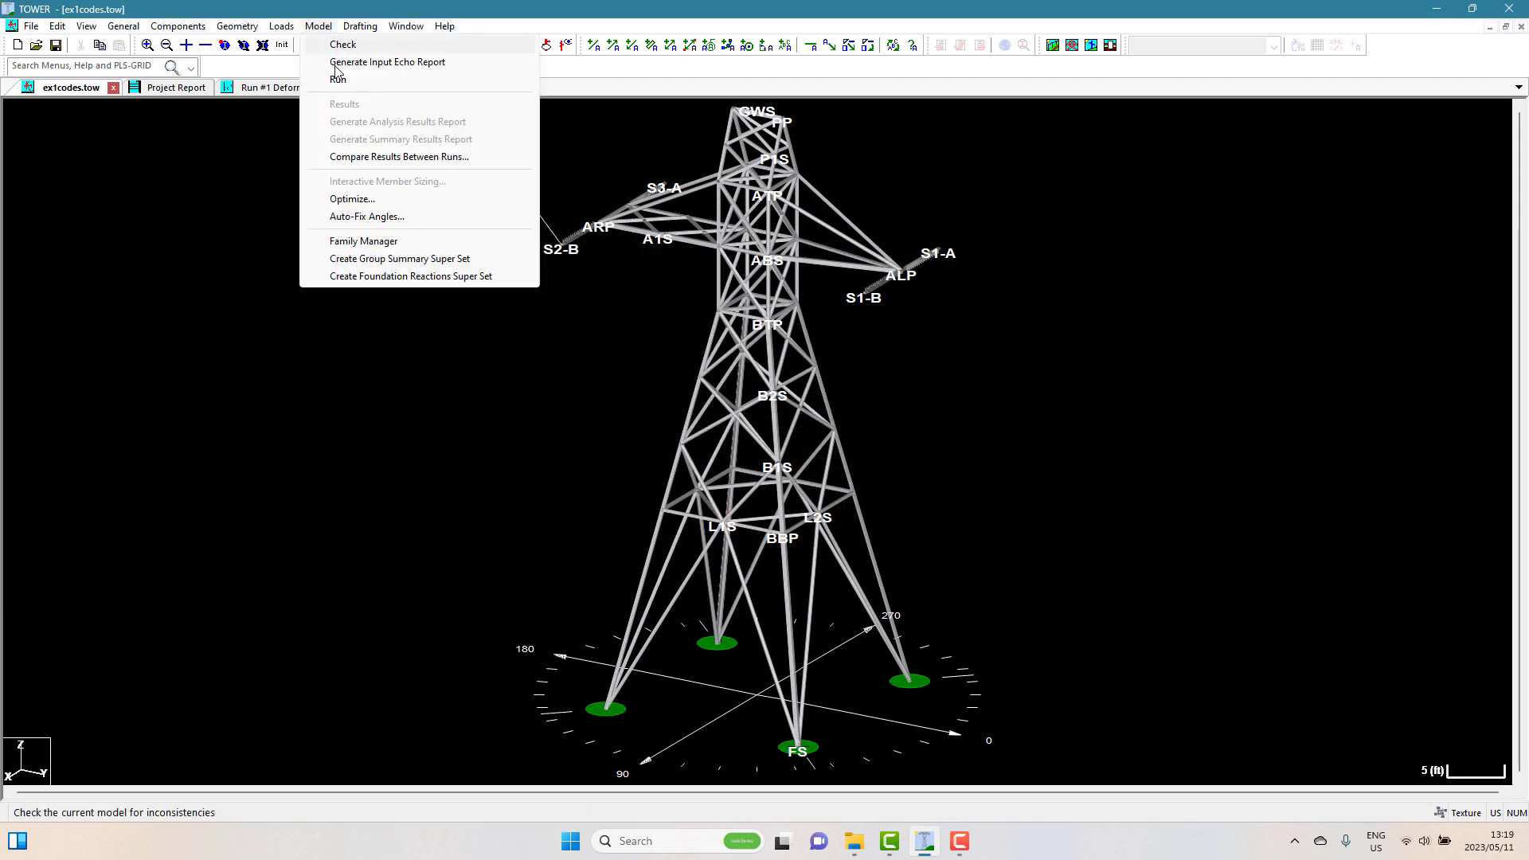
mouse_move(337, 79)
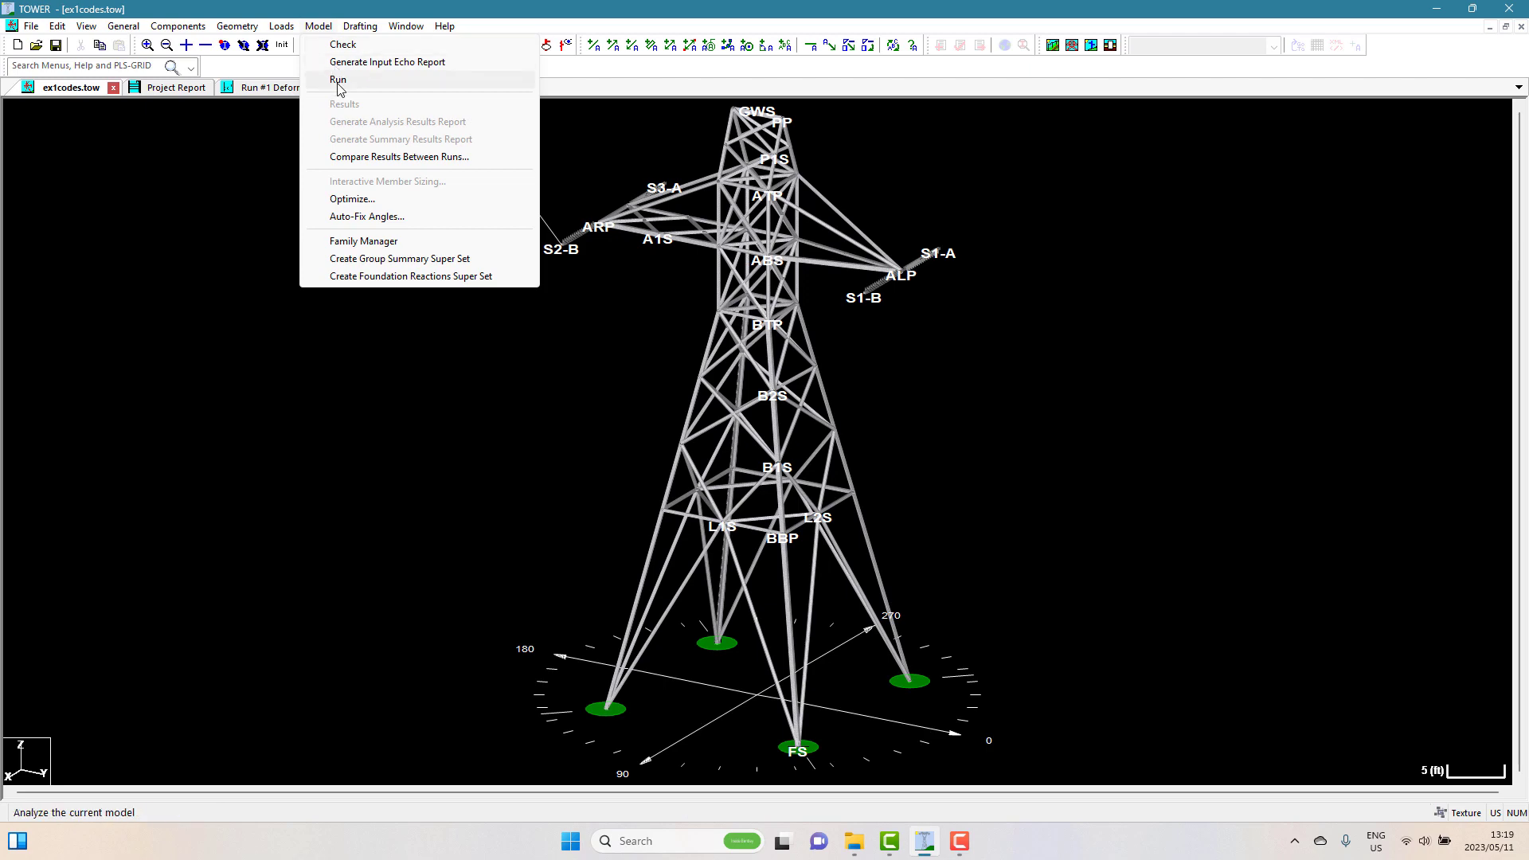
click(338, 79)
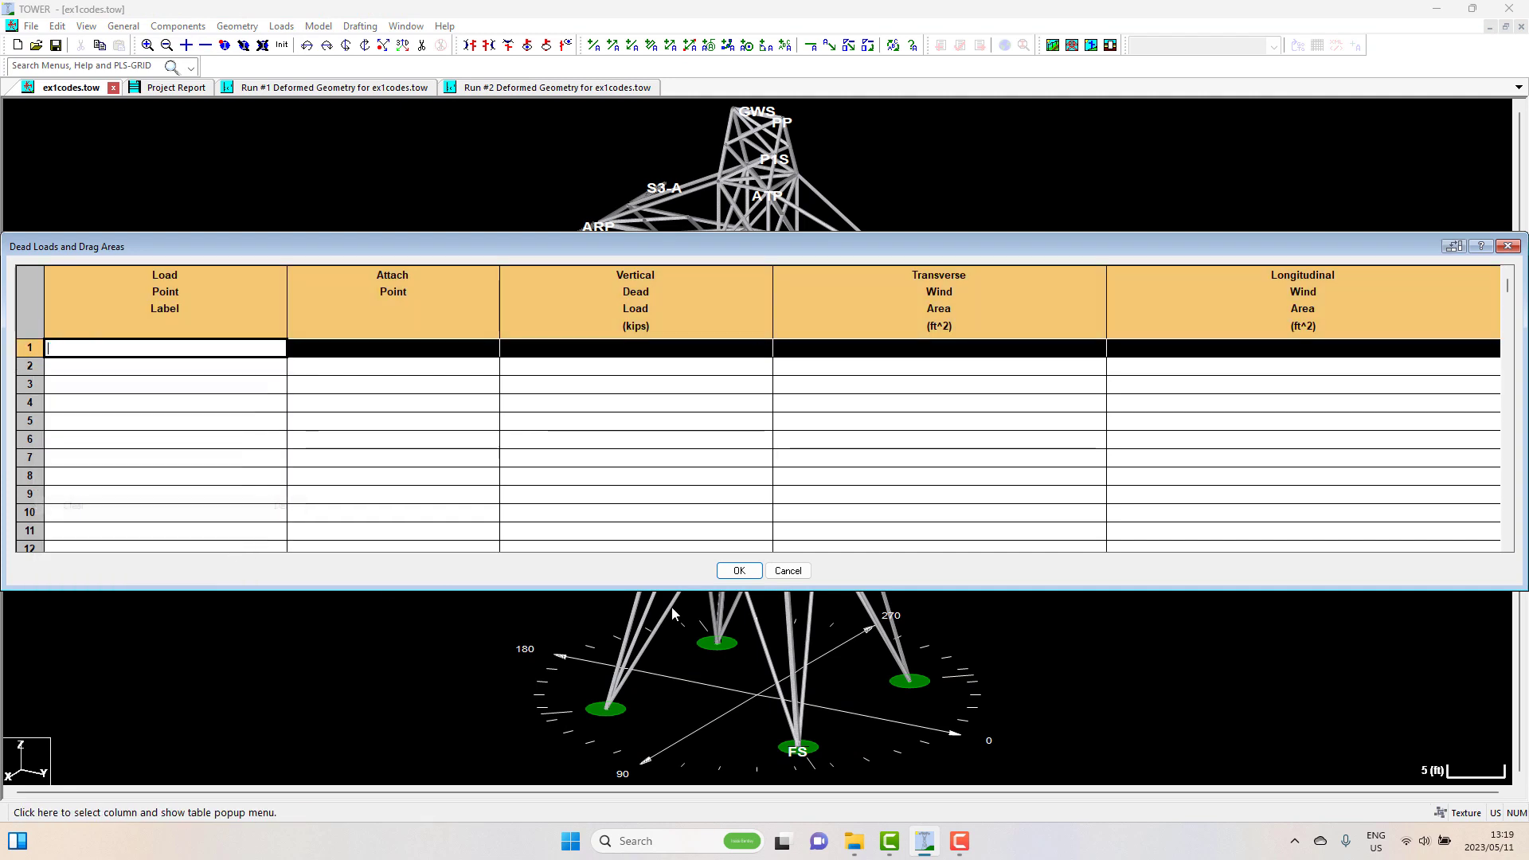
click(236, 26)
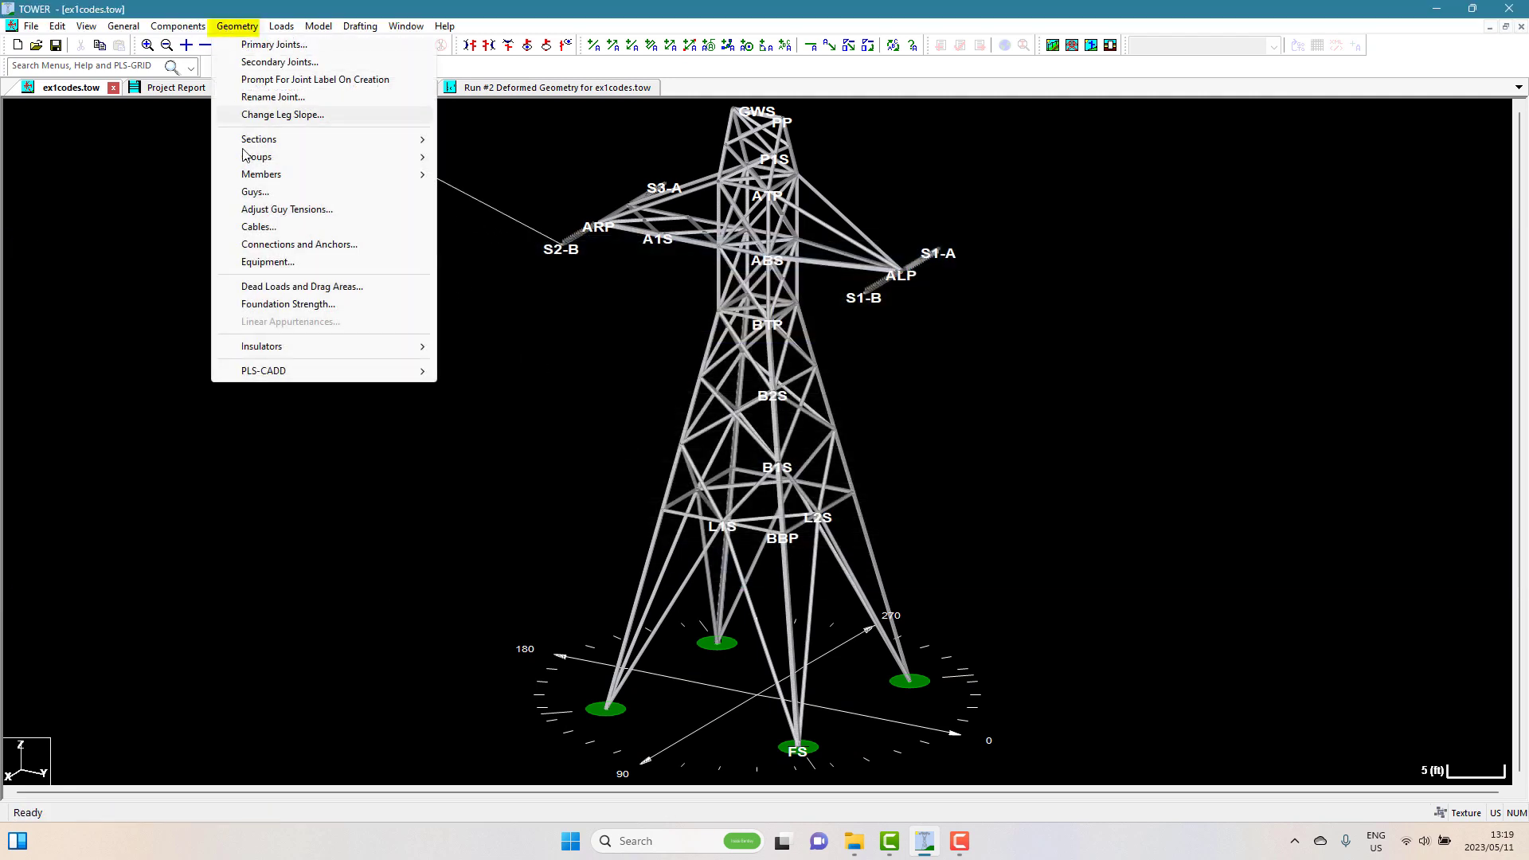
- Add equipment Trans 01 at joint BTP using the Transformer property set
click(267, 262)
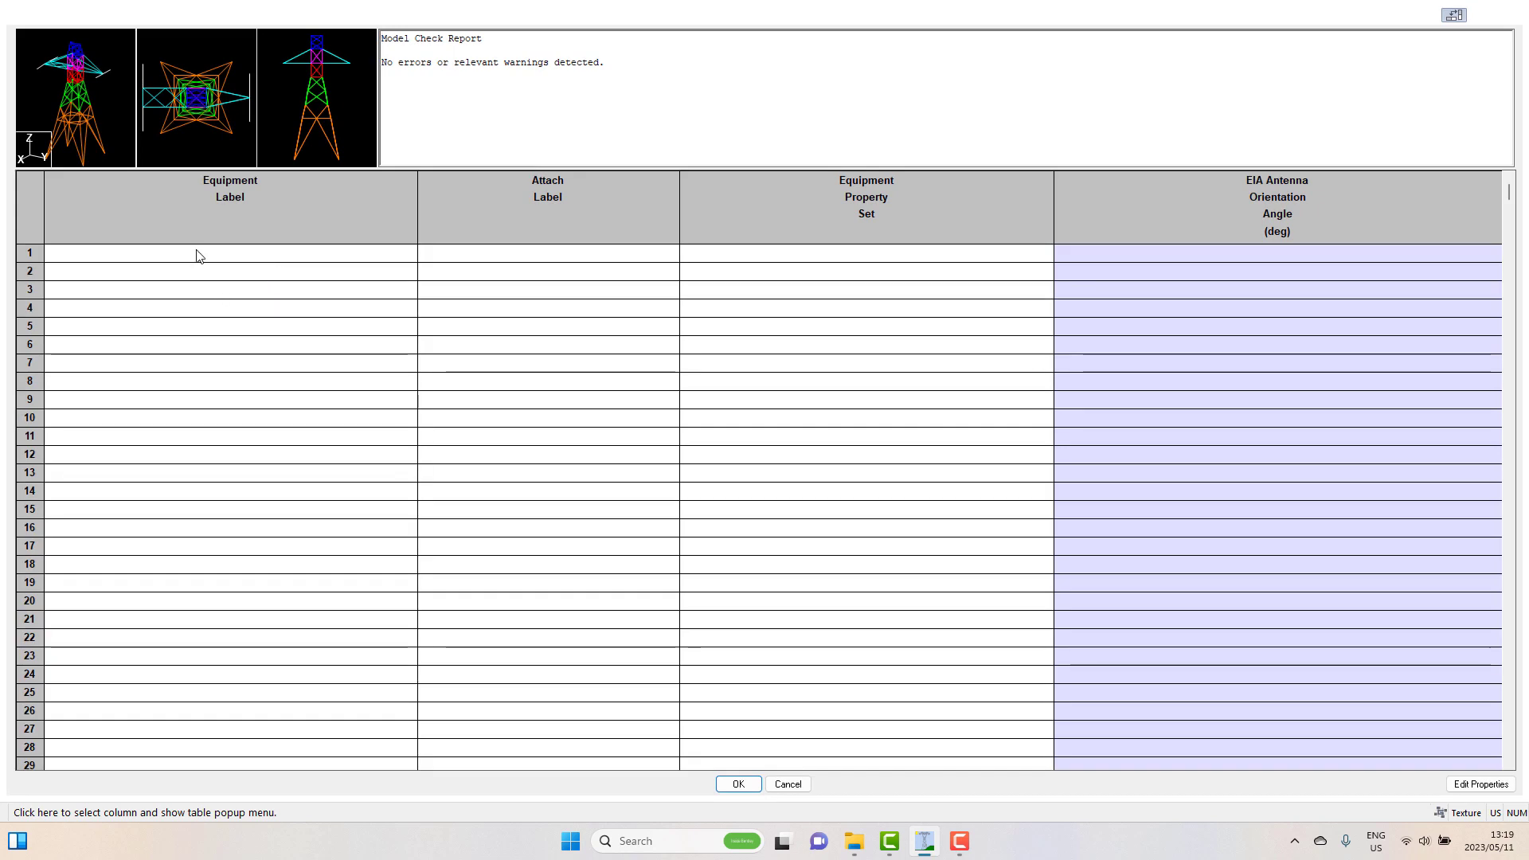
text(Trans)
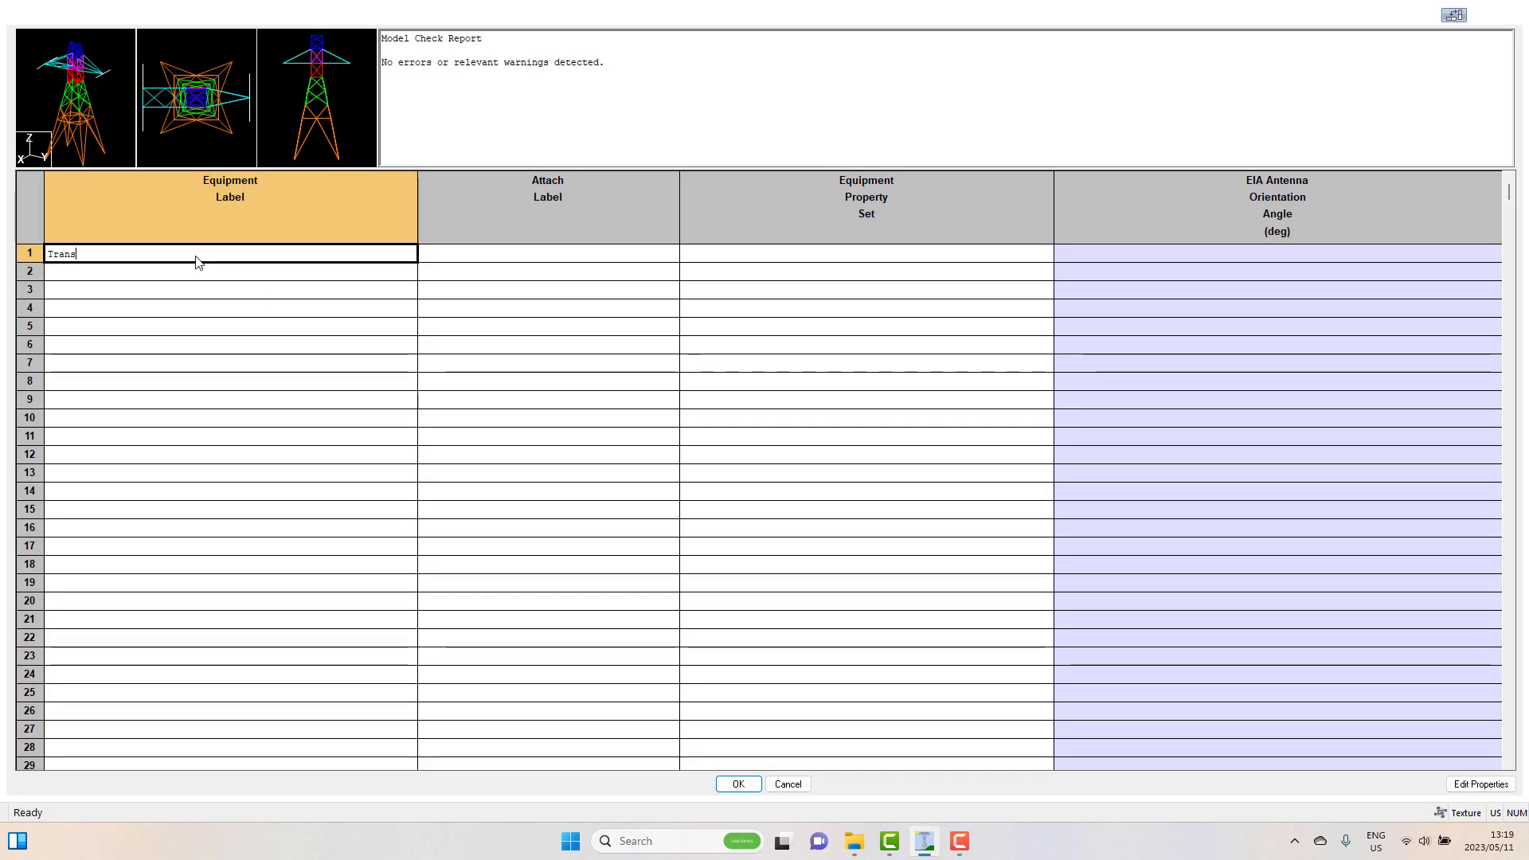
click(547, 254)
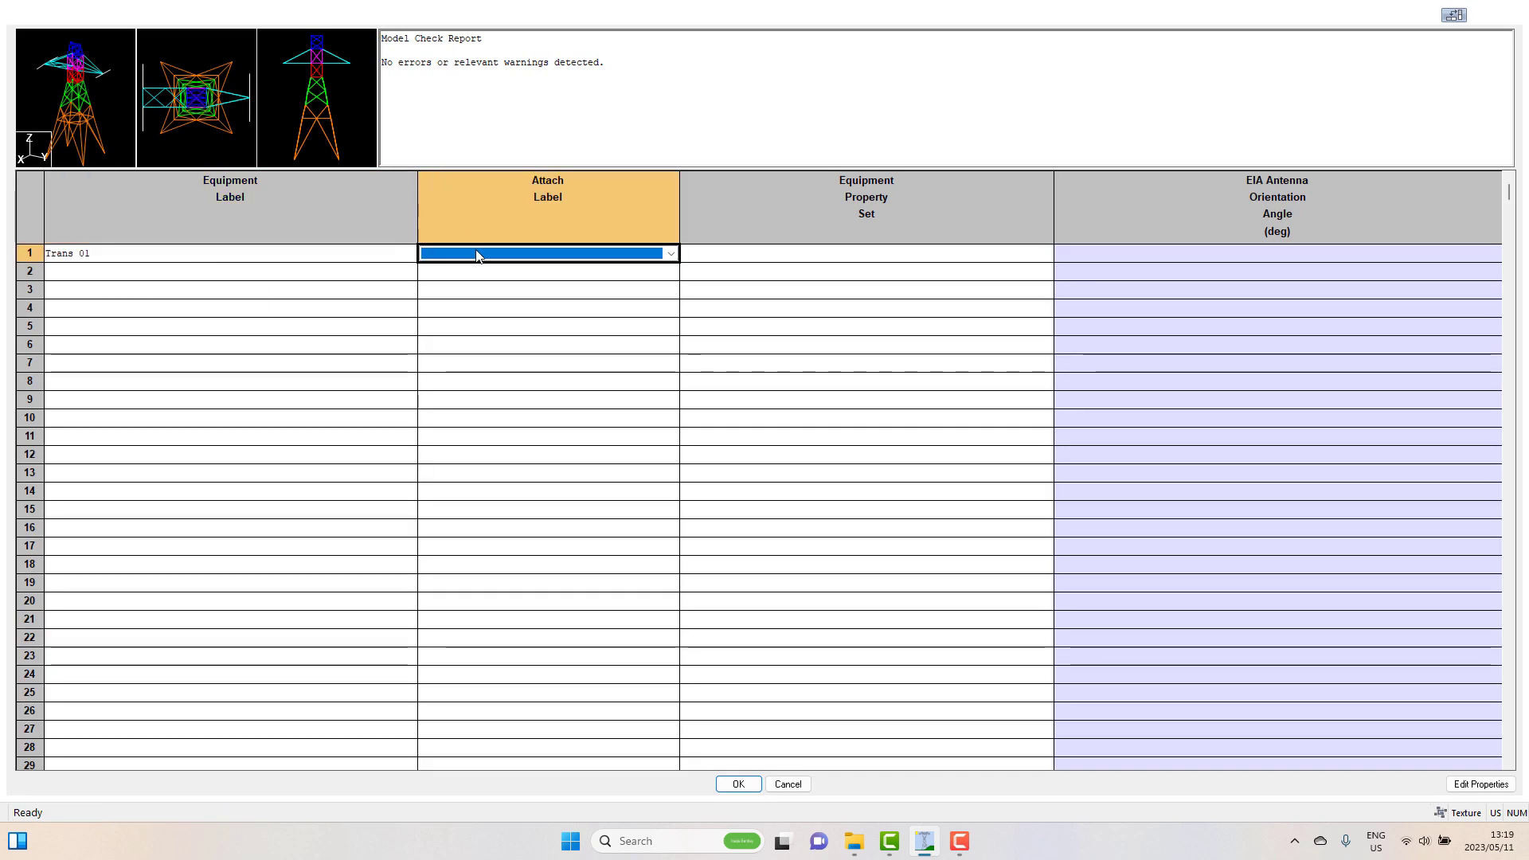
click(670, 254)
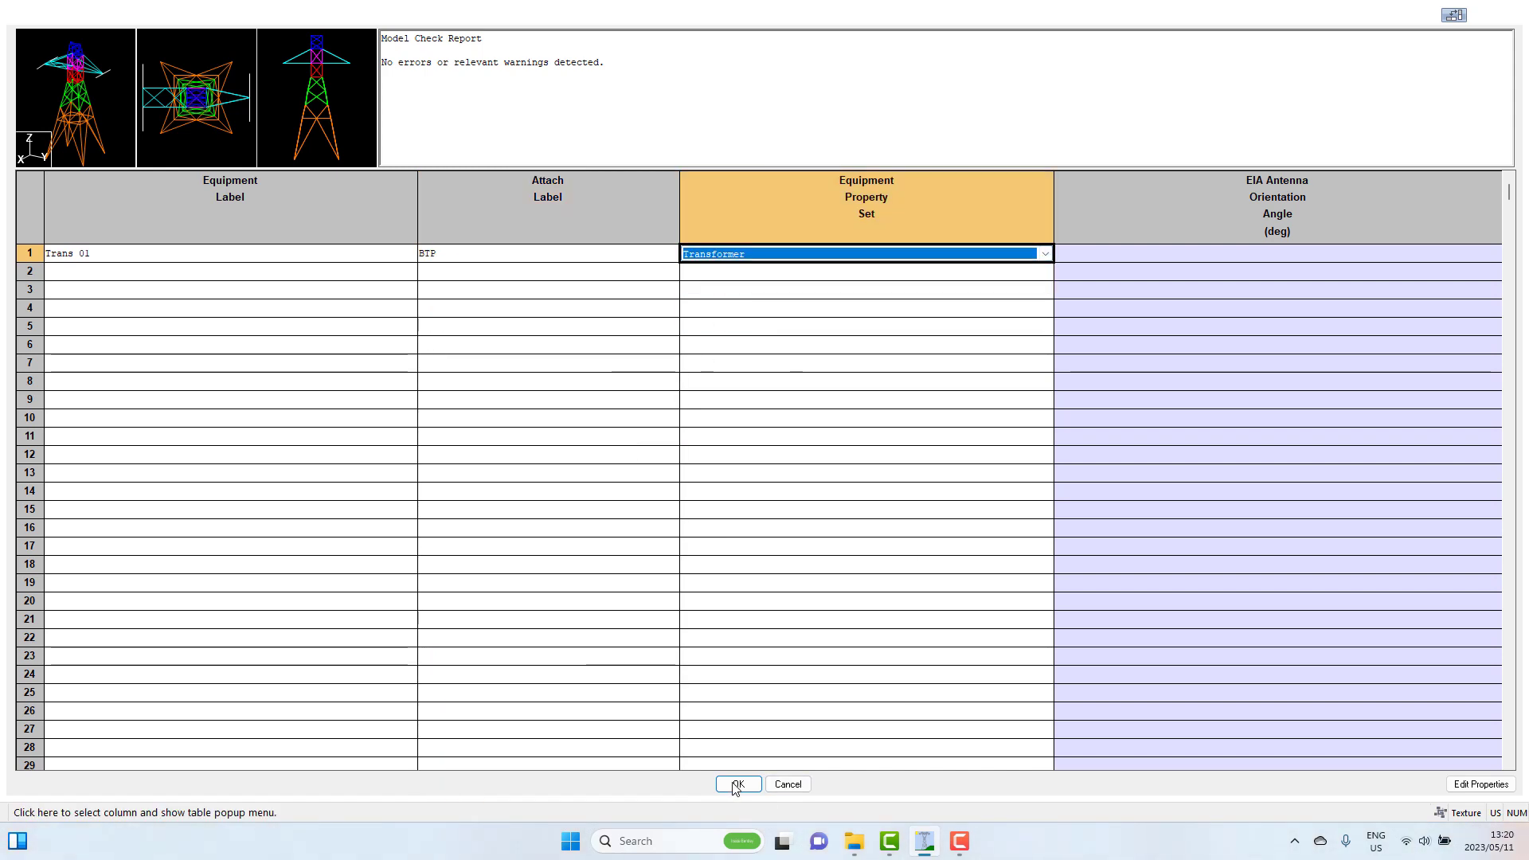
click(738, 783)
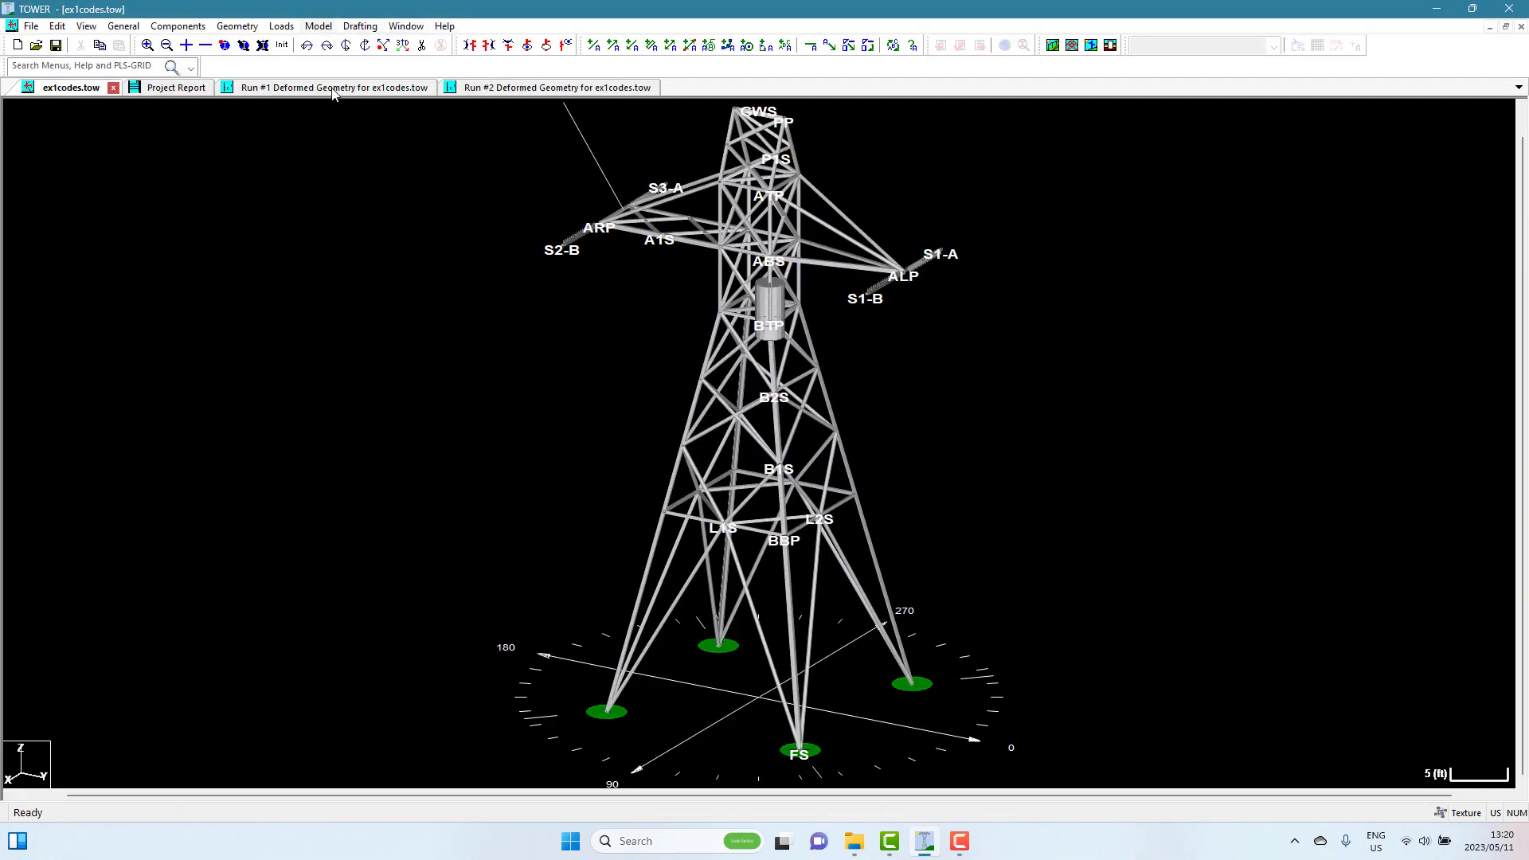
- Rerun the analysis as Run #3 and tile the three run windows vertically
click(766, 87)
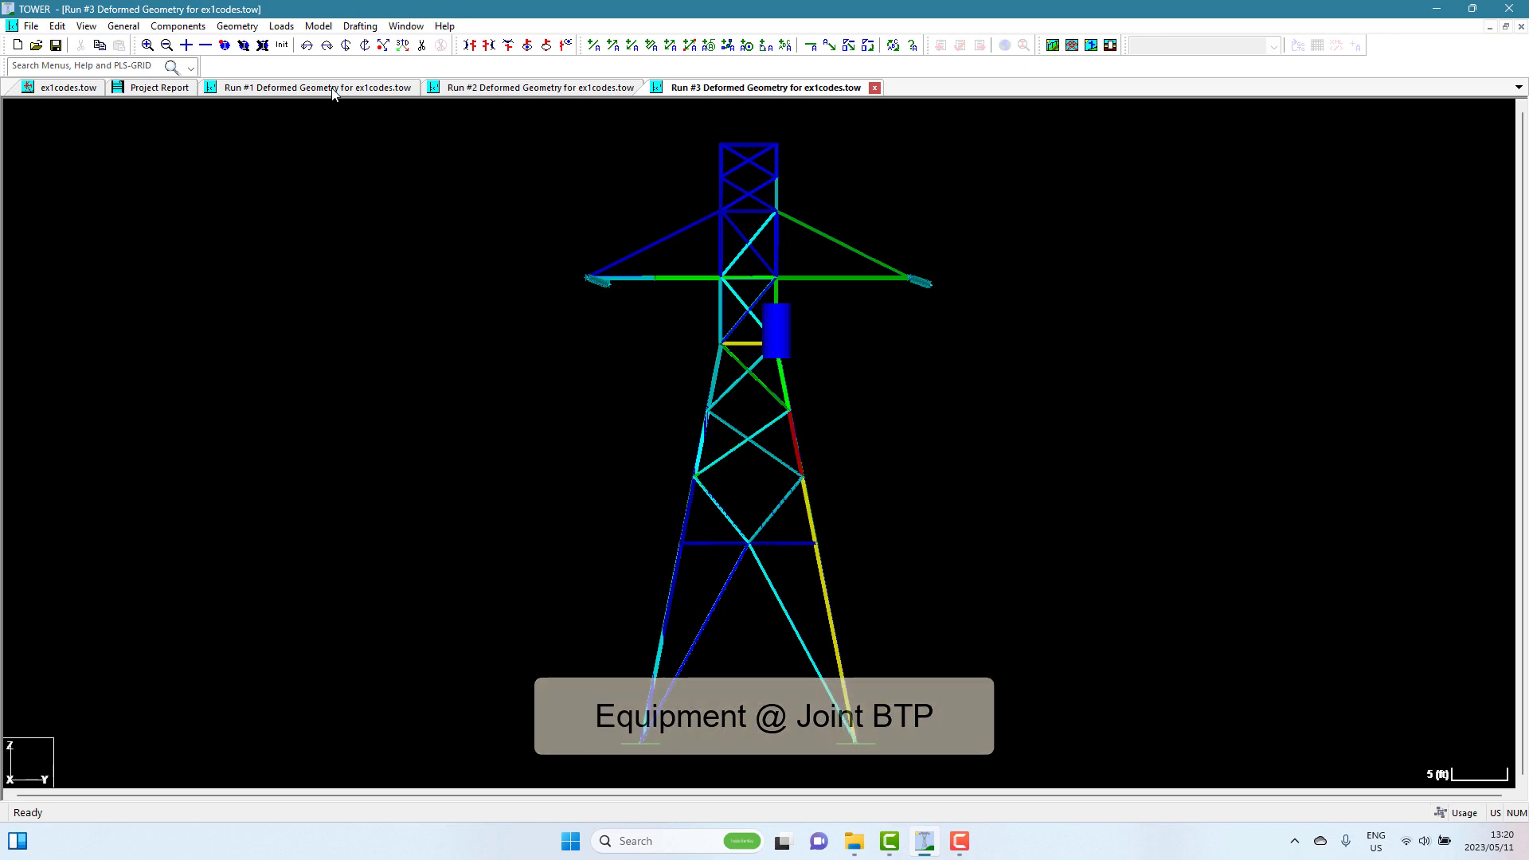
click(387, 26)
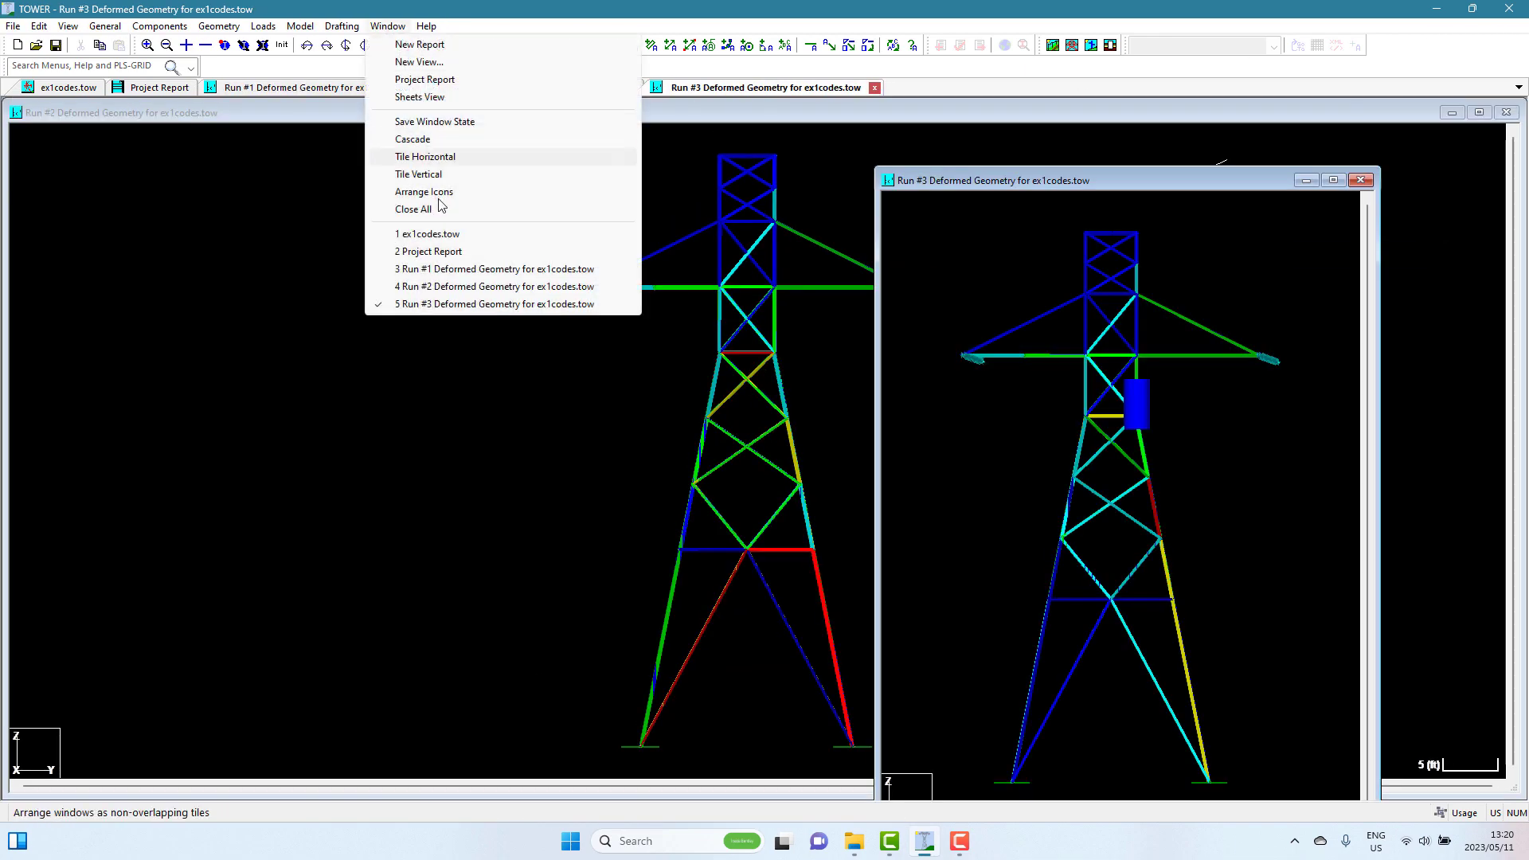
click(417, 174)
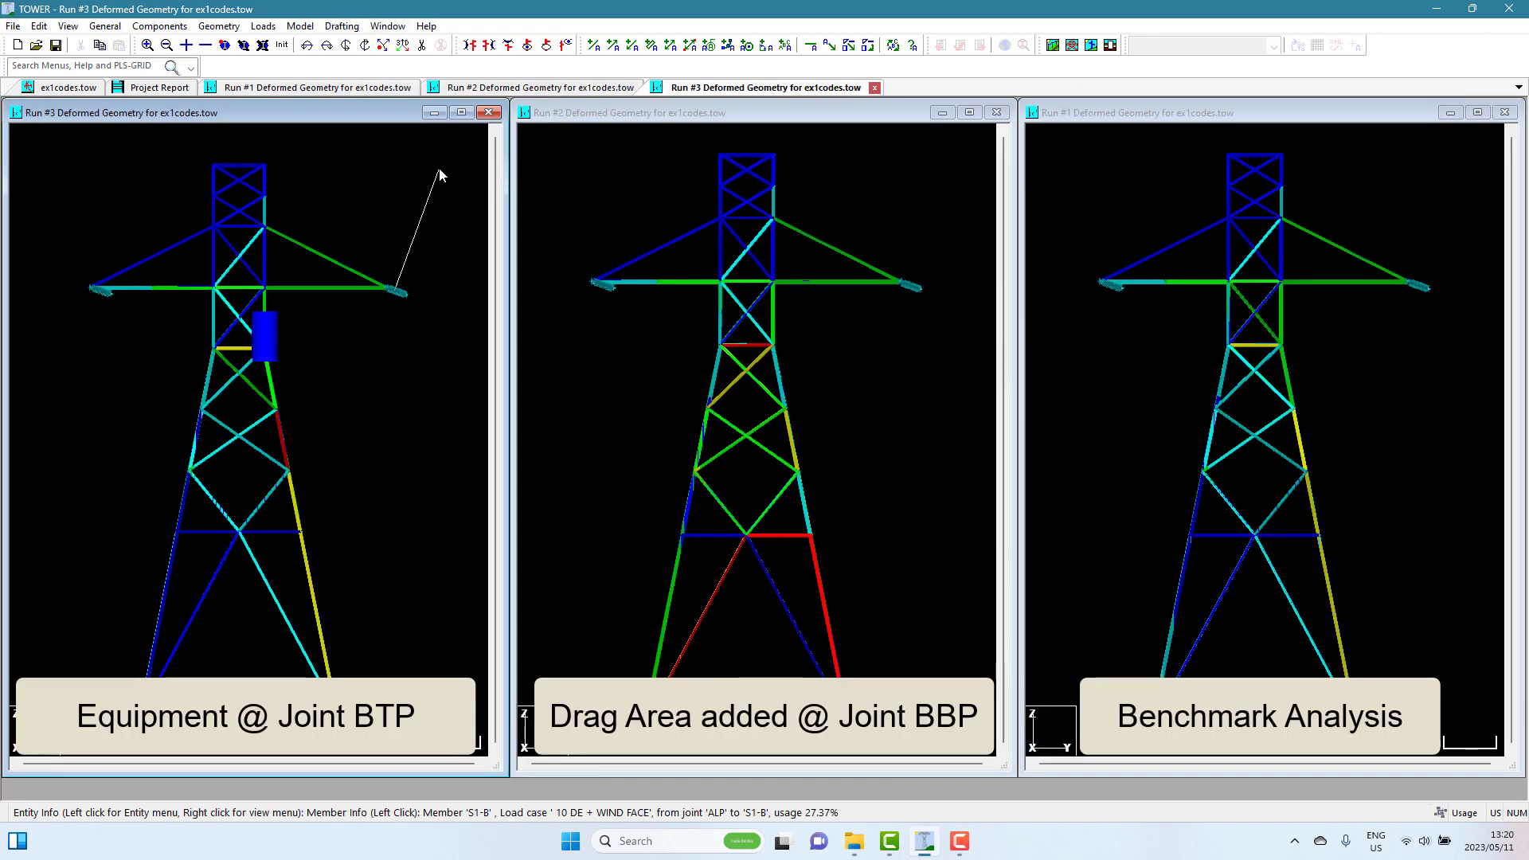